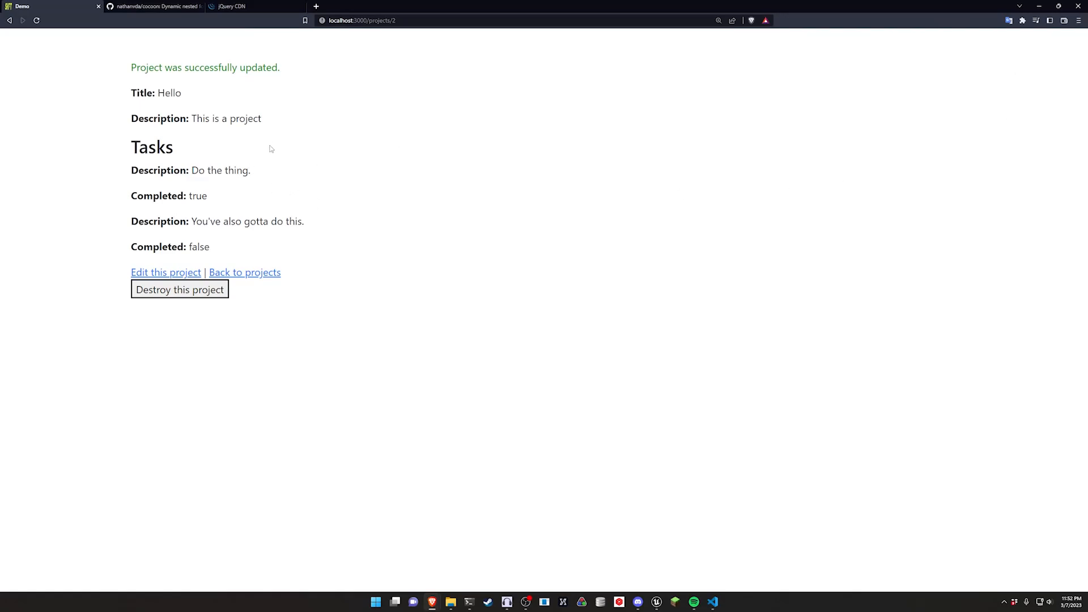
{"action": "mouse_move", "coordinate": [315, 257]}
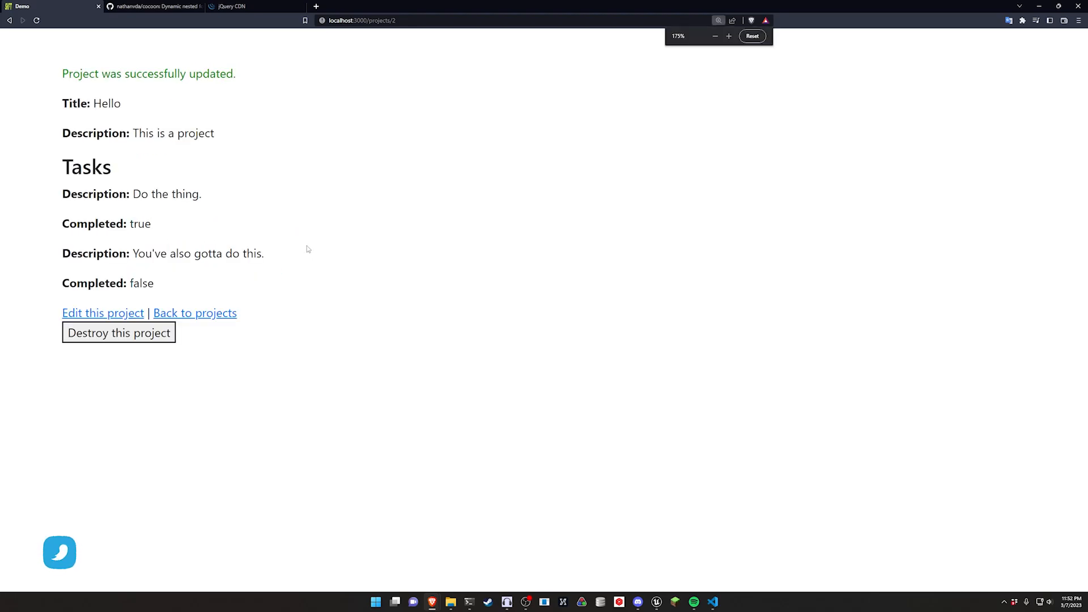
Step: Add a new task 'A third task' to the Hello project and save it
{"action": "left_click", "coordinate": [751, 35]}
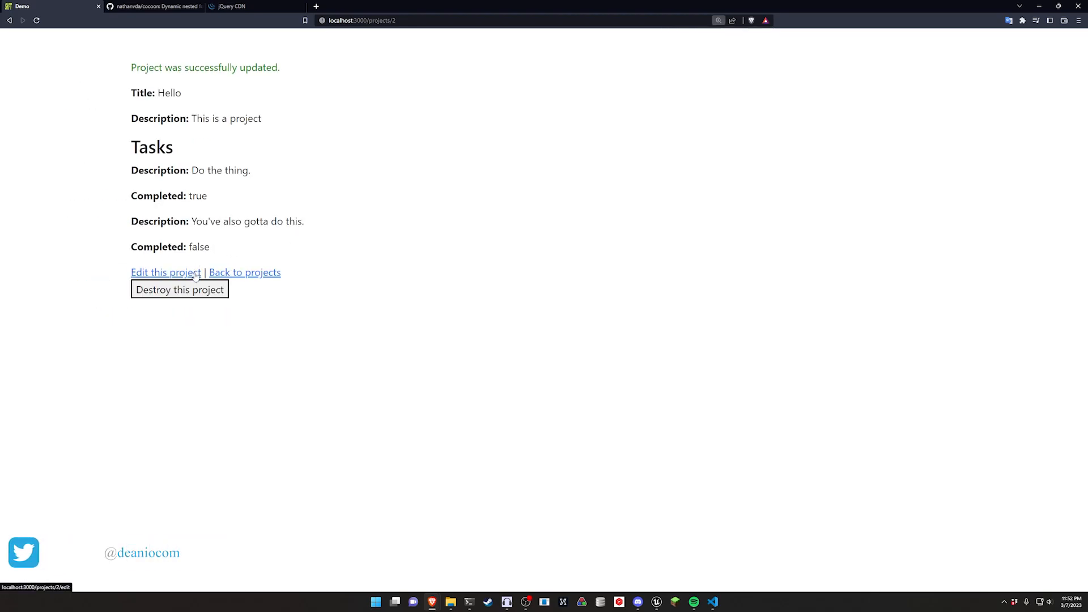
{"action": "left_click", "coordinate": [165, 272]}
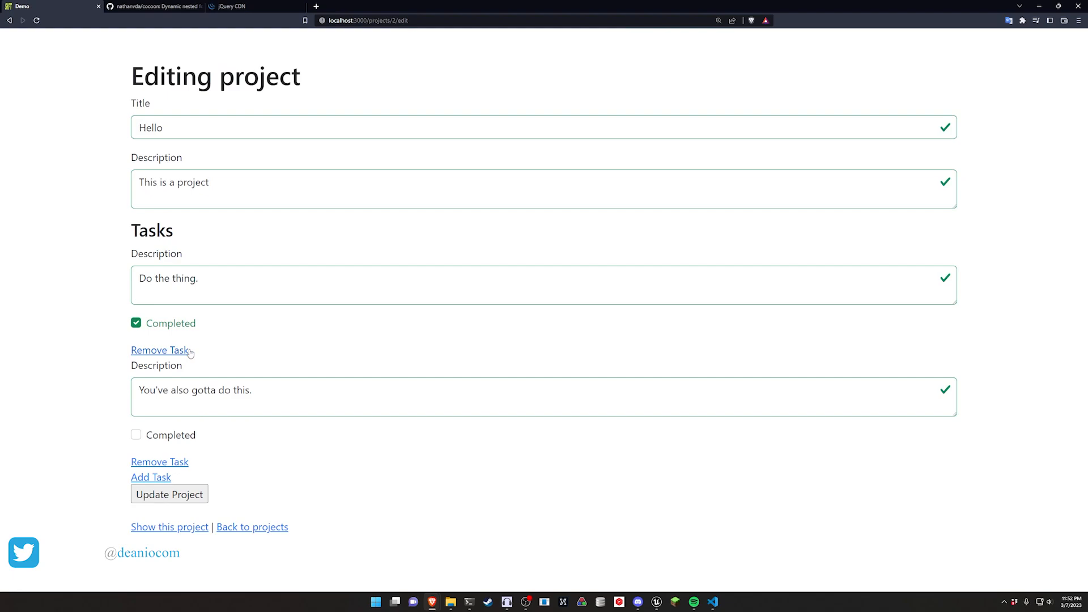
{"action": "mouse_move", "coordinate": [118, 77]}
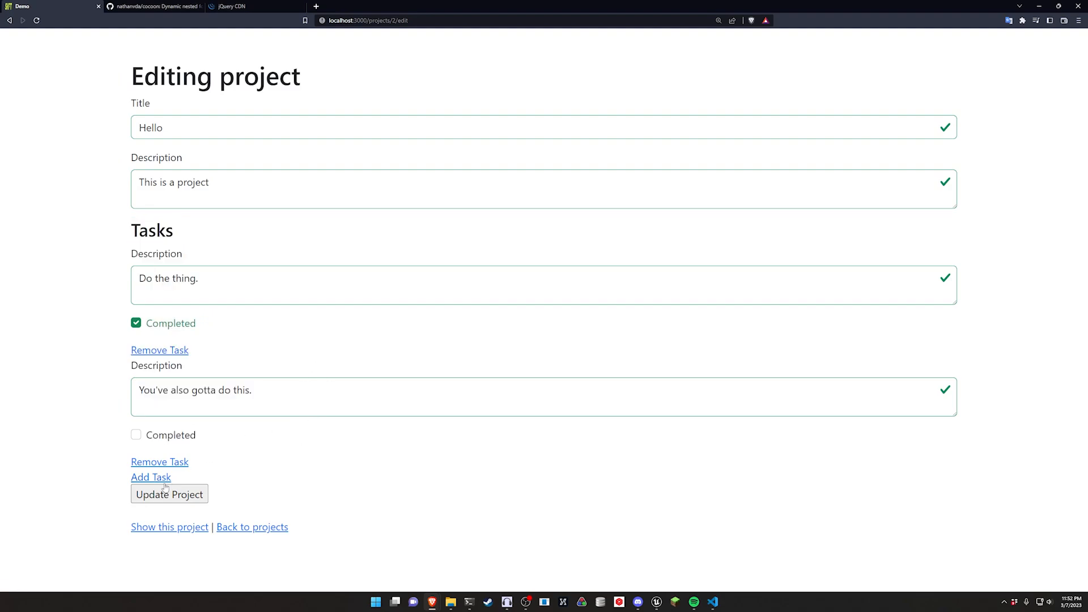
{"action": "left_click", "coordinate": [150, 477]}
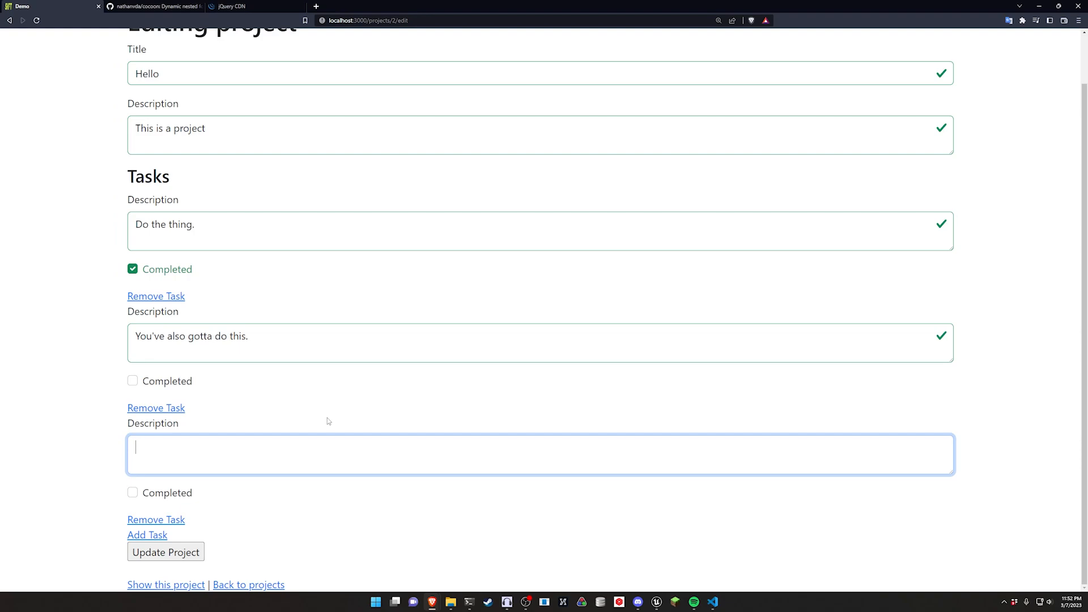
{"action": "mouse_move", "coordinate": [312, 427]}
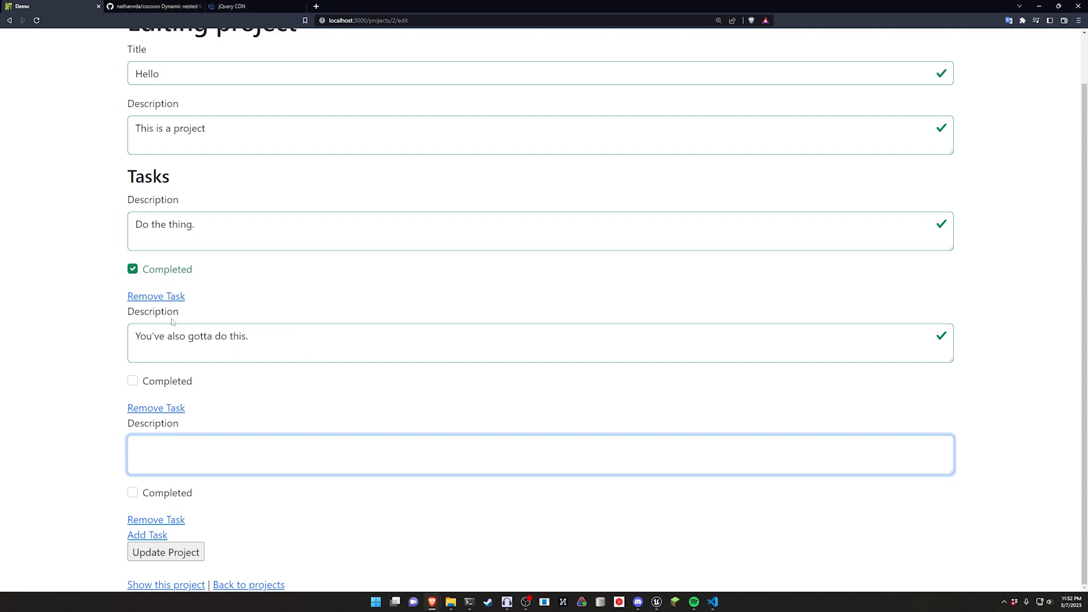
{"action": "scroll", "scroll_direction": "up", "scroll_amount": 3}
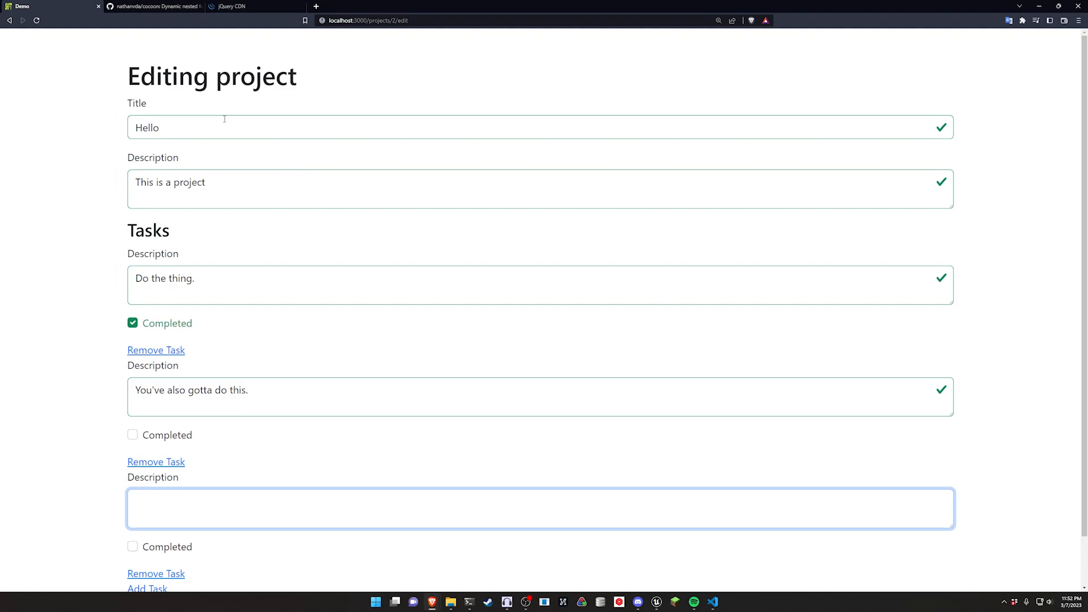
{"action": "scroll", "scroll_direction": "down", "scroll_amount": 3}
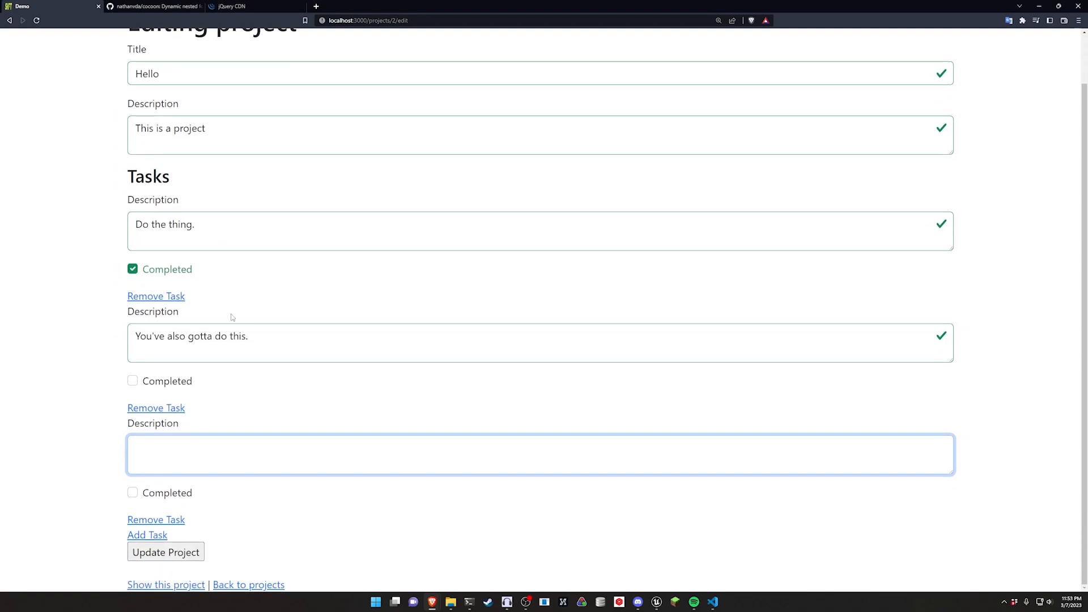
{"action": "mouse_move", "coordinate": [276, 395]}
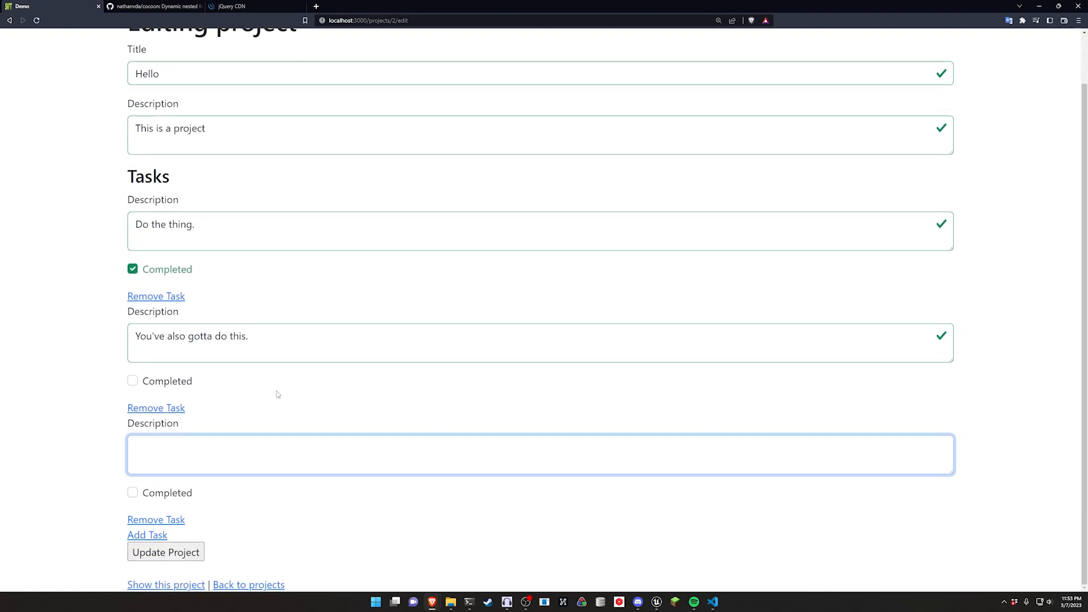
{"action": "type", "text": "A third task"}
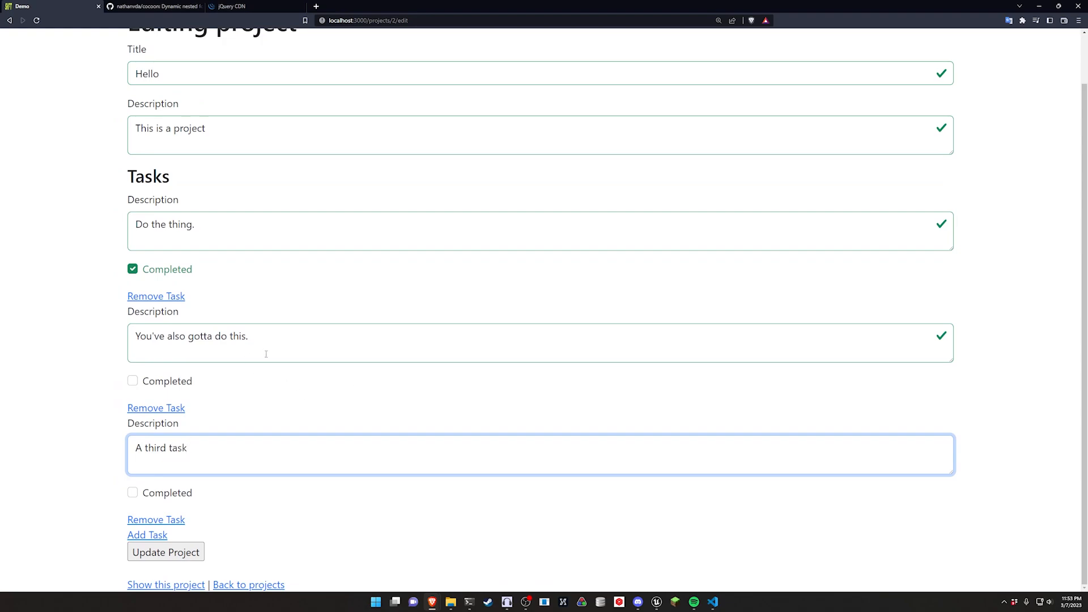
{"action": "left_click", "coordinate": [165, 552]}
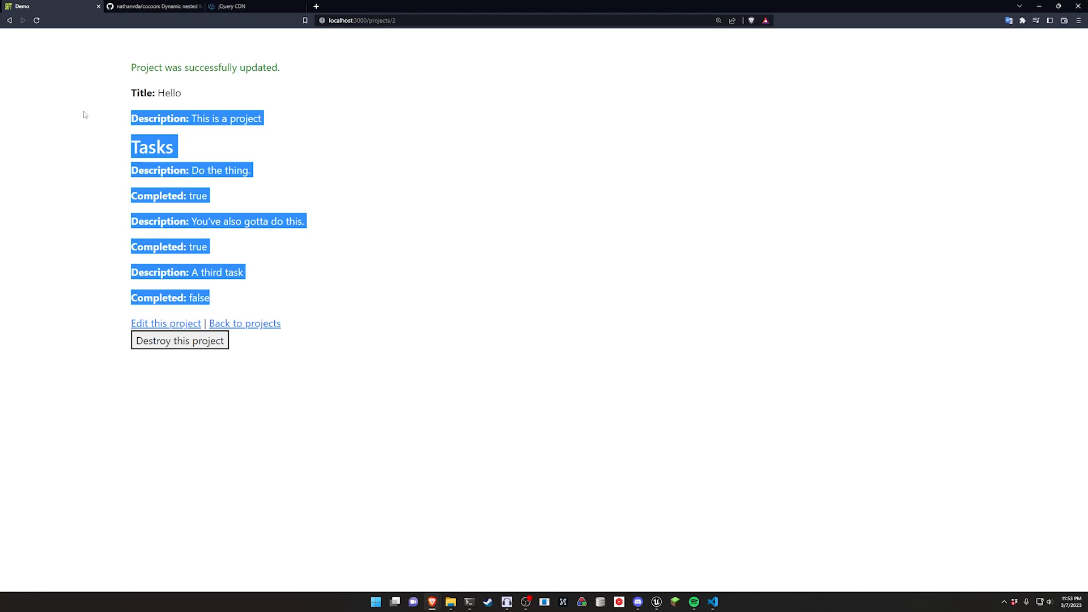
Step: Remove the 'You've also gotta do this.' task and update the project
{"action": "left_click", "coordinate": [165, 324]}
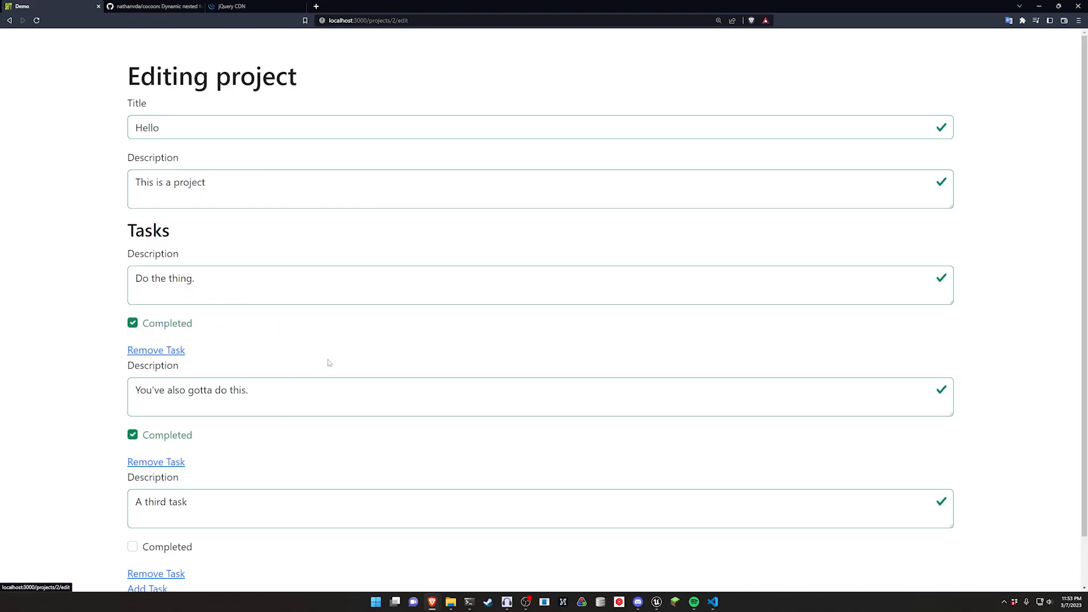
{"action": "scroll", "scroll_direction": "down", "scroll_amount": 3}
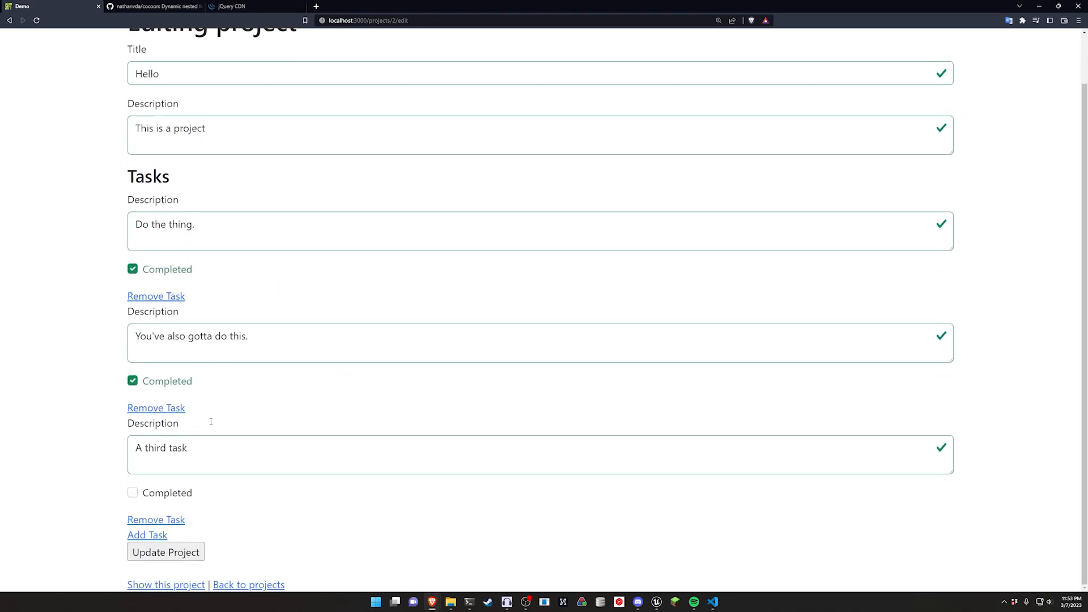
{"action": "left_click", "coordinate": [165, 551]}
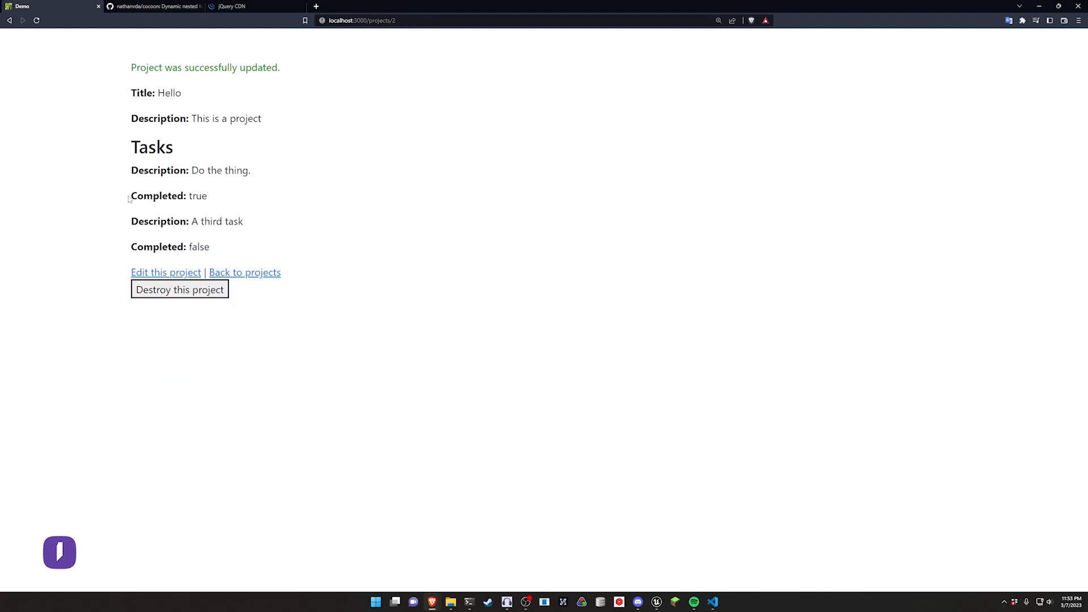
{"action": "left_click", "coordinate": [244, 272]}
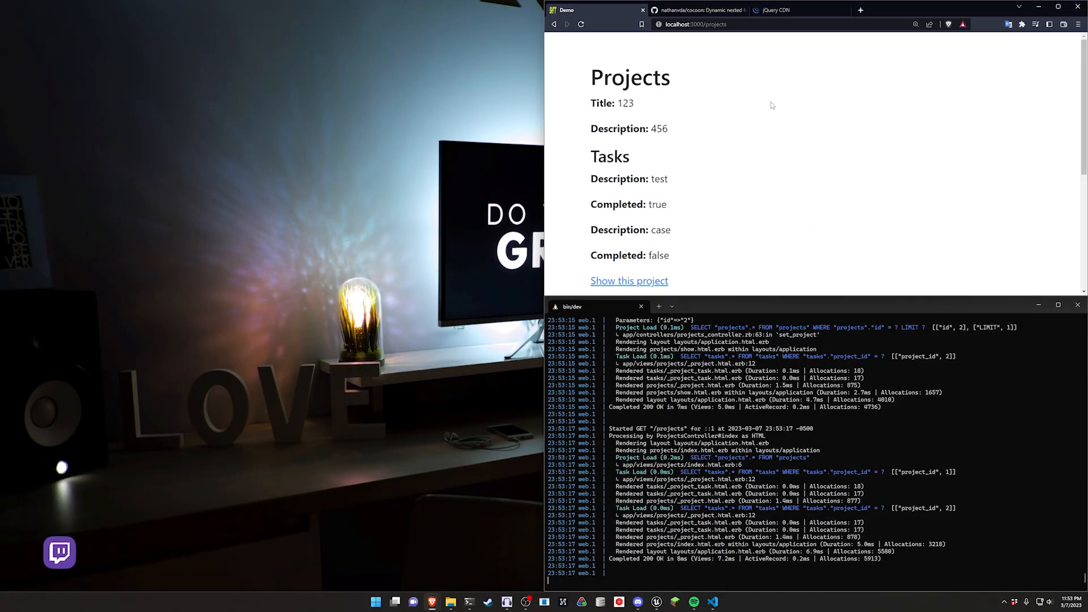
{"action": "mouse_move", "coordinate": [810, 10]}
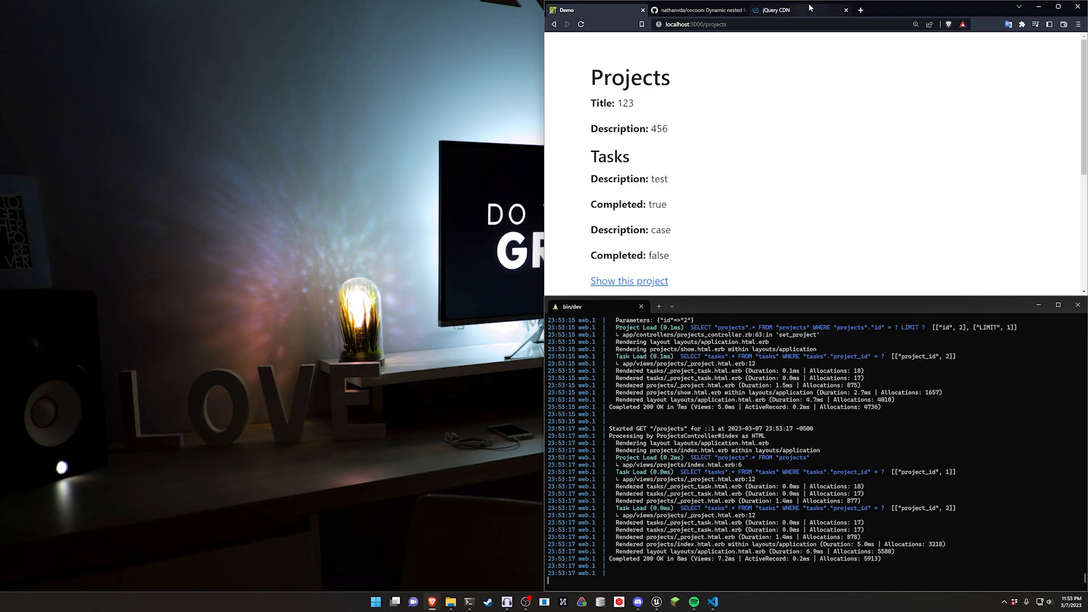
Step: Glance at the jQuery CDN page, dismiss its popup, then view the Cocoon README
{"action": "left_click", "coordinate": [777, 10]}
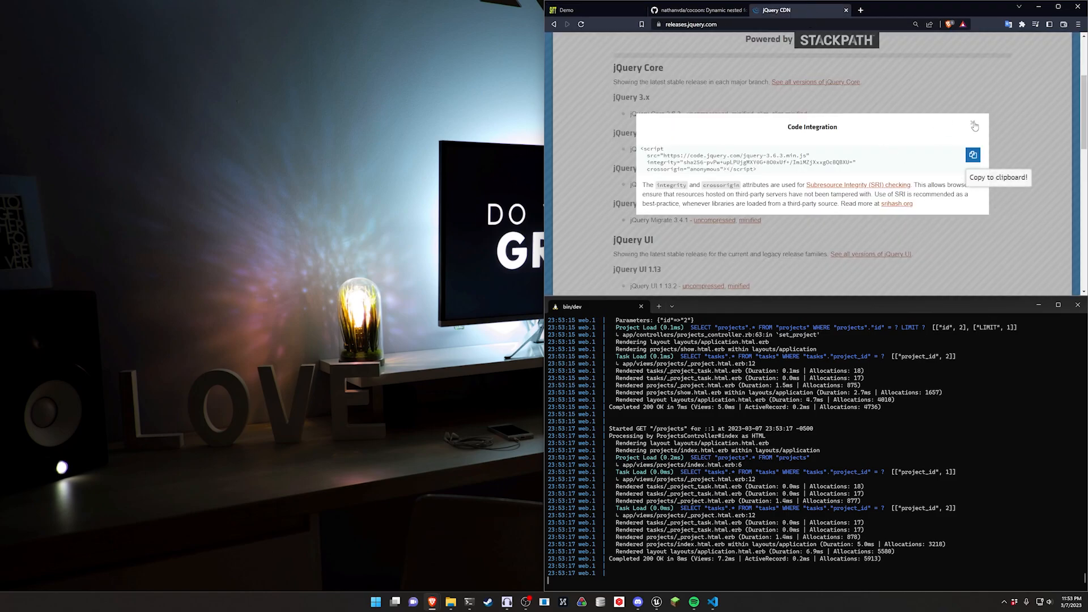
{"action": "left_click", "coordinate": [974, 126]}
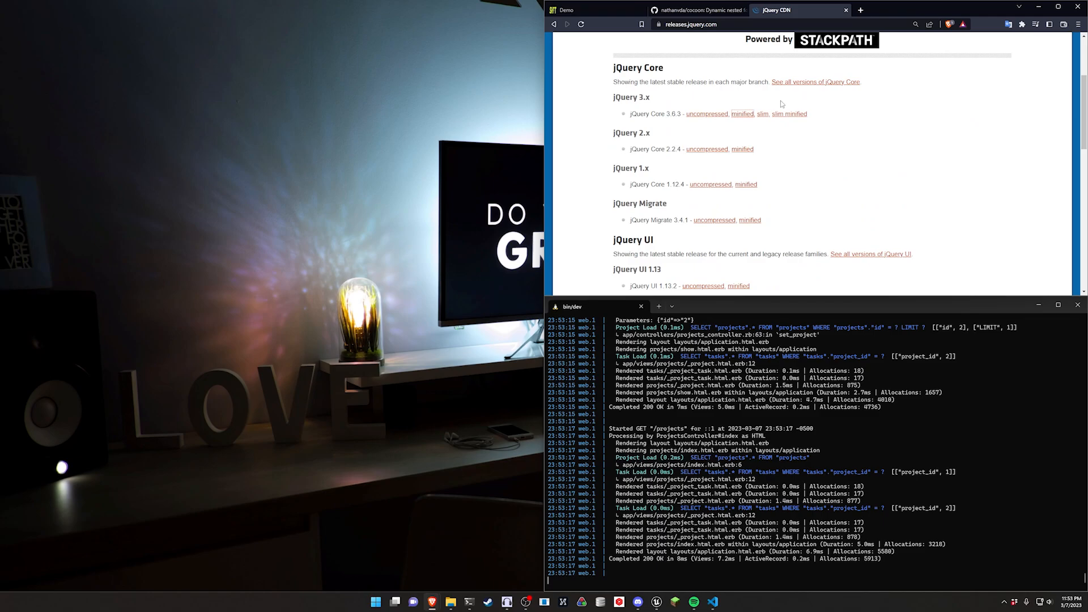
{"action": "mouse_move", "coordinate": [824, 86]}
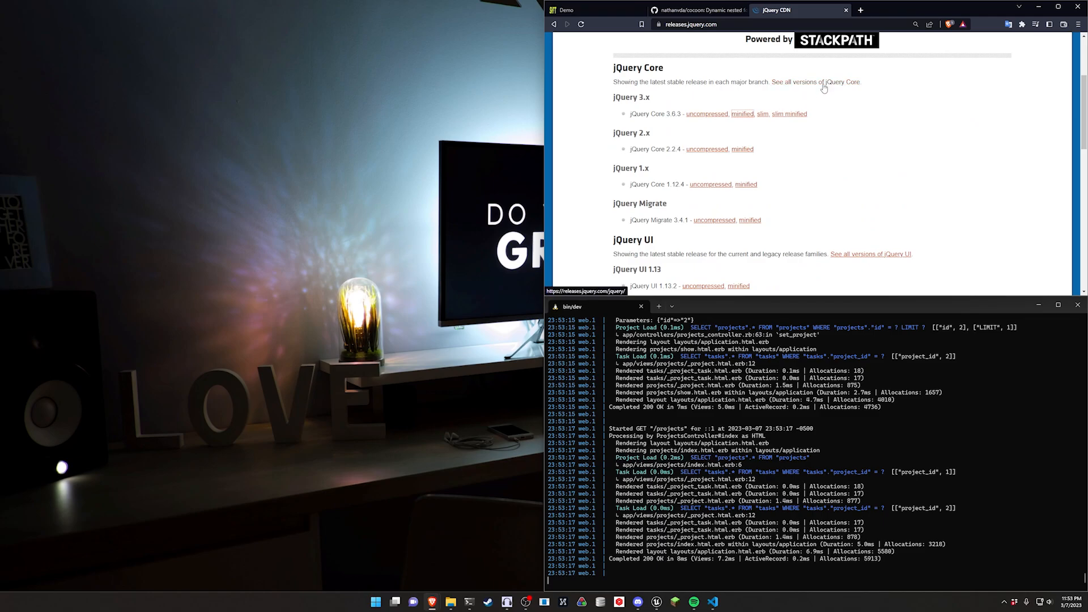
{"action": "left_click", "coordinate": [693, 10]}
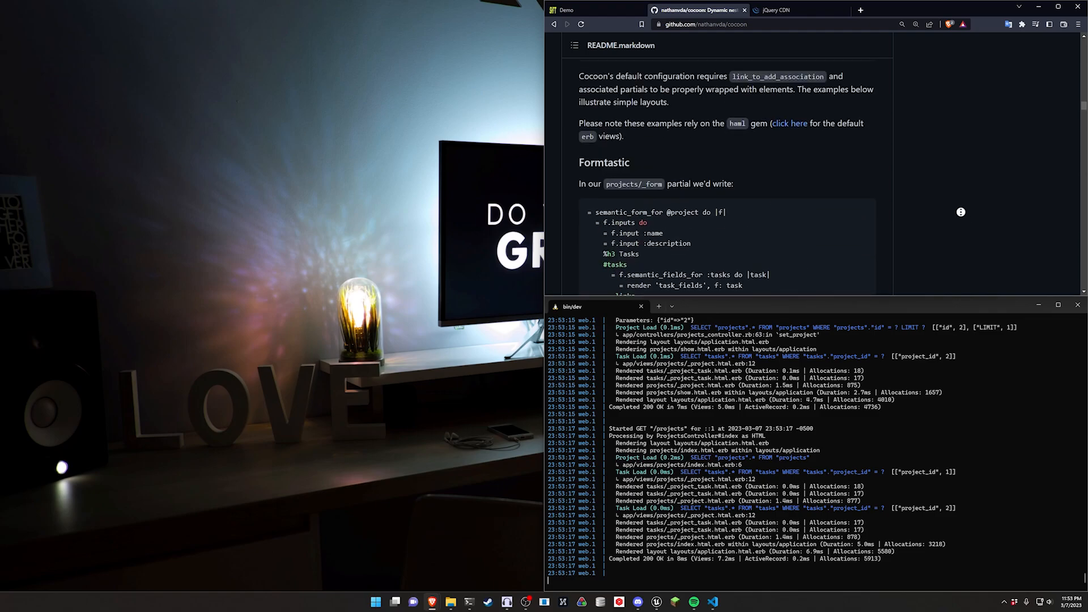
{"action": "scroll", "scroll_direction": "up", "scroll_amount": 3}
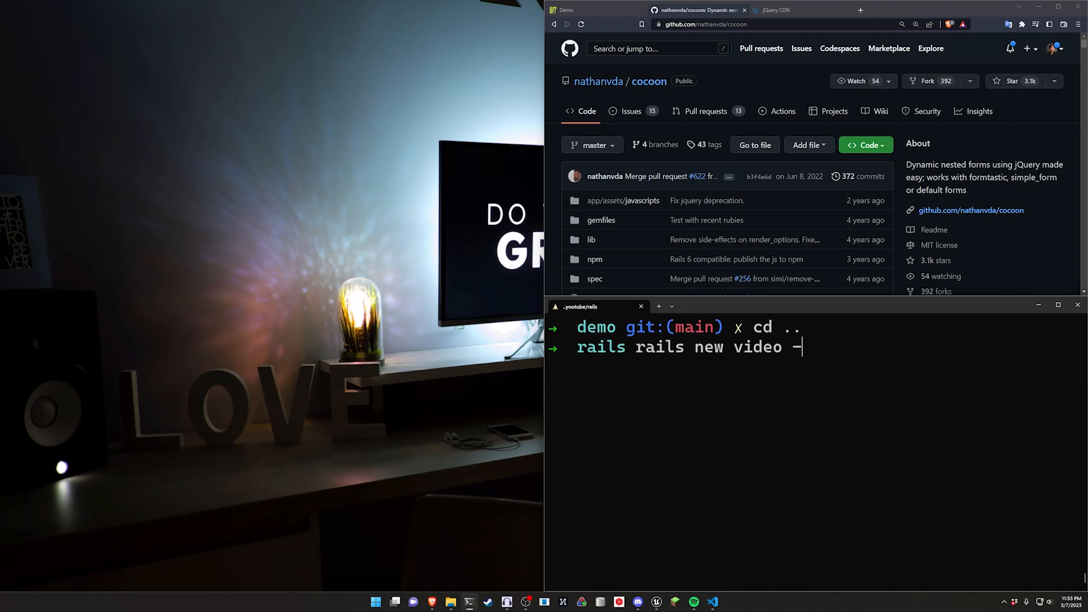
Step: Generate a new Rails app 'video' with esbuild JavaScript and Bootstrap CSS
{"action": "type", "text": "j esbui"}
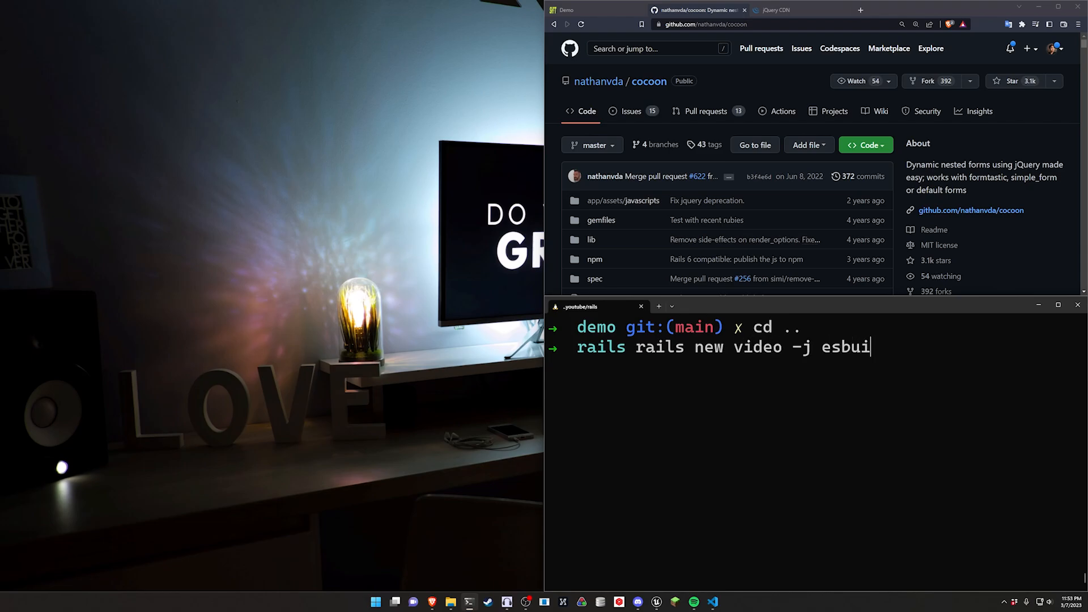
{"action": "type", "text": "ld -c boot"}
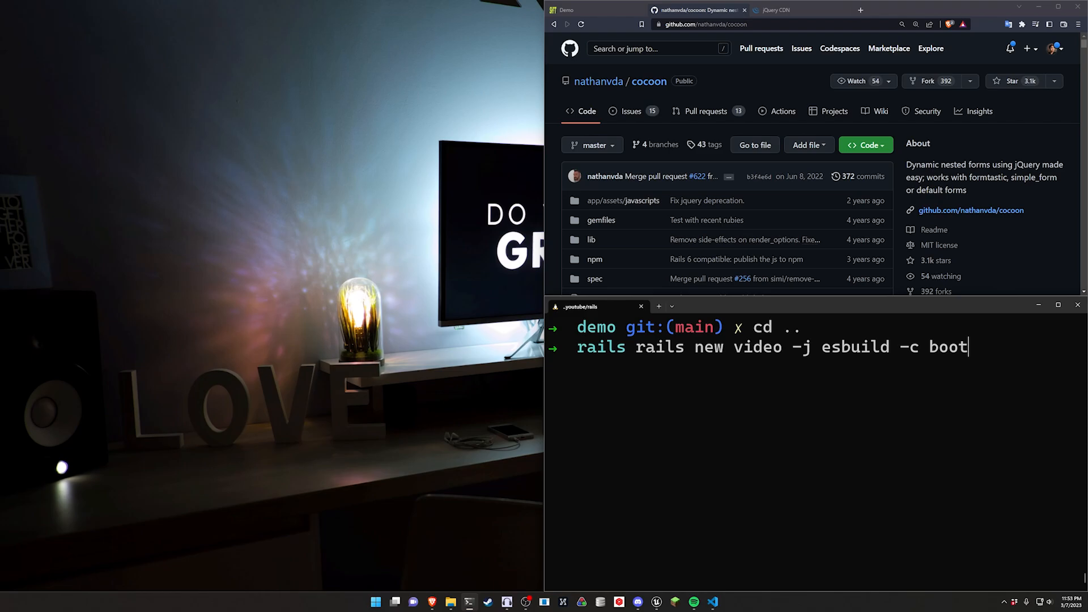
{"action": "key", "text": "Return"}
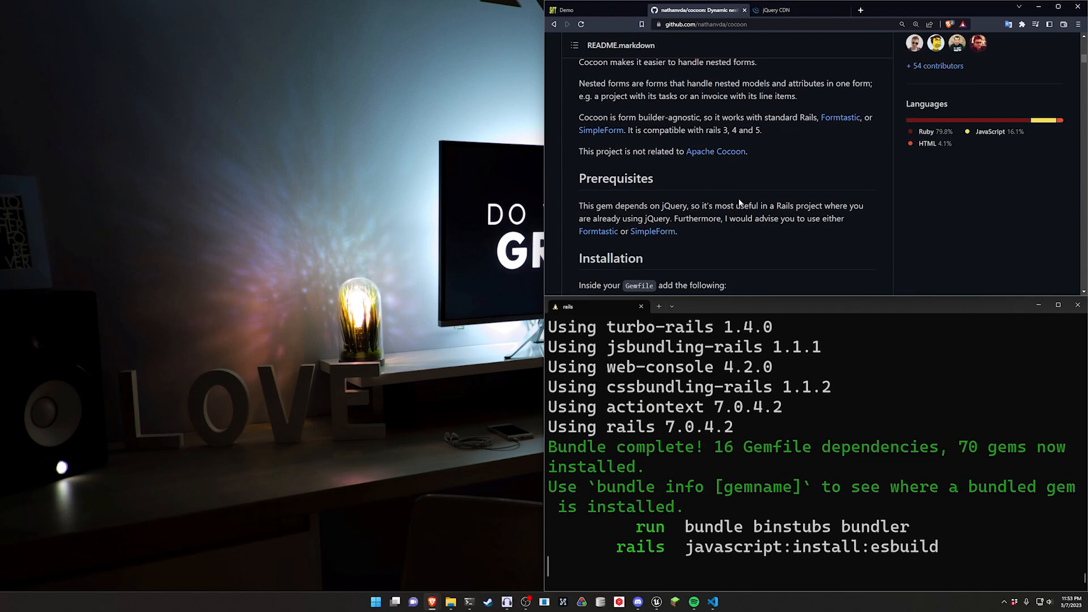
{"action": "scroll", "scroll_direction": "down", "scroll_amount": 3}
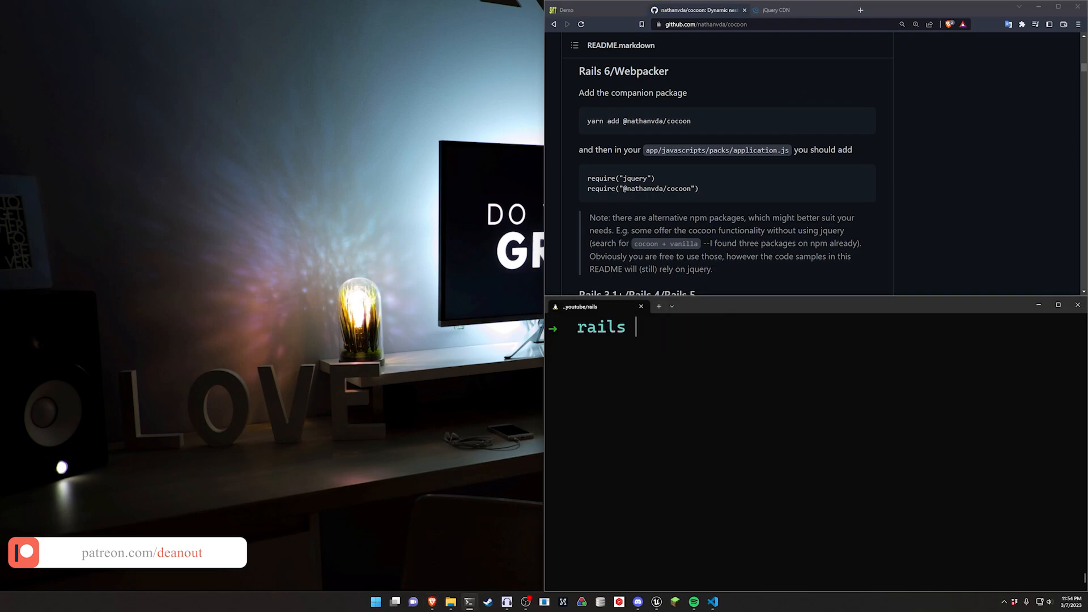
Step: Enter the video folder and open it in VS Code with 'code .'
{"action": "type", "text": "cd video"}
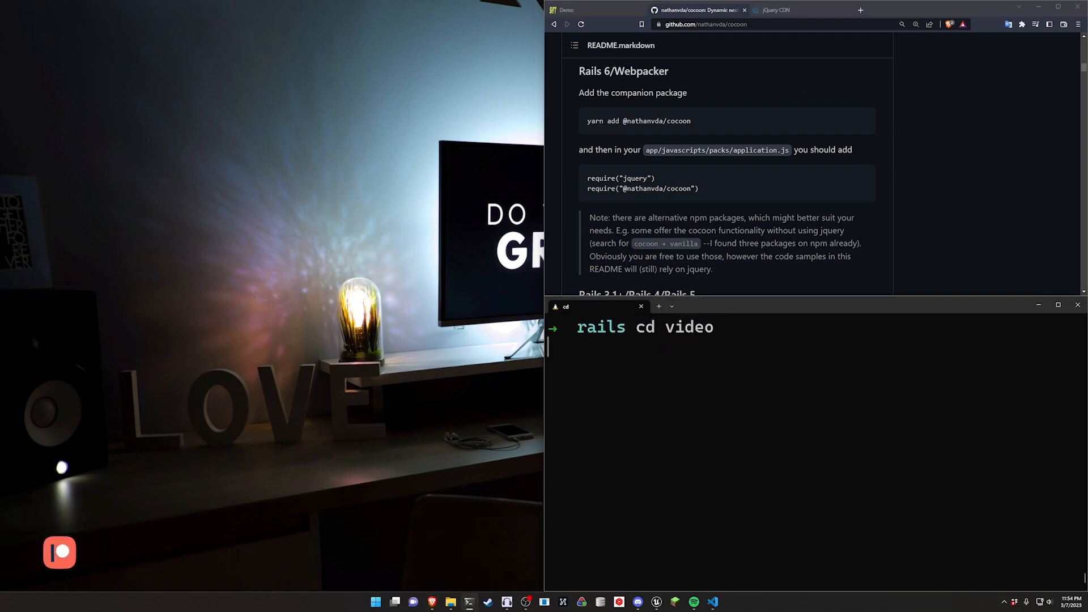
{"action": "key", "text": "Return"}
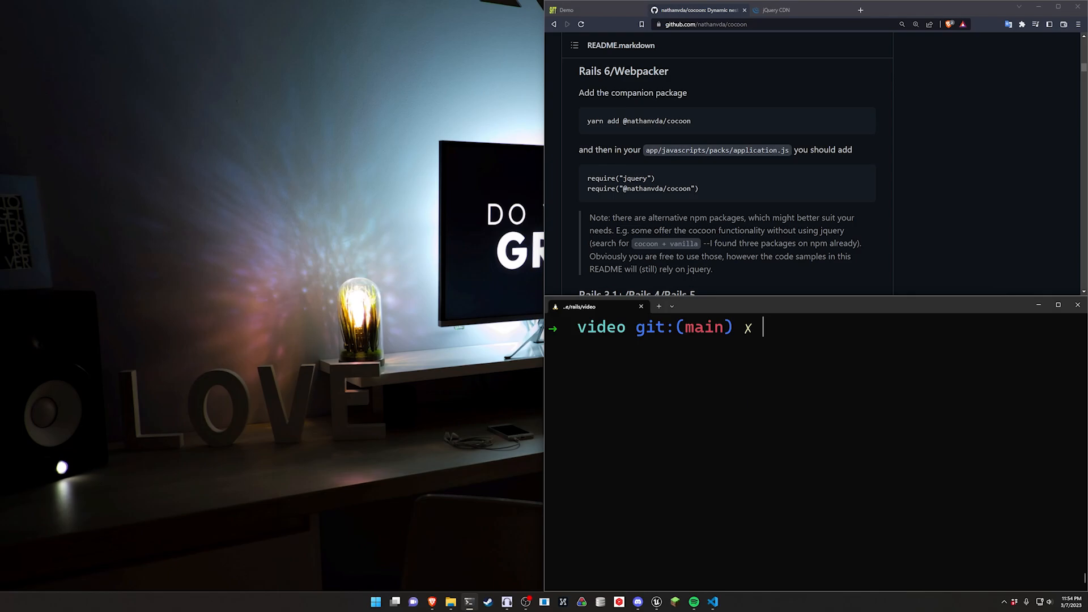
{"action": "type", "text": "rai"}
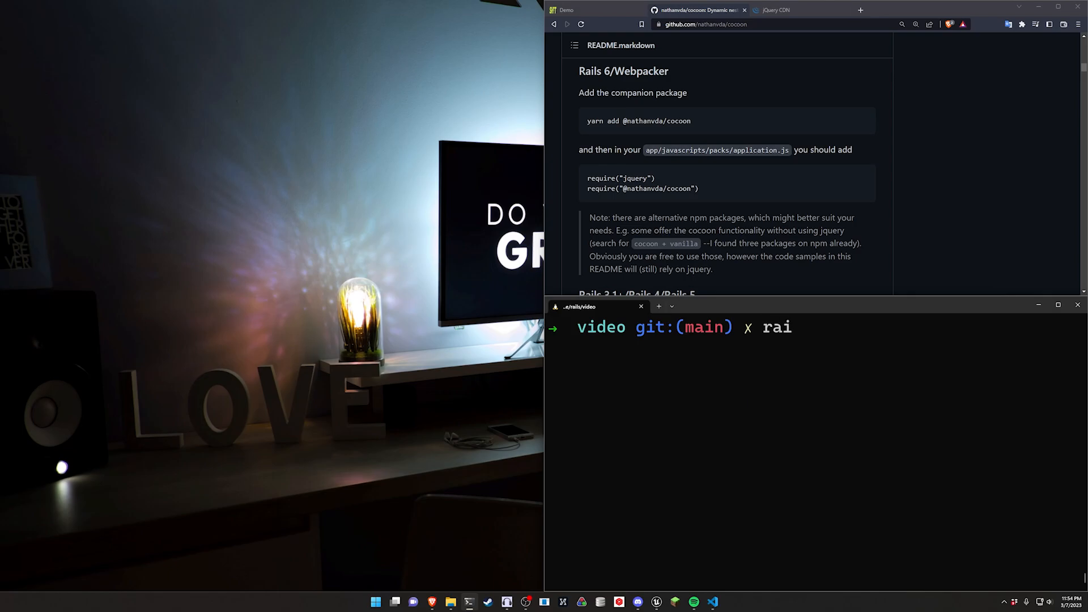
{"action": "type", "text": "cod"}
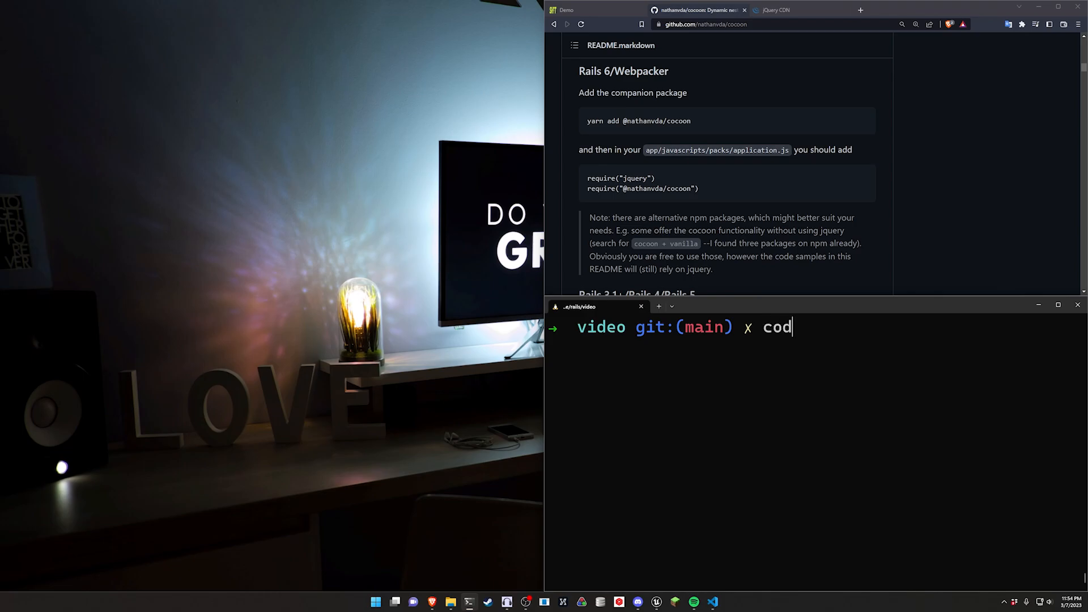
{"action": "type", "text": "e ."}
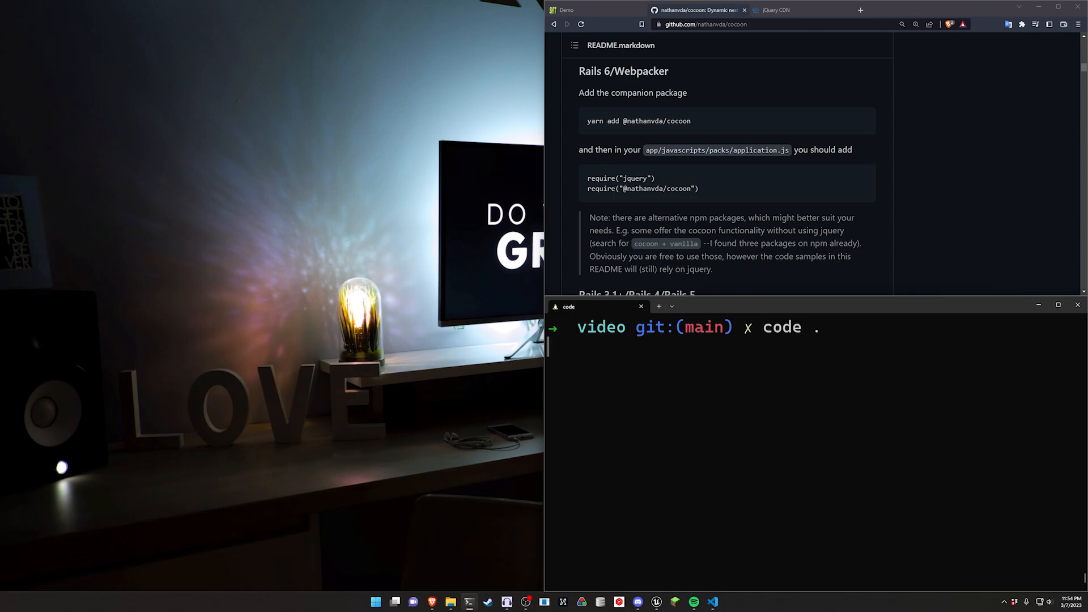
{"action": "key", "text": "Return"}
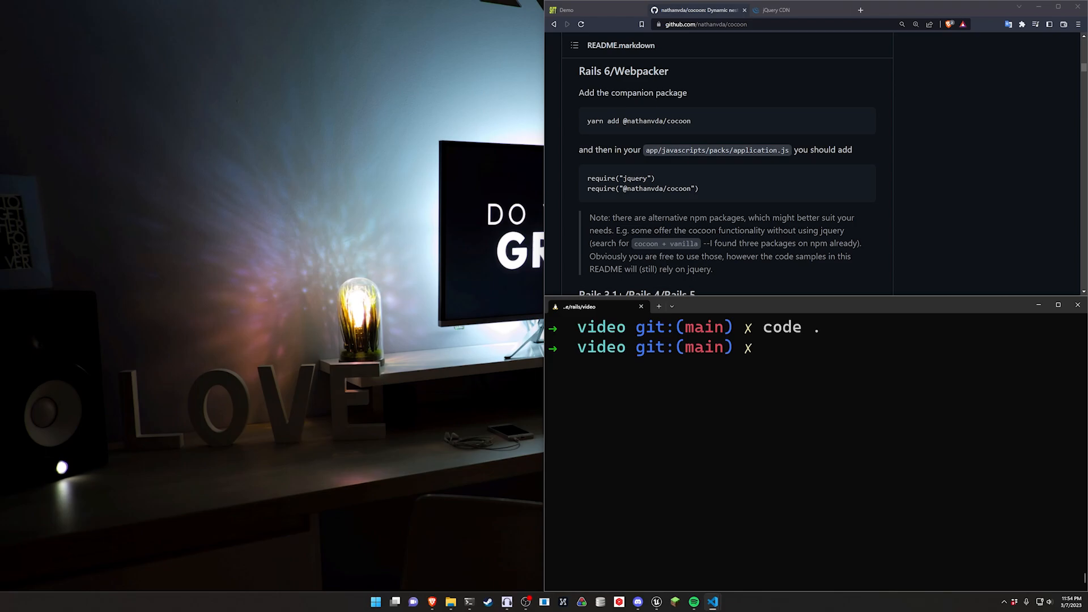
{"action": "left_click", "coordinate": [694, 602]}
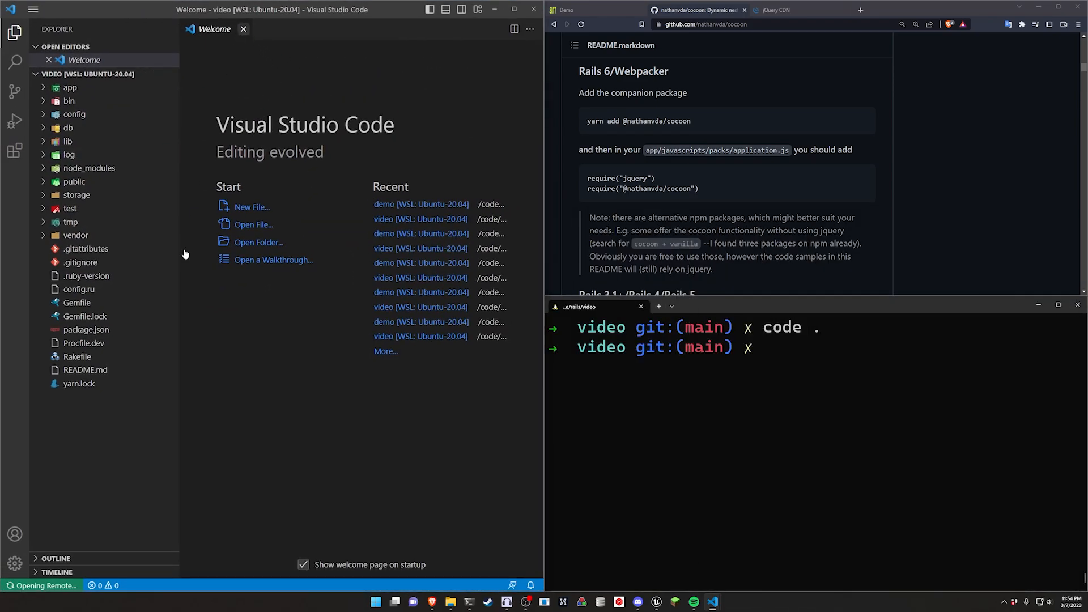
Step: Append cocoon ~> 1.2, foreman from ddollar/foreman, and simple_form ~> 5.2 to the Gemfile
{"action": "left_click", "coordinate": [77, 302]}
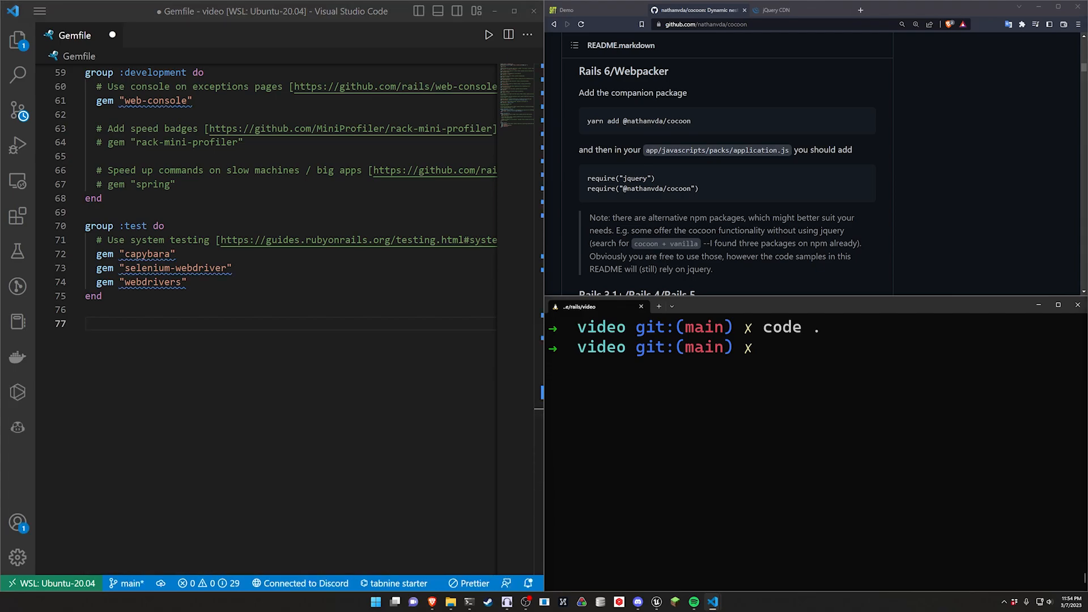
{"action": "type", "text": "gem 'cocoon', '~> 1.2'"}
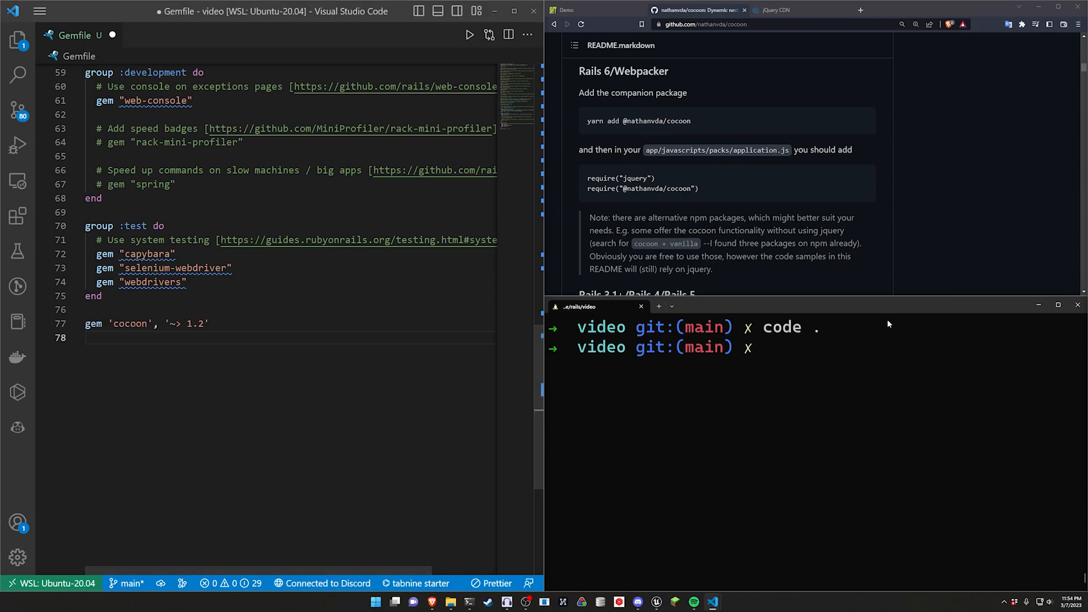
{"action": "mouse_move", "coordinate": [1043, 260]}
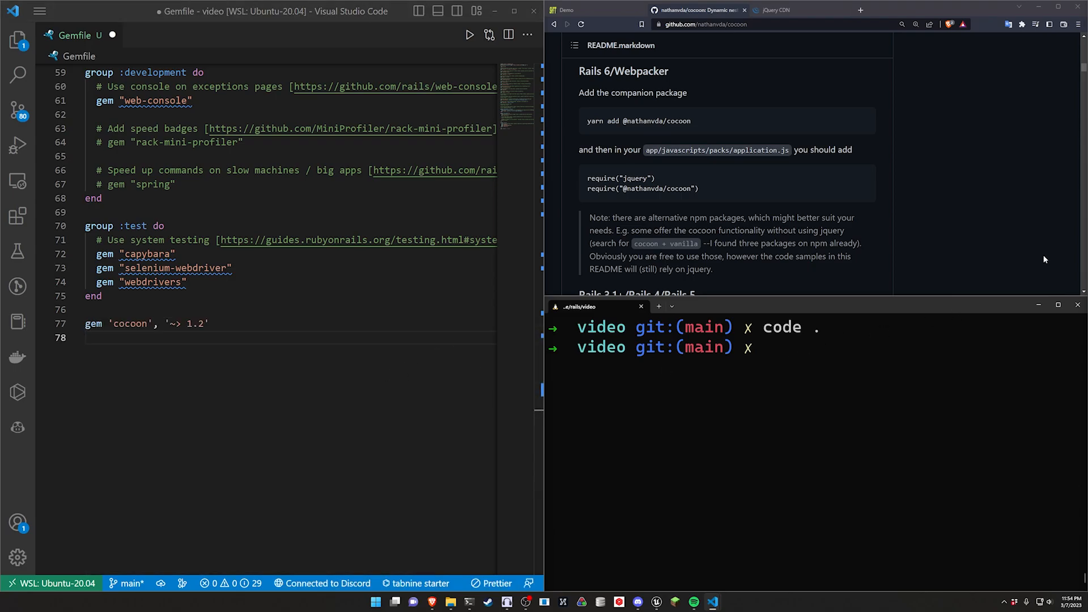
{"action": "type", "text": "gem 'foreman', github: 'ddollar/foreman'"}
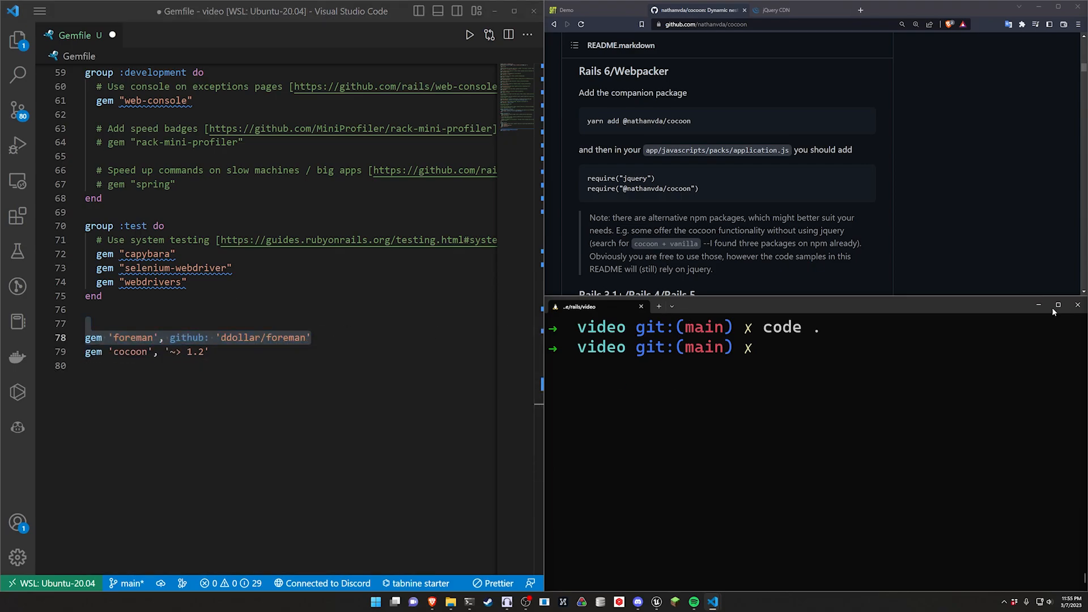
{"action": "type", "text": "gem 'simple_form', '~> 5.2'"}
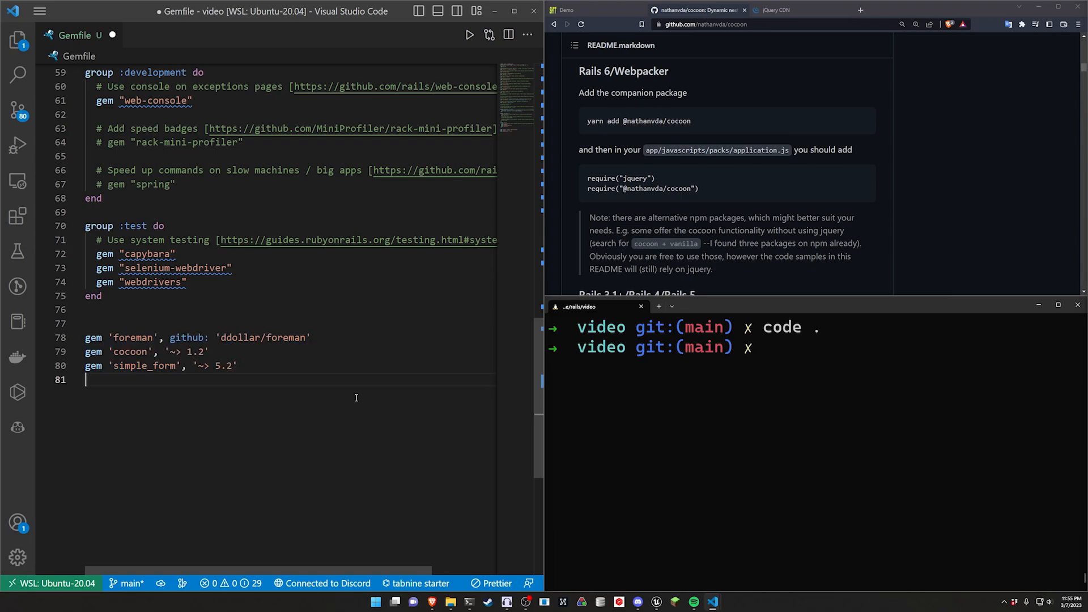
{"action": "scroll", "scroll_direction": "down", "scroll_amount": 3}
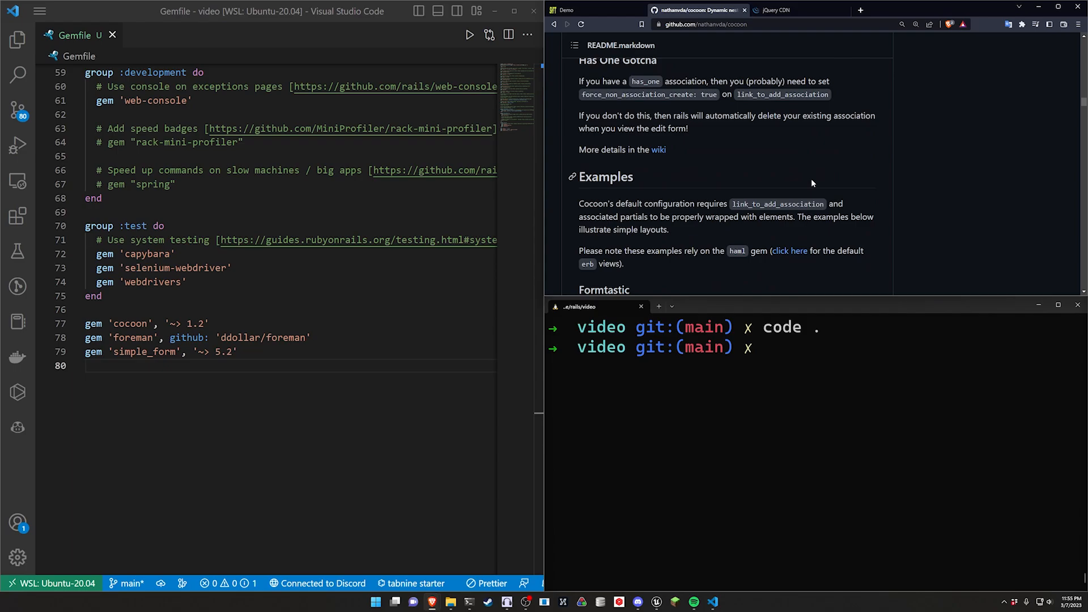
Step: Read the Cocoon README form examples, then run bundle to install the new gems
{"action": "scroll", "scroll_direction": "down", "scroll_amount": 3}
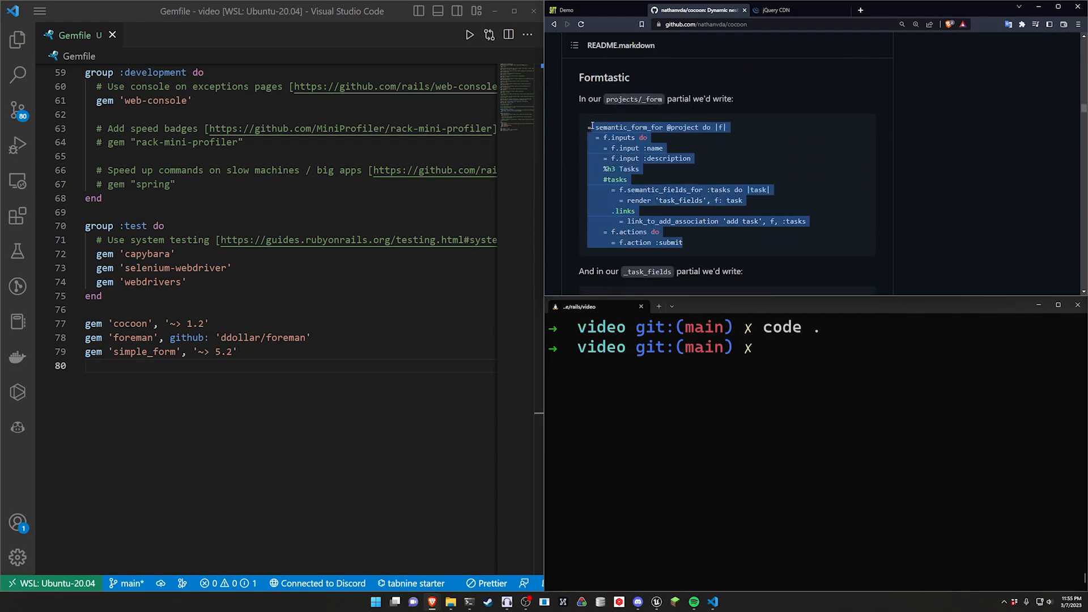
{"action": "scroll", "scroll_direction": "down", "scroll_amount": 3}
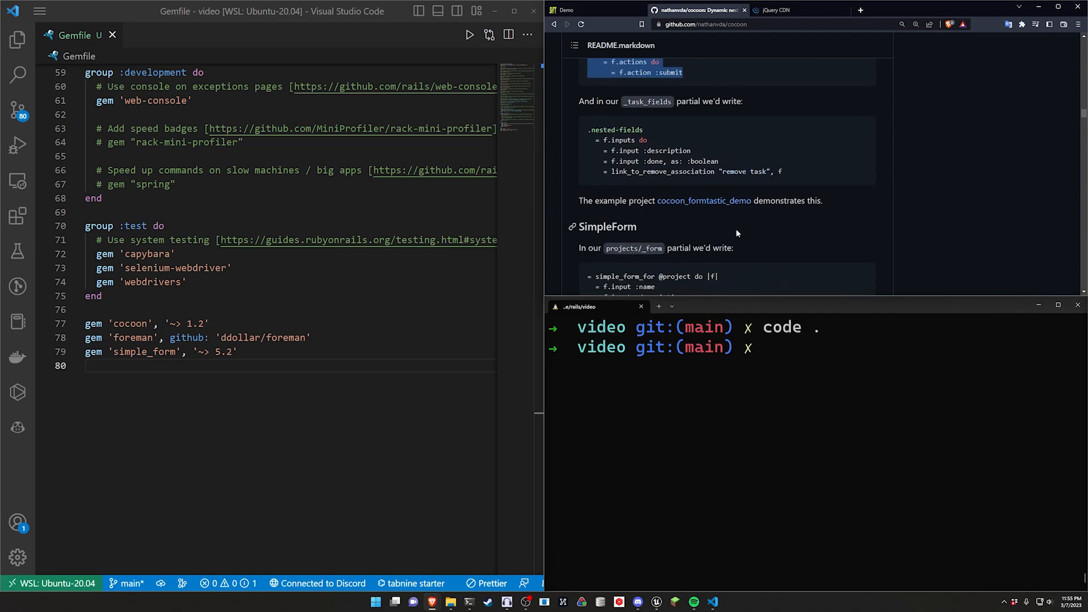
{"action": "scroll", "scroll_direction": "up", "scroll_amount": 3}
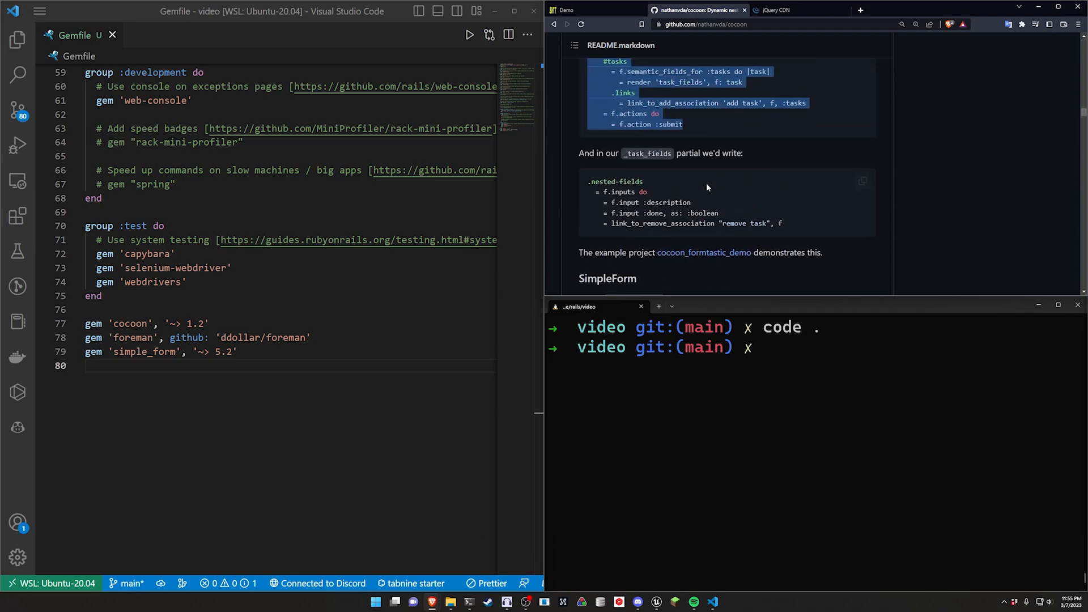
{"action": "scroll", "scroll_direction": "up", "scroll_amount": 3}
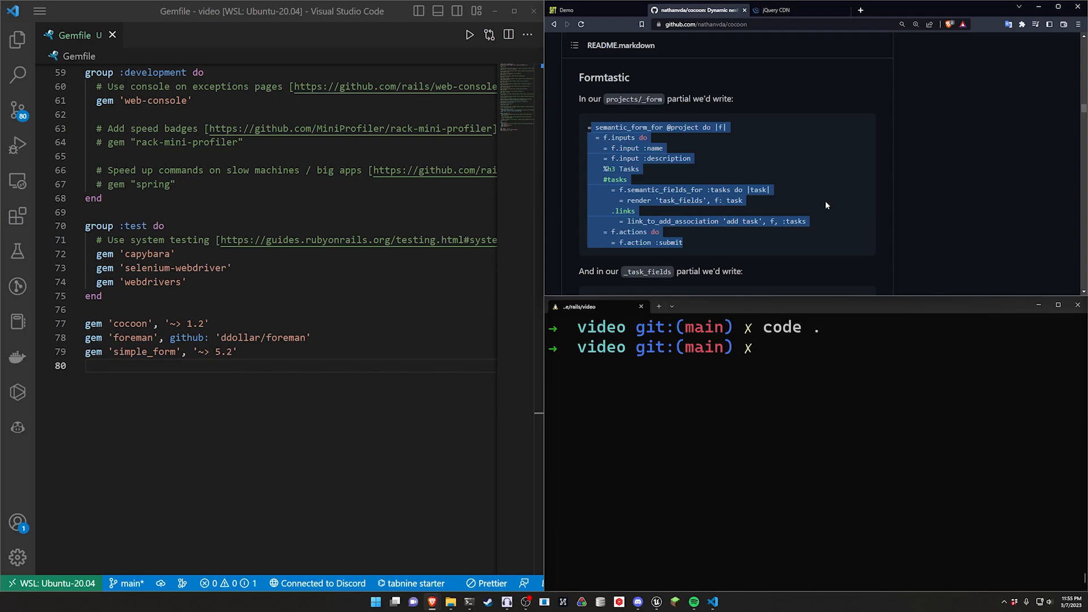
{"action": "scroll", "scroll_direction": "down", "scroll_amount": 3}
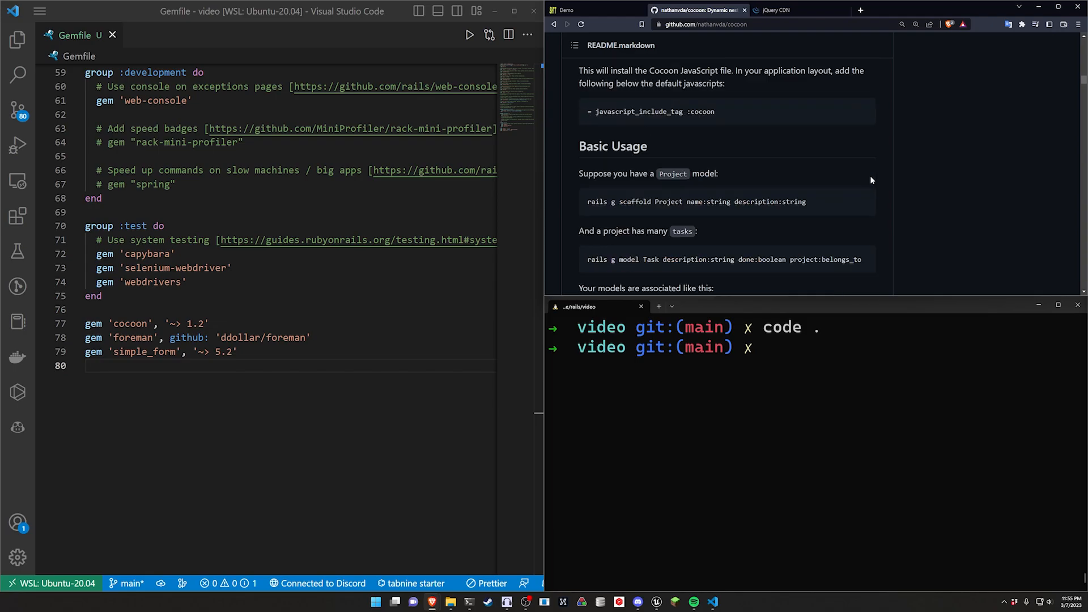
{"action": "type", "text": "bund"}
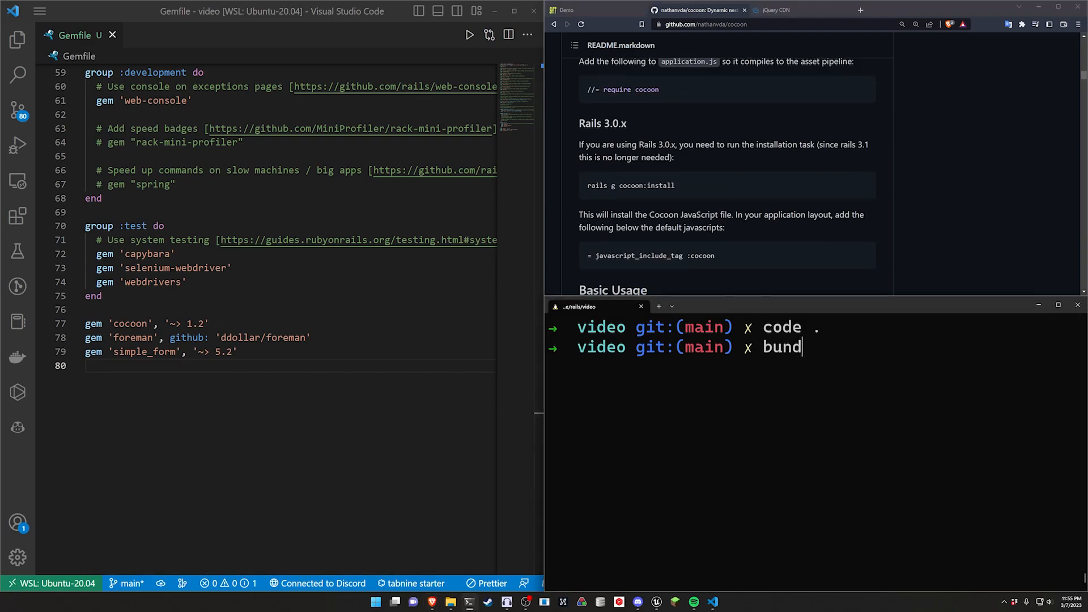
{"action": "key", "text": "Return"}
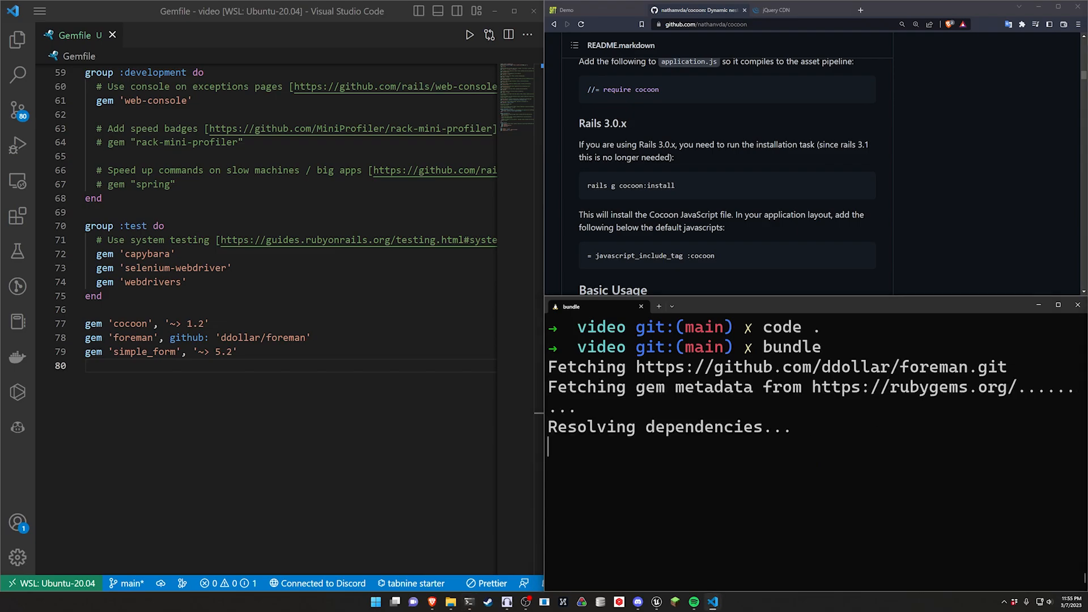
Step: Copy the minified jQuery 3.6.3 script tag from the jQuery releases page
{"action": "left_click", "coordinate": [773, 10]}
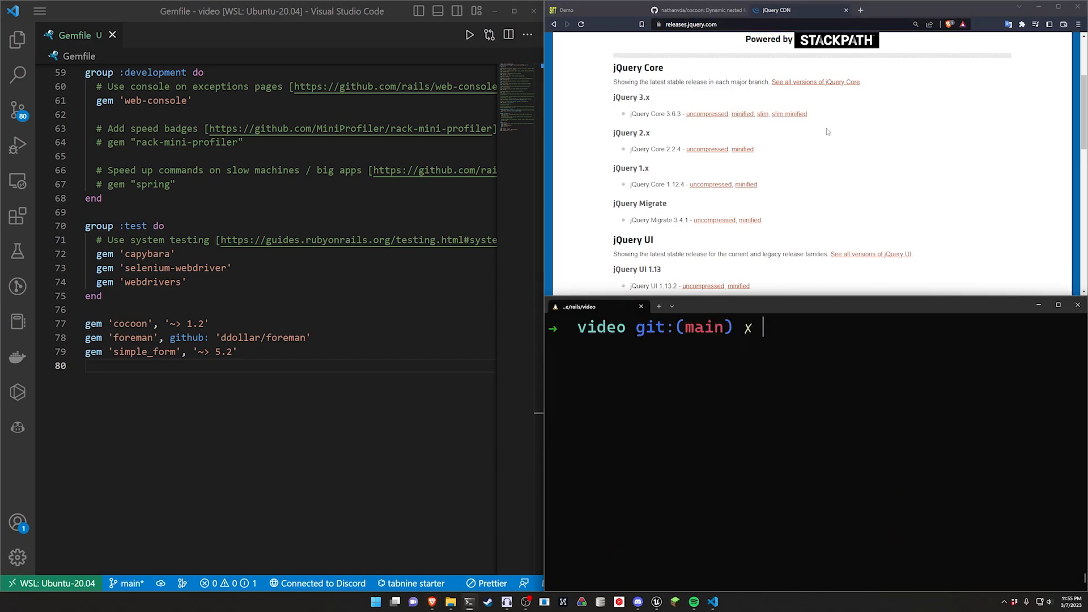
{"action": "left_click", "coordinate": [742, 114]}
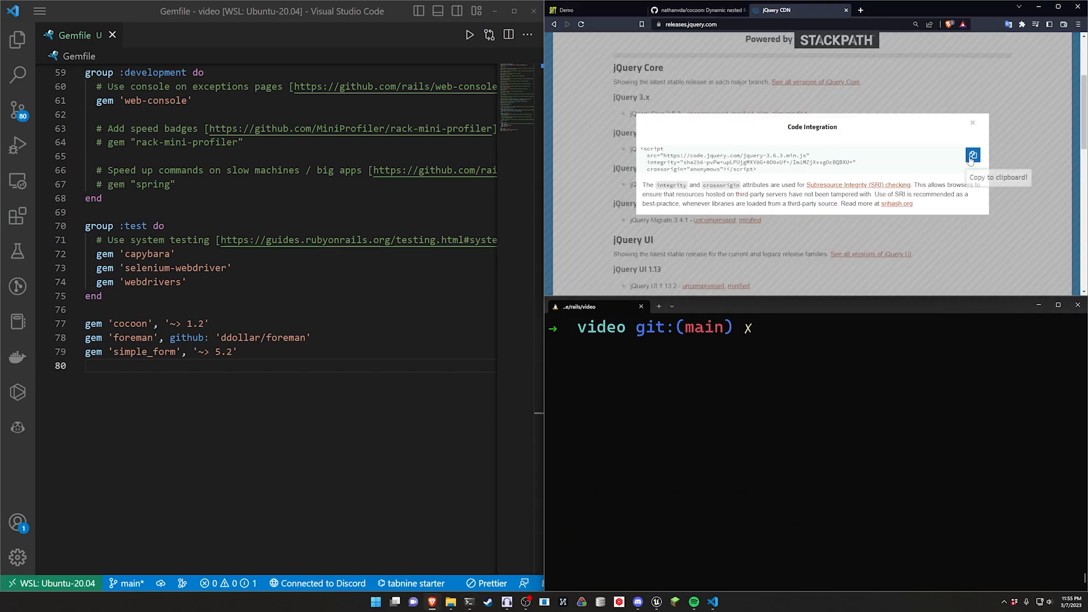
{"action": "left_click", "coordinate": [17, 39]}
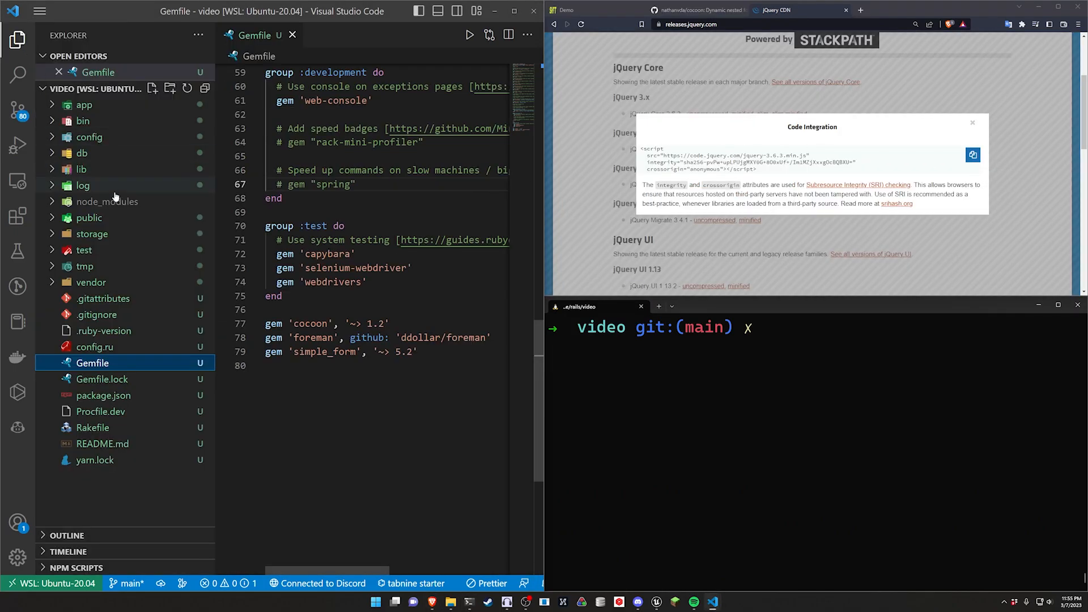
Step: Add jQuery to application.html.erb, wrap yield in div.container.mt-5, and reload the app
{"action": "left_click", "coordinate": [83, 104]}
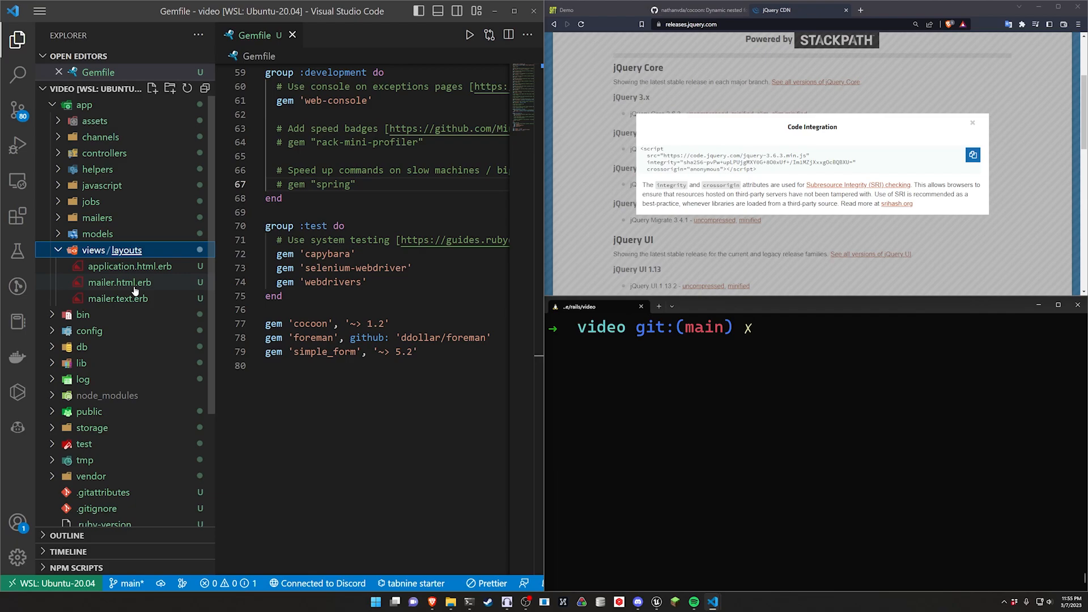
{"action": "left_click", "coordinate": [130, 266]}
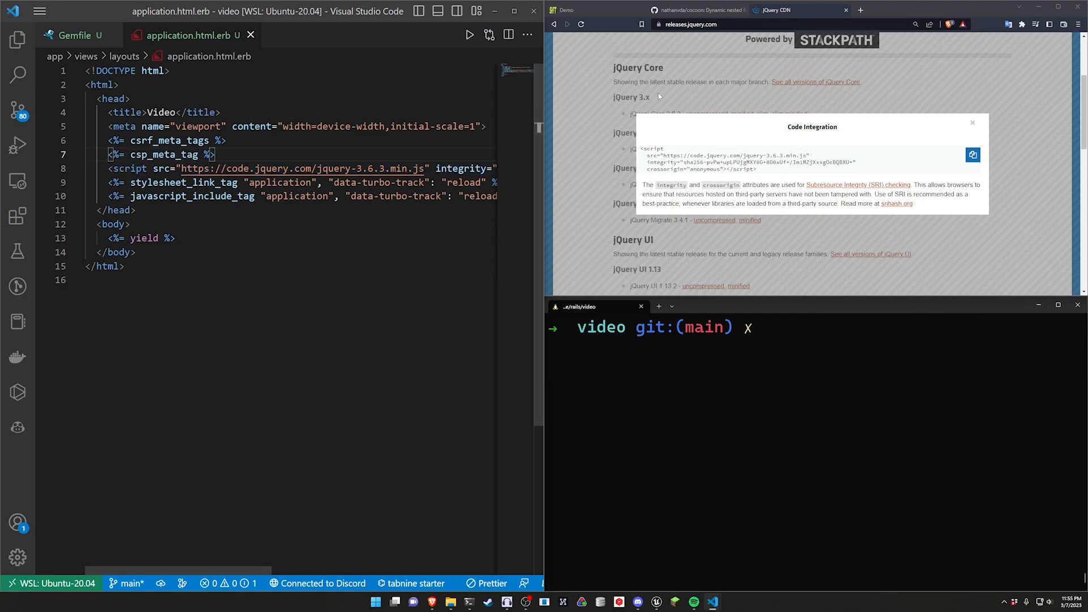
{"action": "left_click", "coordinate": [973, 123]}
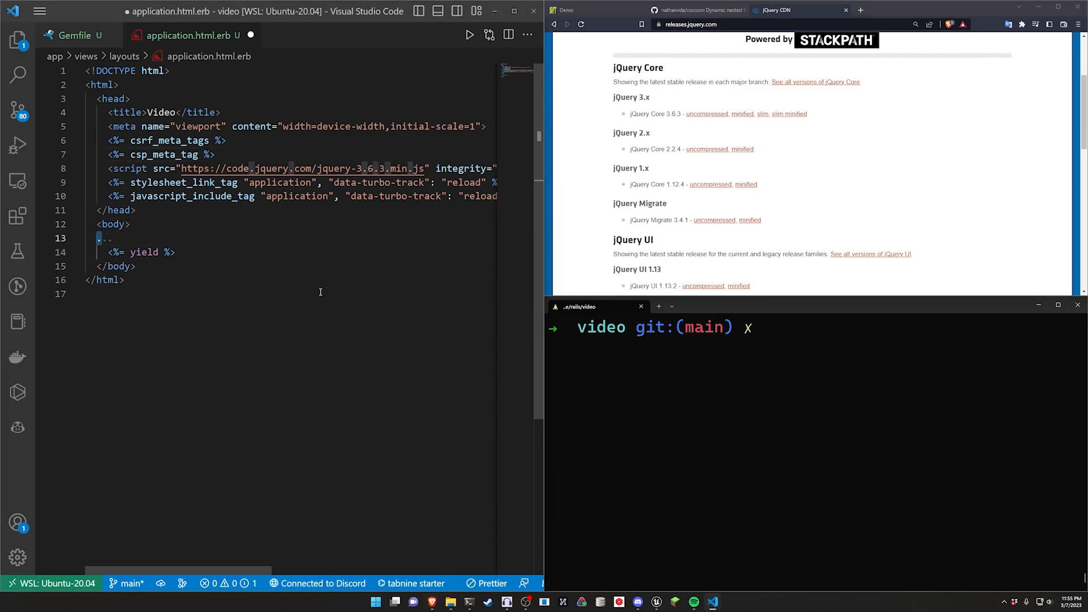
{"action": "type", "text": "container."}
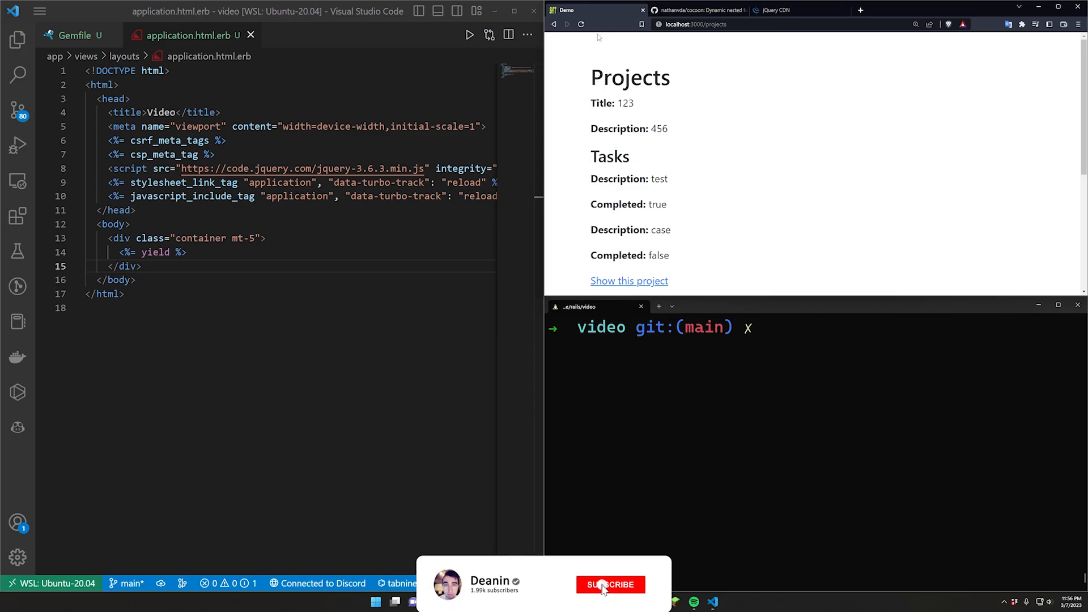
{"action": "left_click", "coordinate": [610, 584]}
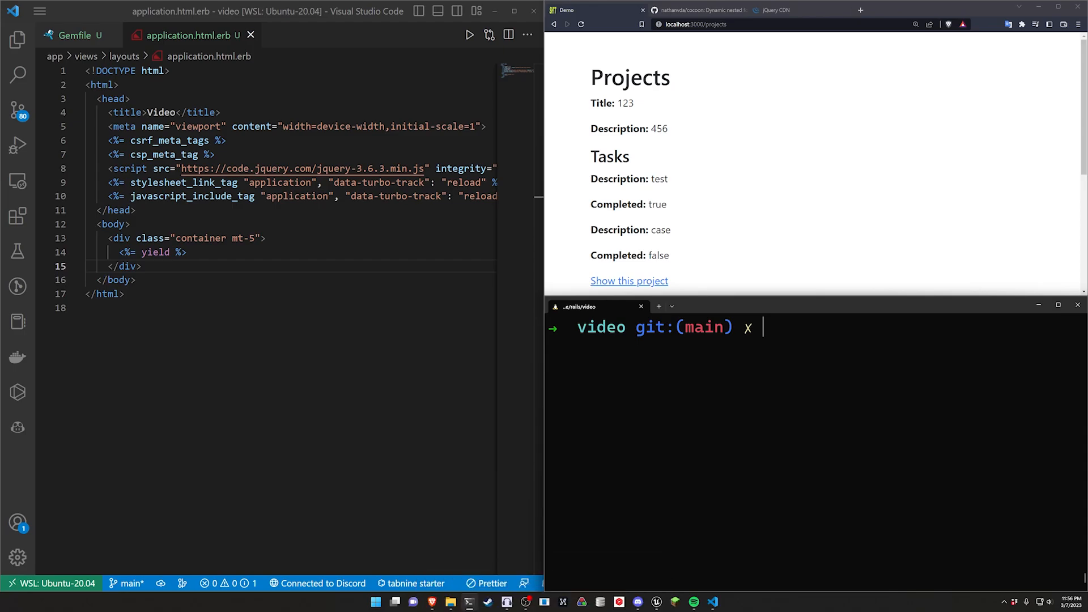
{"action": "mouse_move", "coordinate": [923, 424]}
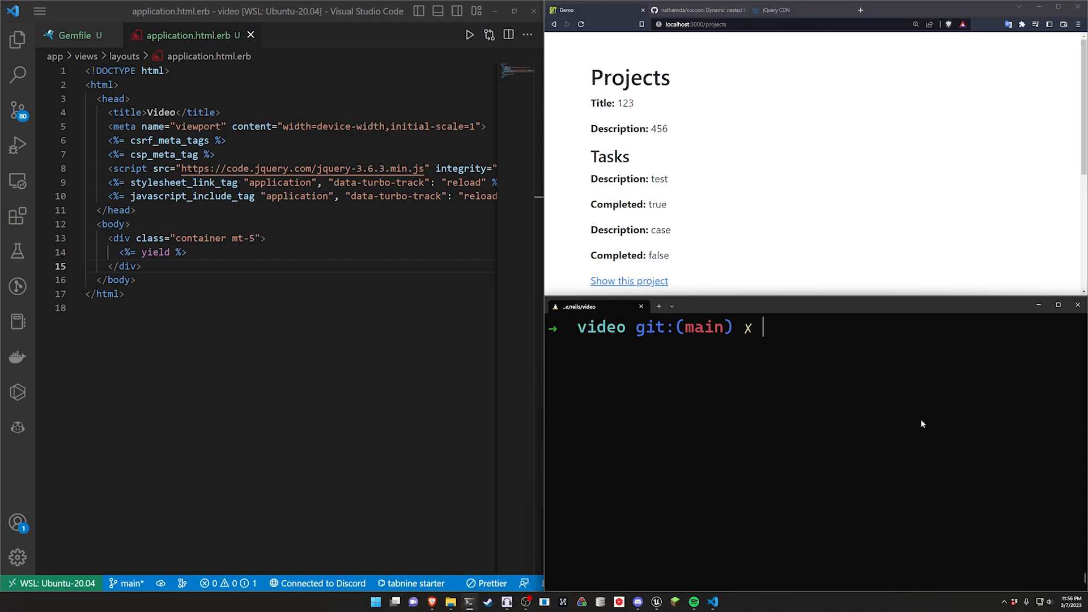
{"action": "type", "text": "yar"}
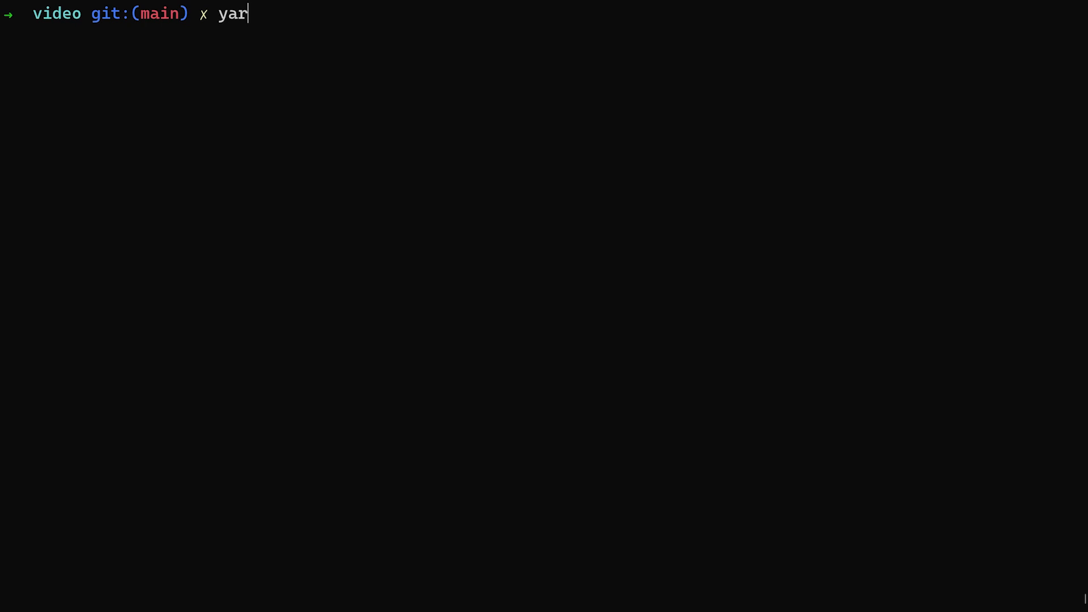
{"action": "type", "text": "n add @nathanvda/cocoon"}
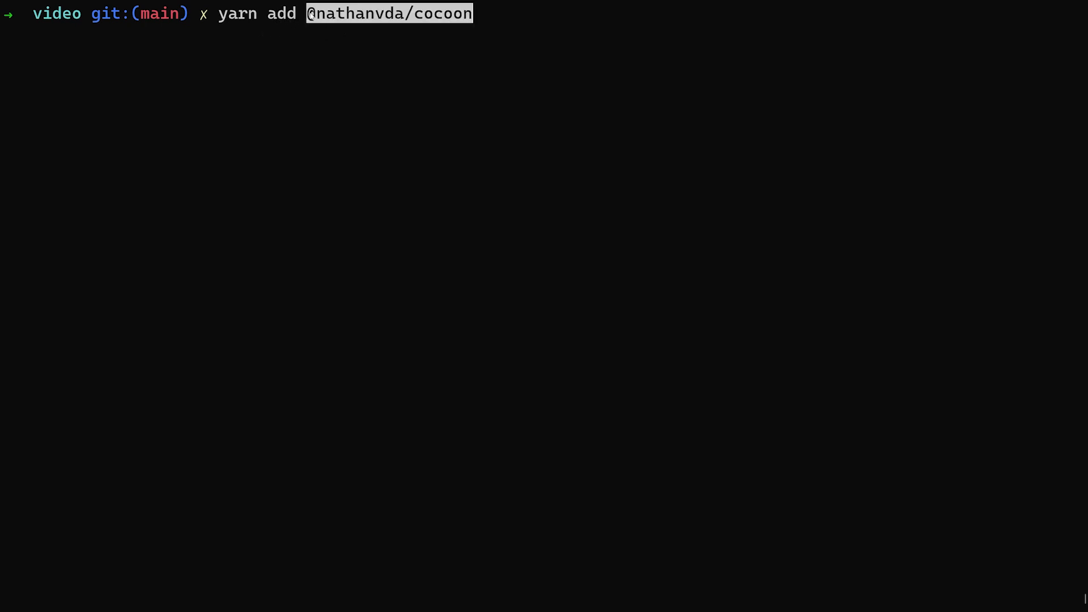
{"action": "mouse_move", "coordinate": [495, 33]}
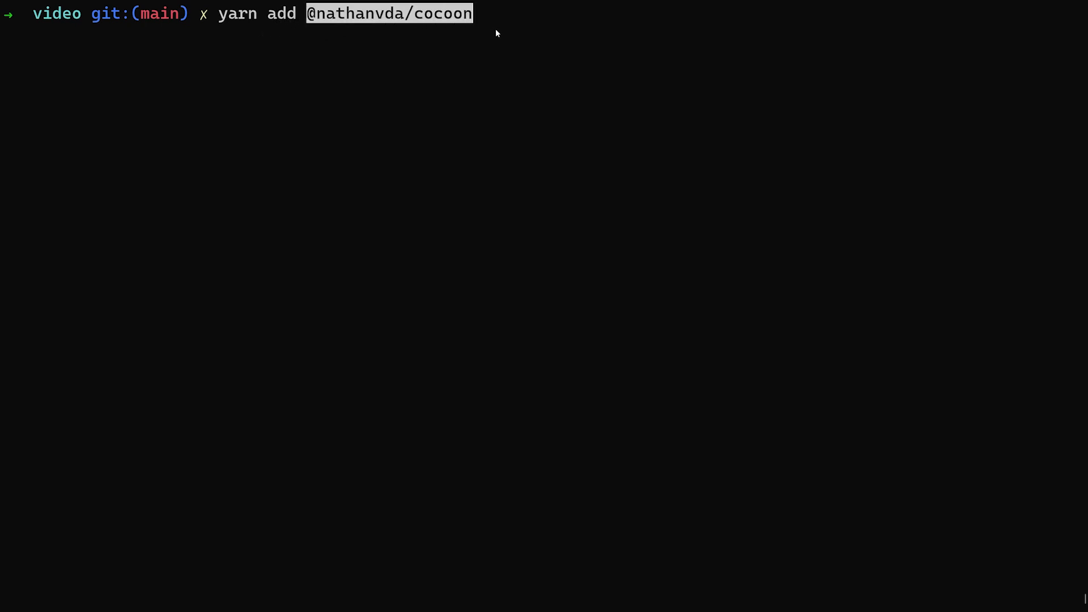
{"action": "key", "text": "Return"}
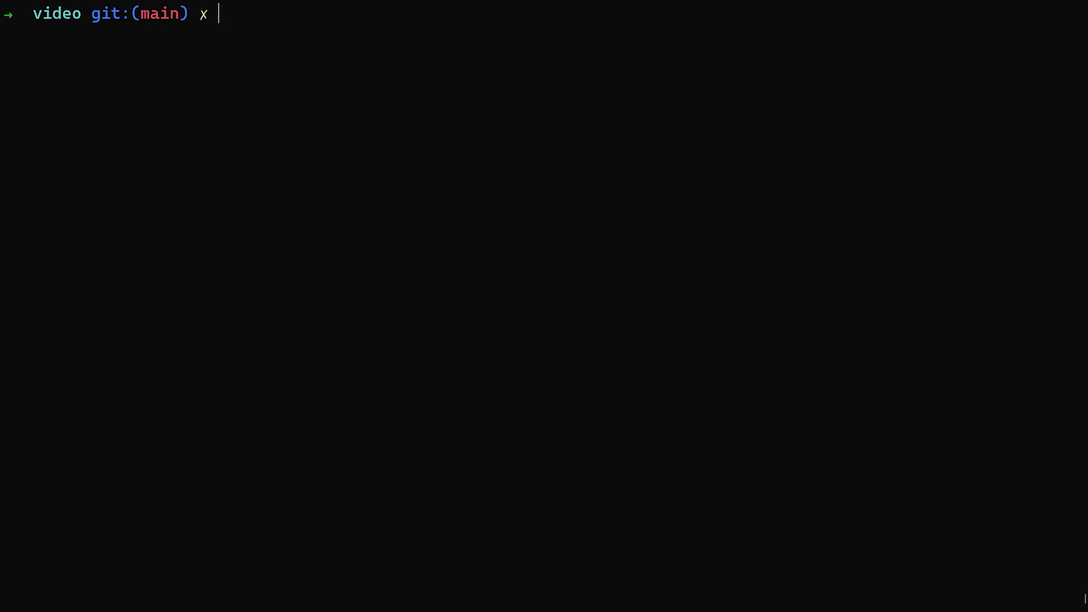
Step: Install Simple Form with Bootstrap using rails g simple_form:install --bootstrap
{"action": "type", "text": "rails g simple_fo"}
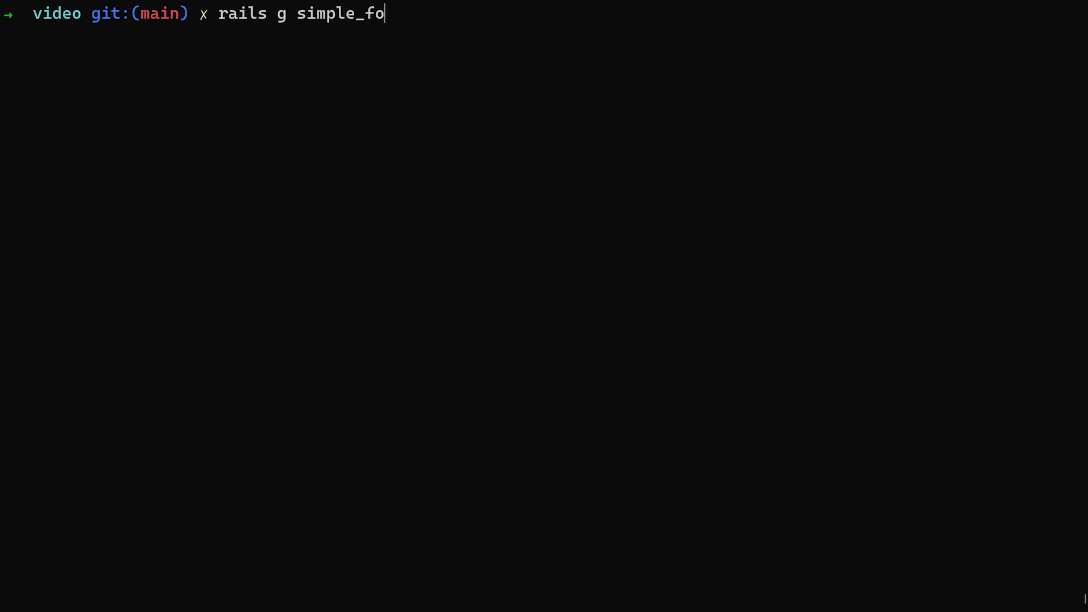
{"action": "type", "text": "rm:install -"}
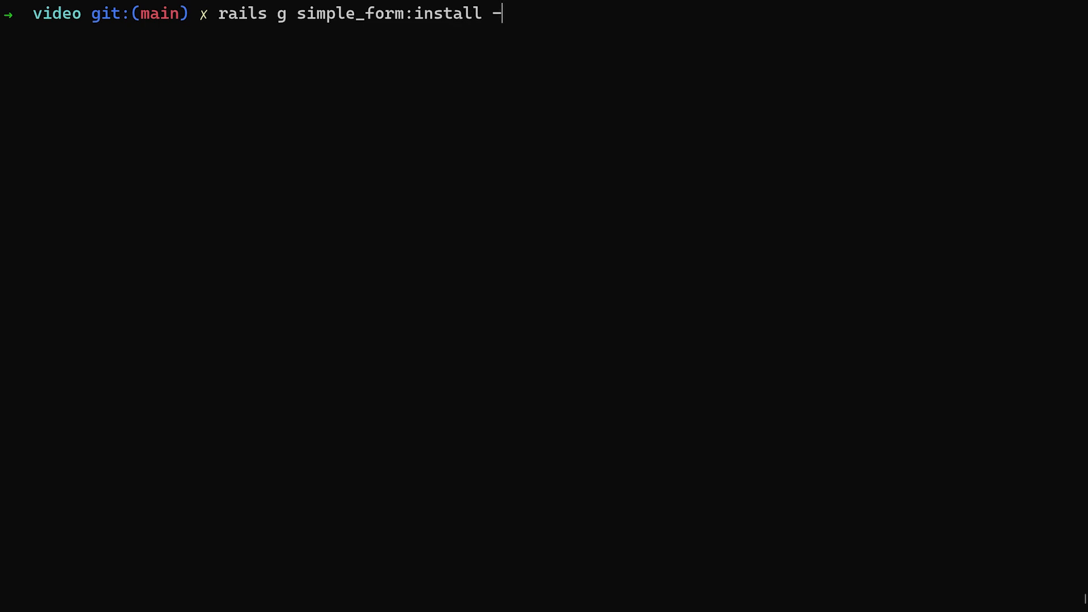
{"action": "type", "text": "-bootstrap"}
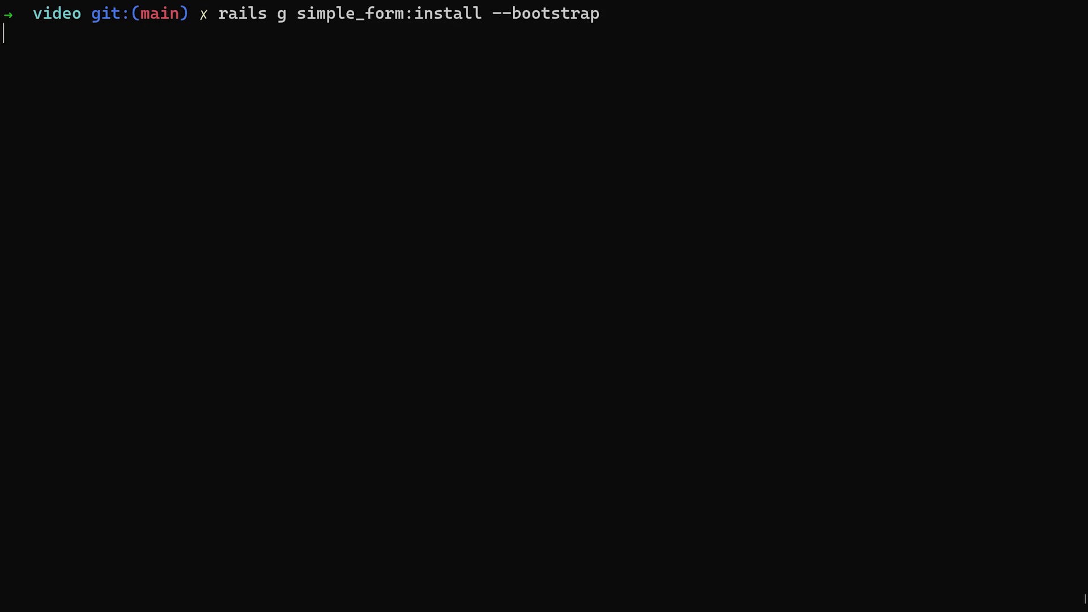
{"action": "key", "text": "Return"}
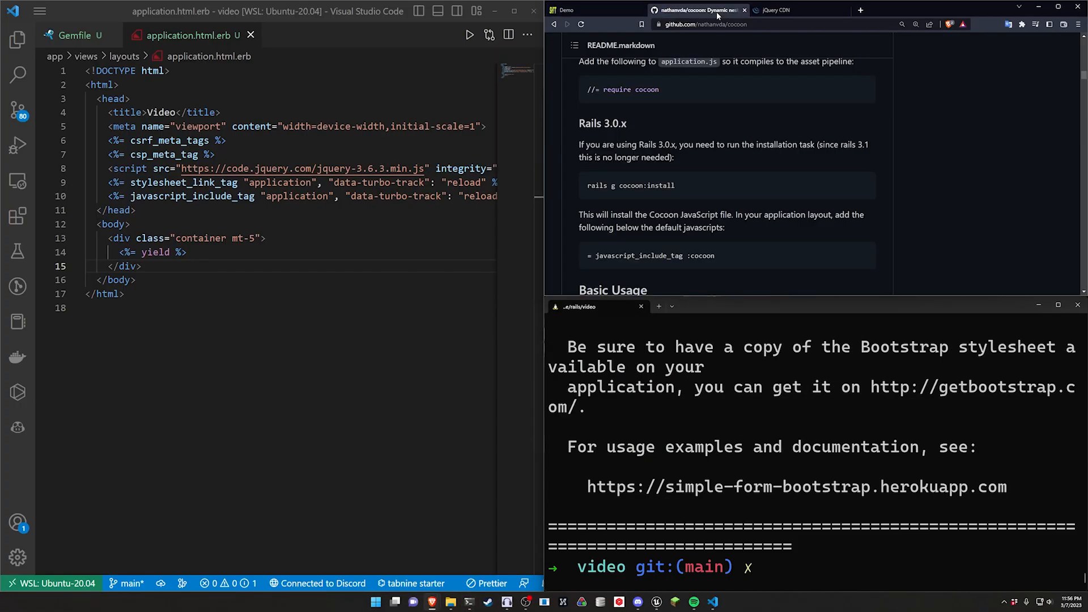
{"action": "scroll", "scroll_direction": "up", "scroll_amount": 3}
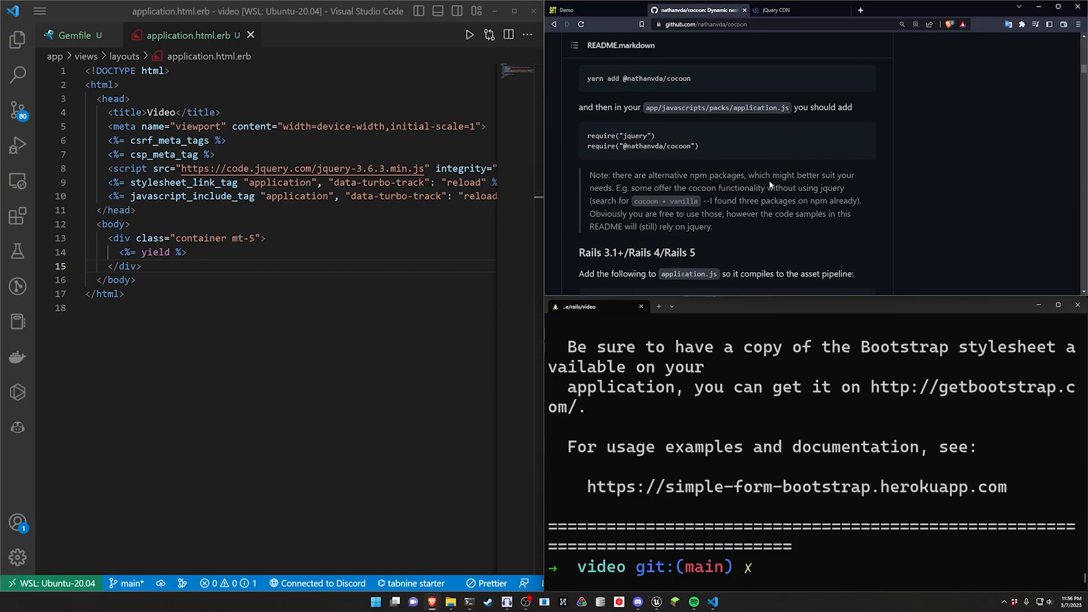
{"action": "scroll", "scroll_direction": "up", "scroll_amount": 3}
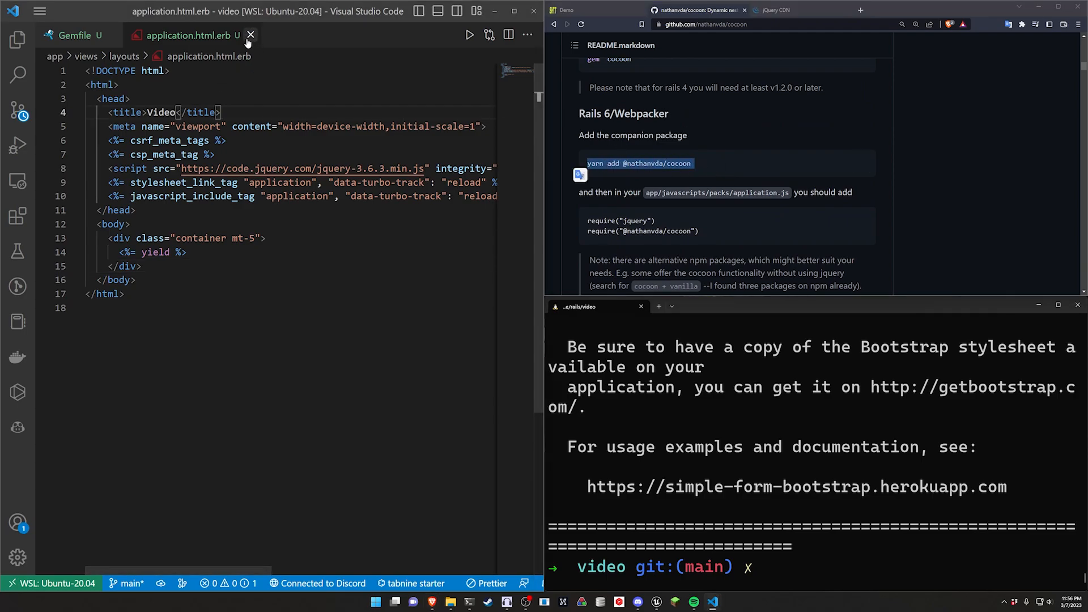
{"action": "left_click", "coordinate": [251, 35]}
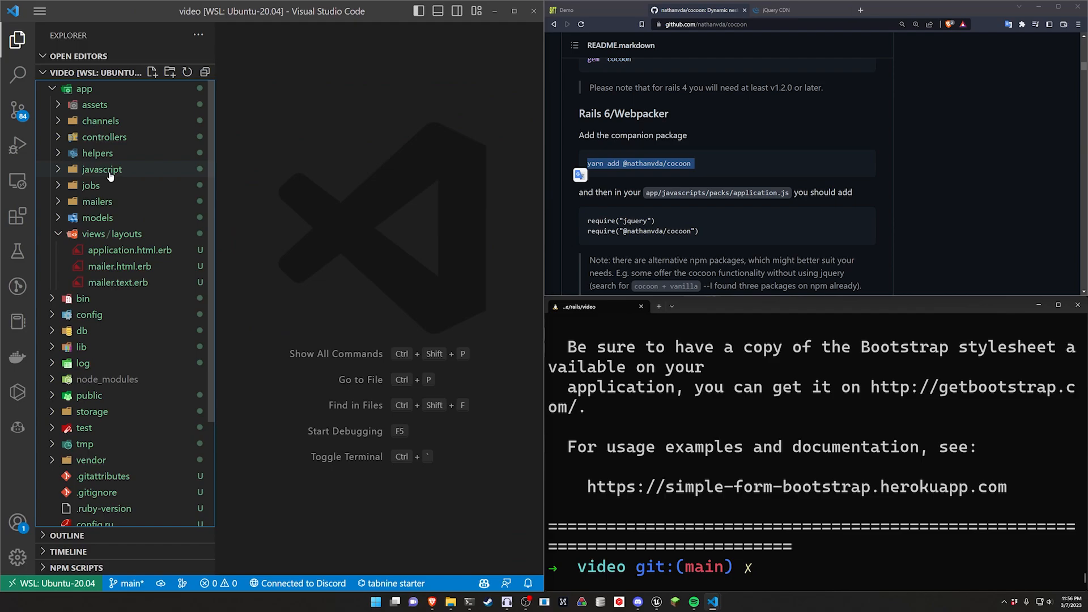
{"action": "left_click", "coordinate": [101, 168]}
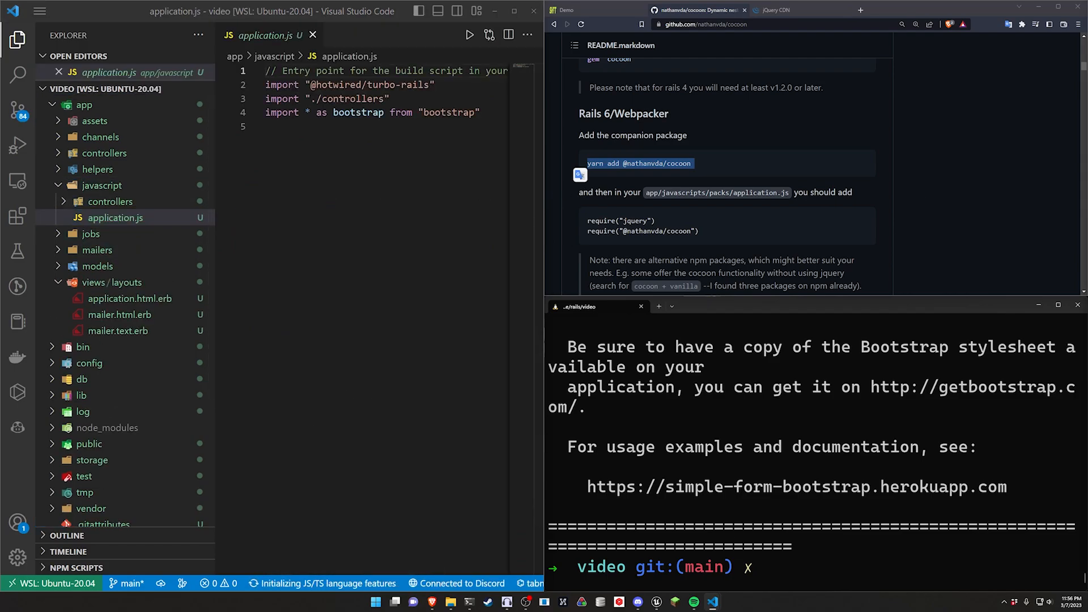
{"action": "left_click", "coordinate": [433, 176]}
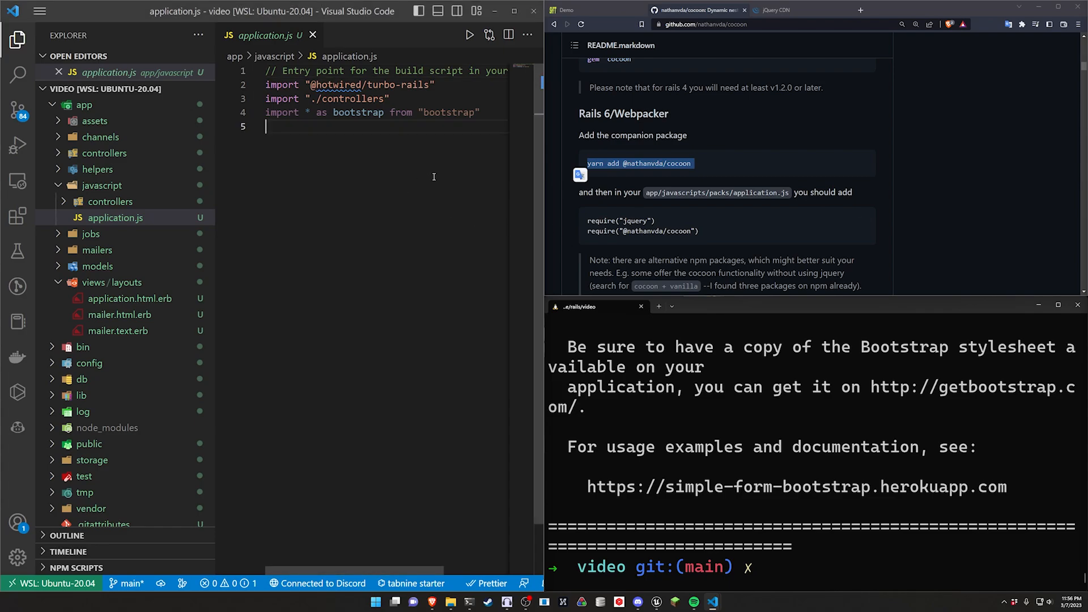
{"action": "type", "text": "import \"@nathanvda/cocoon\";"}
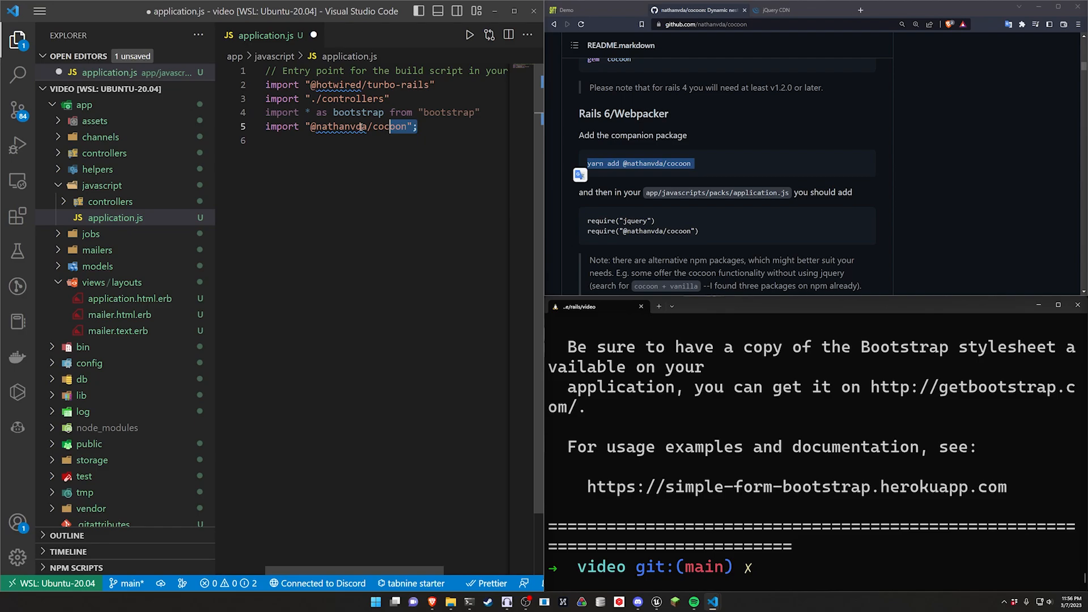
{"action": "left_click", "coordinate": [267, 141]}
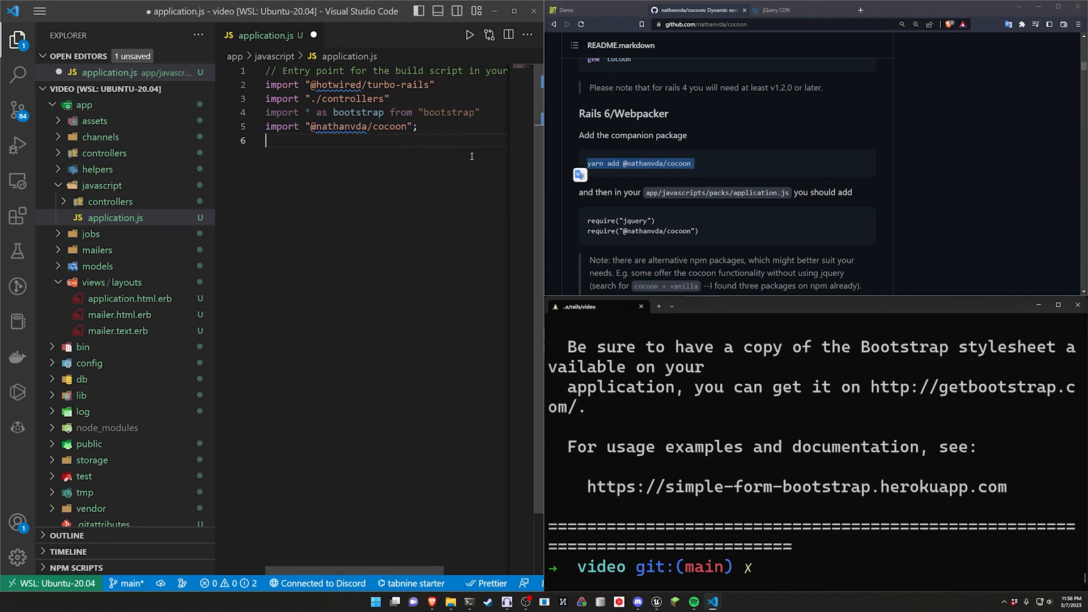
{"action": "key", "text": "ctrl+s"}
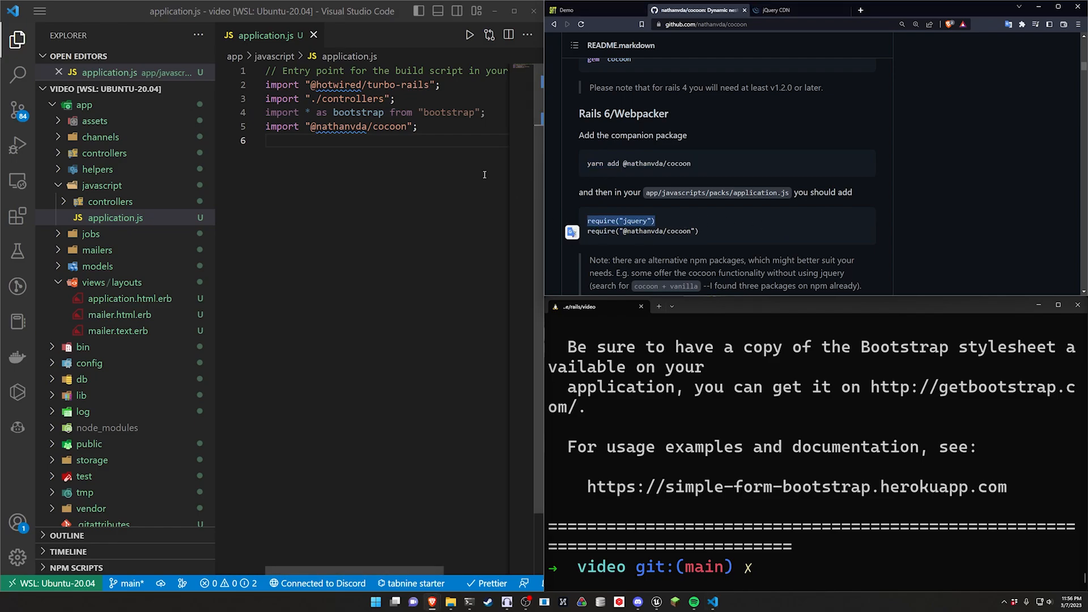
{"action": "mouse_move", "coordinate": [666, 179]}
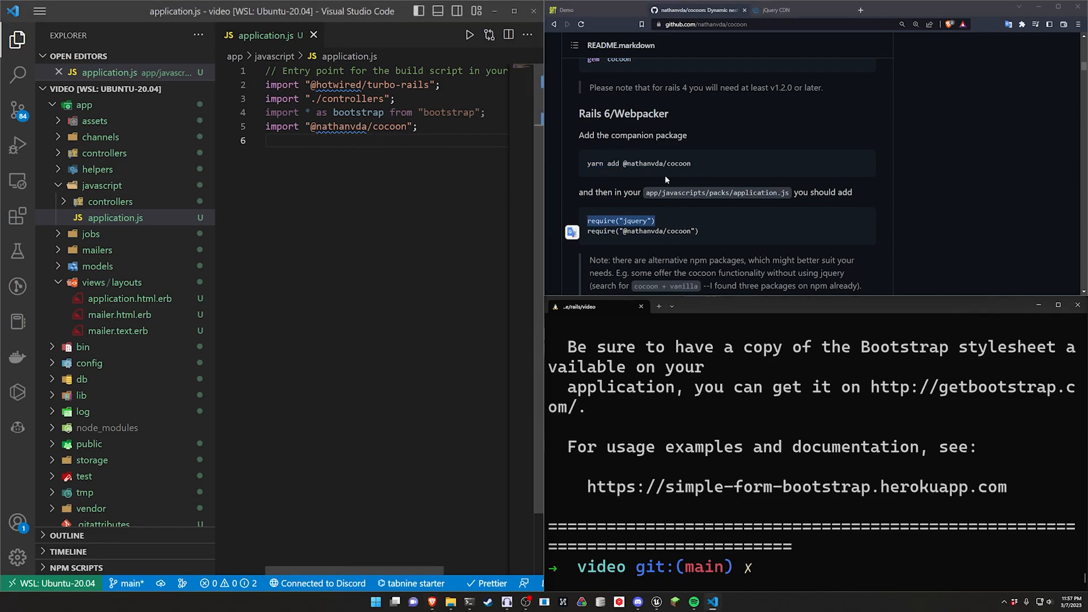
{"action": "scroll", "scroll_direction": "down", "scroll_amount": 3}
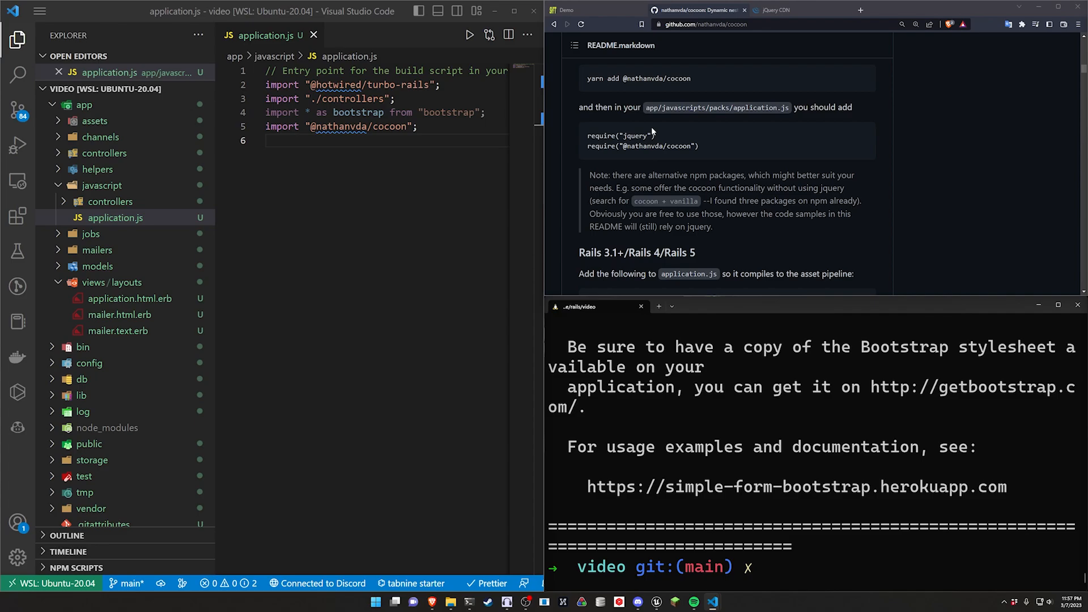
{"action": "left_click", "coordinate": [312, 36]}
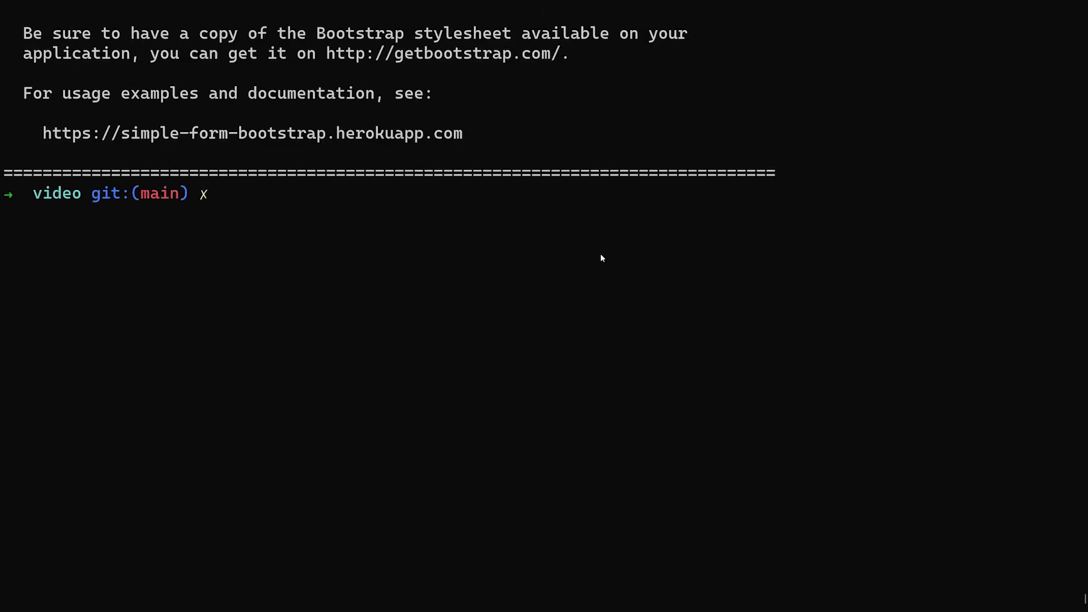
Step: Scaffold a Project resource with name and description:text
{"action": "type", "text": "rails g sca"}
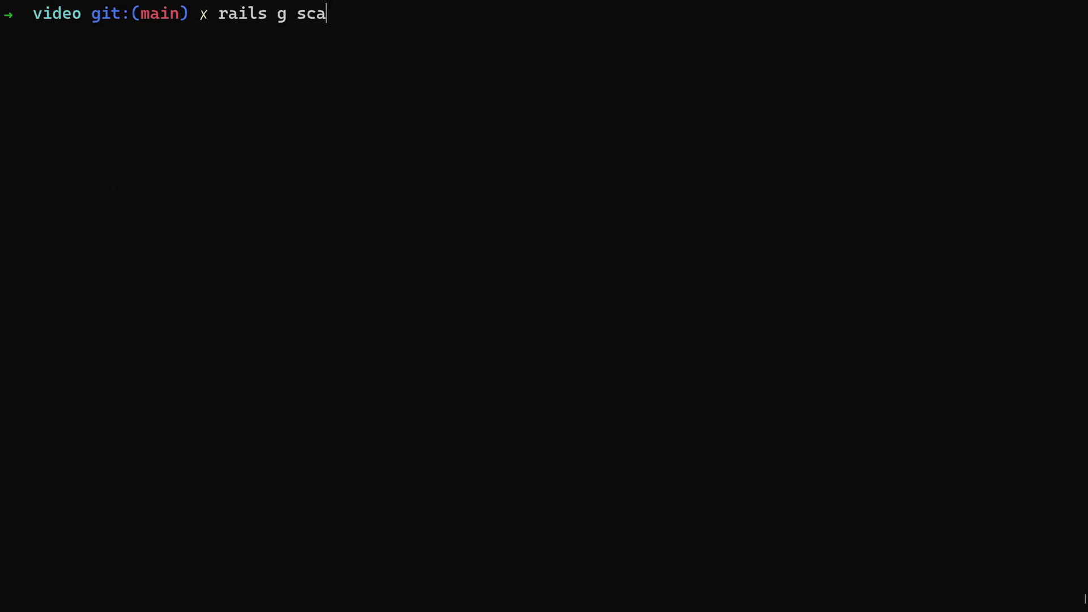
{"action": "type", "text": "ffold"}
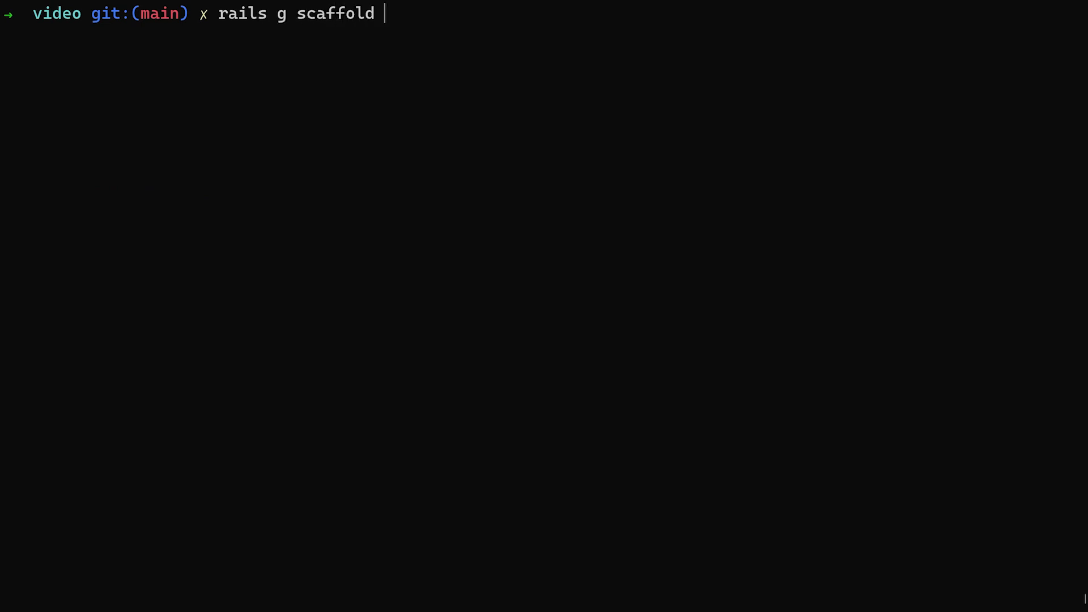
{"action": "type", "text": "pro"}
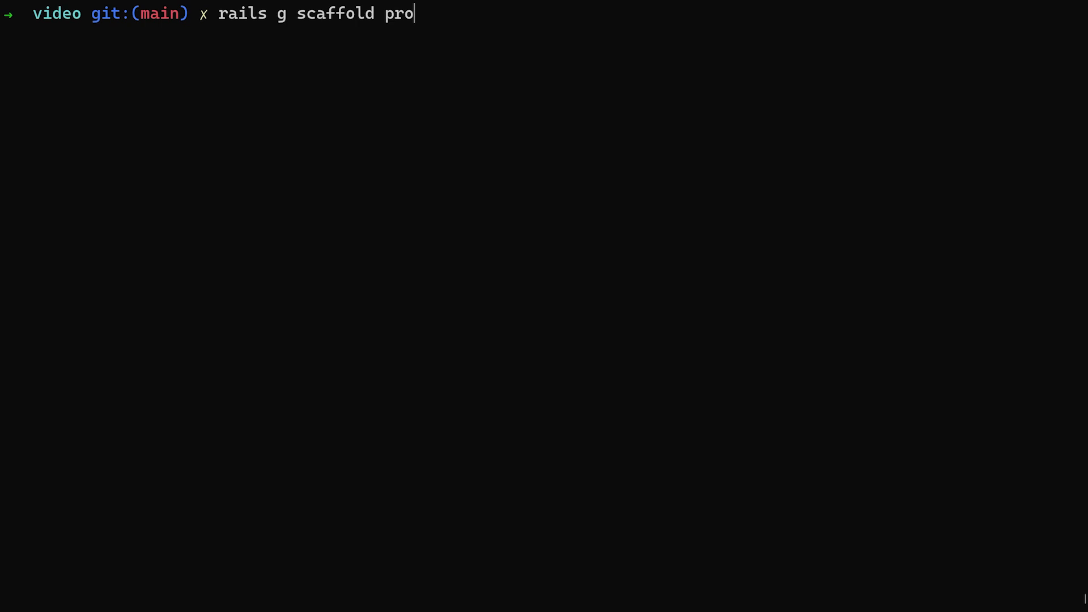
{"action": "type", "text": "ject"}
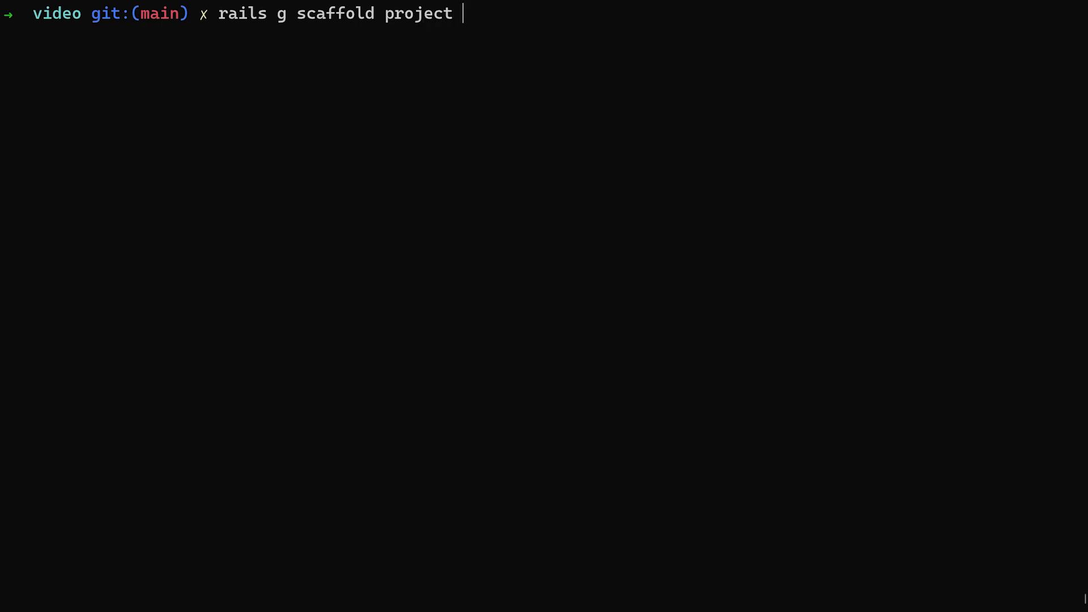
{"action": "type", "text": "name de"}
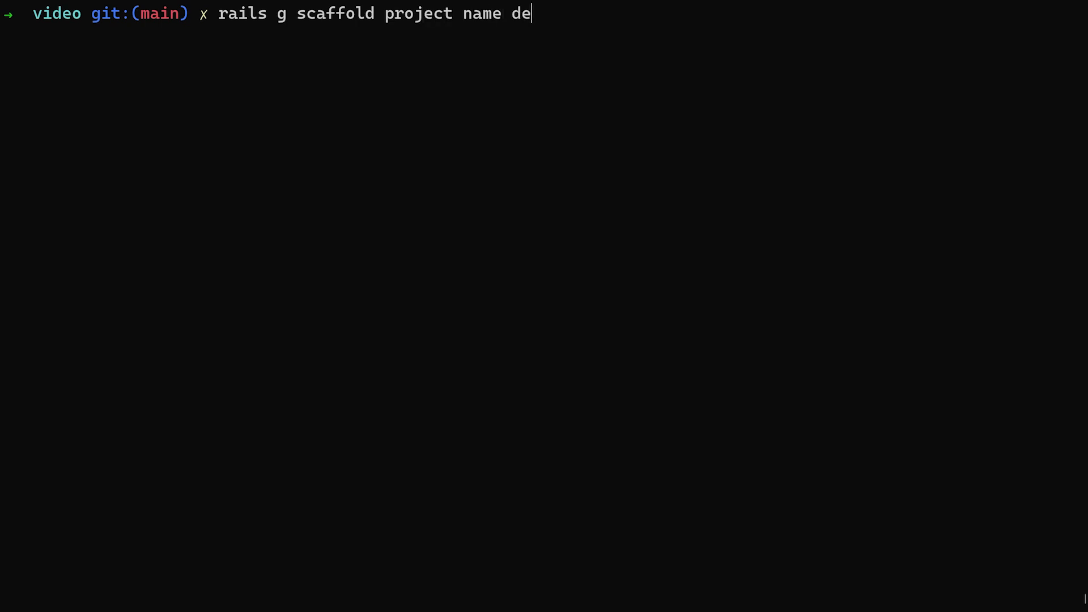
{"action": "type", "text": "scription:tex"}
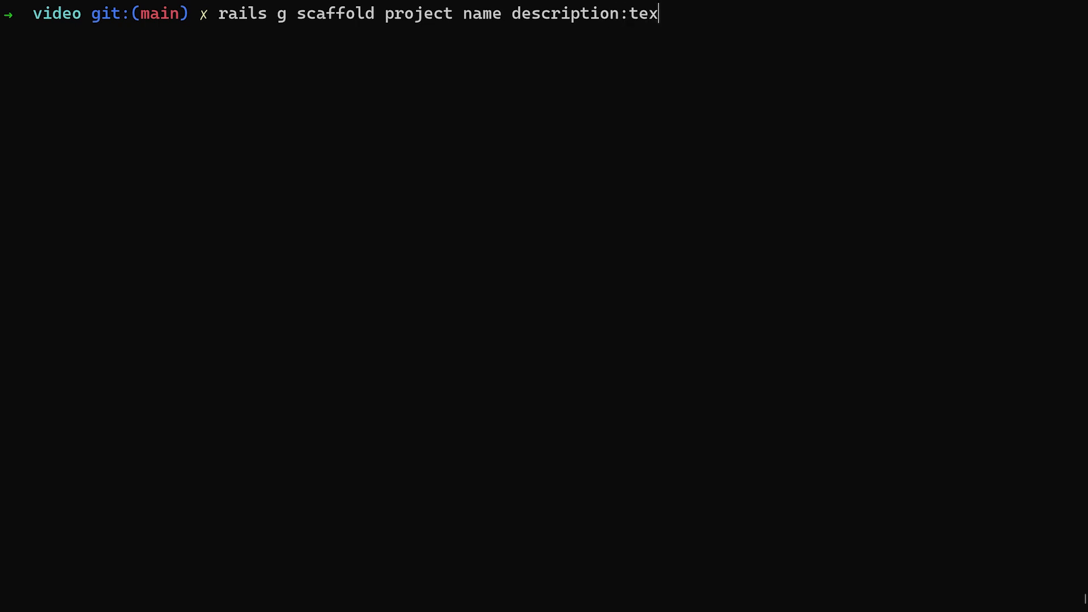
{"action": "type", "text": "t"}
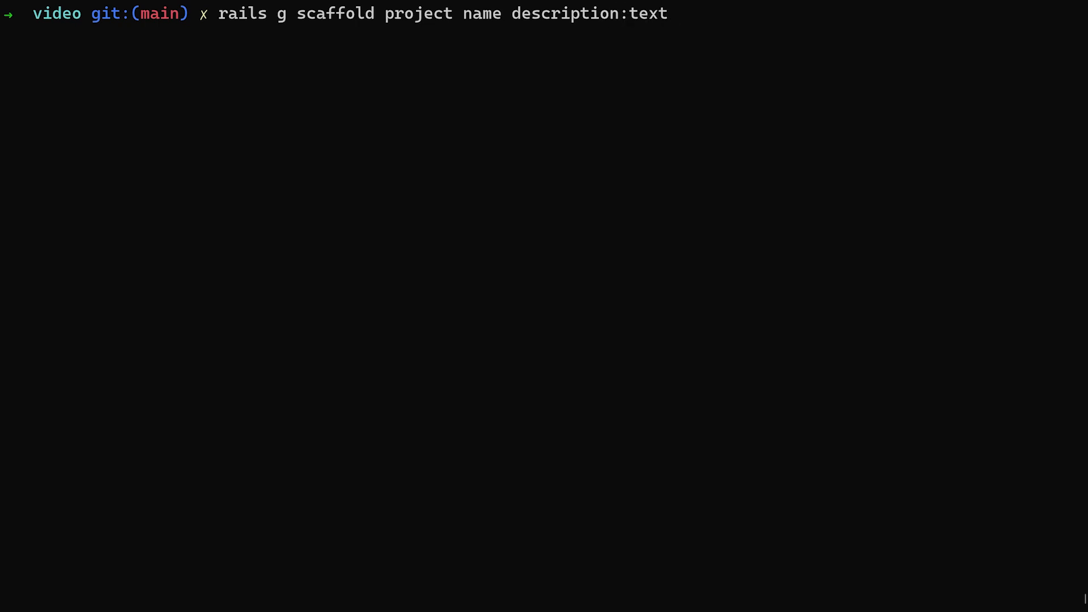
{"action": "key", "text": "Return"}
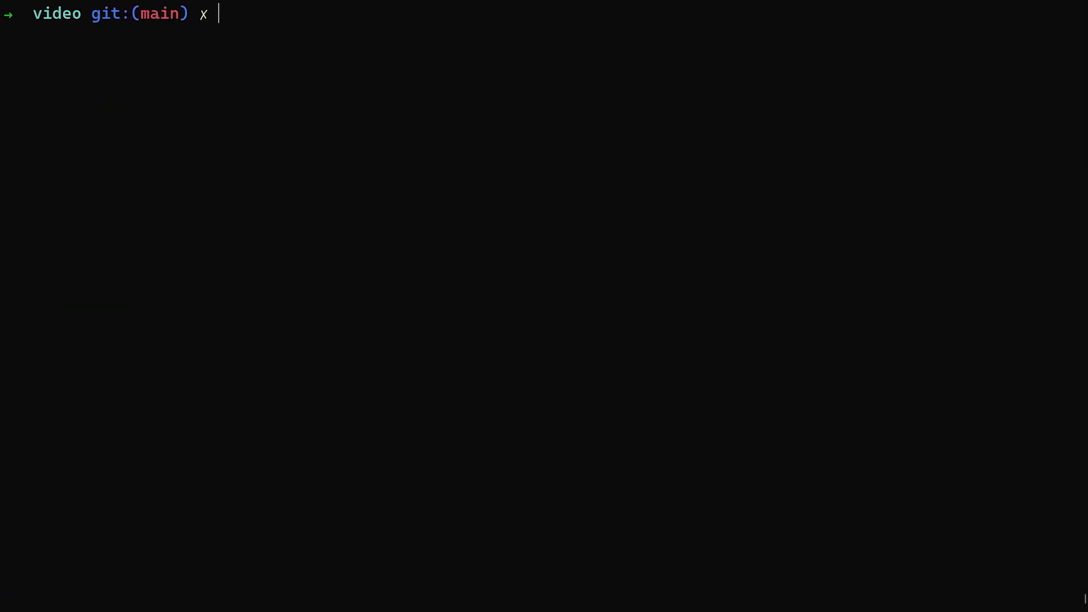
Step: Scaffold Task with description, completed and project:belongs_to, migrate, and start the dev server
{"action": "type", "text": "rails g scaffo"}
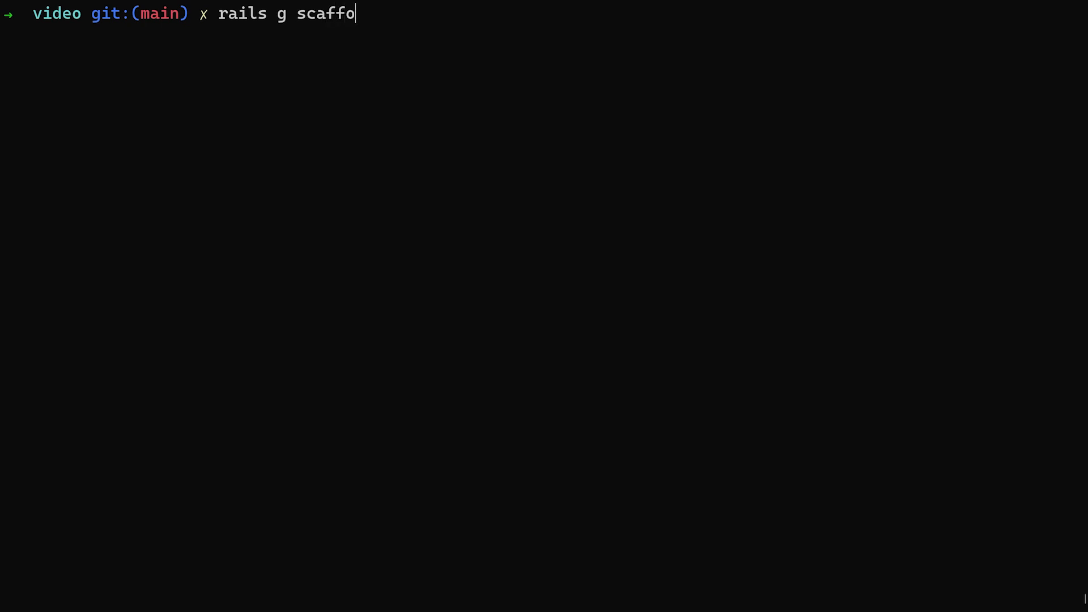
{"action": "type", "text": "ld task"}
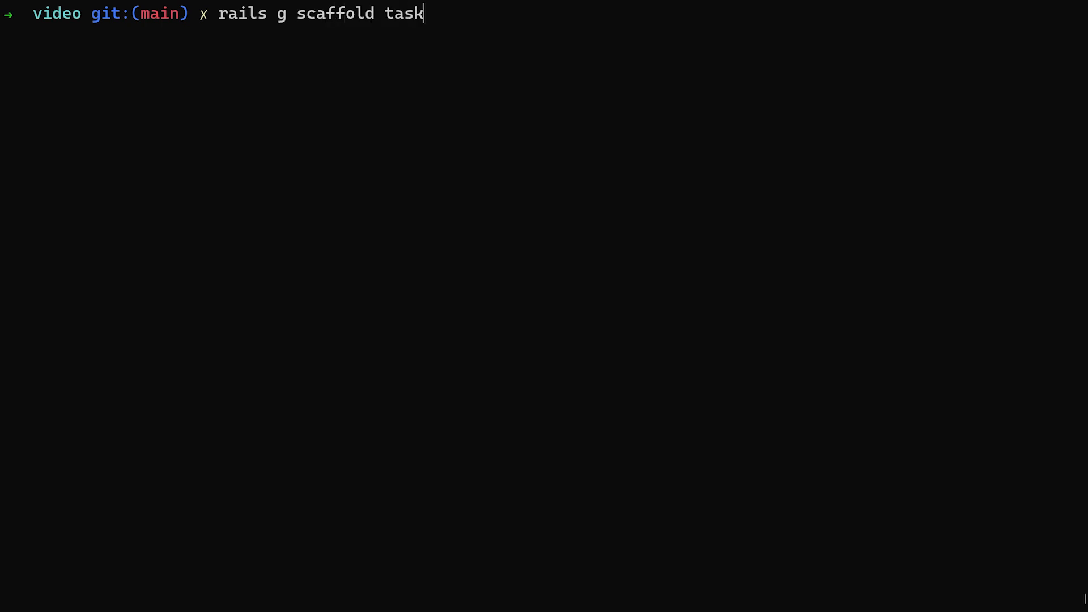
{"action": "type", "text": "desc"}
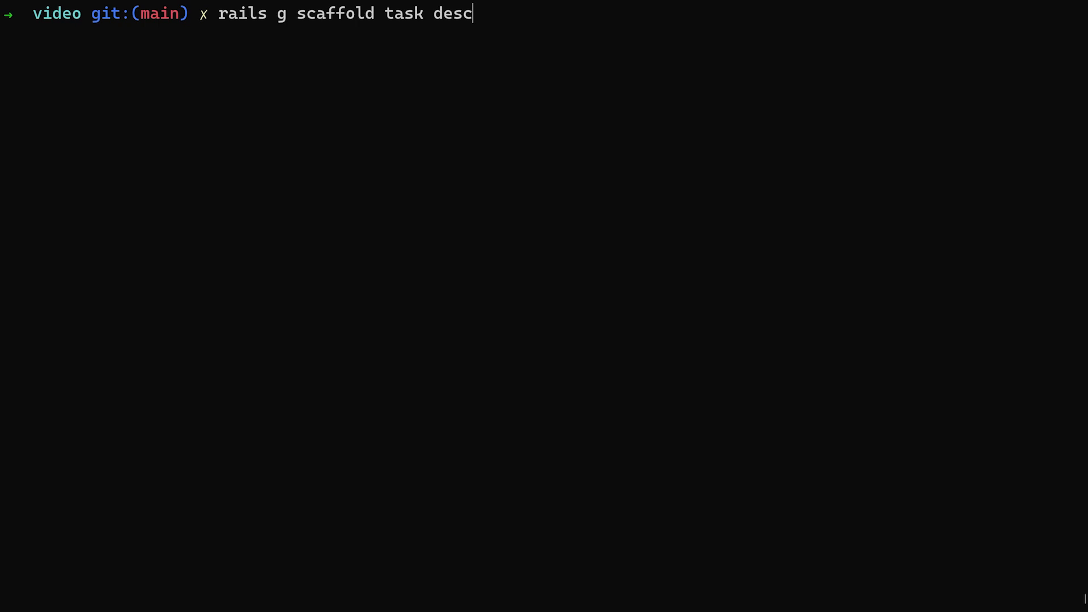
{"action": "type", "text": "ription:text"}
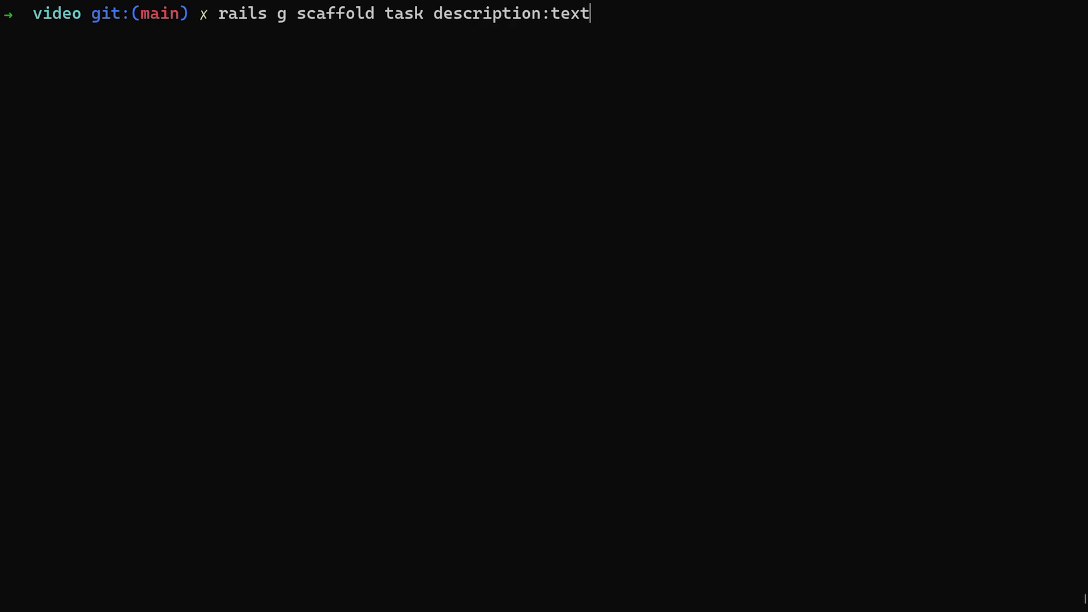
{"action": "type", "text": "completed:"}
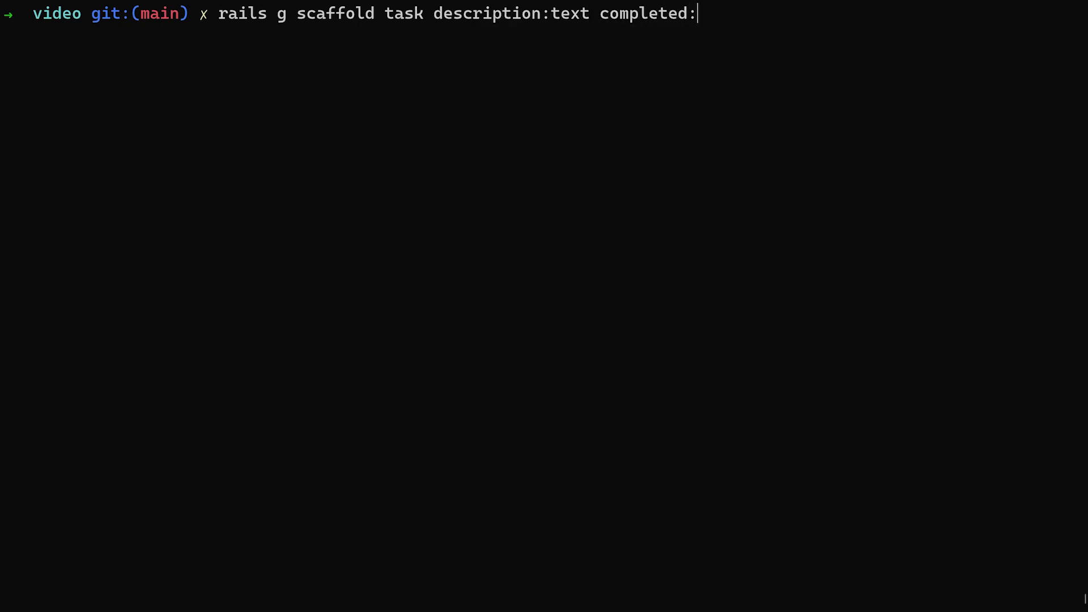
{"action": "type", "text": "boolean"}
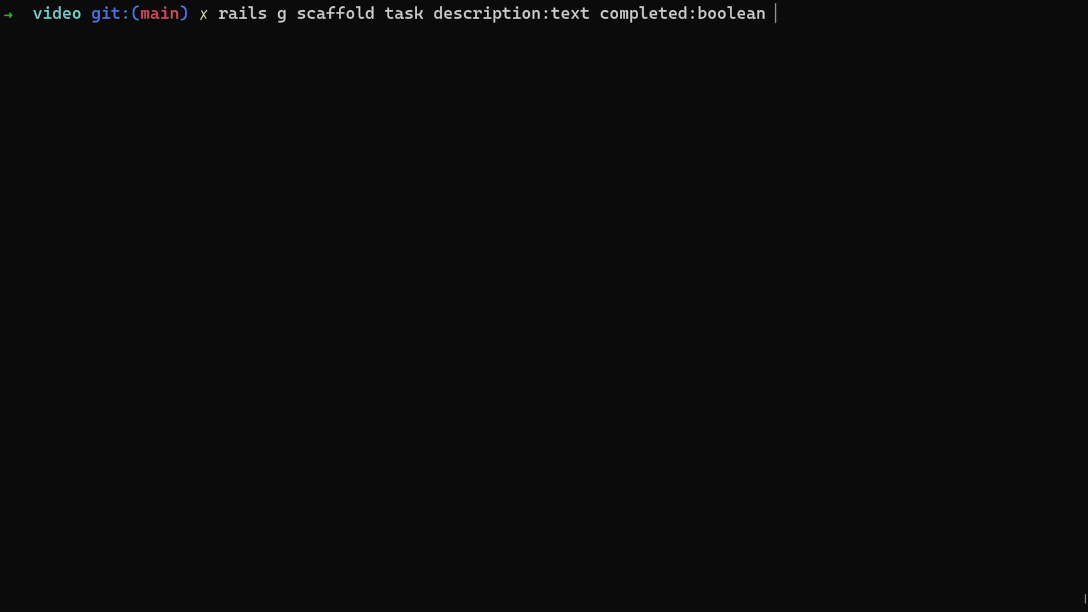
{"action": "type", "text": "project"}
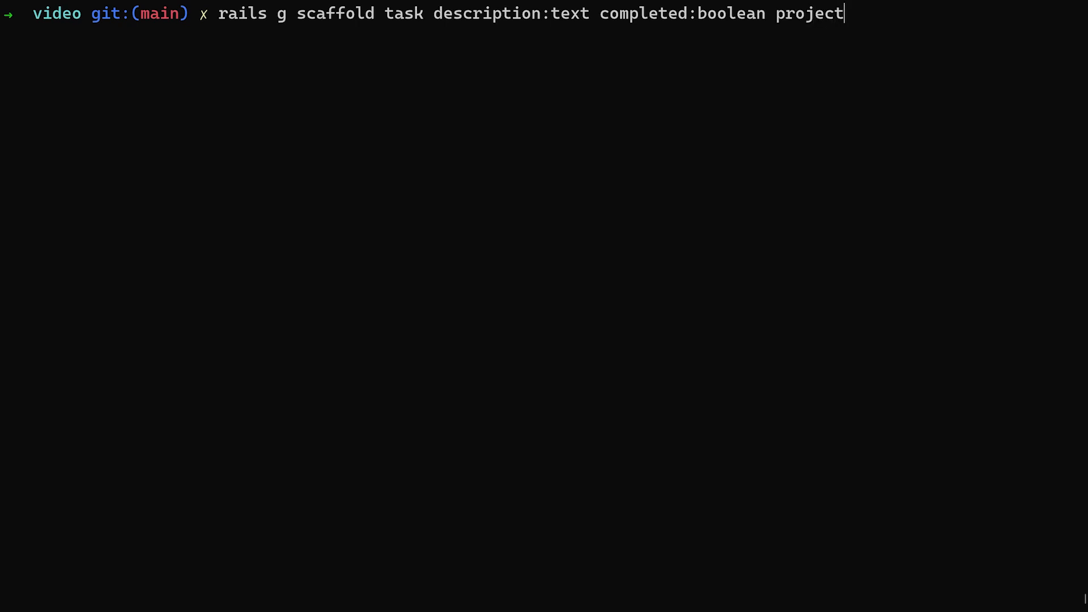
{"action": "type", "text": ":belongs"}
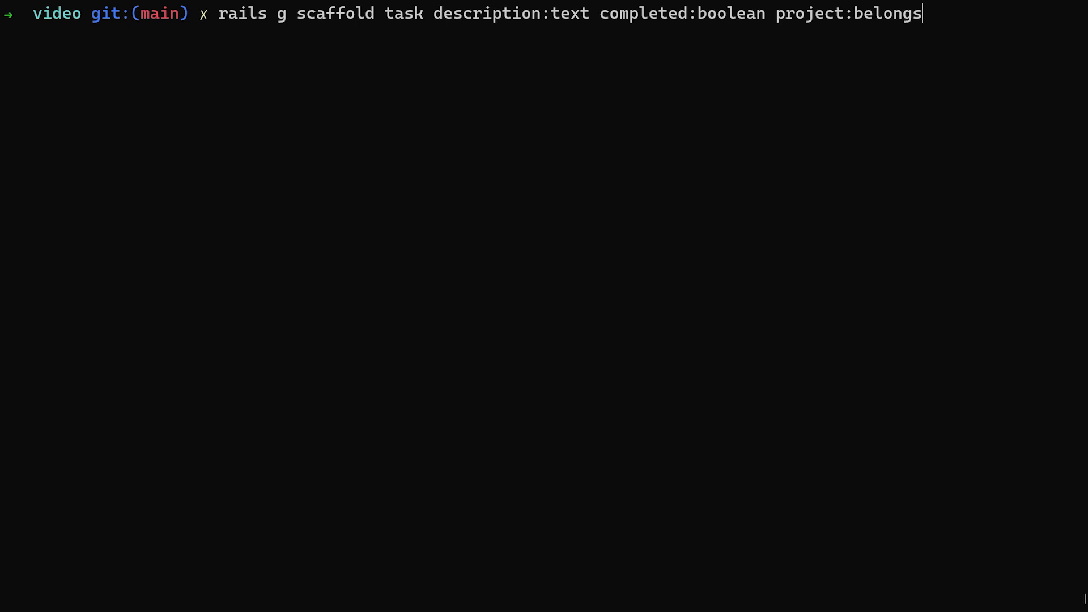
{"action": "type", "text": "_to"}
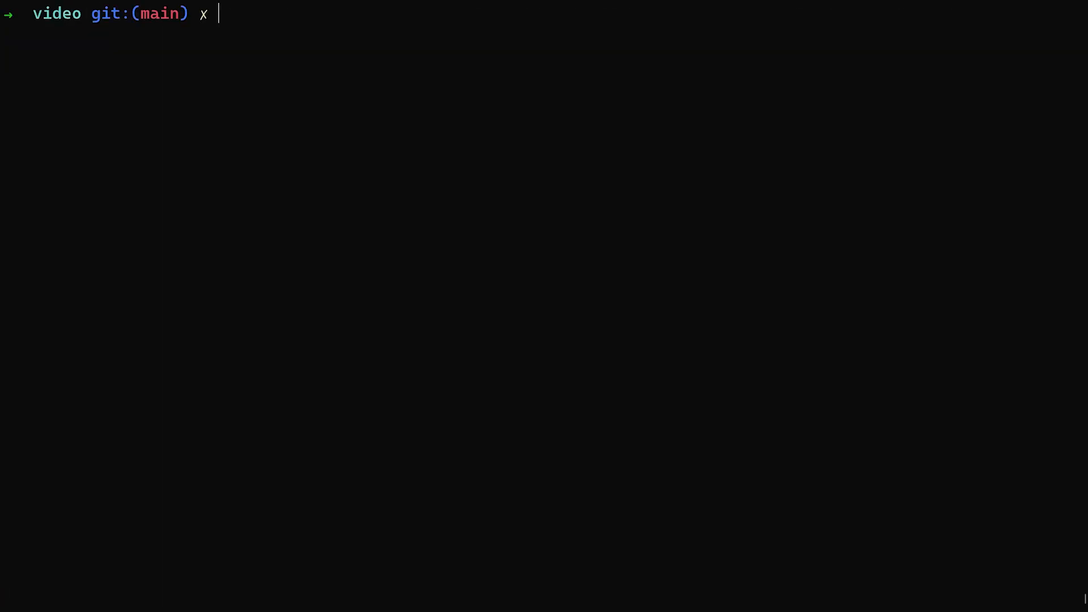
{"action": "type", "text": "rails db:mig"}
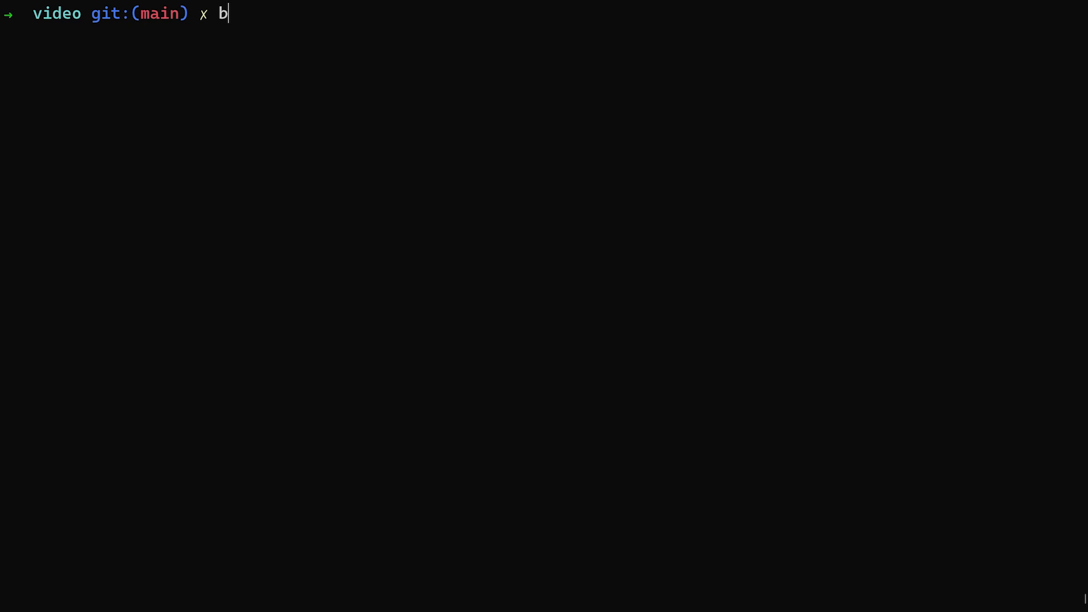
{"action": "key", "text": "Return"}
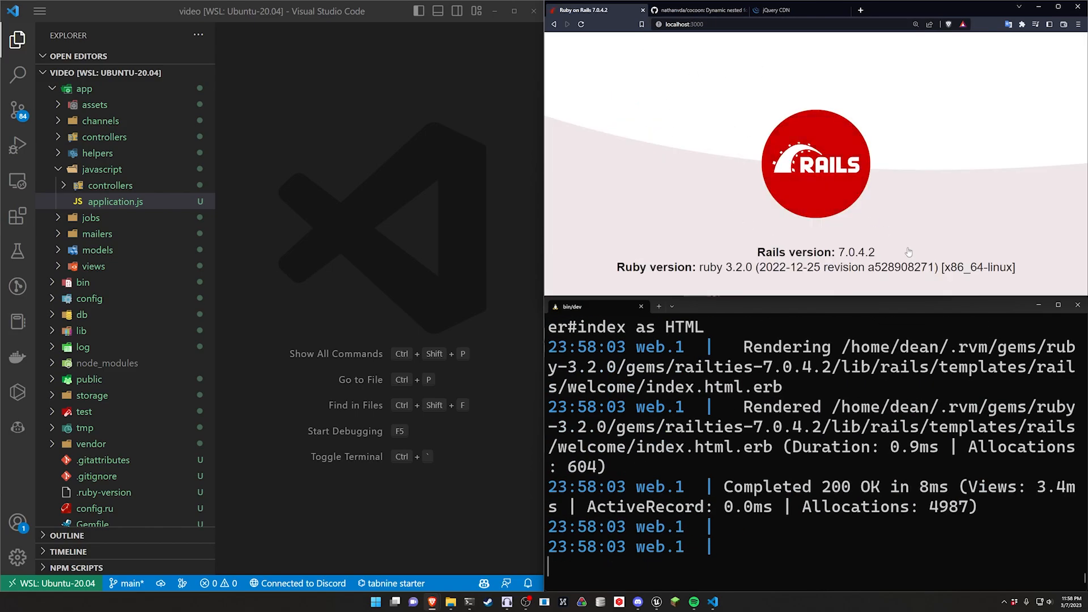
Step: Set root "projects#index" in routes.rb, save, and close the file
{"action": "left_click", "coordinate": [89, 298]}
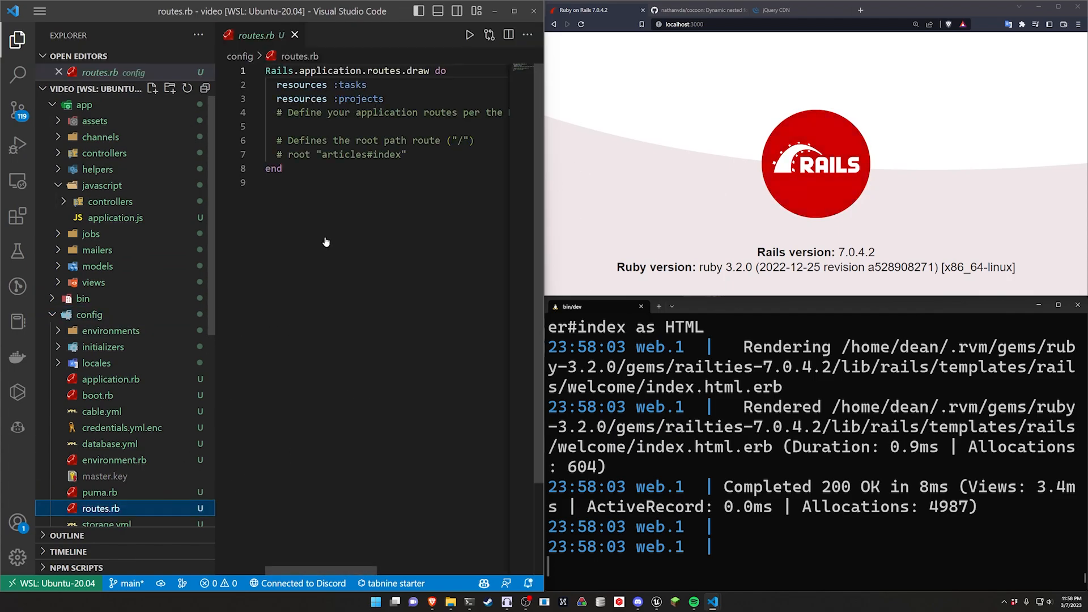
{"action": "type", "text": "root"}
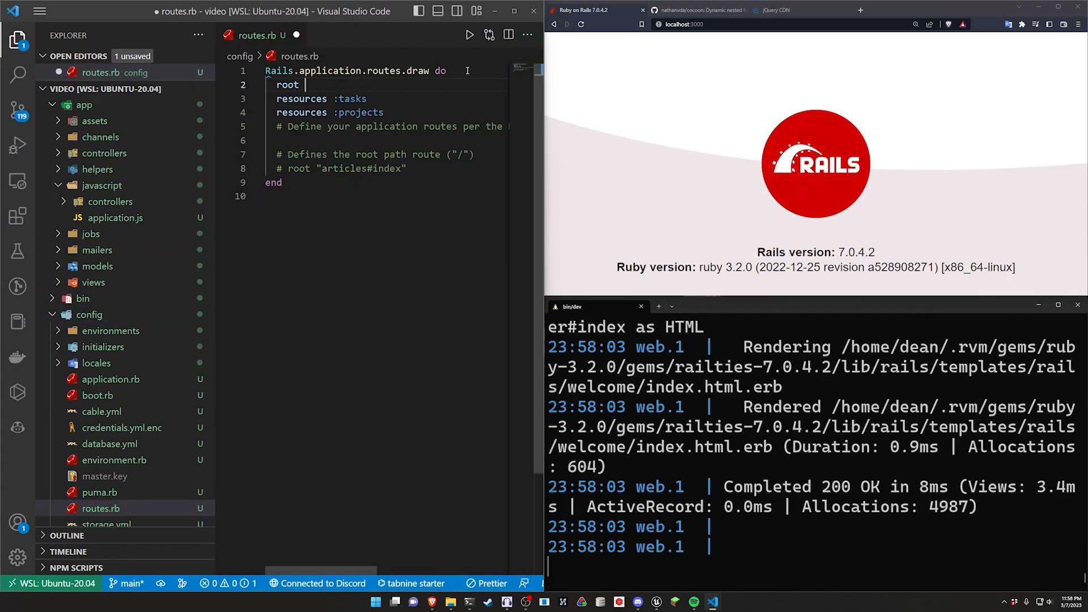
{"action": "type", "text": "\"projects#index\""}
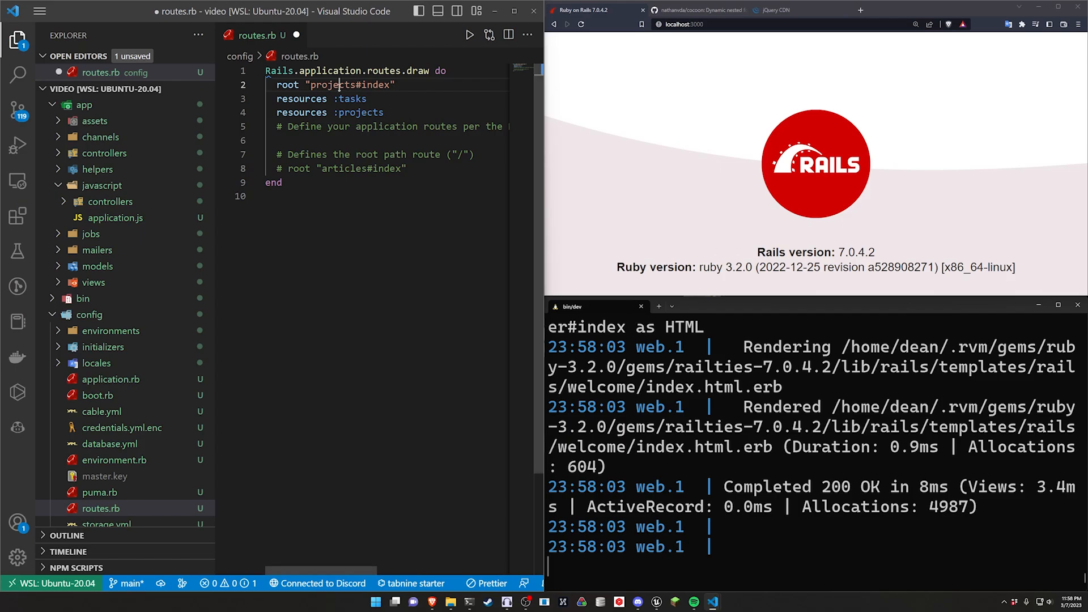
{"action": "key", "text": "ctrl+s"}
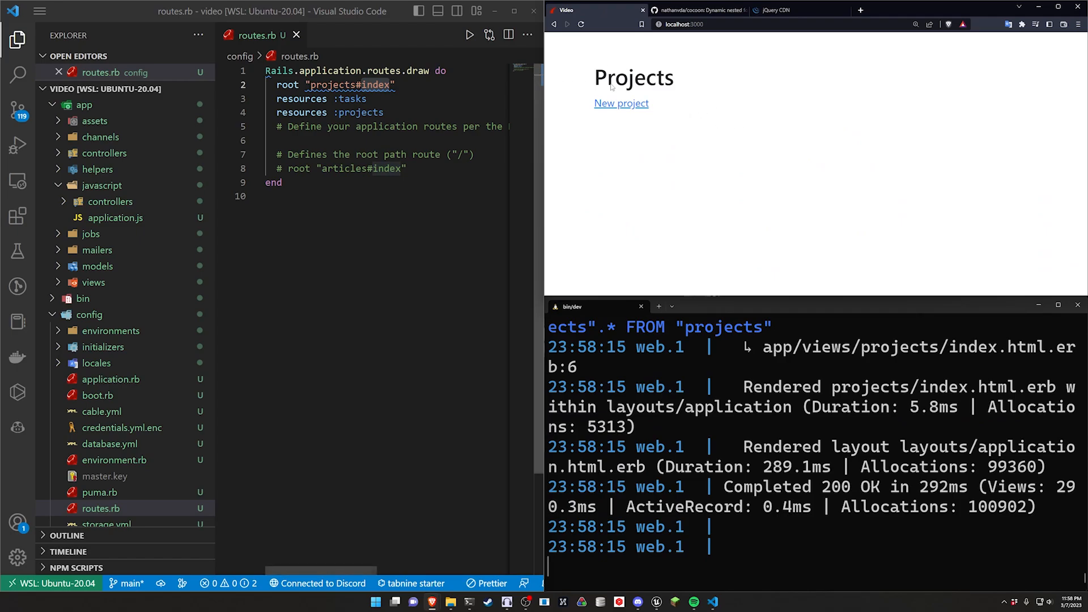
{"action": "left_click", "coordinate": [432, 195]}
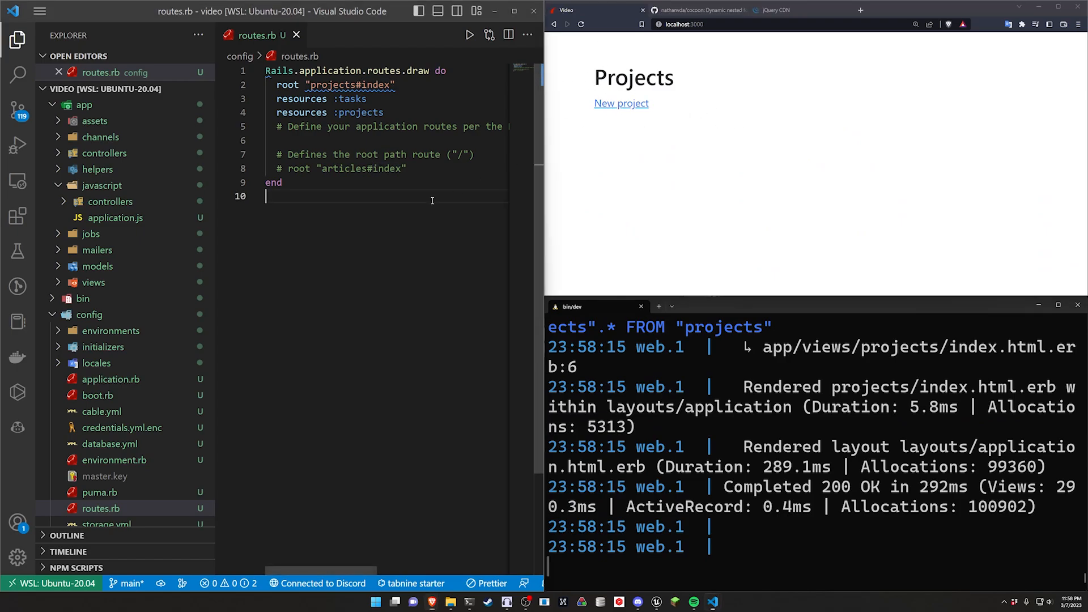
{"action": "left_click", "coordinate": [297, 34]}
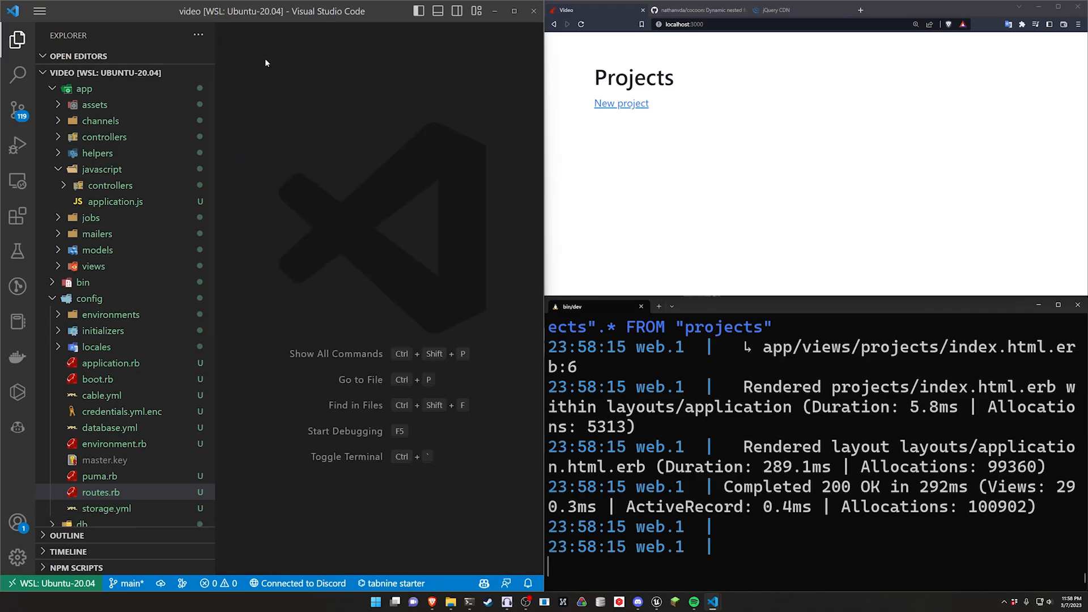
Step: In project.rb, add has_many :tasks with inverse_of: :project and accept nested attributes for tasks
{"action": "left_click", "coordinate": [98, 249]}
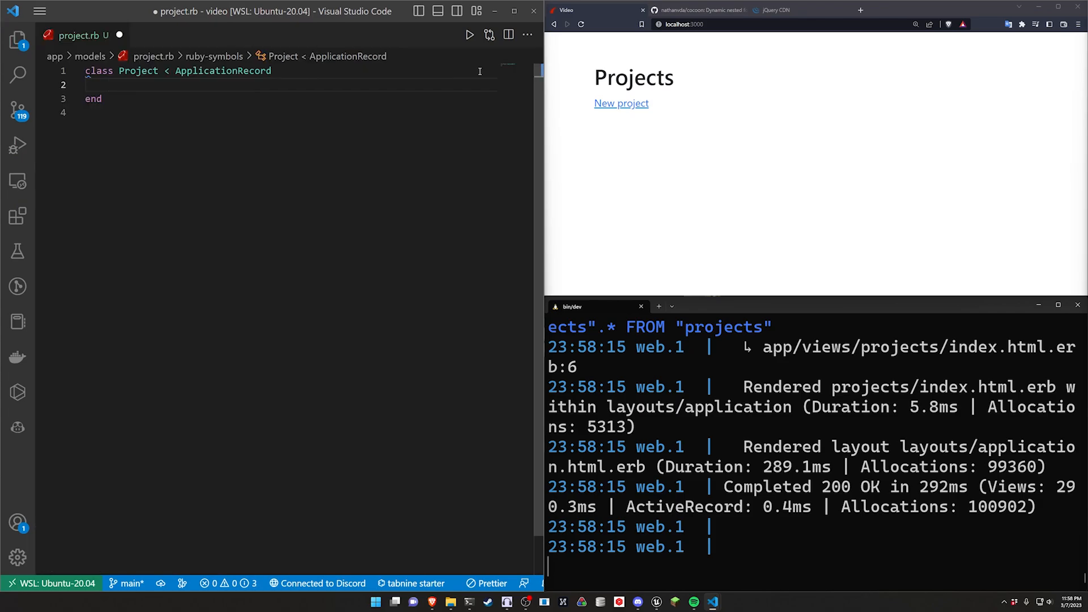
{"action": "type", "text": "has_many :tasks, dependent: :destroy"}
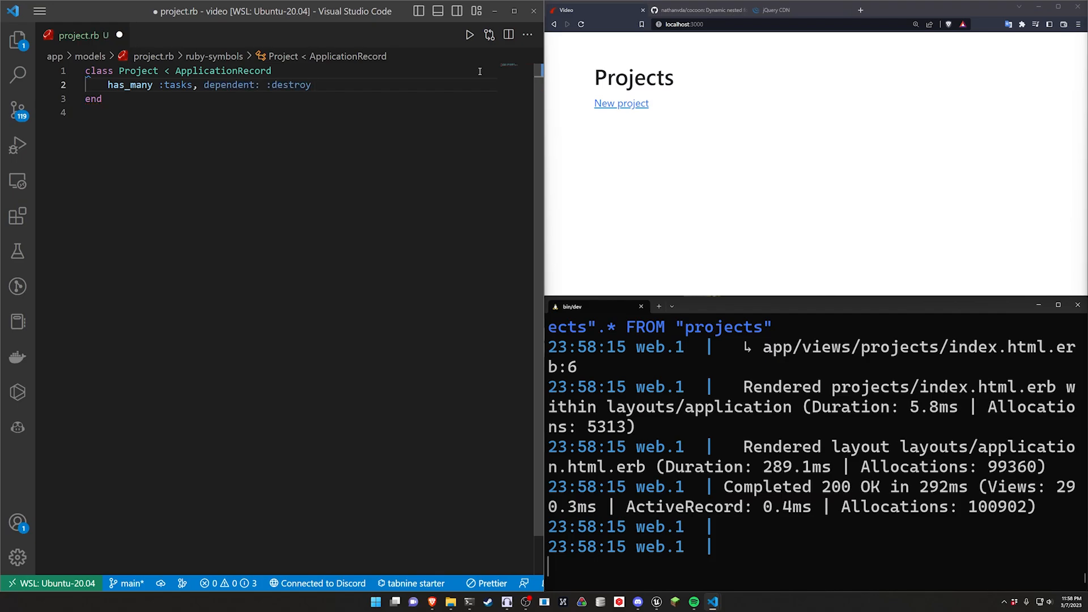
{"action": "type", "text": ", inverse_of: :project"}
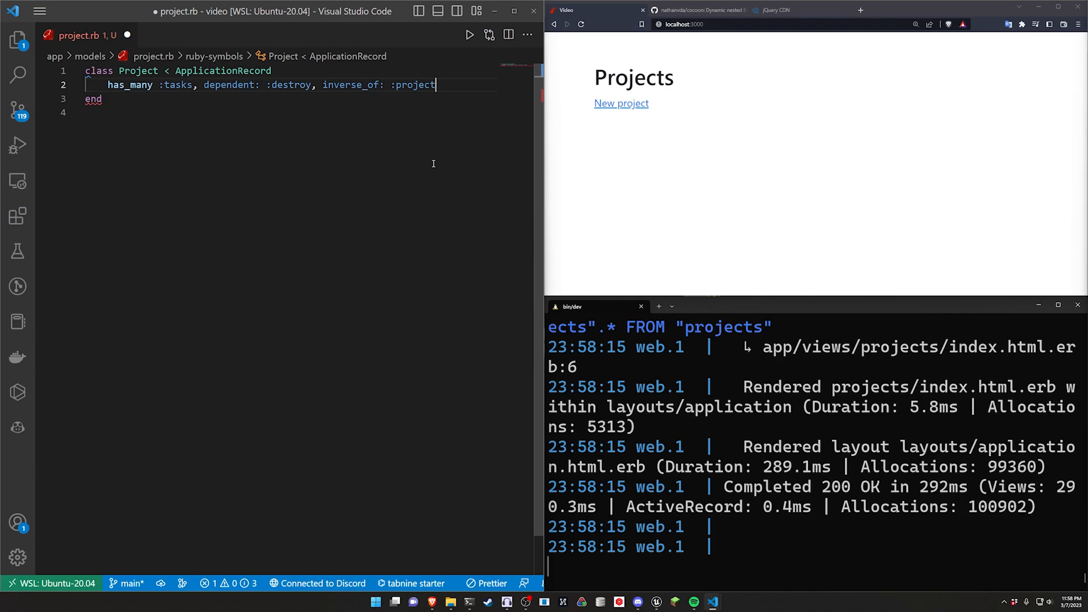
{"action": "key", "text": "enter"}
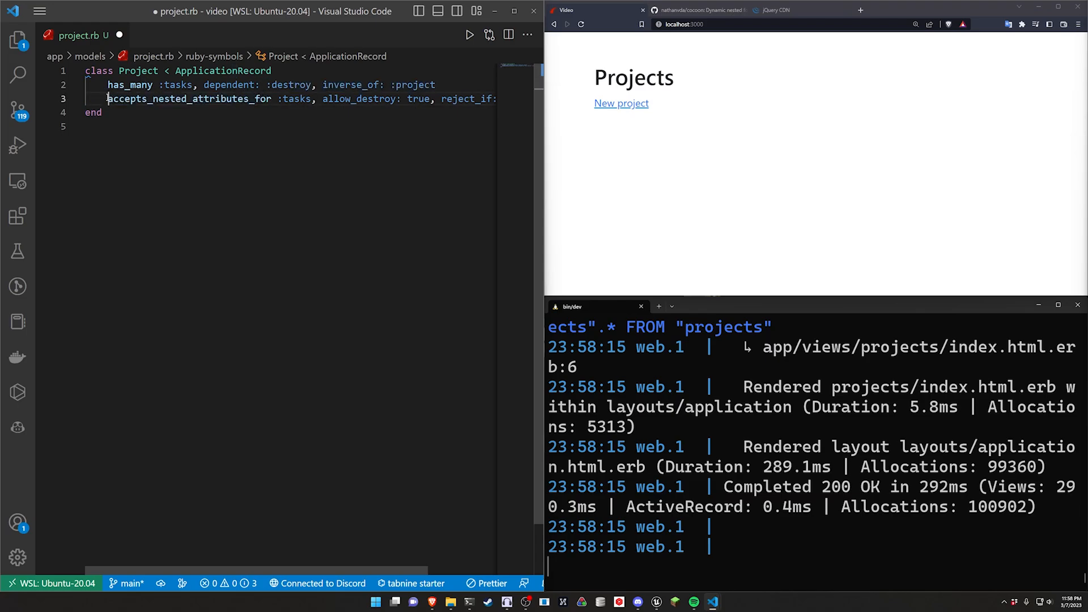
{"action": "double_click", "coordinate": [189, 98]}
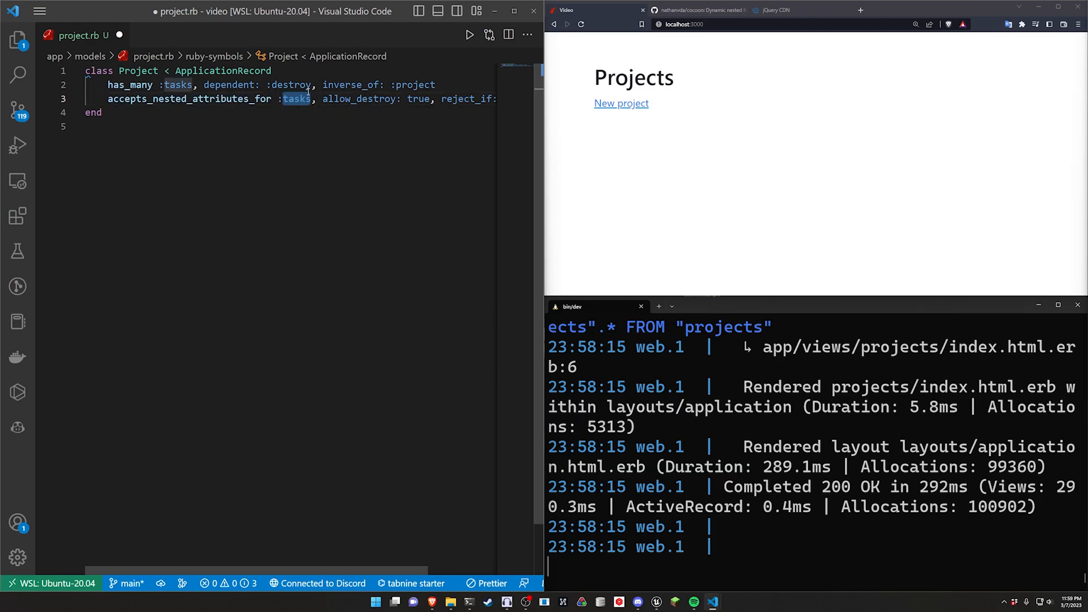
{"action": "double_click", "coordinate": [189, 98]}
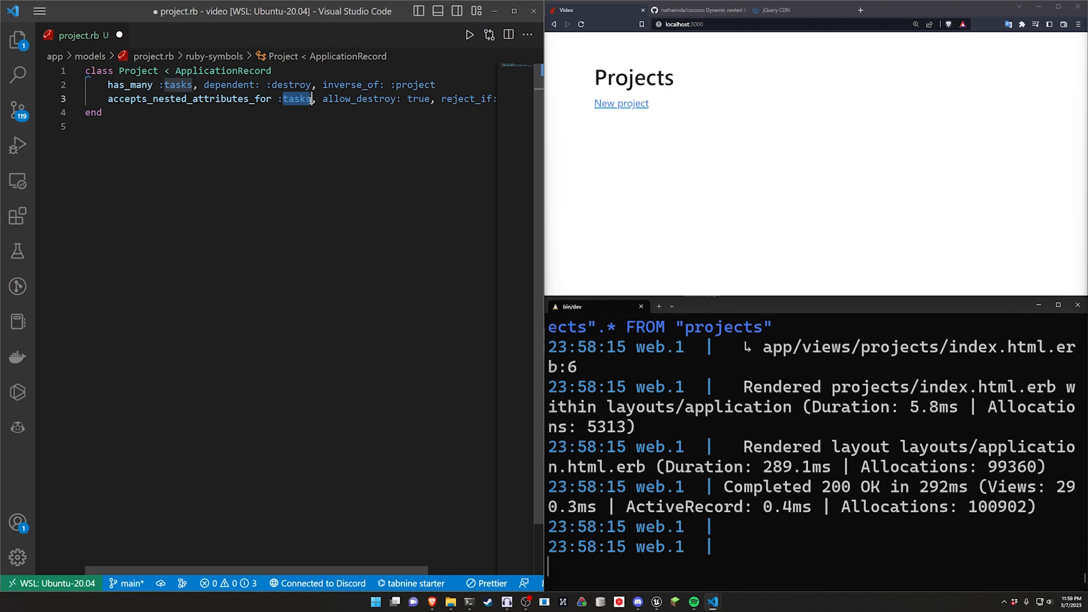
{"action": "double_click", "coordinate": [138, 70]}
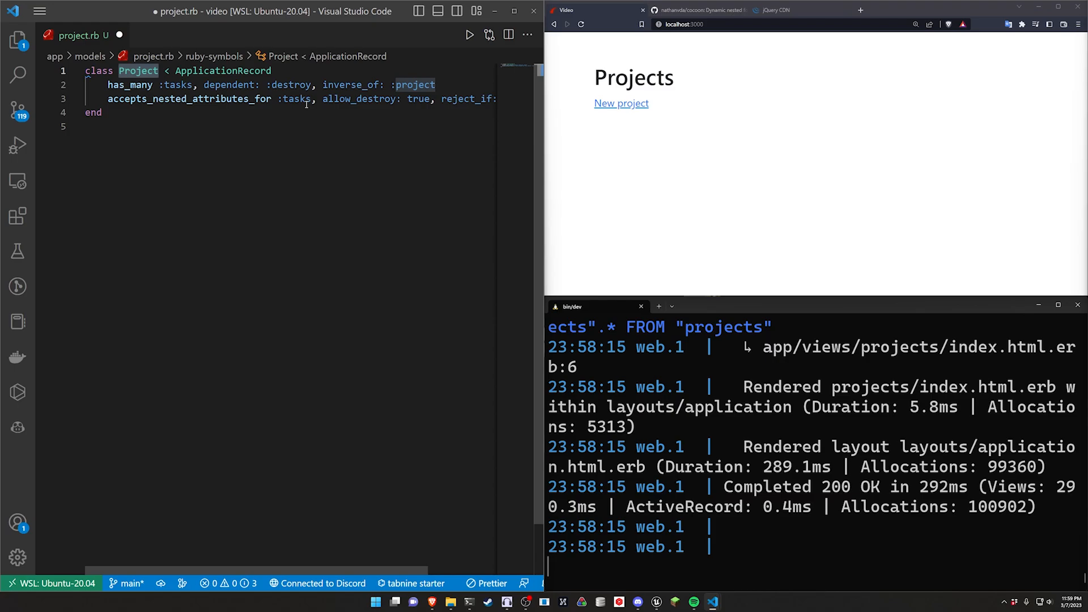
{"action": "double_click", "coordinate": [296, 98]}
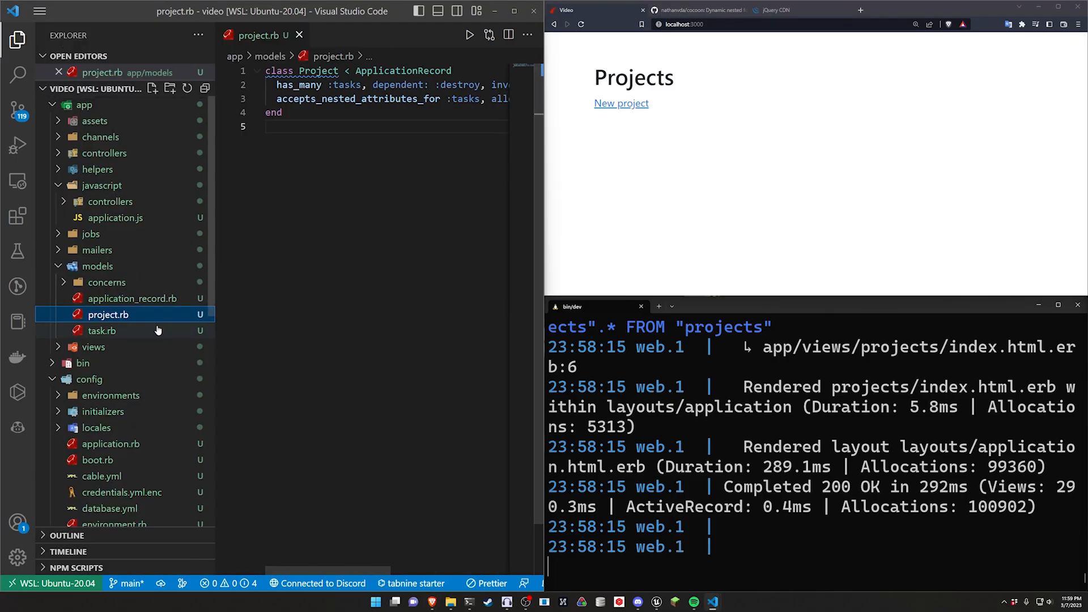
Step: Check the belongs_to :project line in task.rb, then close that file
{"action": "left_click", "coordinate": [102, 330]}
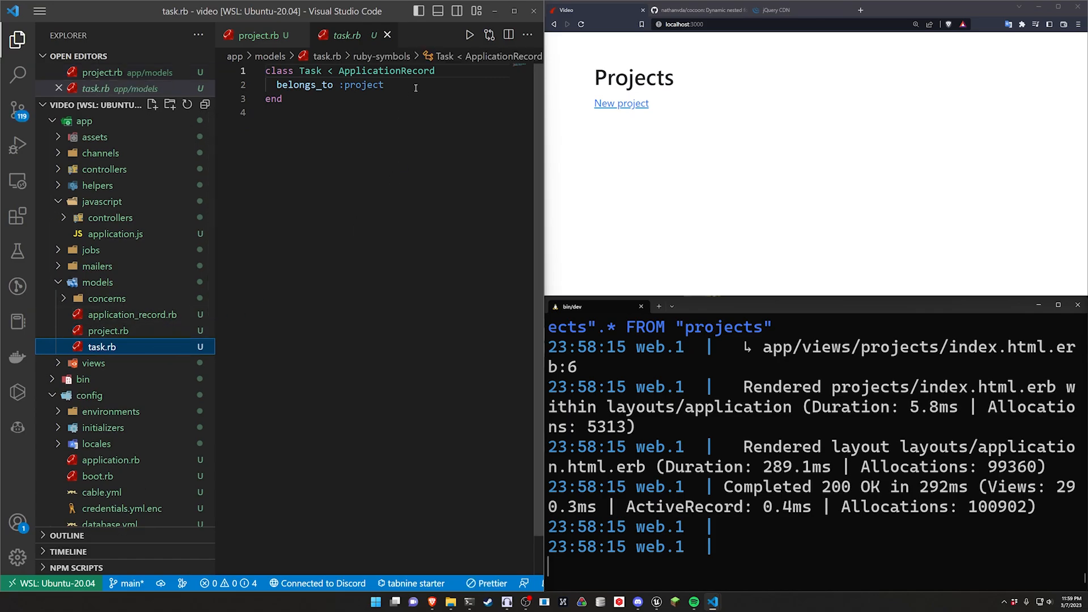
{"action": "triple_click", "coordinate": [330, 85]}
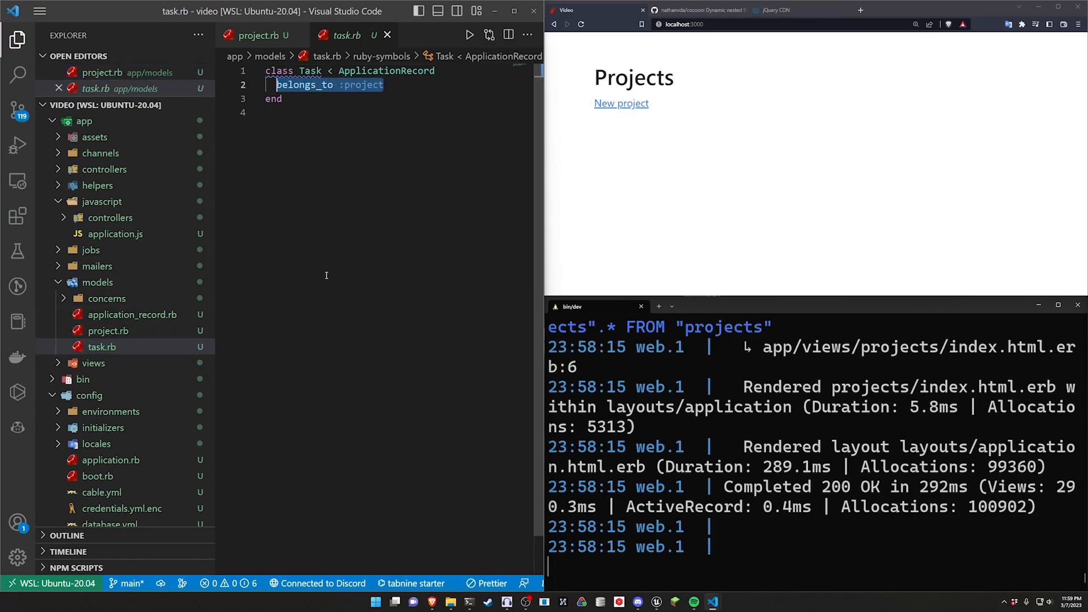
{"action": "mouse_move", "coordinate": [387, 35]}
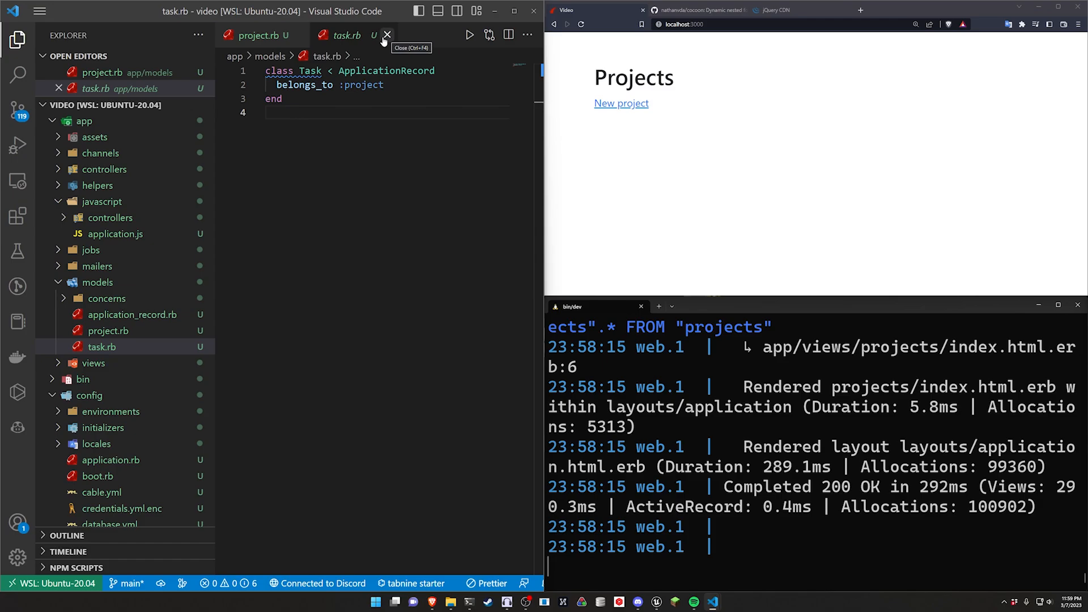
{"action": "left_click", "coordinate": [387, 35]}
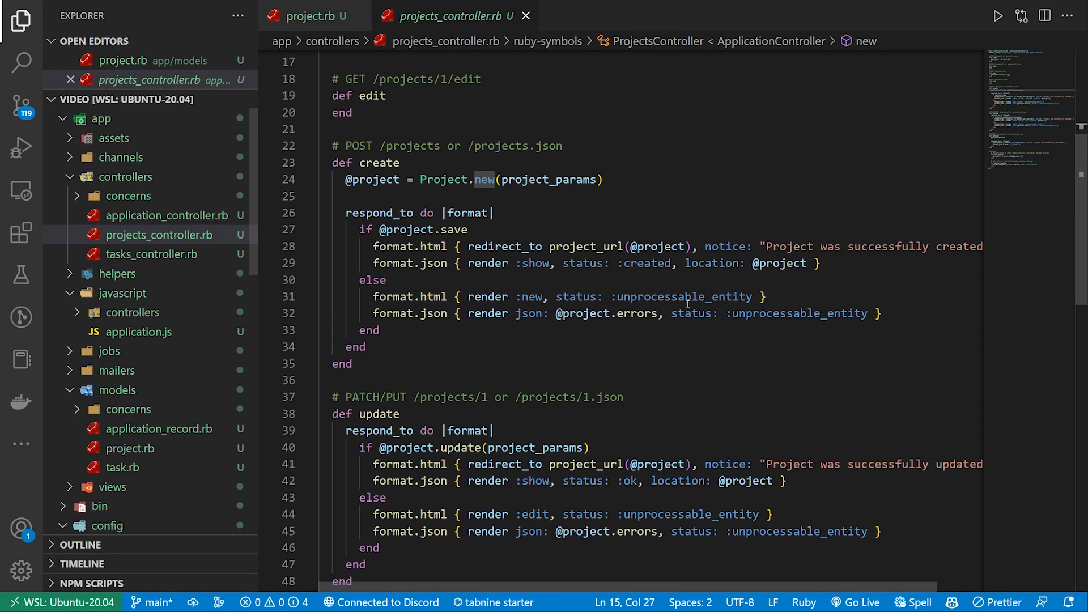
Step: Permit tasks_attributes with id, description, completed and _destroy in project_params, split across lines
{"action": "scroll", "scroll_direction": "down", "scroll_amount": 3}
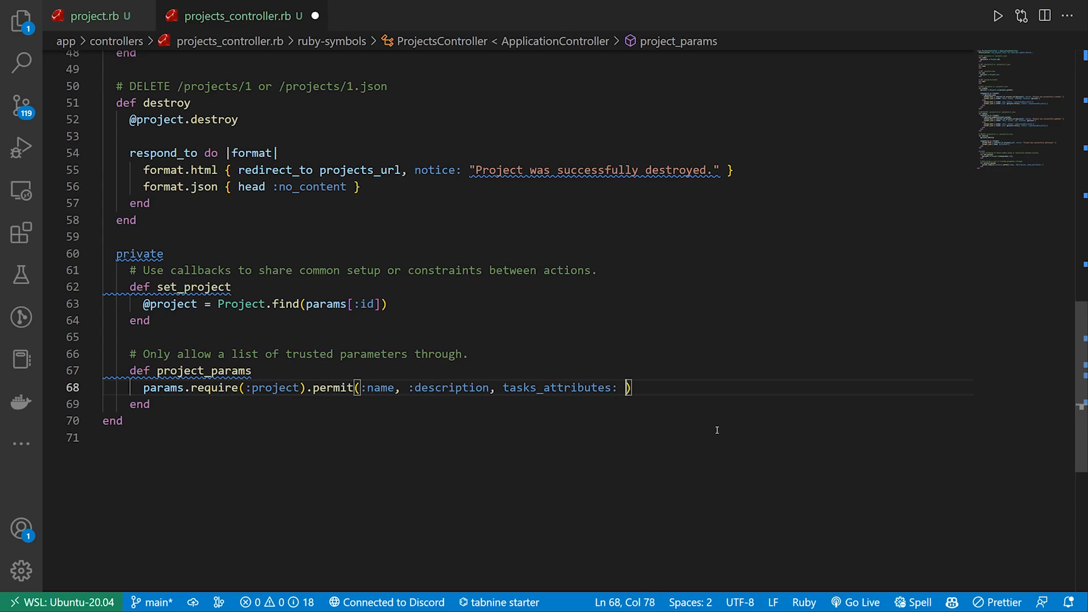
{"action": "type", "text": "%i[id name description _destroy]"}
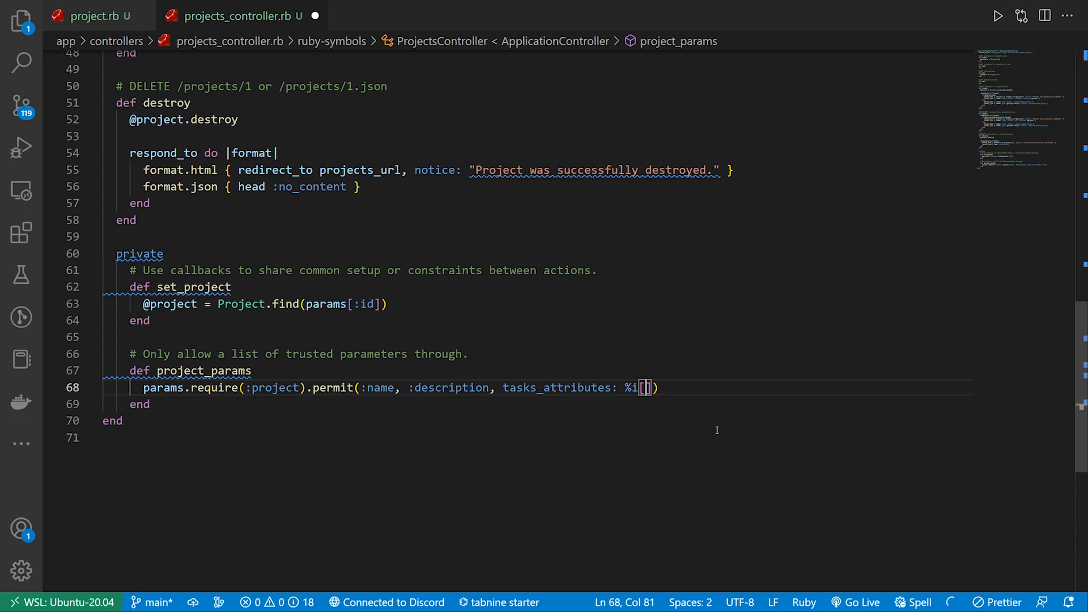
{"action": "key", "text": "Enter"}
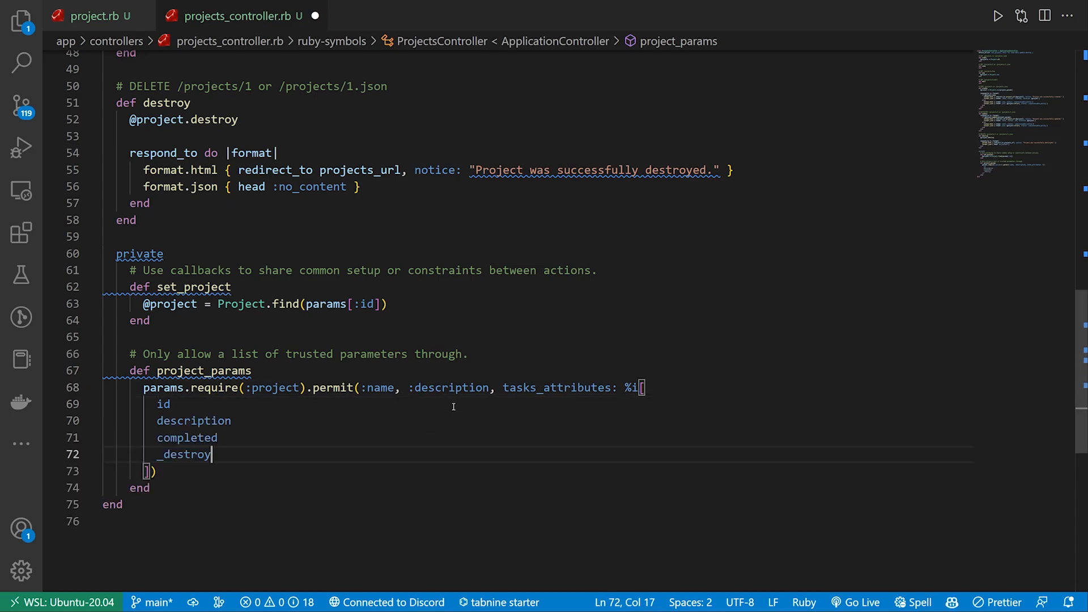
{"action": "double_click", "coordinate": [163, 404]}
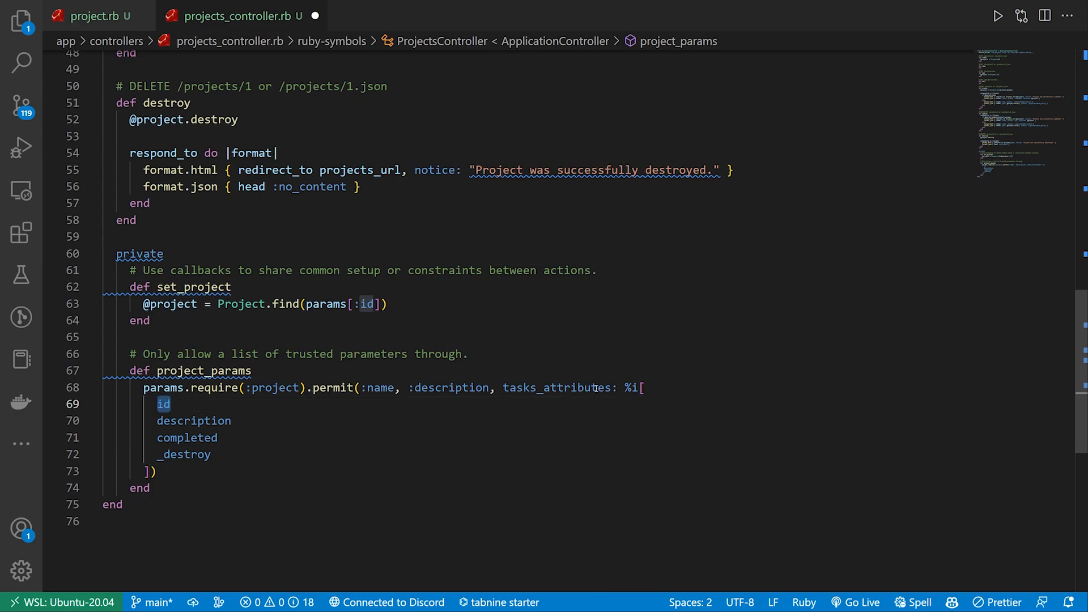
{"action": "double_click", "coordinate": [194, 420]}
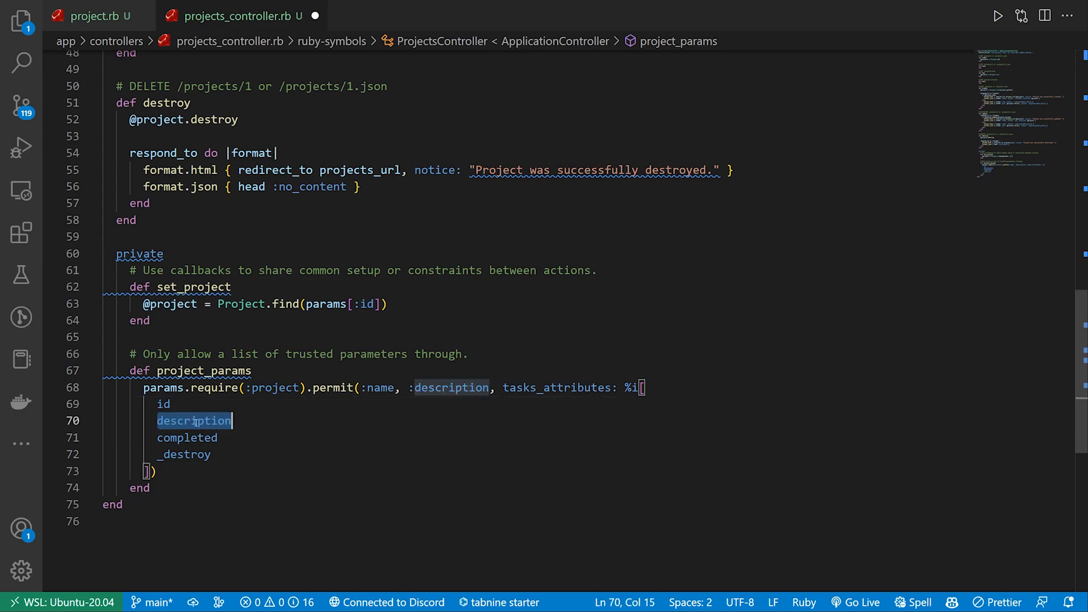
{"action": "left_click", "coordinate": [421, 387]}
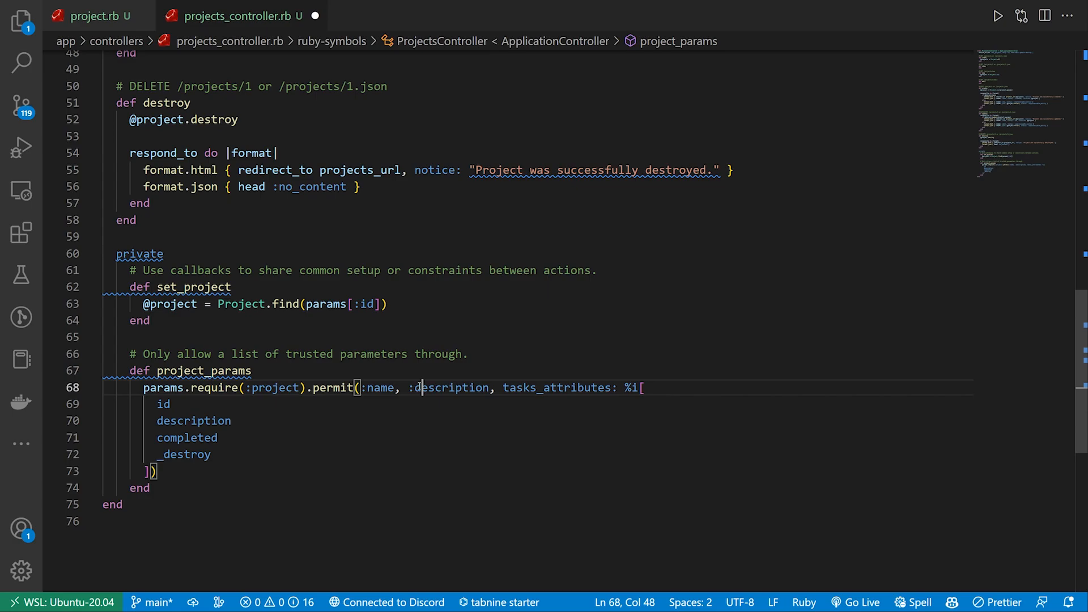
{"action": "double_click", "coordinate": [451, 387]}
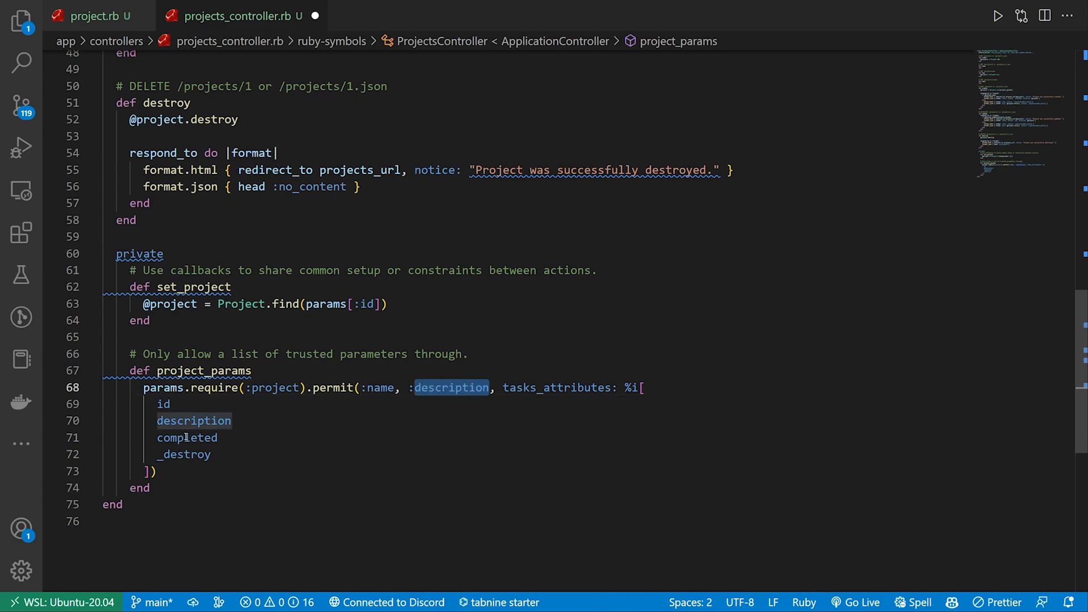
{"action": "double_click", "coordinate": [186, 437]}
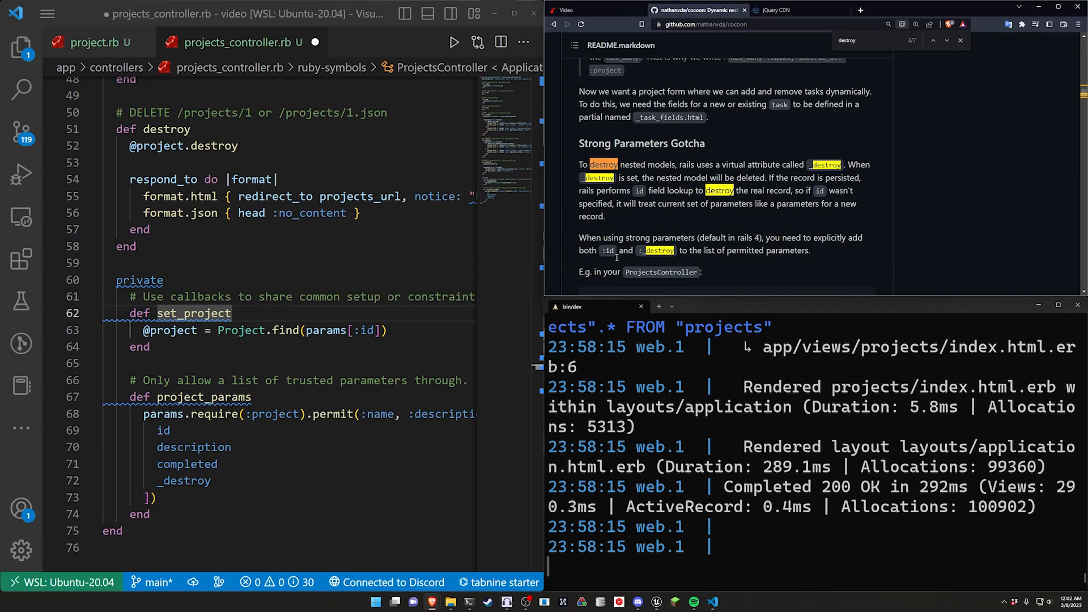
Step: Rename the nested key to task_attributes, save the controller, and show the Explorer file tree
{"action": "double_click", "coordinate": [183, 480]}
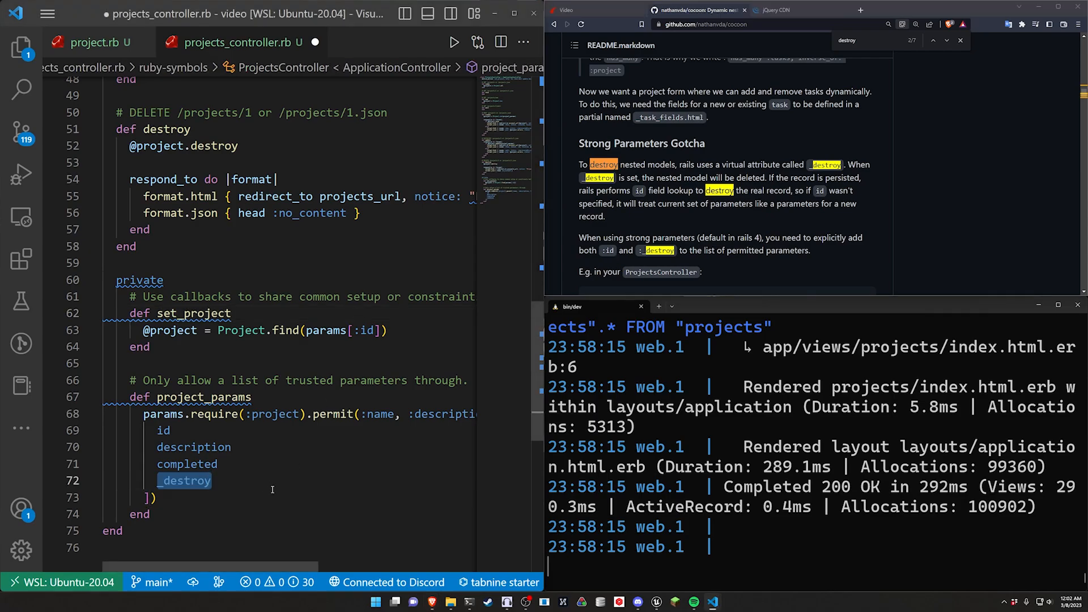
{"action": "mouse_move", "coordinate": [847, 256]}
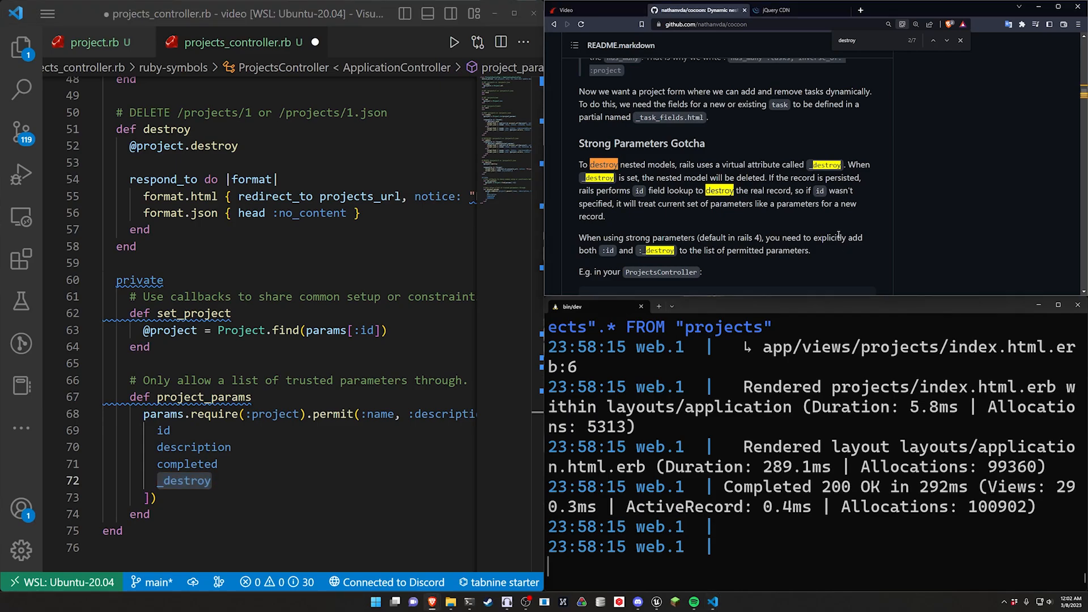
{"action": "mouse_move", "coordinate": [634, 229]}
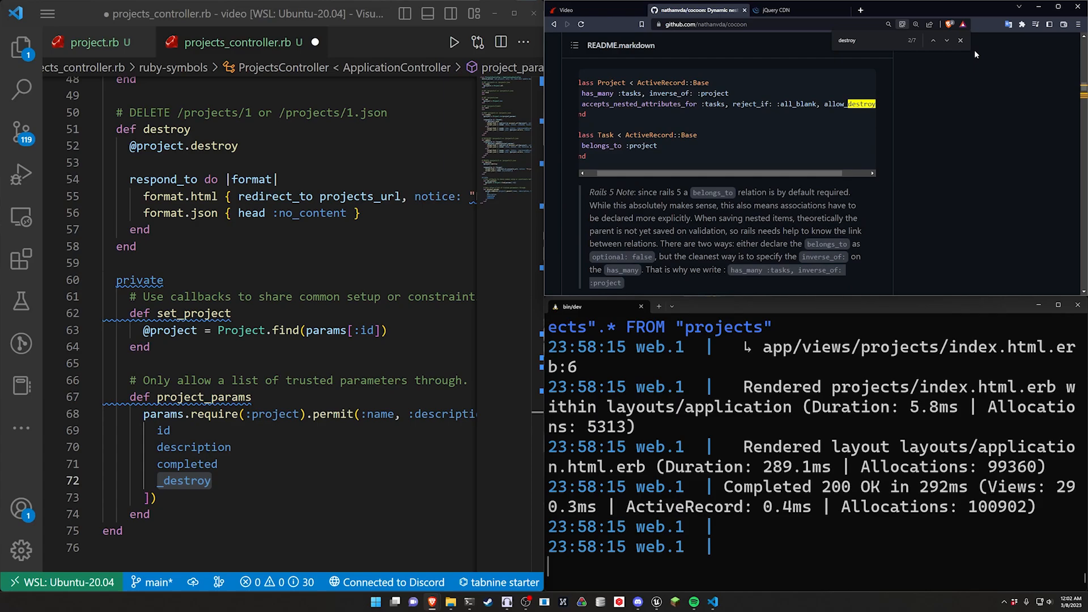
{"action": "scroll", "scroll_direction": "right", "scroll_amount": 3}
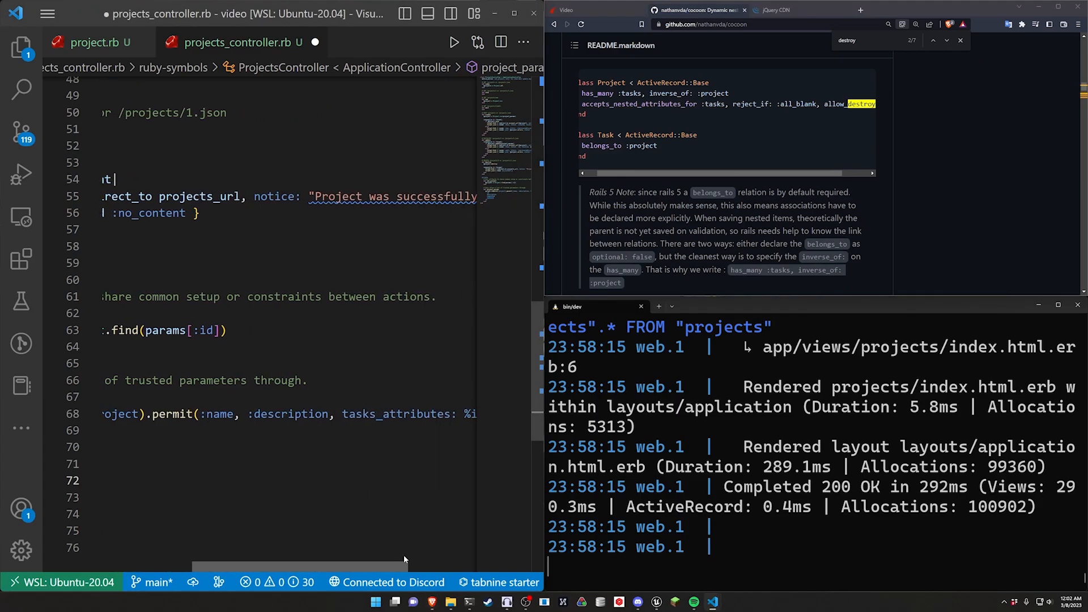
{"action": "double_click", "coordinate": [368, 414]}
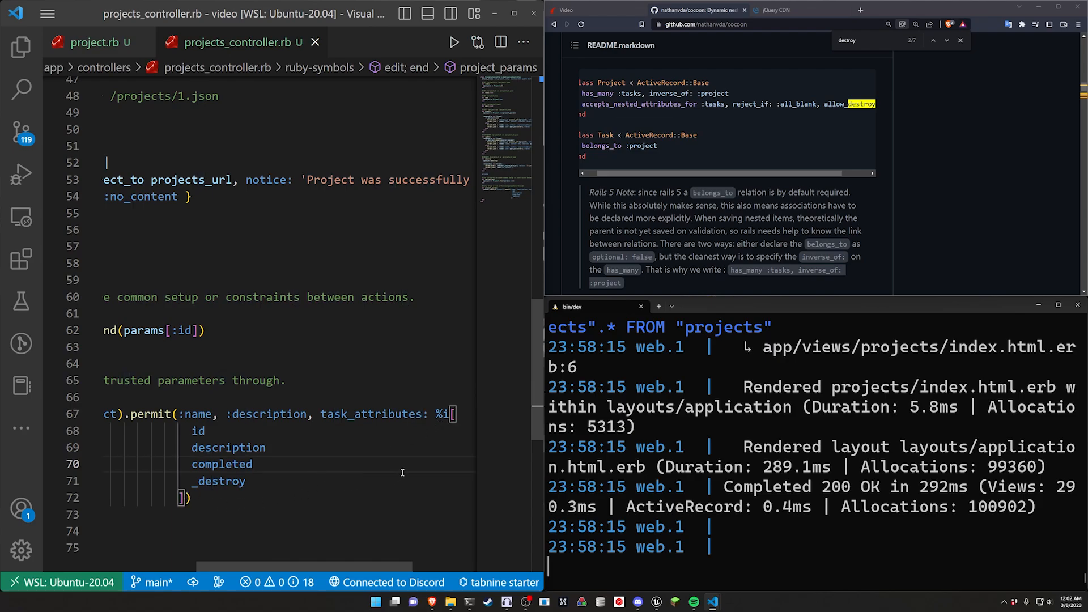
{"action": "double_click", "coordinate": [371, 414]}
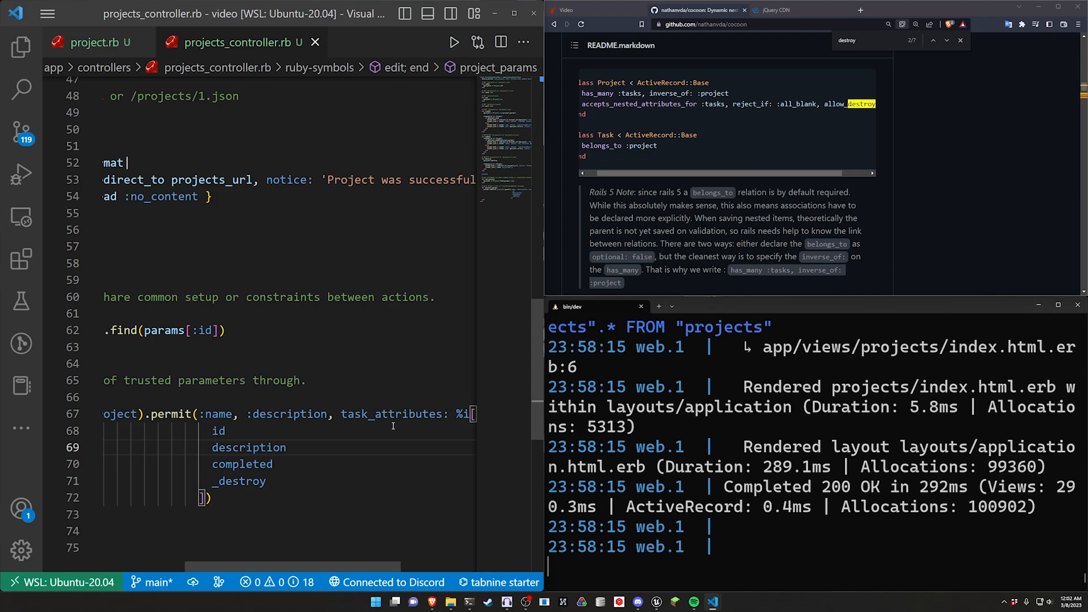
{"action": "mouse_move", "coordinate": [21, 47]}
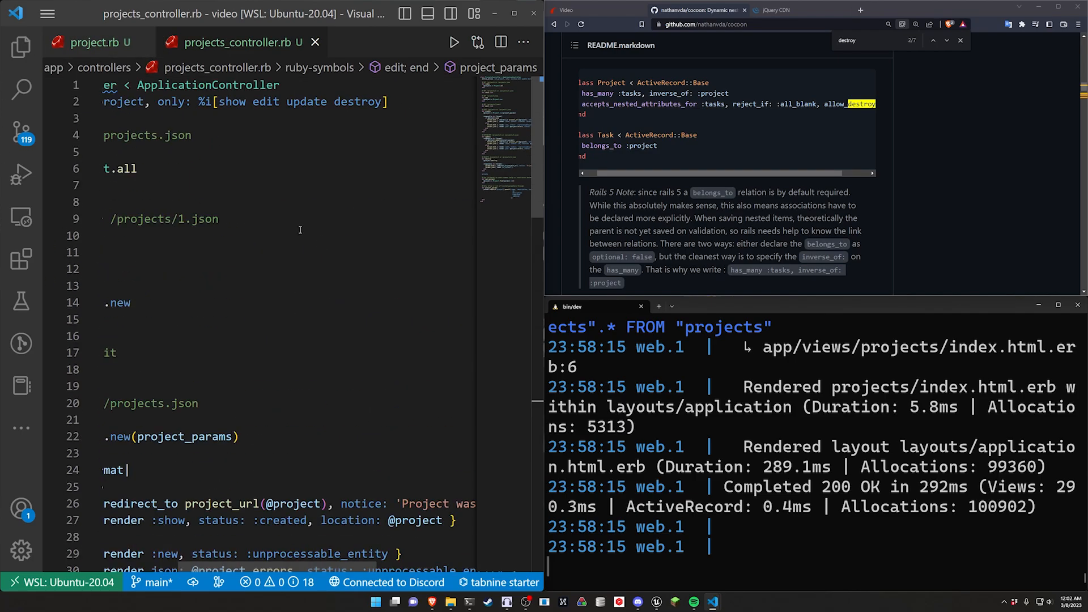
{"action": "left_click", "coordinate": [21, 47]}
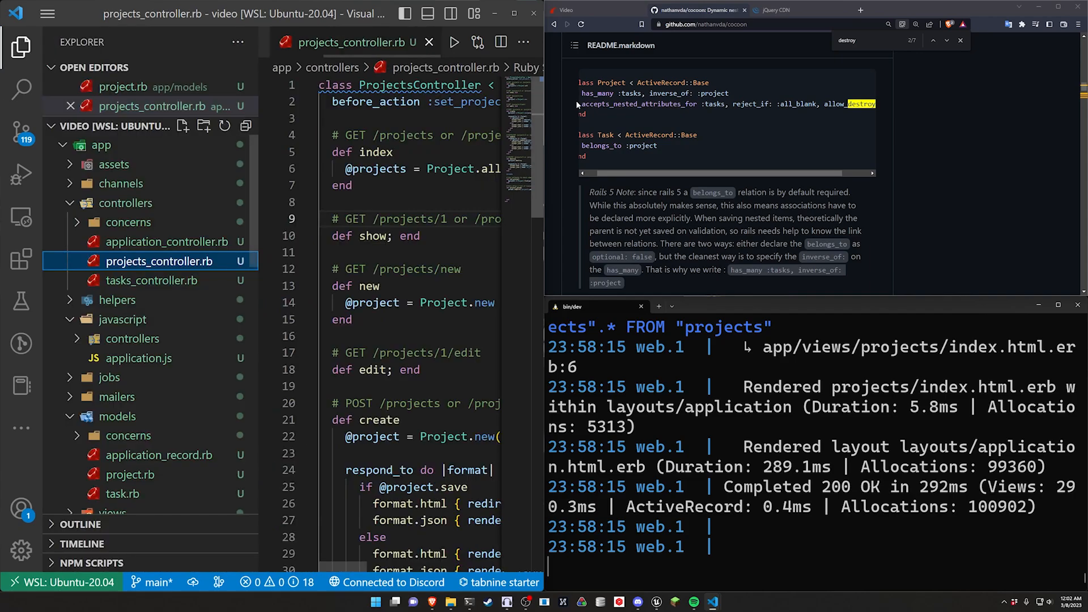
{"action": "scroll", "scroll_direction": "down", "scroll_amount": 3}
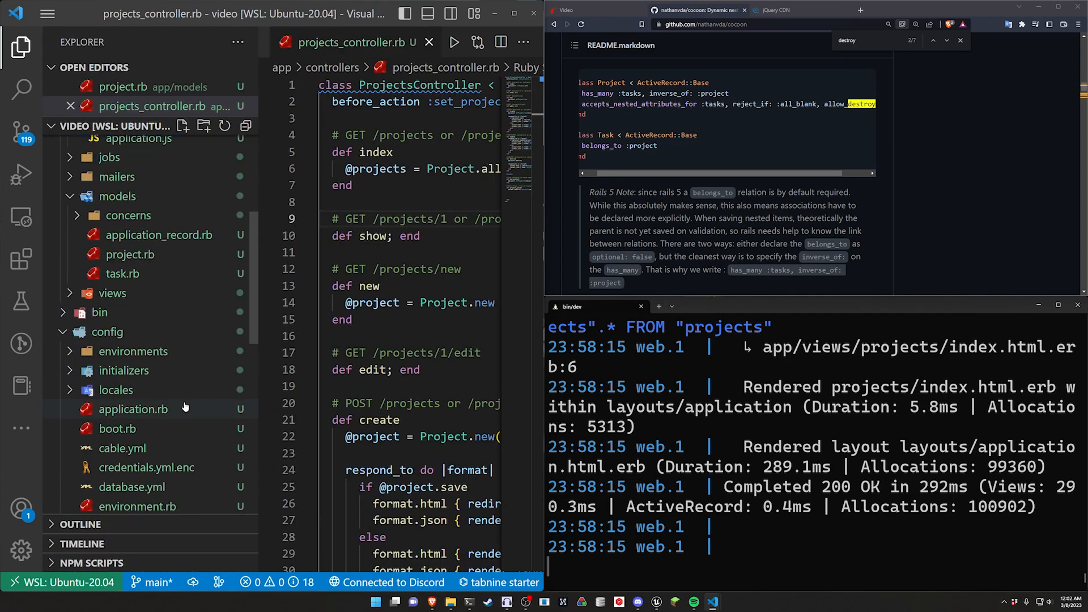
Step: Insert an <h3>Tasks</h3> heading and a <div id="tasks"> container into _form.html.erb
{"action": "left_click", "coordinate": [112, 293]}
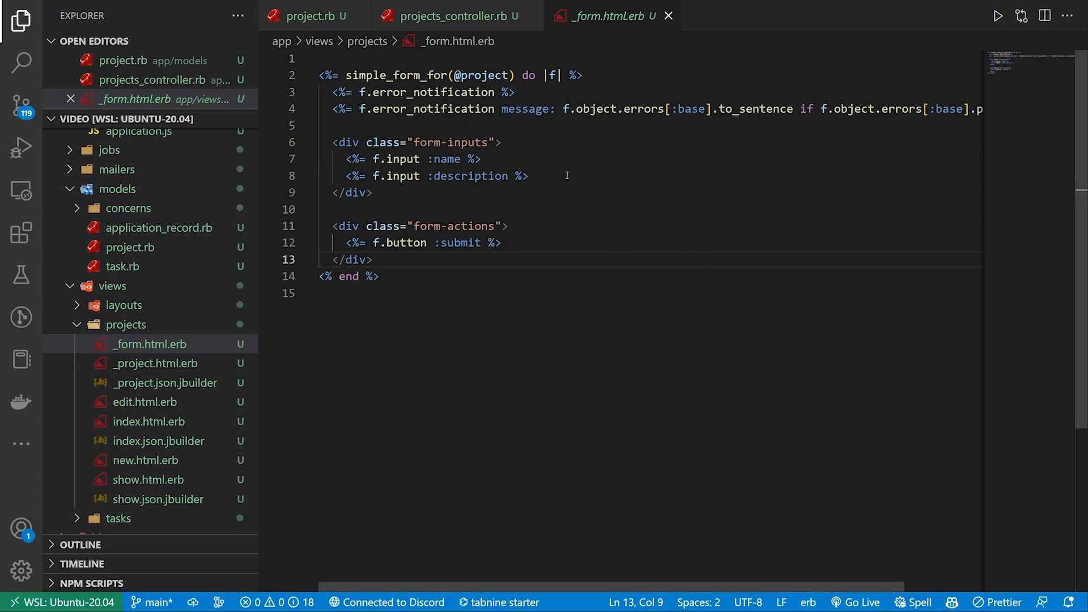
{"action": "left_click", "coordinate": [340, 192]}
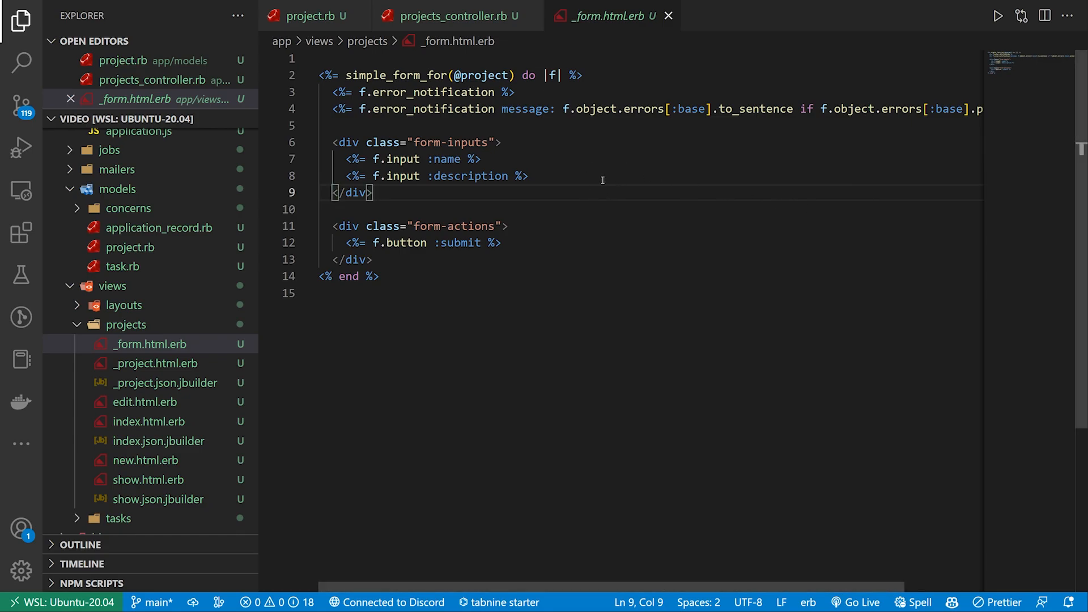
{"action": "key", "text": "Enter"}
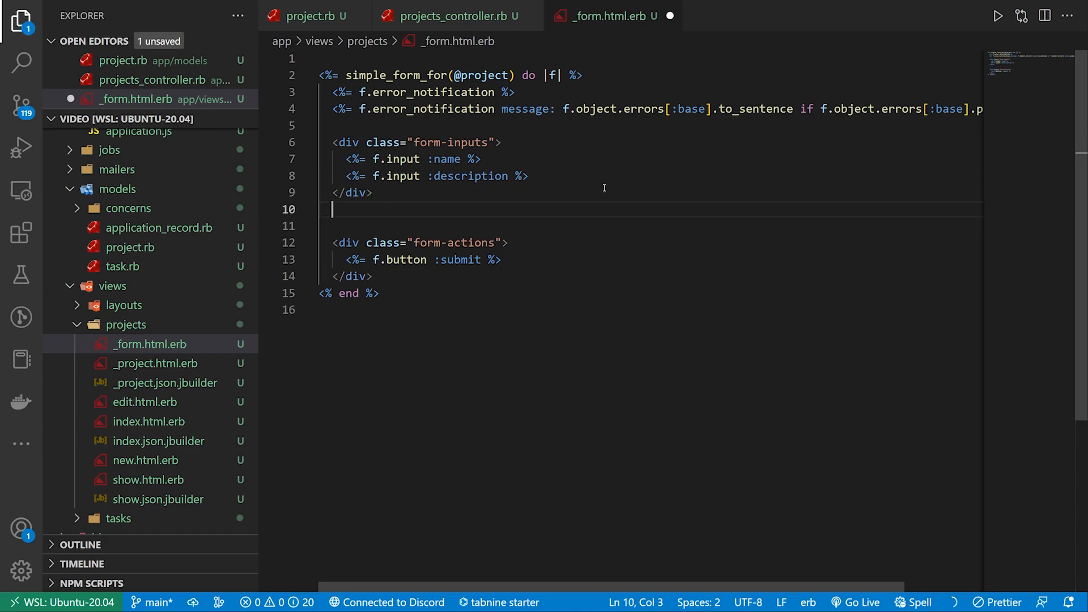
{"action": "type", "text": "<h3>Tasks</h3>"}
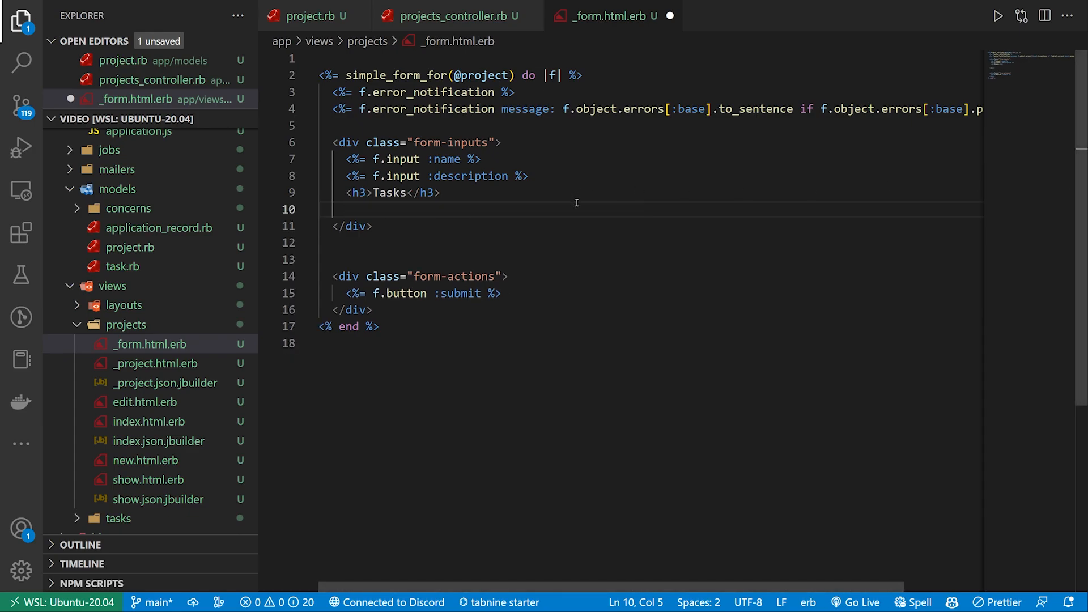
{"action": "type", "text": "<div id=\"tasks\">"}
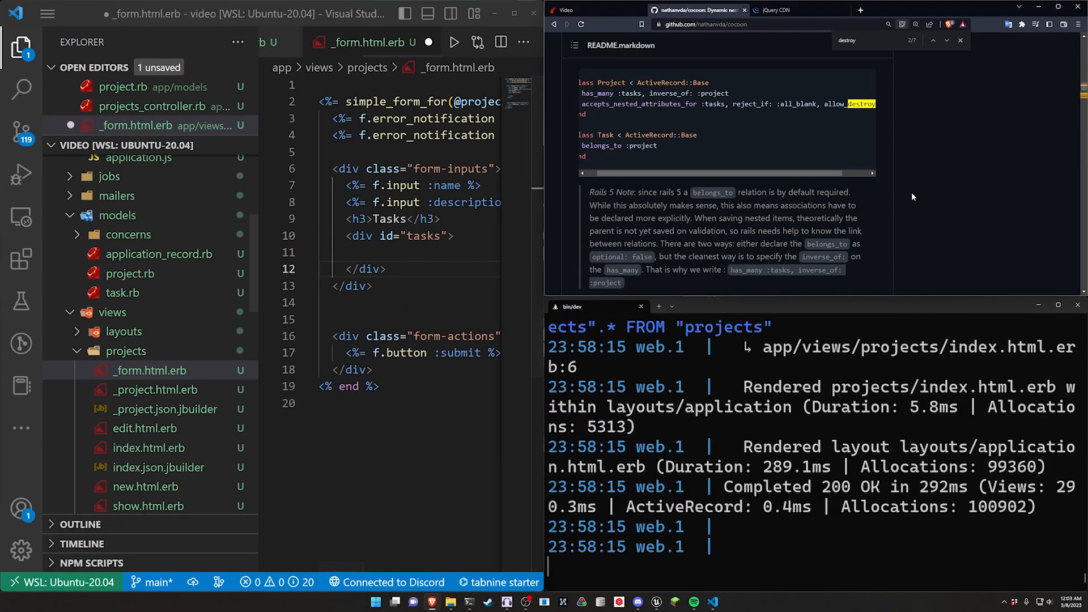
{"action": "scroll", "scroll_direction": "down", "scroll_amount": 3}
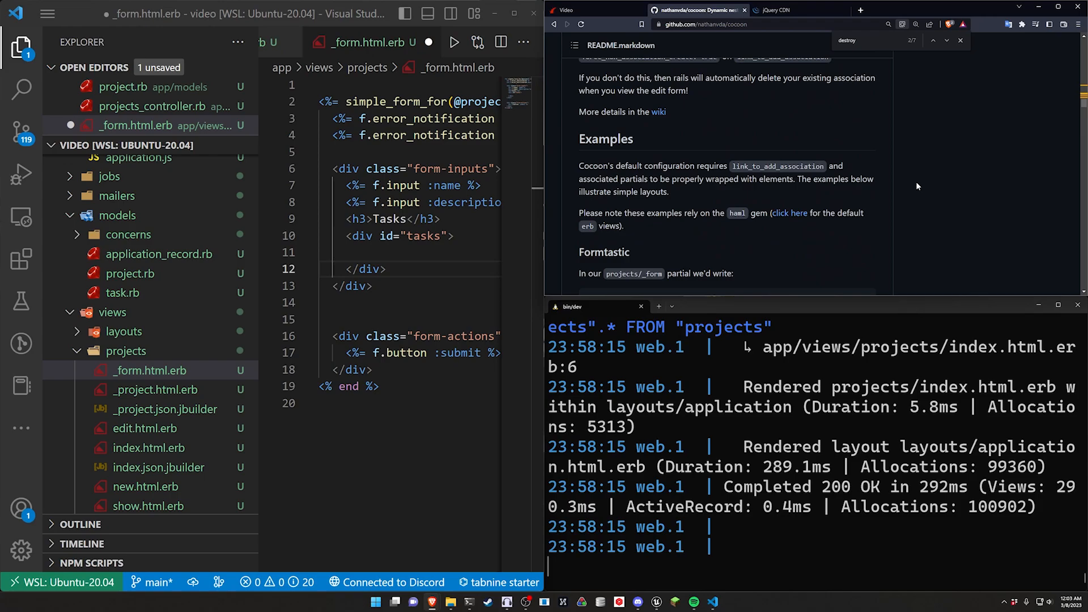
{"action": "scroll", "scroll_direction": "down", "scroll_amount": 3}
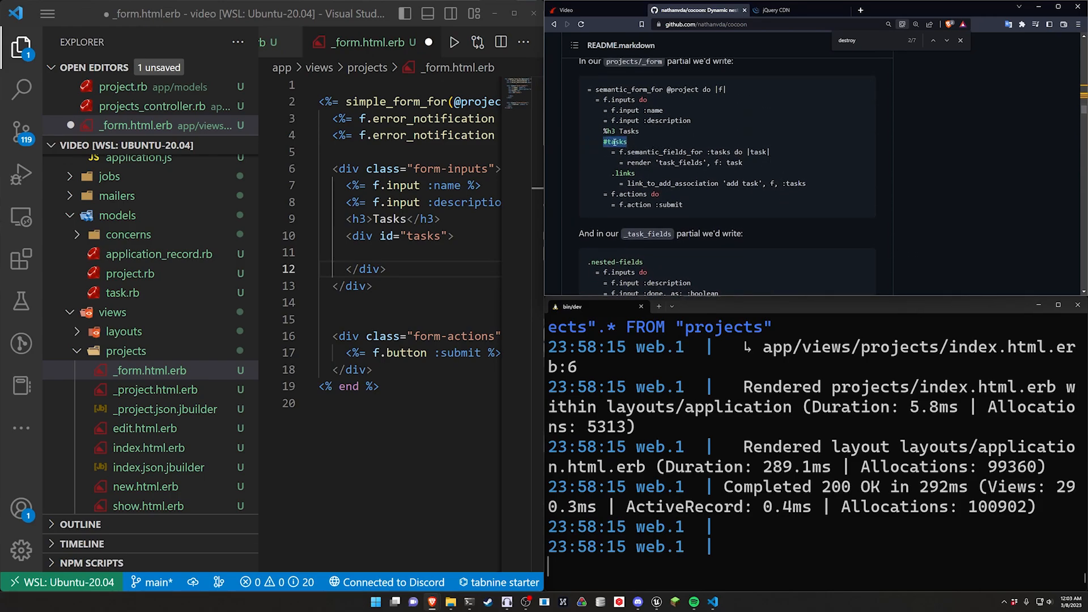
{"action": "scroll", "scroll_direction": "down", "scroll_amount": 3}
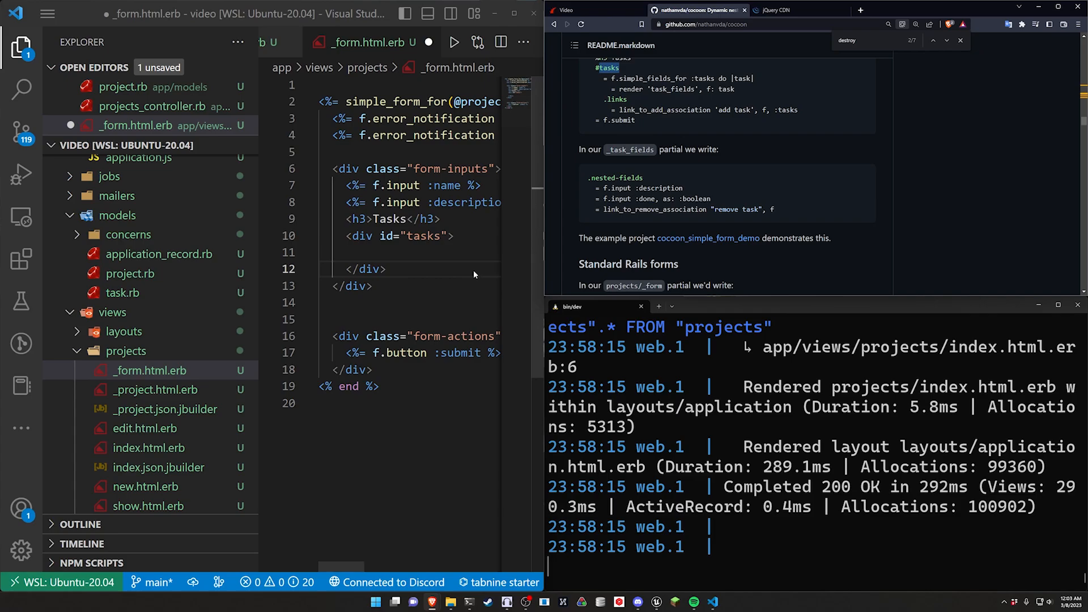
{"action": "left_click", "coordinate": [456, 235]}
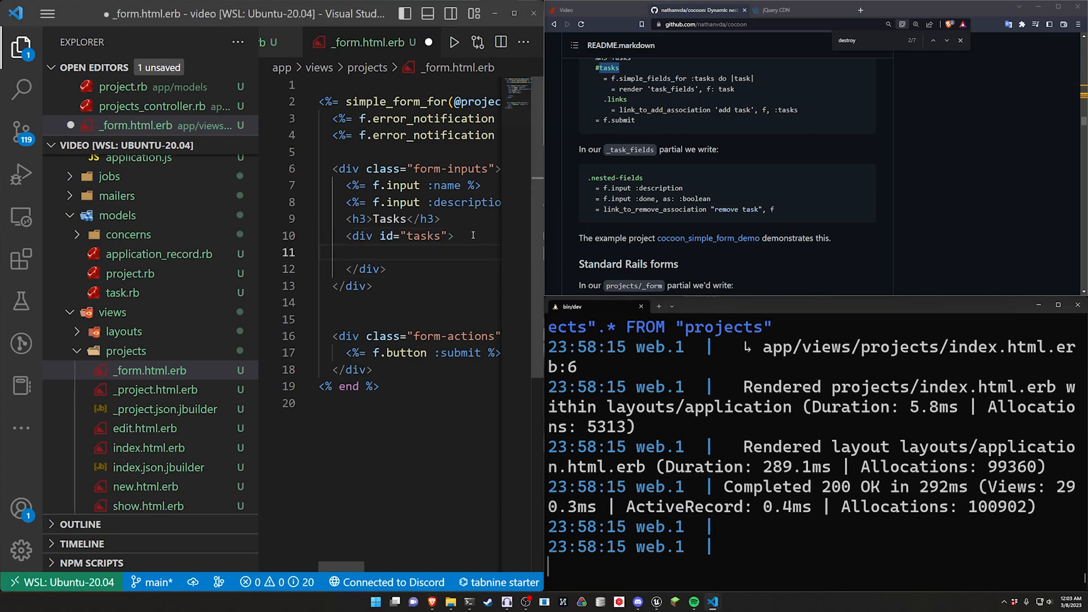
{"action": "double_click", "coordinate": [422, 236]}
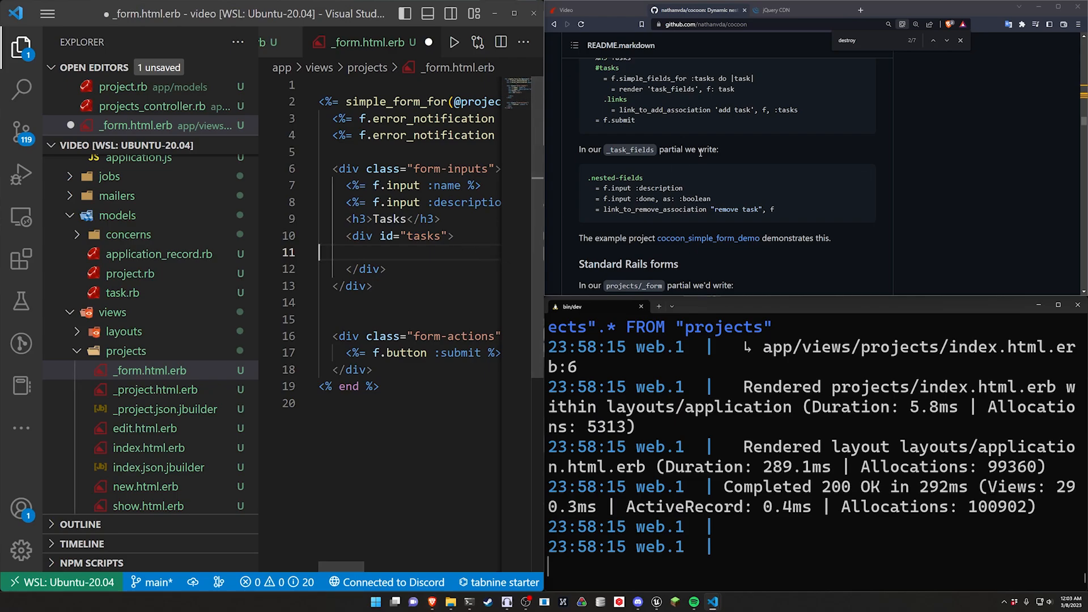
{"action": "double_click", "coordinate": [614, 100]}
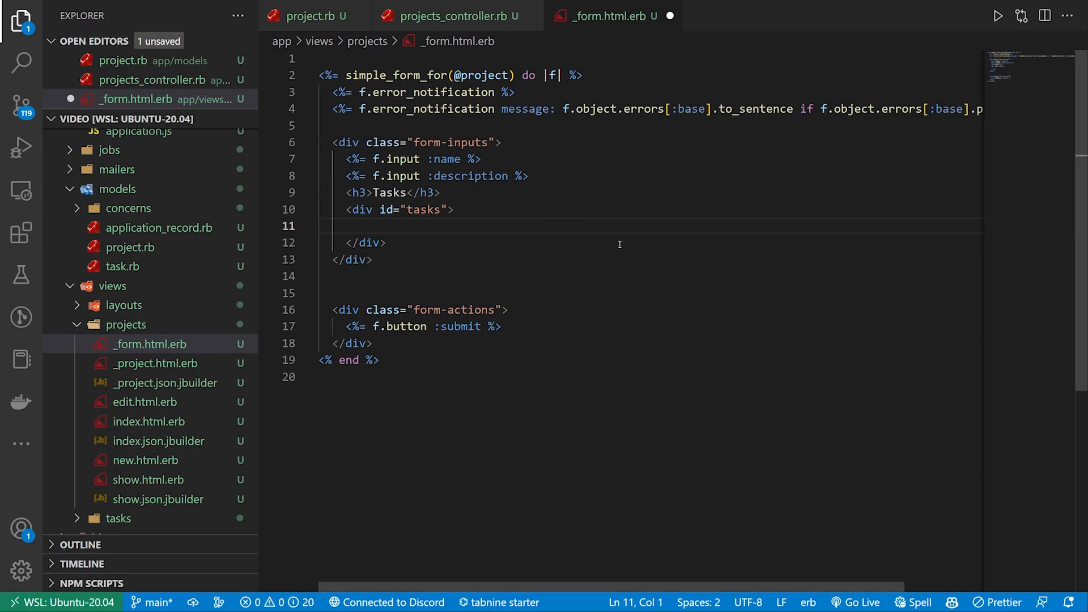
Step: Inside the tasks div, loop with f.simple_fields_for :tasks, rendering "task_fields" with f: task
{"action": "type", "text": "<%= f.simple_fields_for :tasks do |task| %>"}
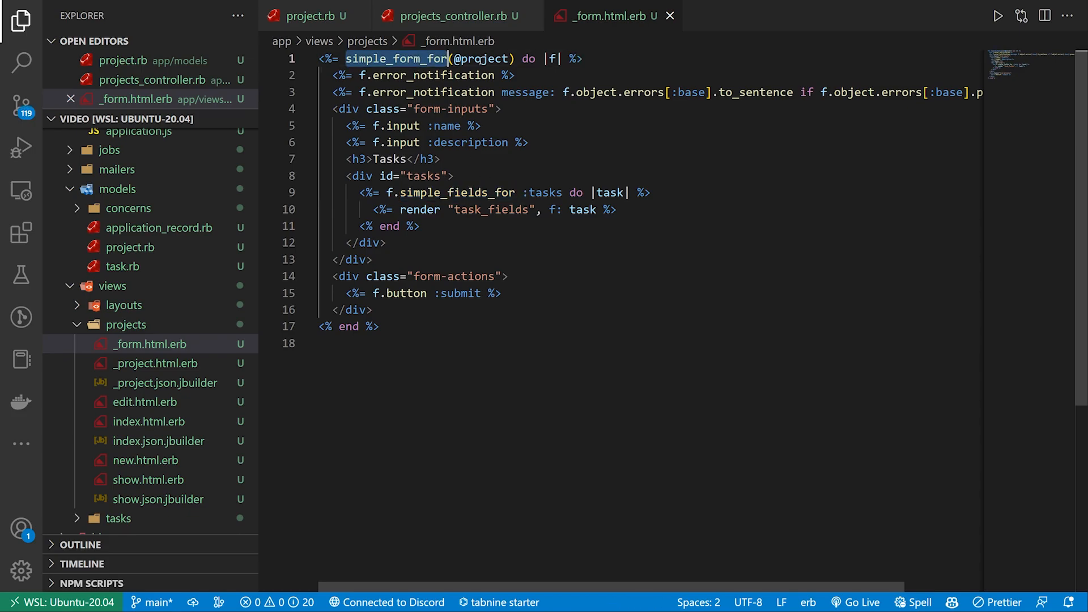
{"action": "left_click", "coordinate": [418, 225]}
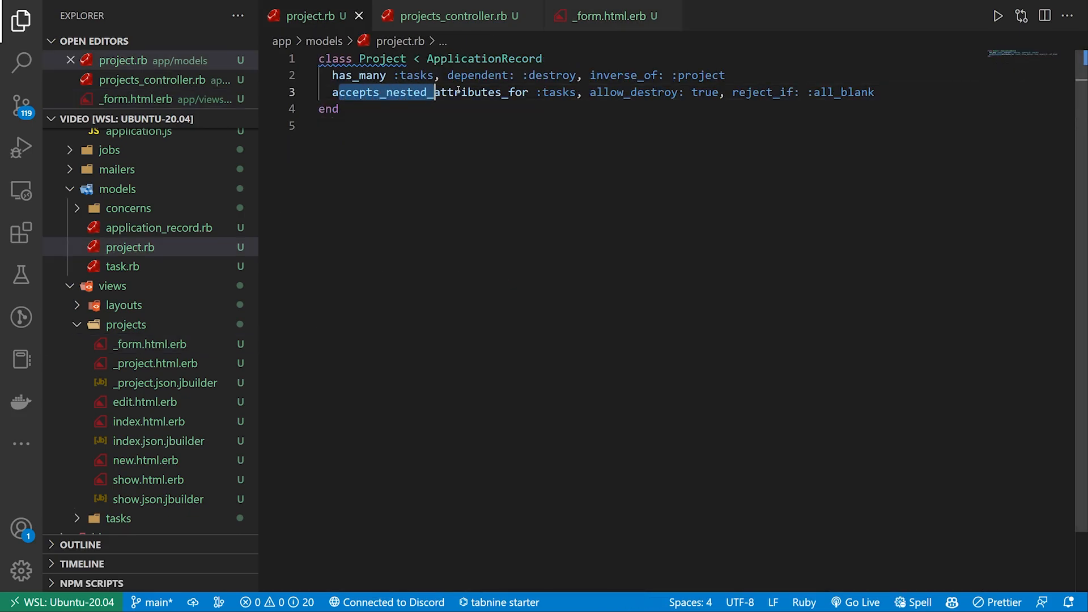
{"action": "left_click", "coordinate": [608, 16]}
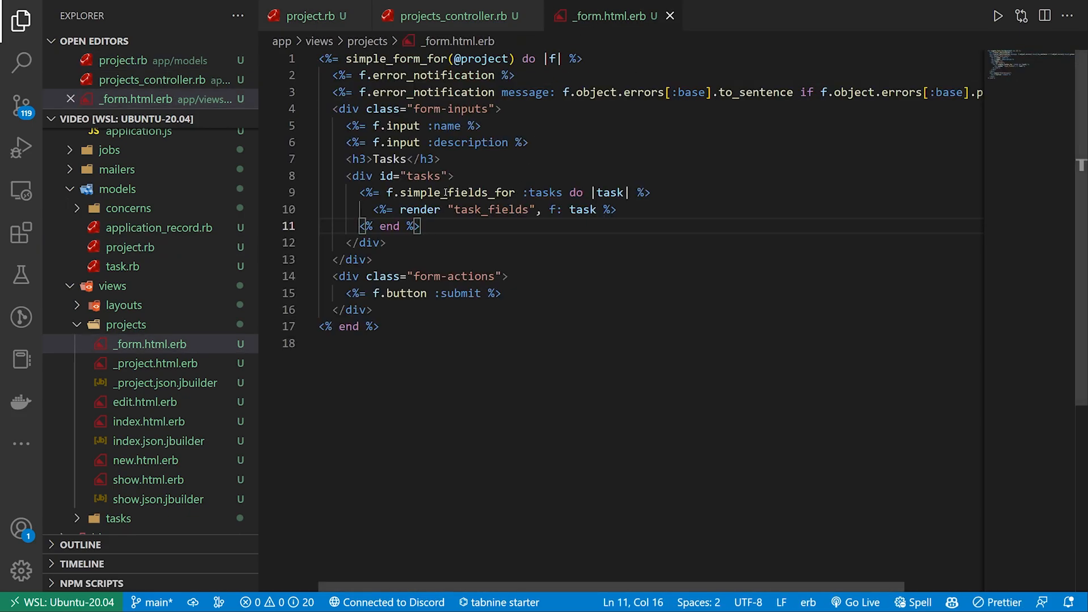
{"action": "double_click", "coordinate": [457, 193]}
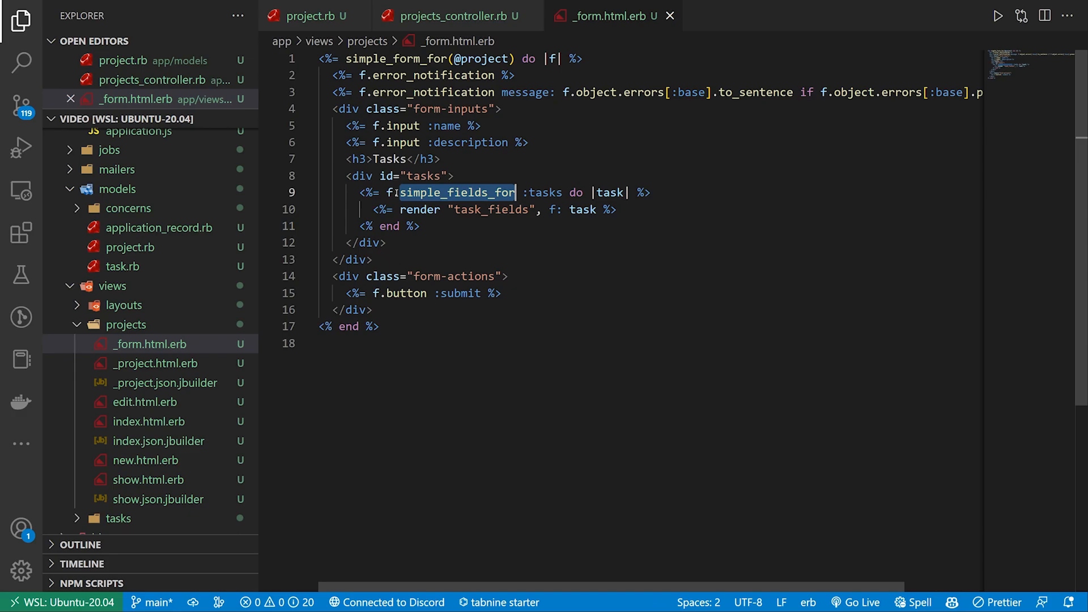
{"action": "left_click", "coordinate": [479, 58]}
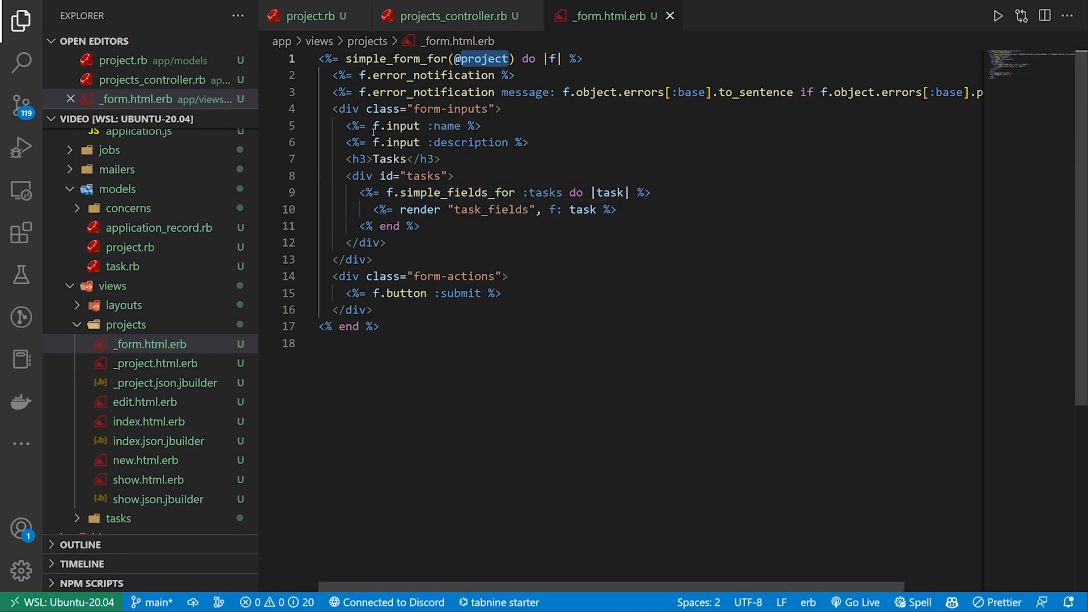
{"action": "double_click", "coordinate": [469, 143]}
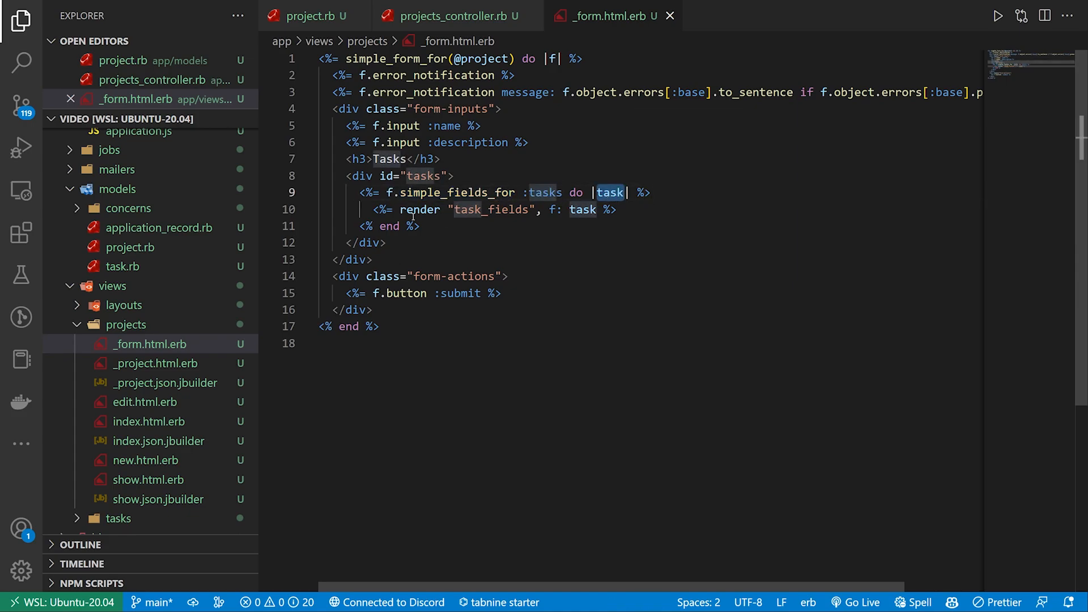
{"action": "double_click", "coordinate": [491, 210]}
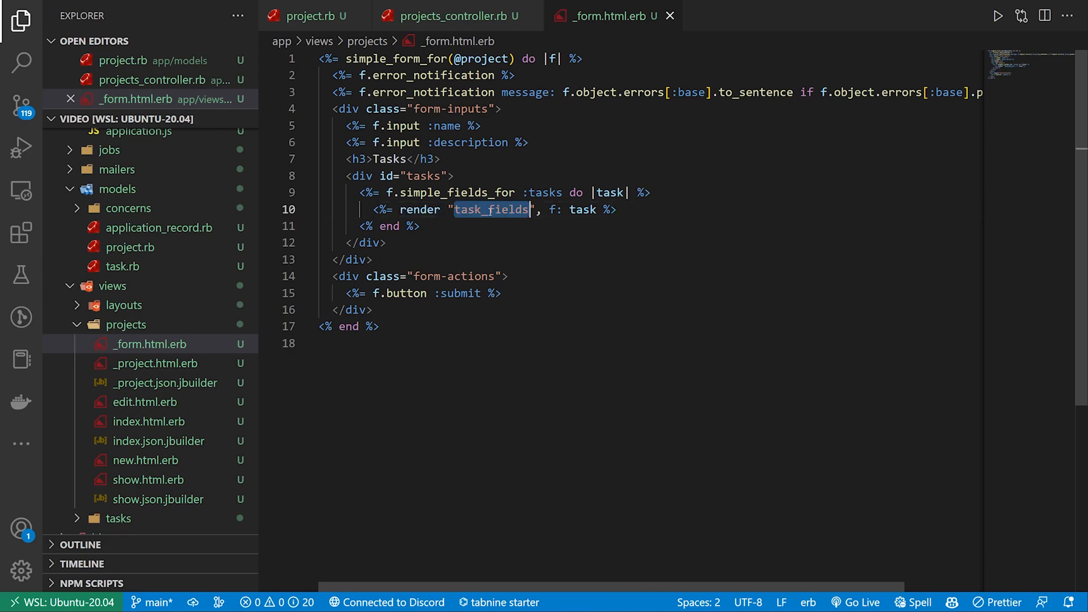
{"action": "left_click", "coordinate": [553, 209]}
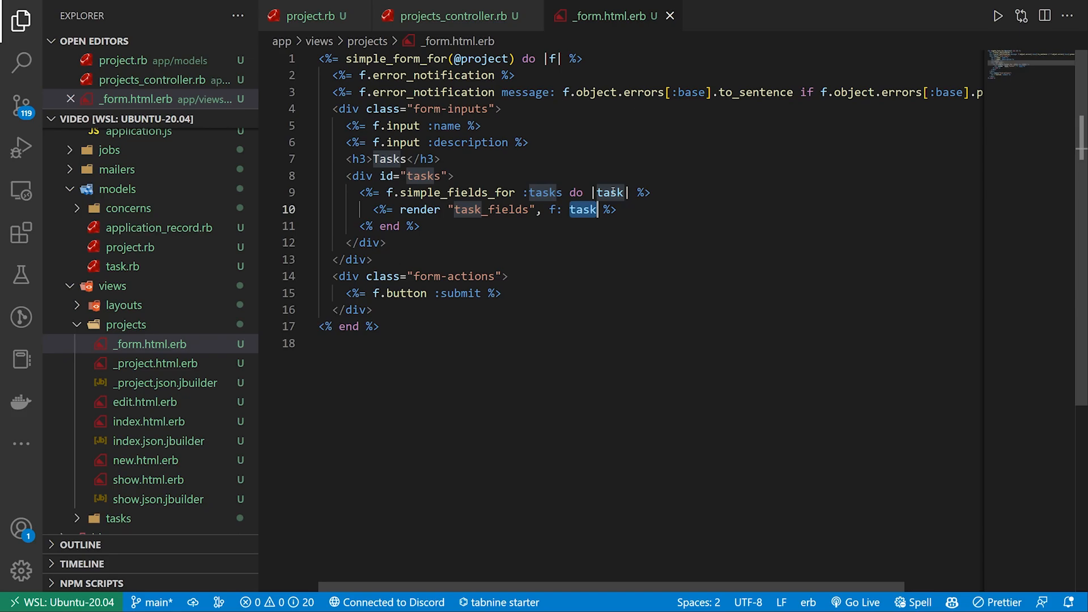
{"action": "left_click", "coordinate": [389, 192]}
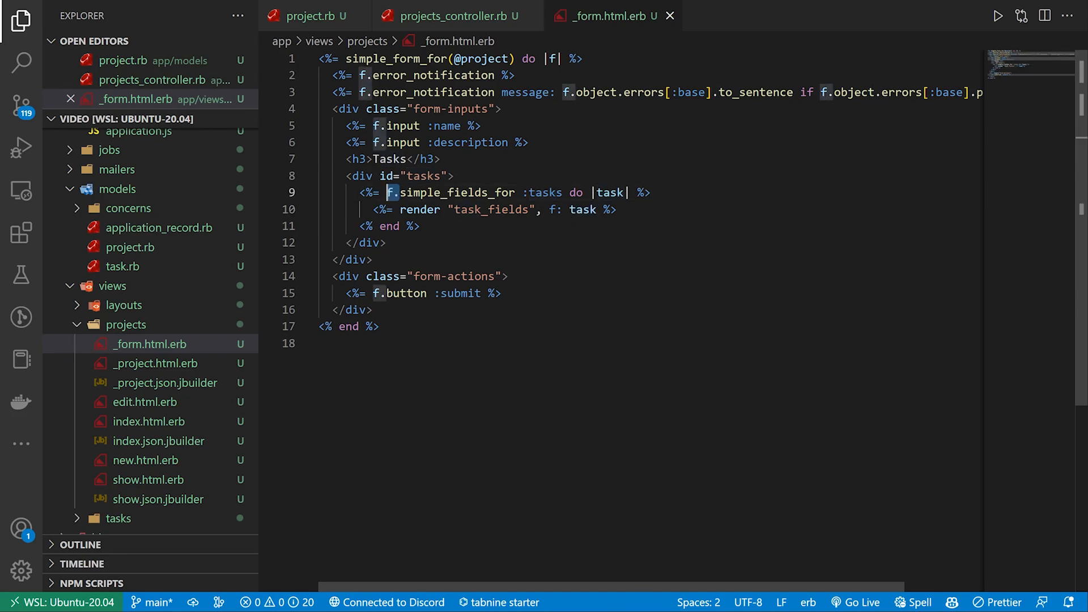
{"action": "mouse_move", "coordinate": [590, 179]}
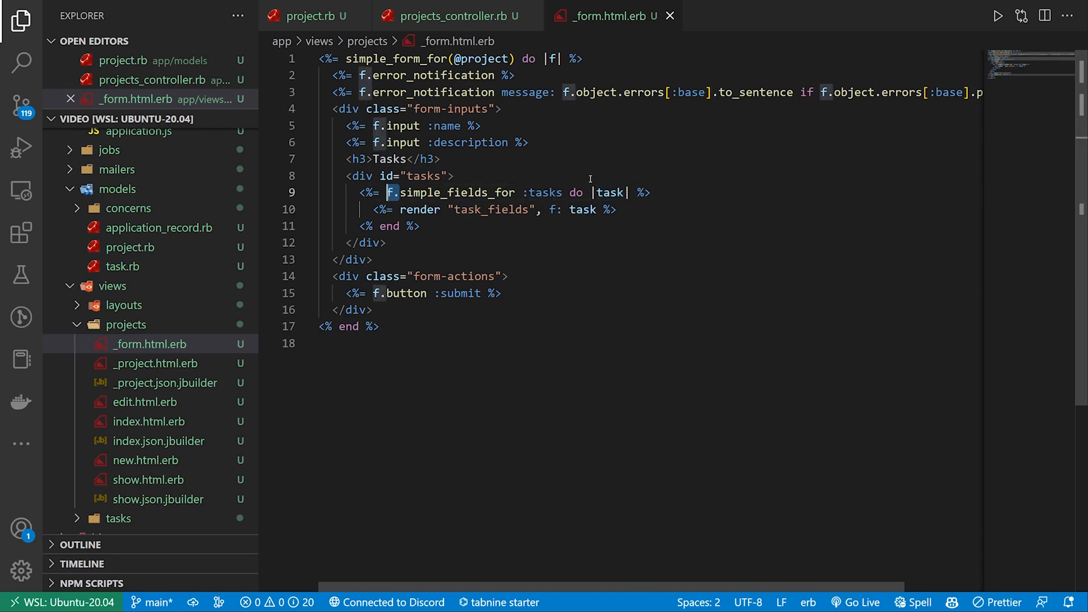
{"action": "left_click", "coordinate": [614, 209]}
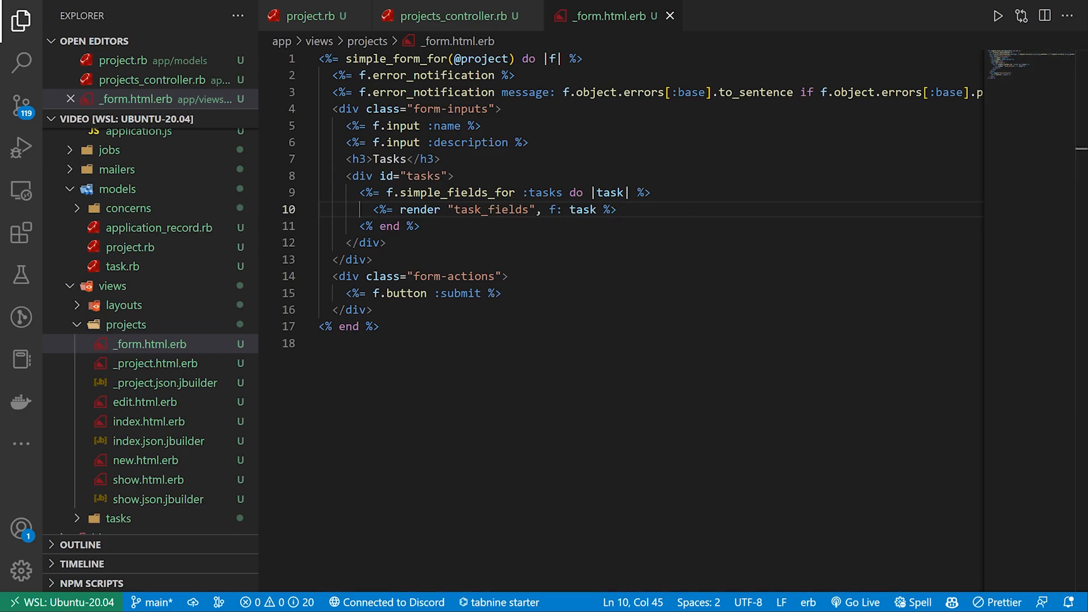
{"action": "left_click", "coordinate": [420, 226]}
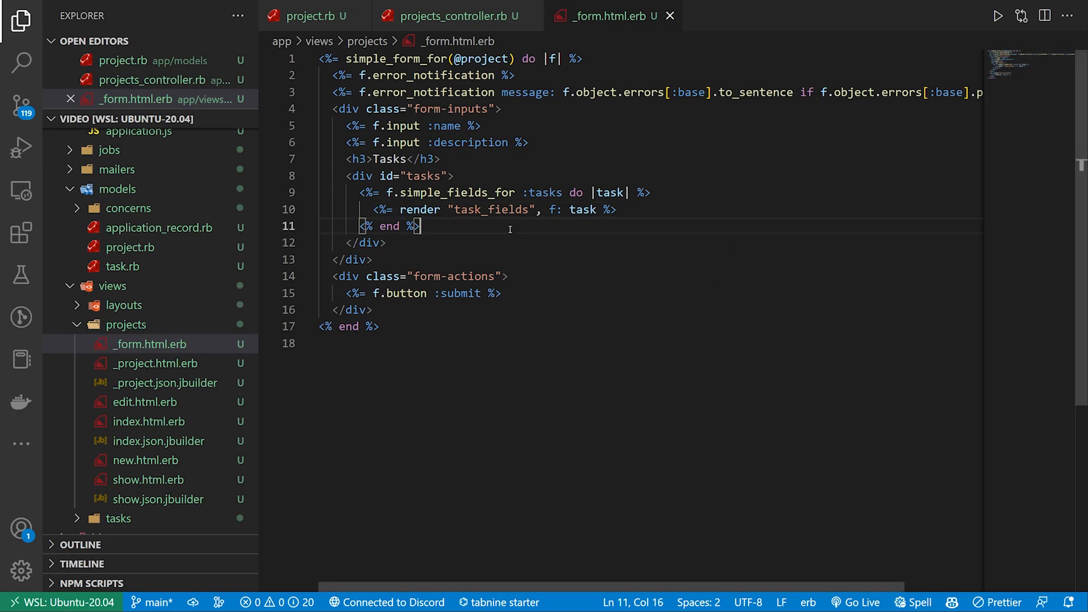
Step: Add a links div with link_to_add_association "Add Task", f, :tasks, and save
{"action": "key", "text": "Enter"}
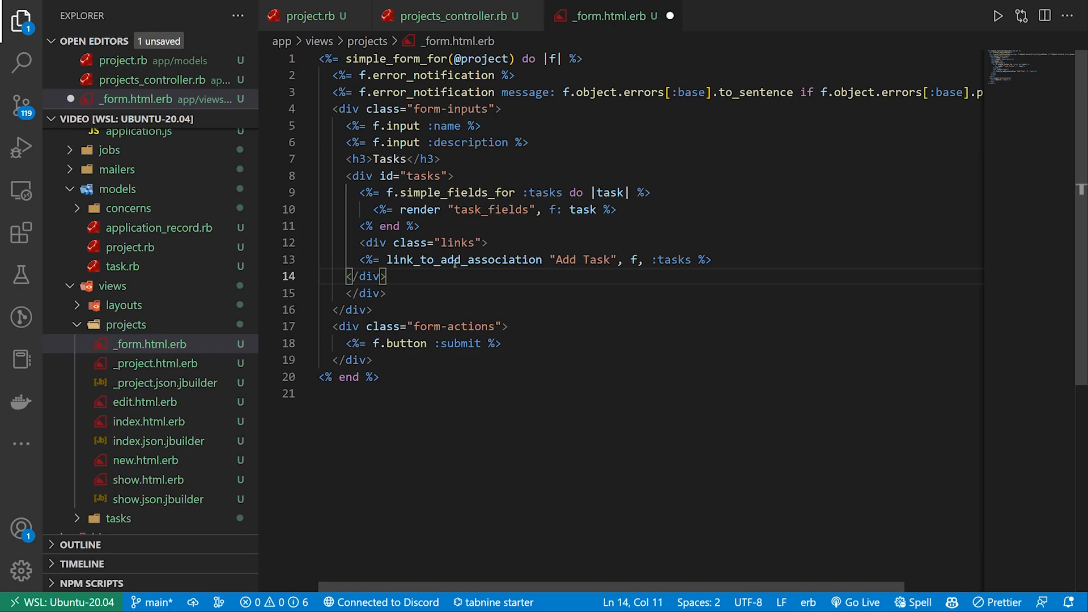
{"action": "double_click", "coordinate": [477, 260]}
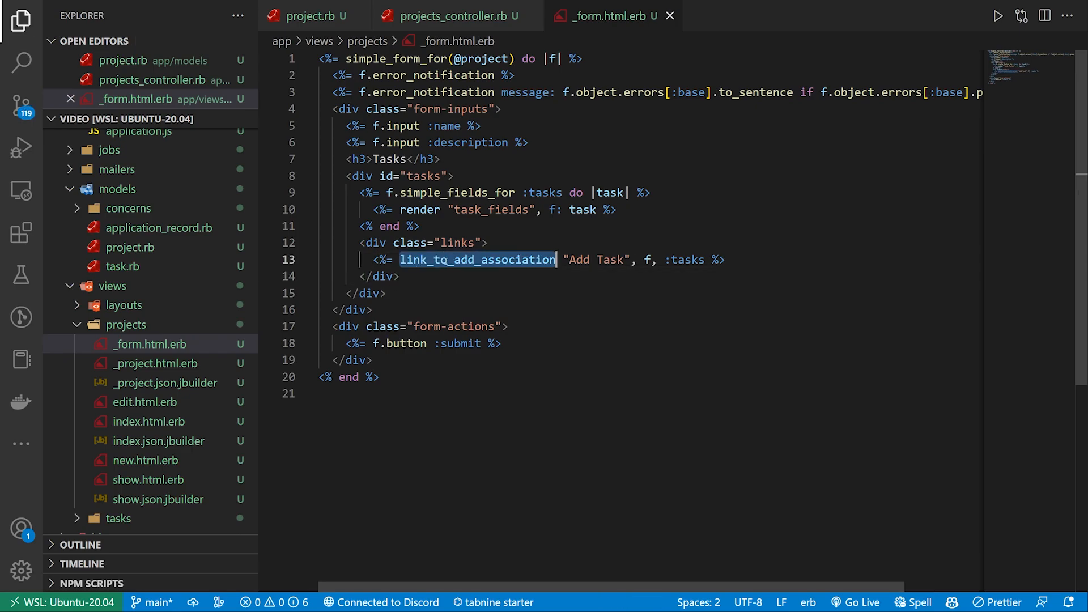
{"action": "left_click", "coordinate": [386, 292]}
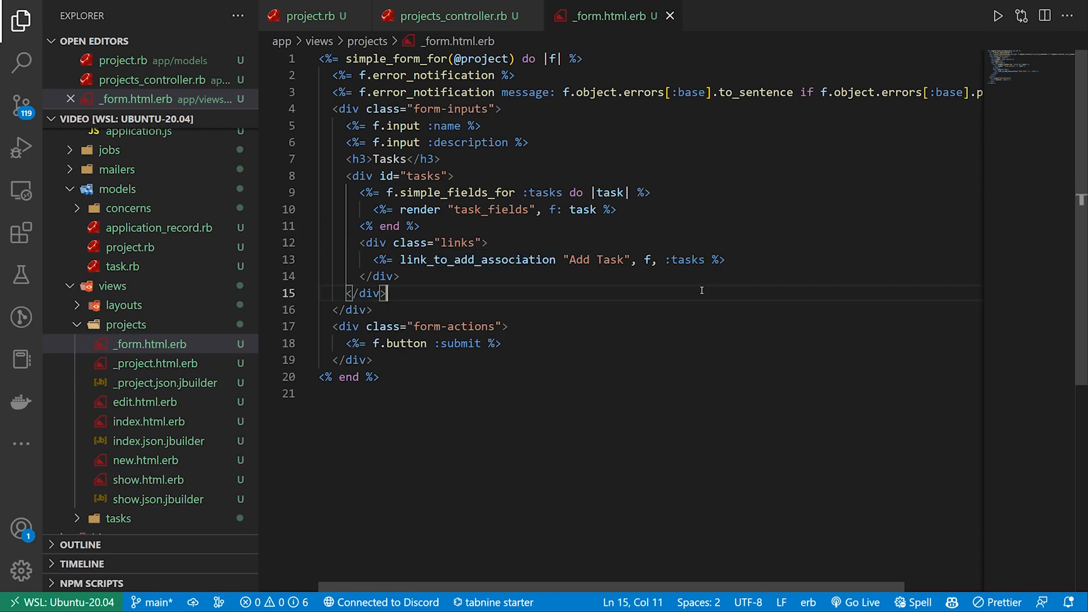
{"action": "left_click", "coordinate": [721, 259]}
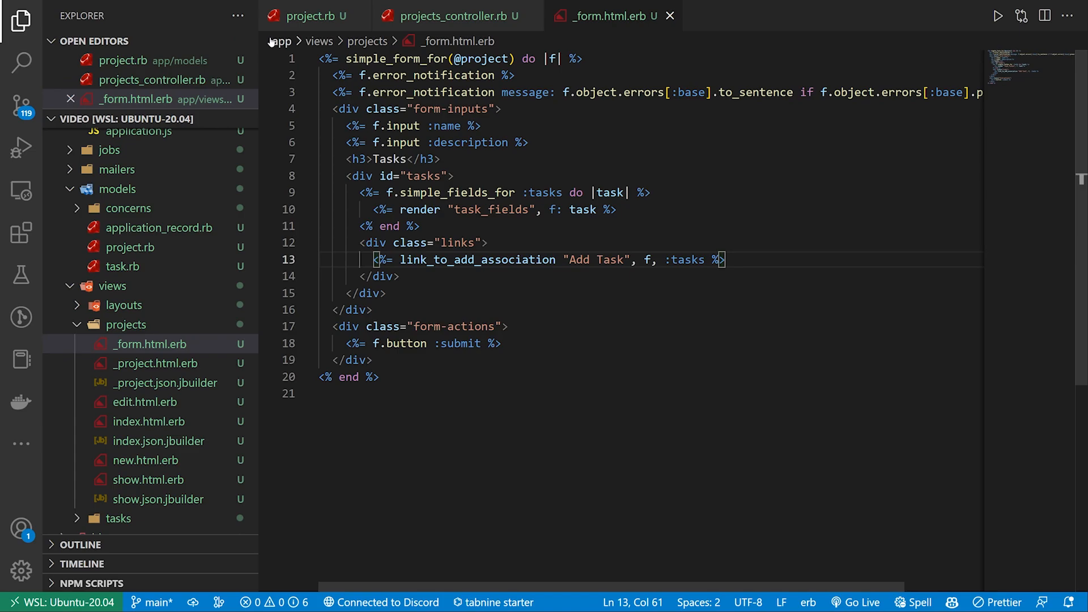
{"action": "left_click", "coordinate": [309, 15]}
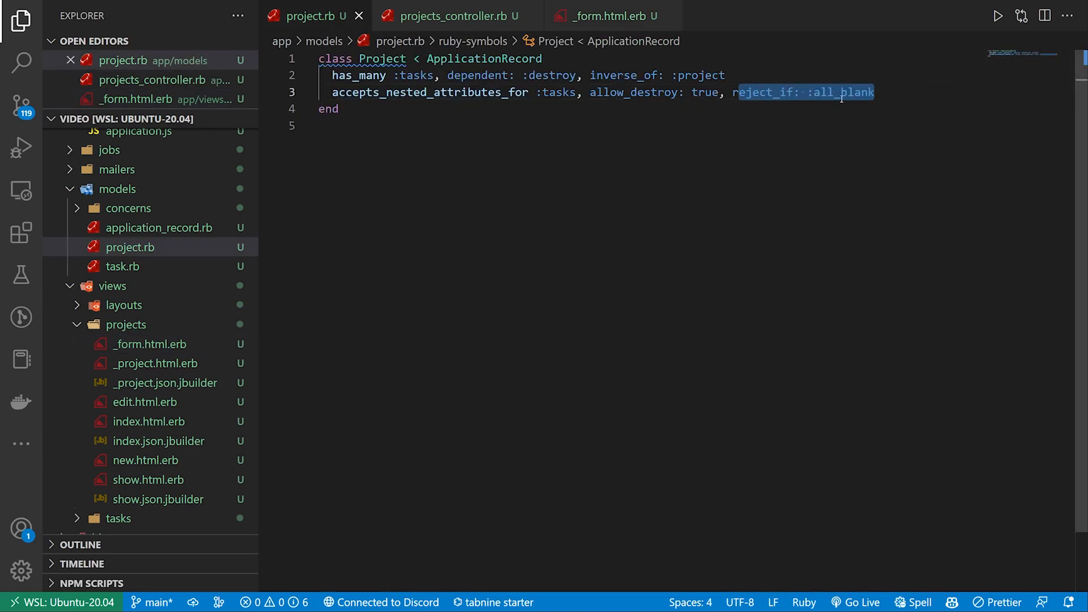
{"action": "left_click", "coordinate": [609, 15]}
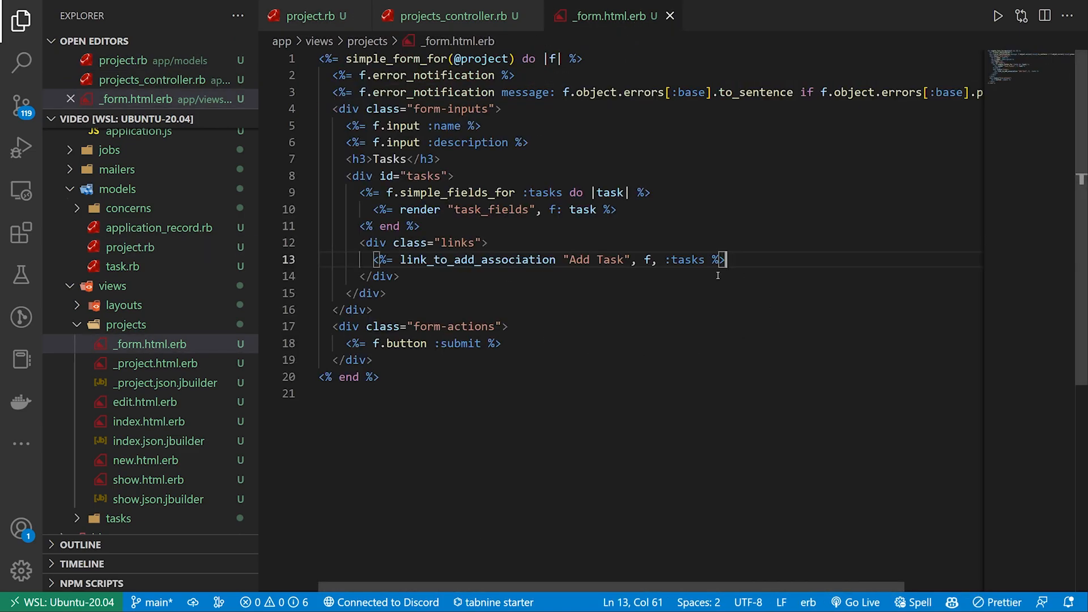
{"action": "mouse_move", "coordinate": [359, 426]}
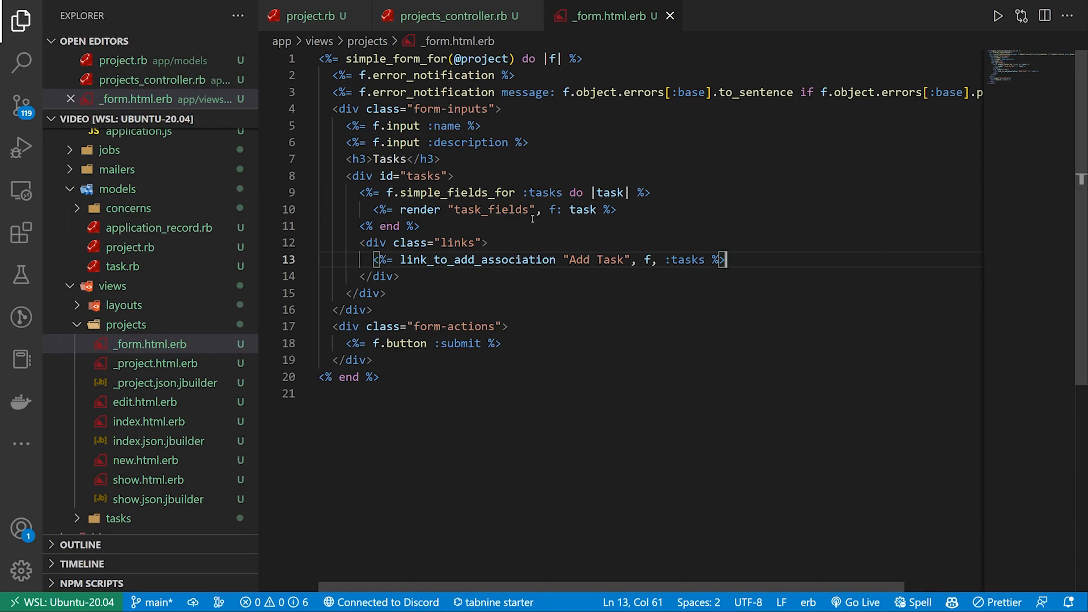
Step: Create the _task_fields partial with description and completed inputs and a Remove Task link
{"action": "right_click", "coordinate": [127, 324]}
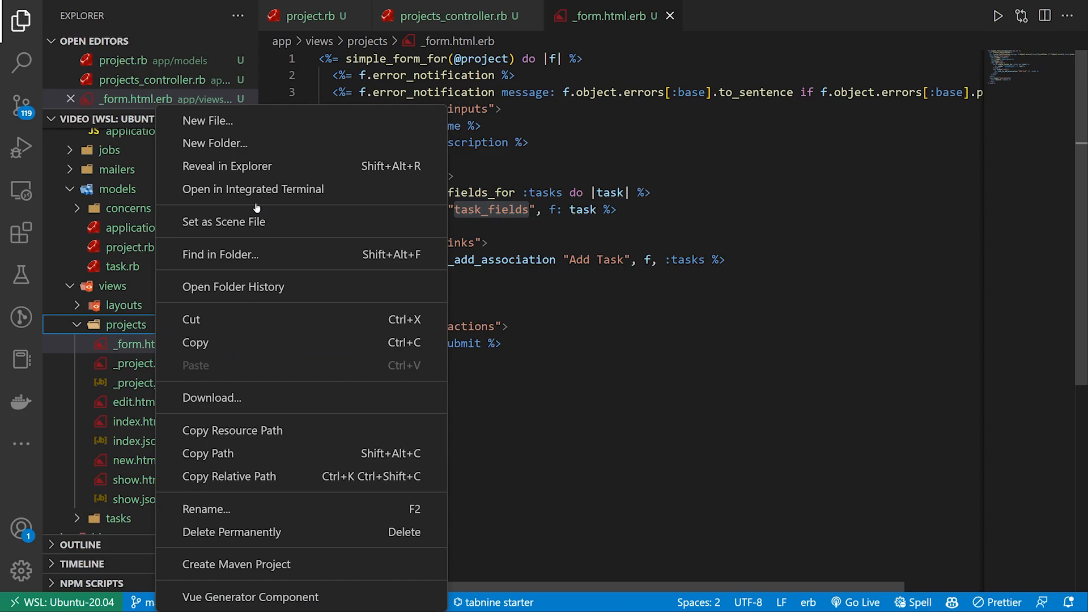
{"action": "left_click", "coordinate": [207, 120]}
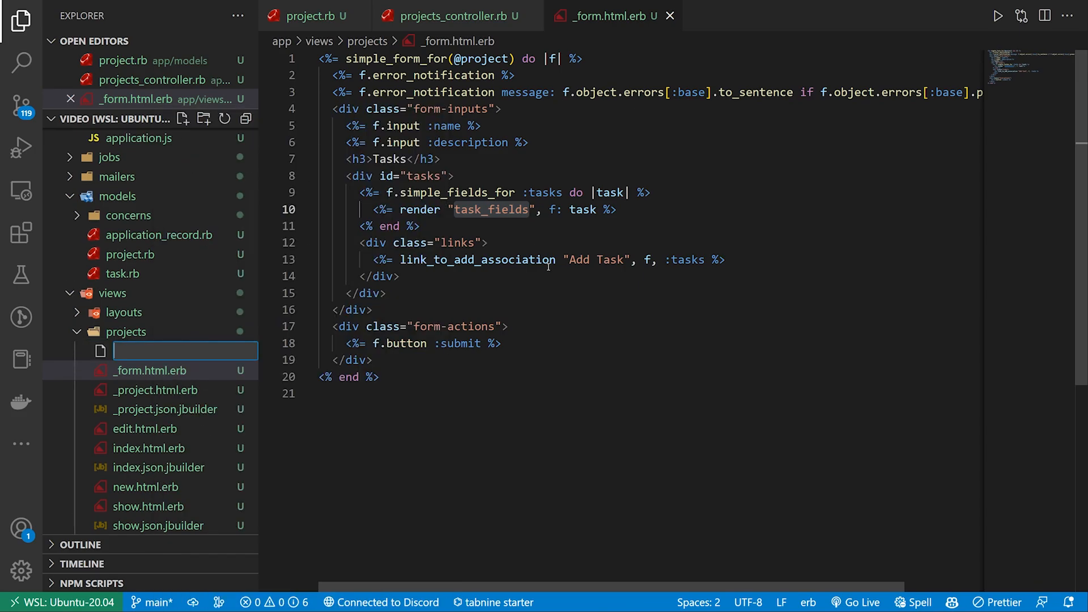
{"action": "type", "text": "_task"}
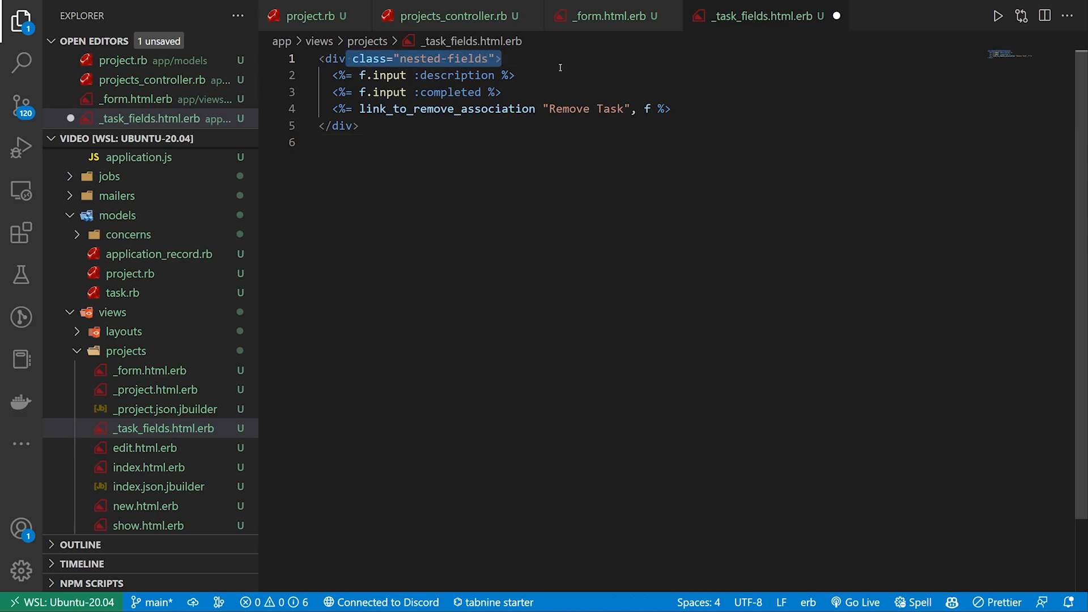
{"action": "left_click", "coordinate": [497, 58]}
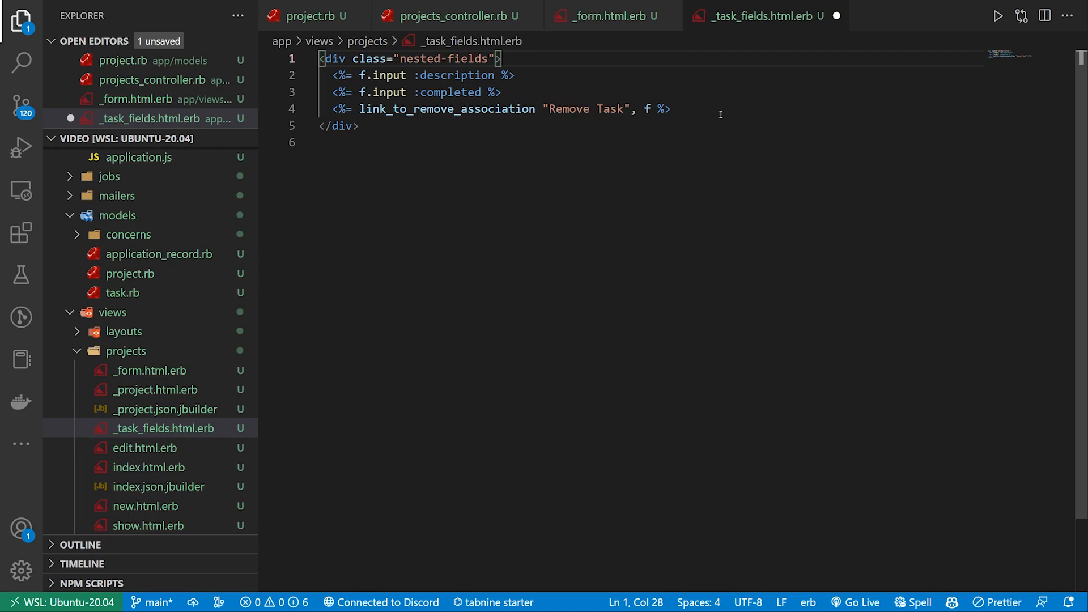
{"action": "double_click", "coordinate": [455, 75]}
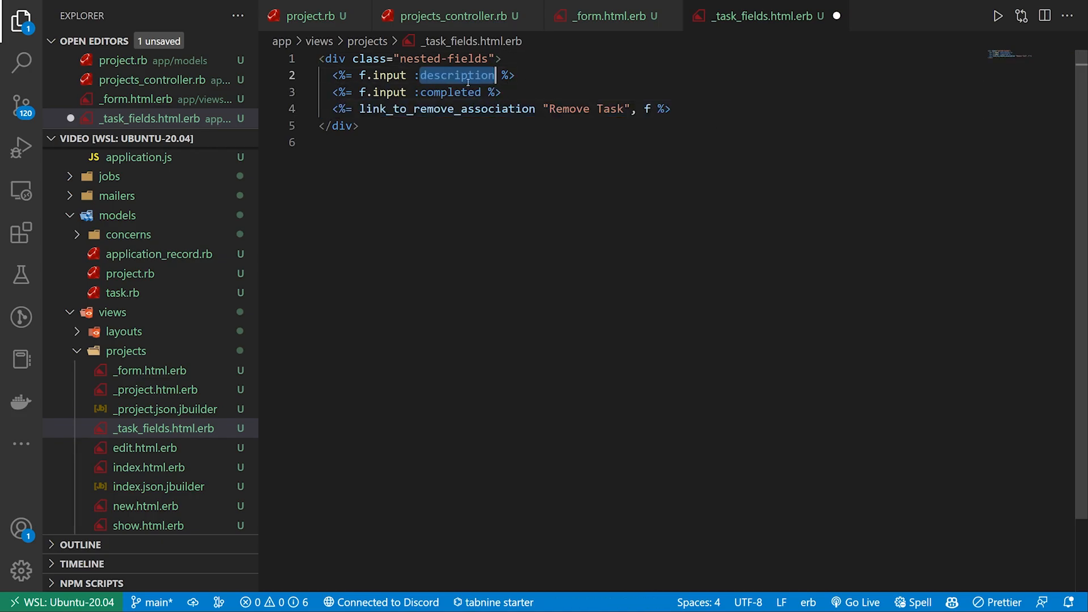
{"action": "double_click", "coordinate": [450, 92]}
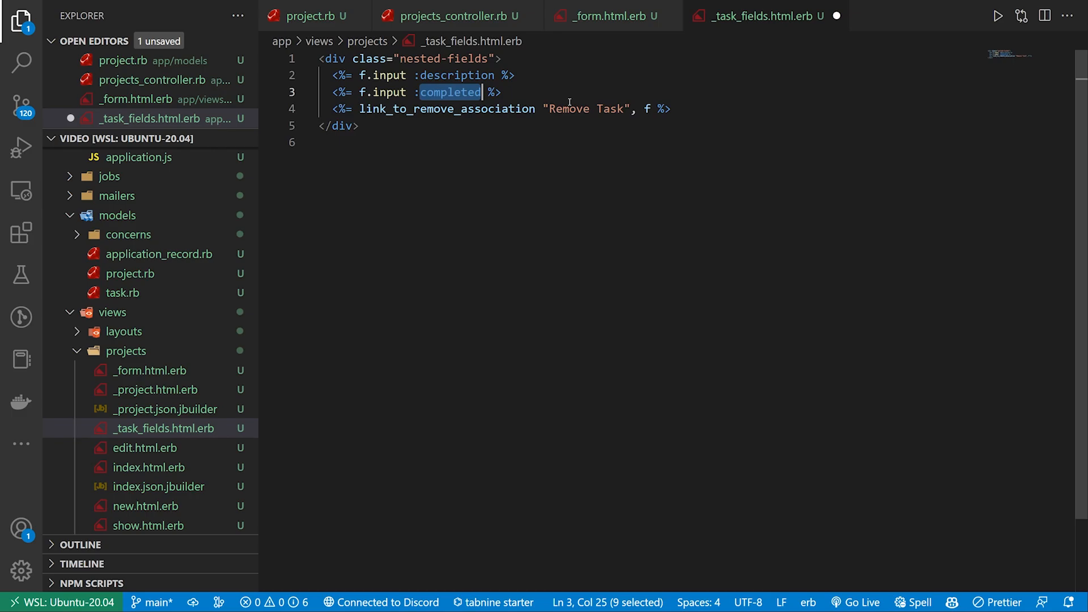
{"action": "double_click", "coordinate": [447, 109]}
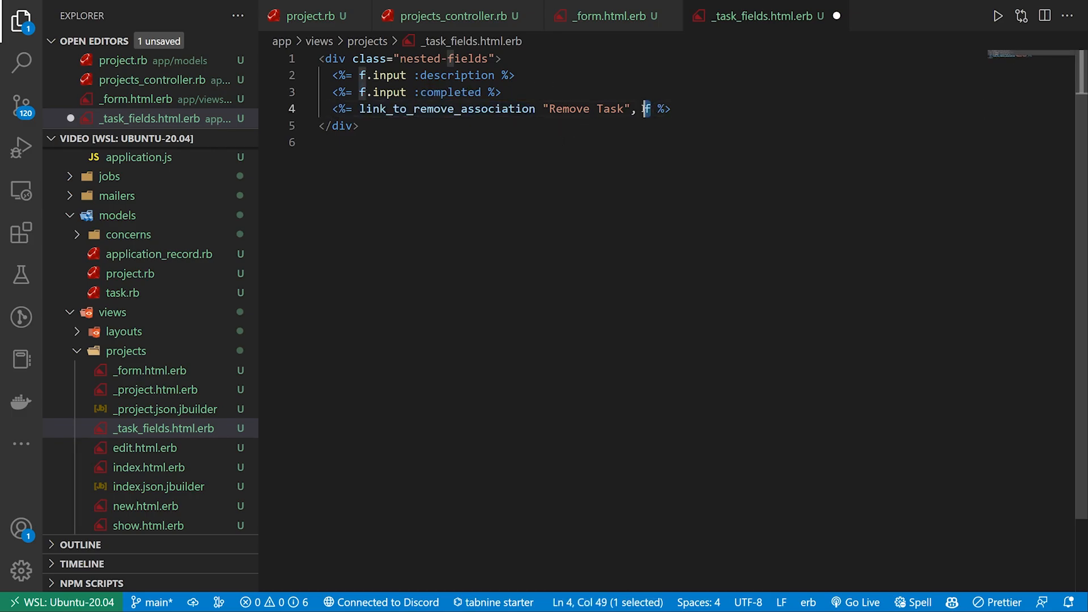
{"action": "mouse_move", "coordinate": [611, 16]}
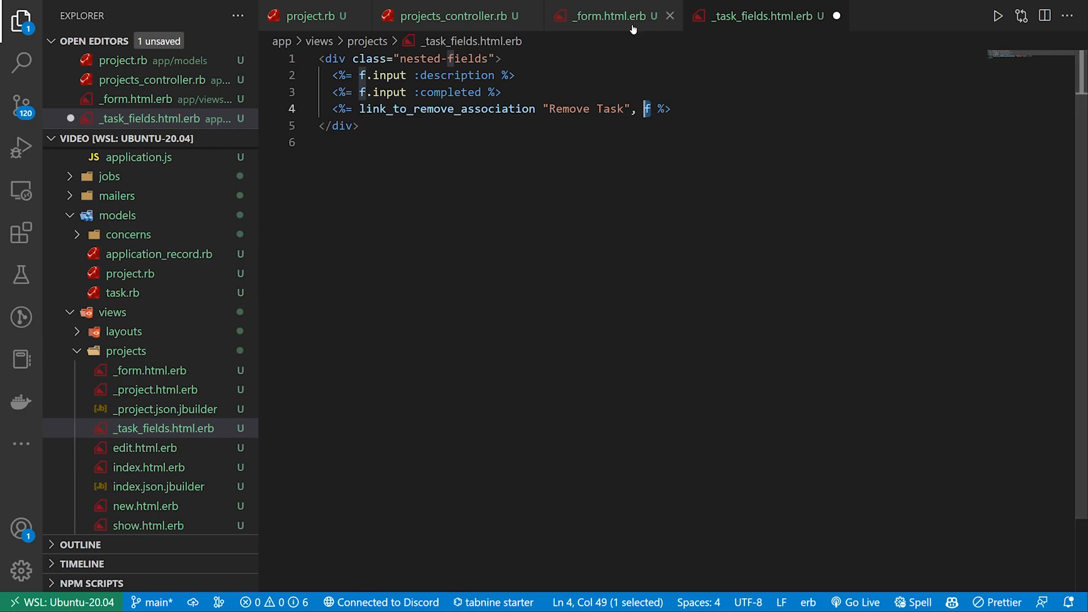
Step: Compare the form's render "task_fields", f: task line with the partial
{"action": "left_click", "coordinate": [609, 16]}
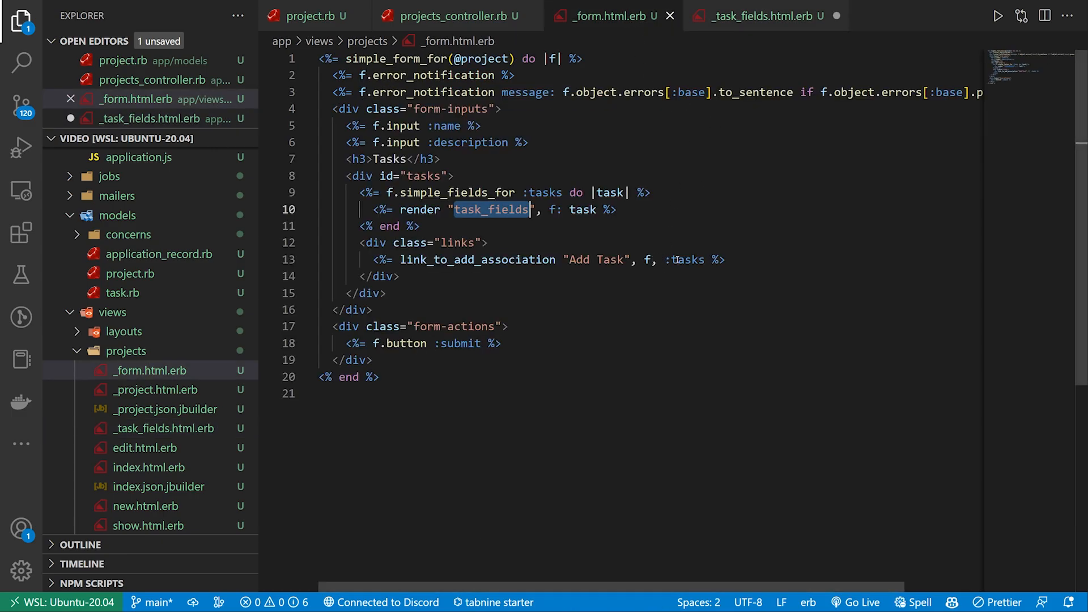
{"action": "double_click", "coordinate": [571, 210]}
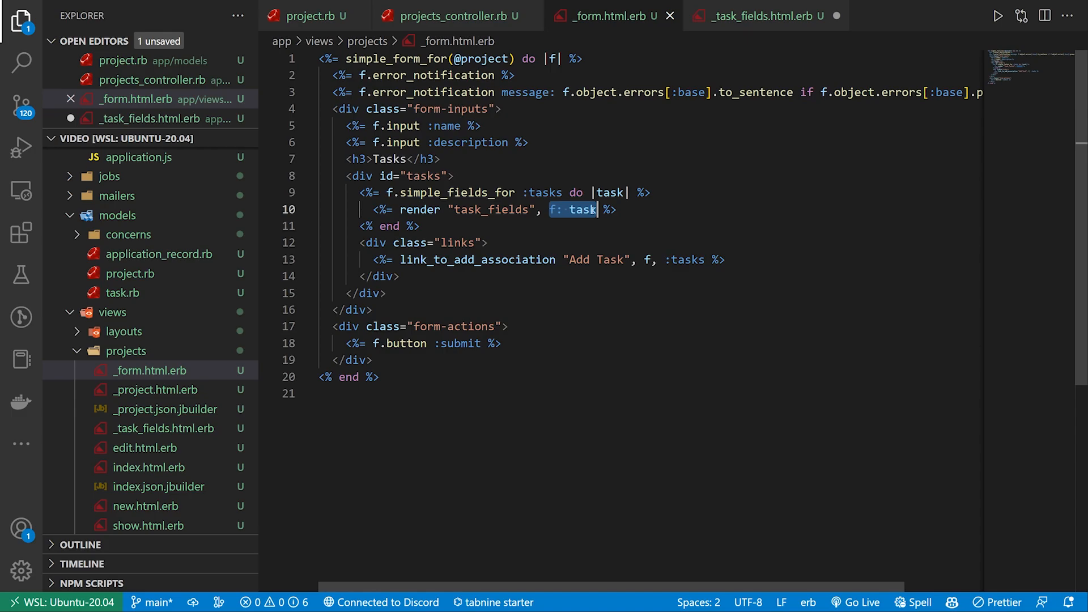
{"action": "left_click", "coordinate": [756, 16]}
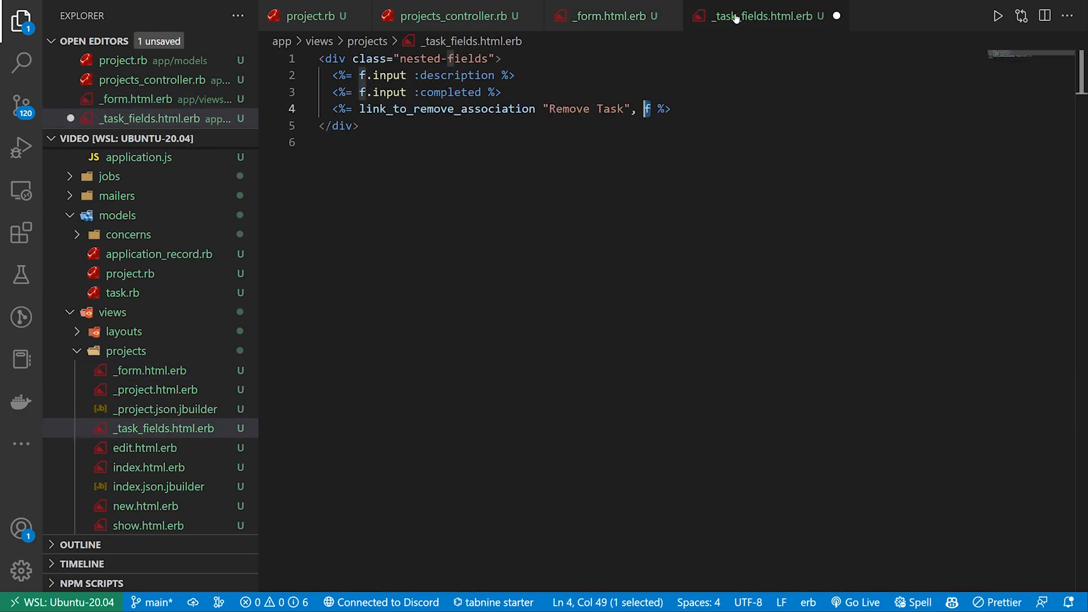
{"action": "left_click", "coordinate": [609, 15]}
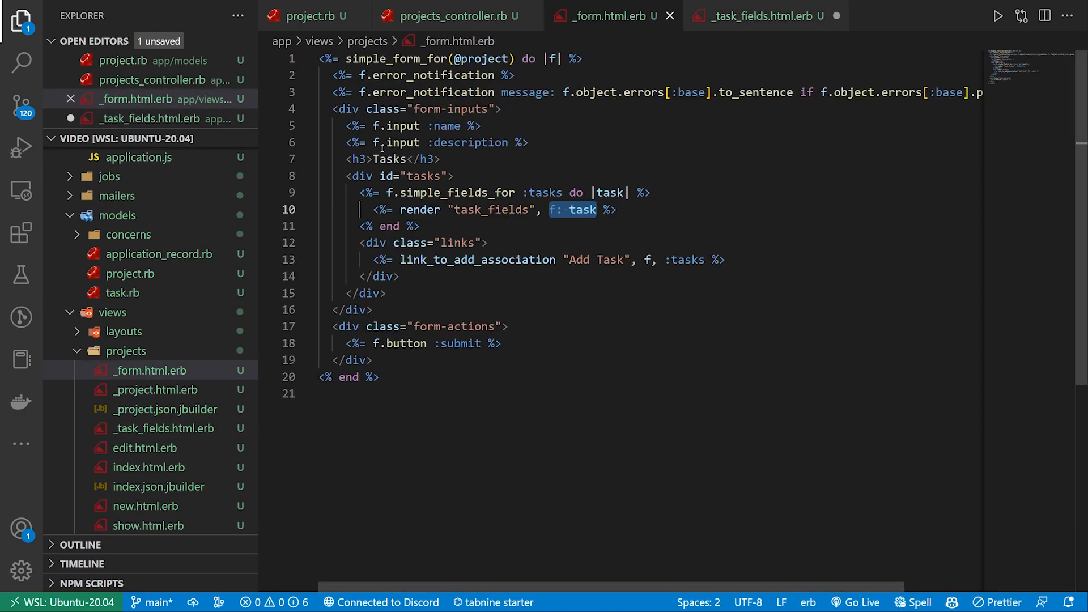
{"action": "left_click", "coordinate": [390, 192]}
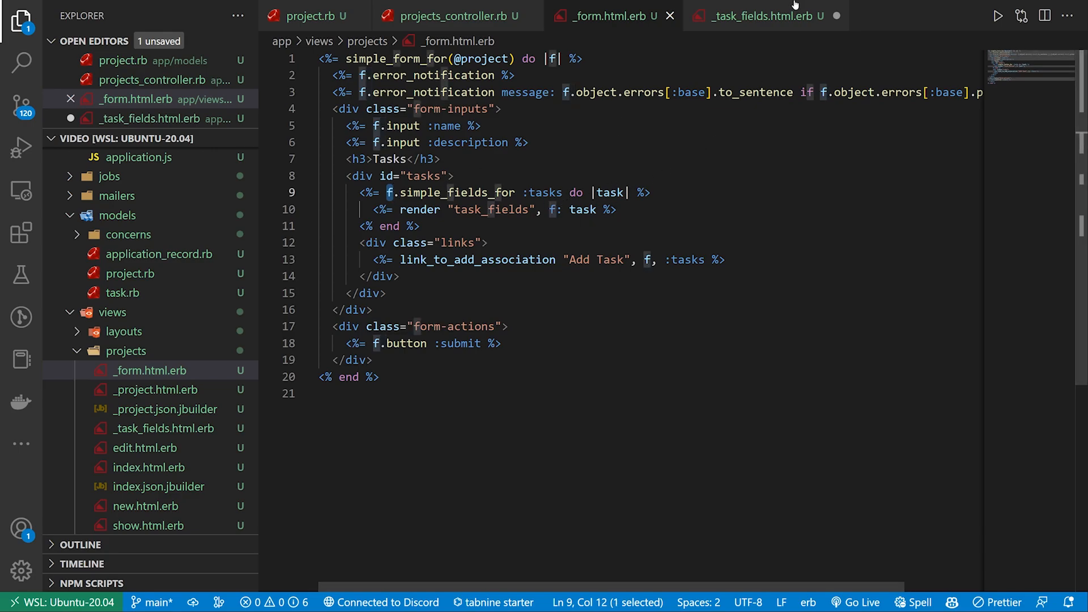
{"action": "left_click", "coordinate": [756, 16]}
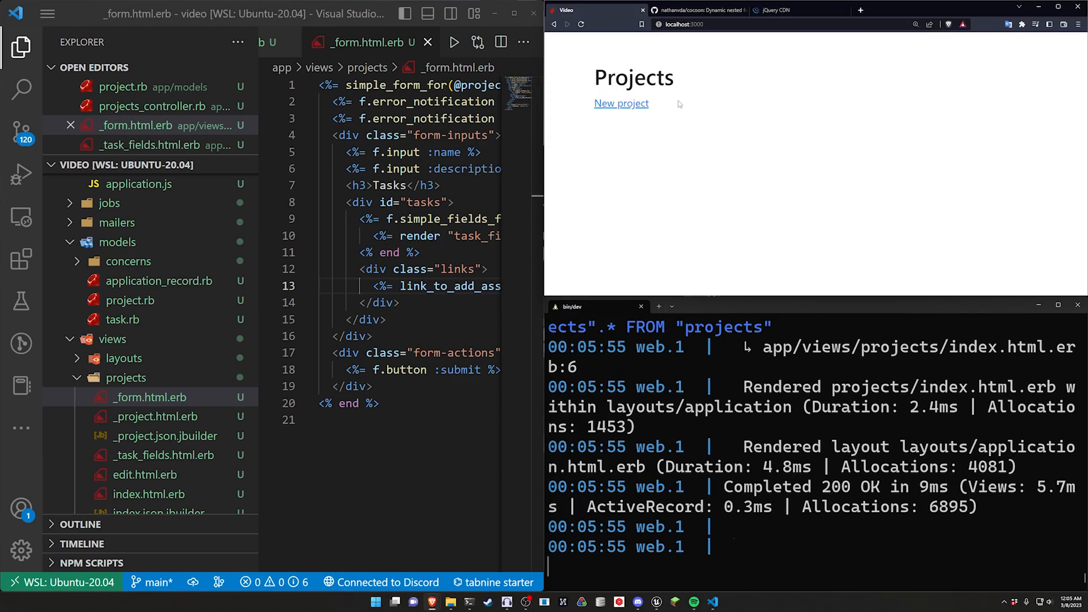
Step: Fill the browser's New project form with test and case, then open projects_controller.rb
{"action": "left_click", "coordinate": [621, 103]}
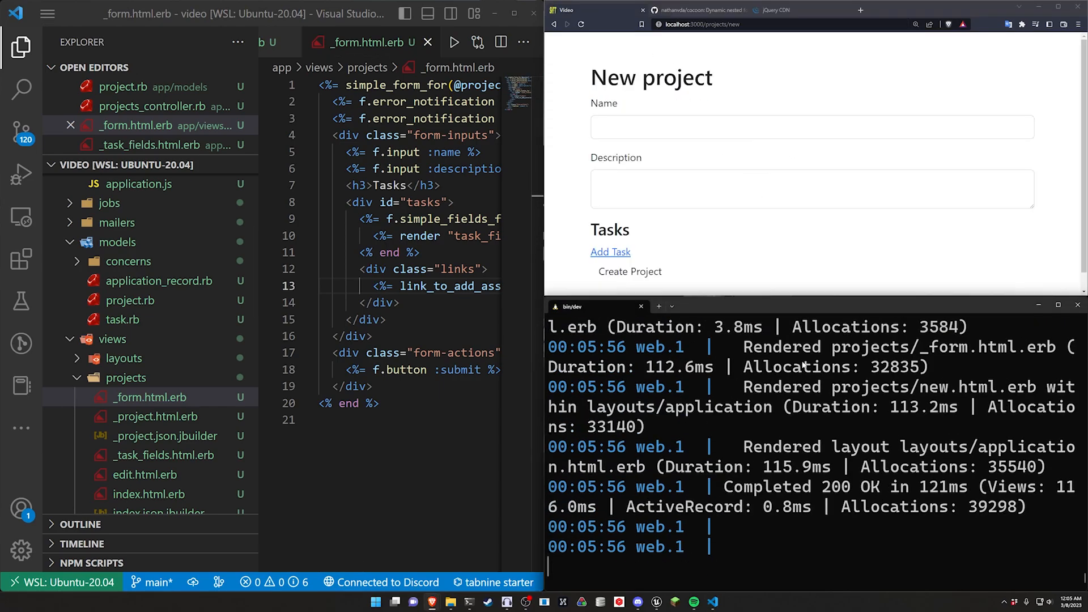
{"action": "type", "text": "case"}
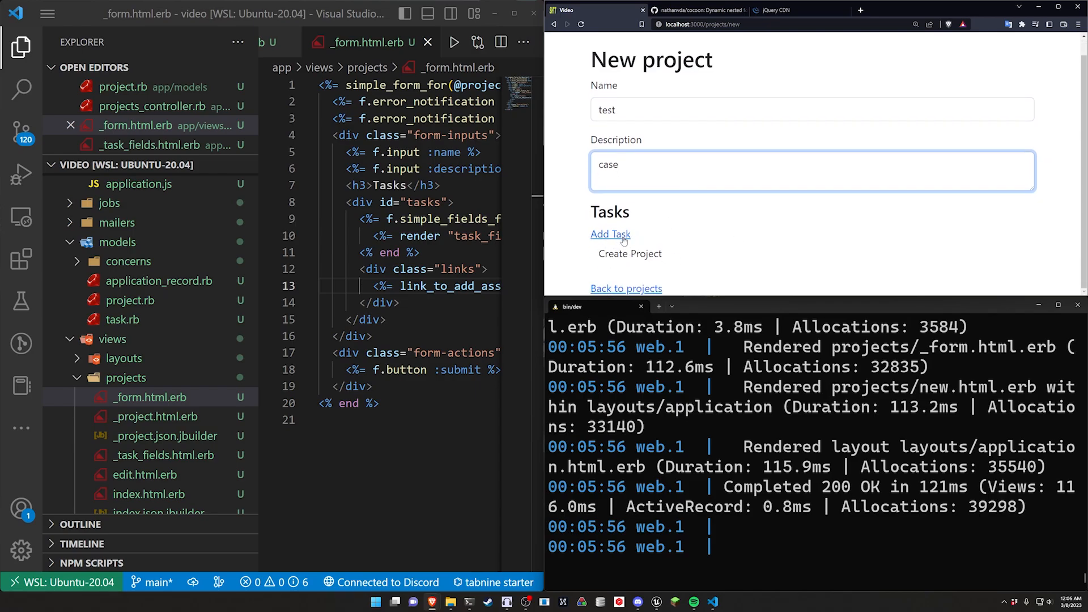
{"action": "mouse_move", "coordinate": [695, 266]}
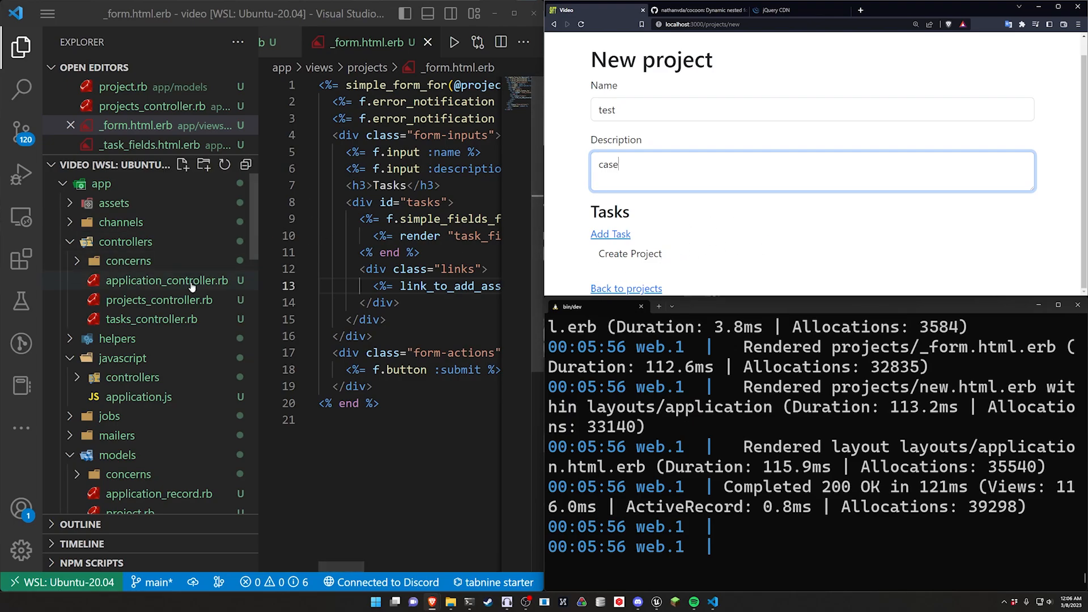
{"action": "left_click", "coordinate": [158, 299]}
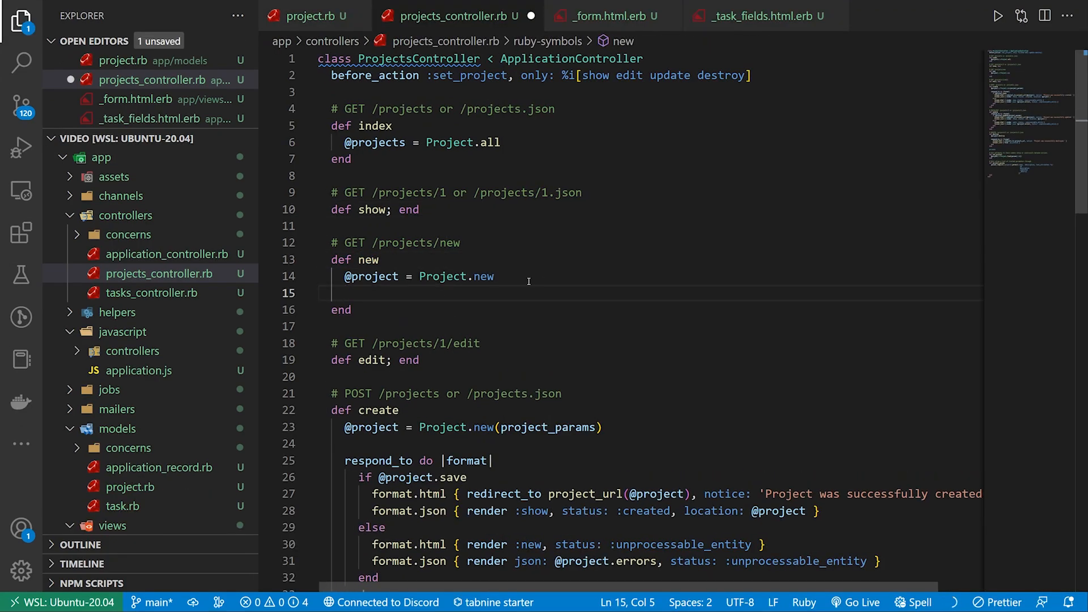
{"action": "type", "text": "@project.tasks.build"}
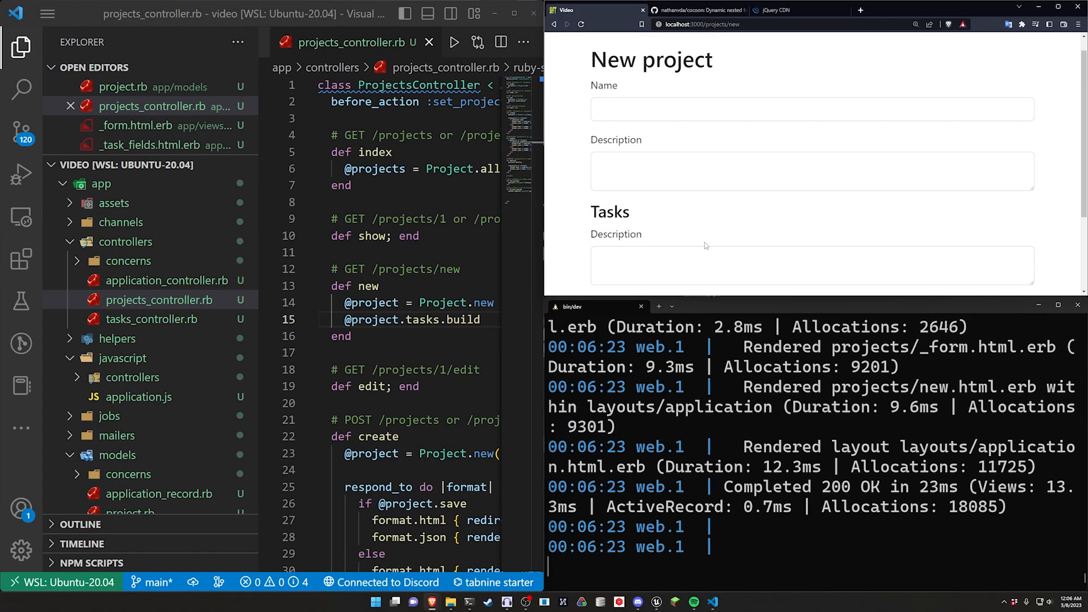
{"action": "scroll", "scroll_direction": "down", "scroll_amount": 3}
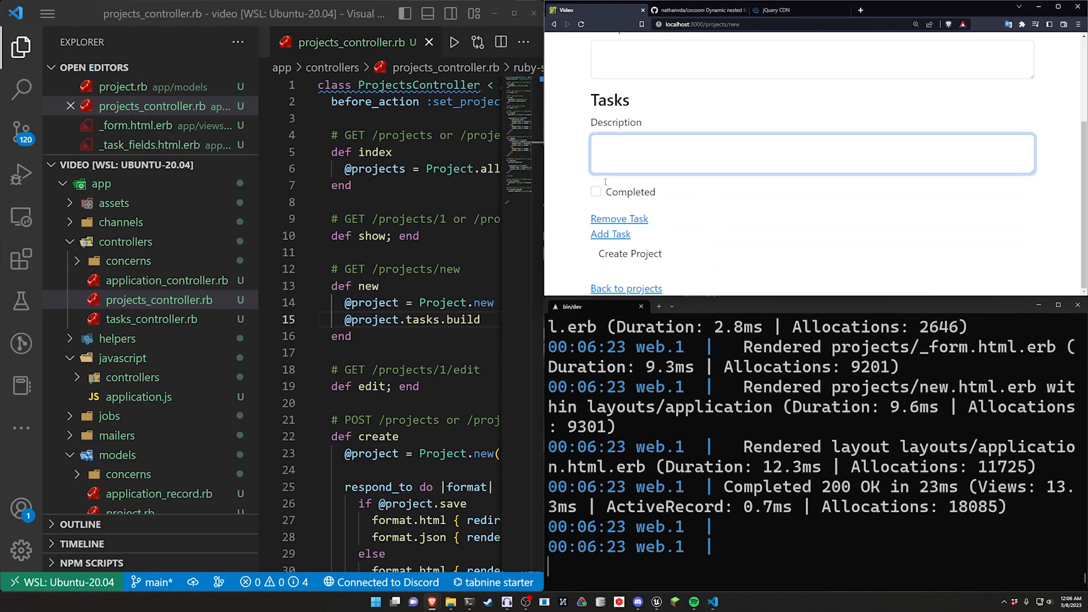
{"action": "scroll", "scroll_direction": "up", "scroll_amount": 3}
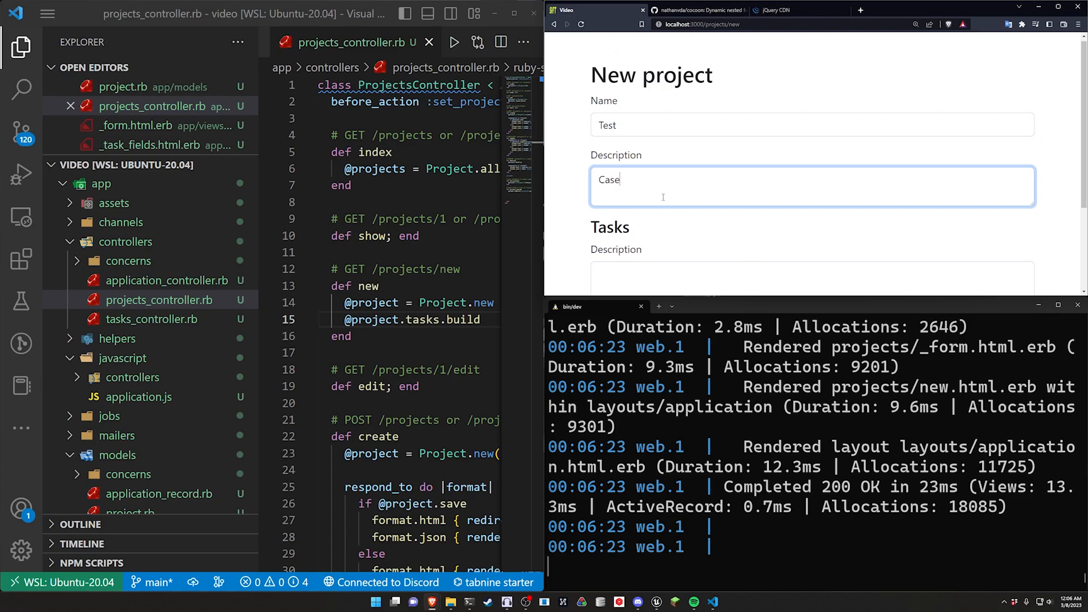
{"action": "scroll", "scroll_direction": "down", "scroll_amount": 3}
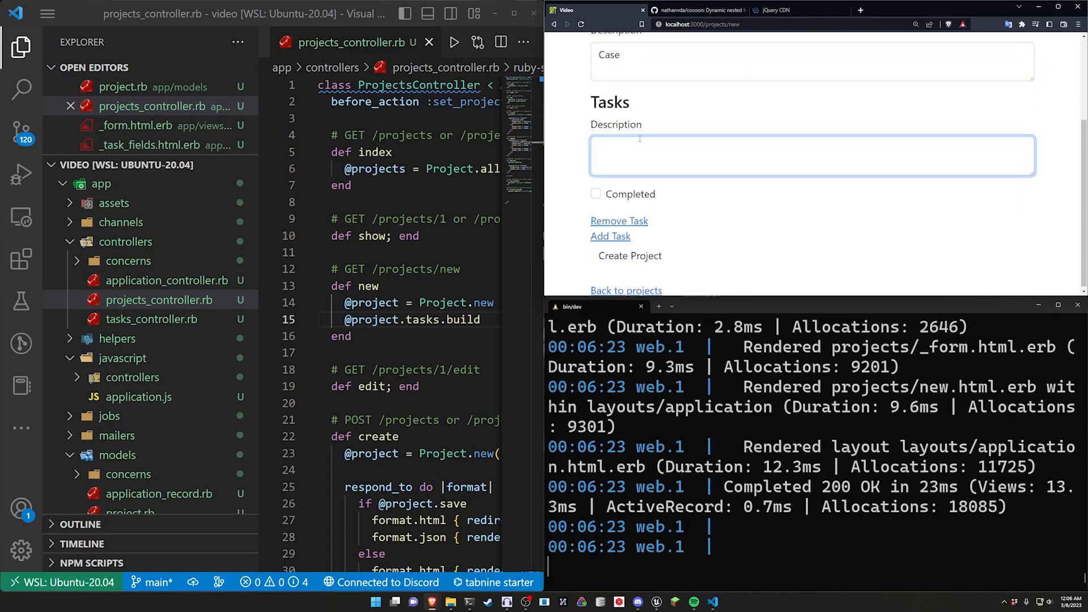
Step: Submit project Test with task 'Record The Tutorial' and spot the unpermitted tasks_attributes log entry
{"action": "type", "text": "Record The Tuto"}
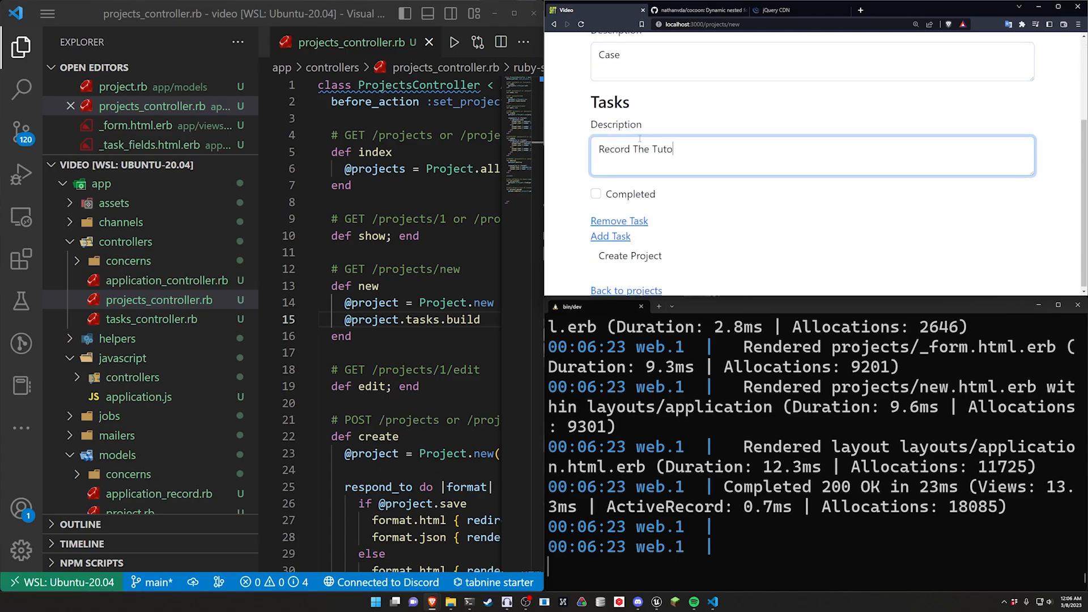
{"action": "type", "text": "rial"}
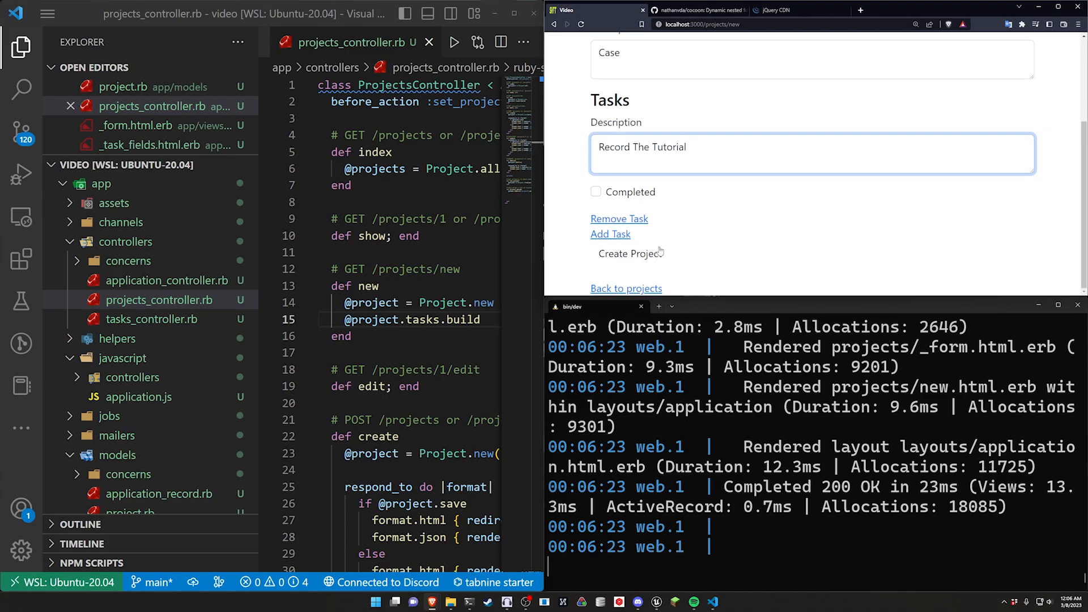
{"action": "left_click", "coordinate": [630, 254]}
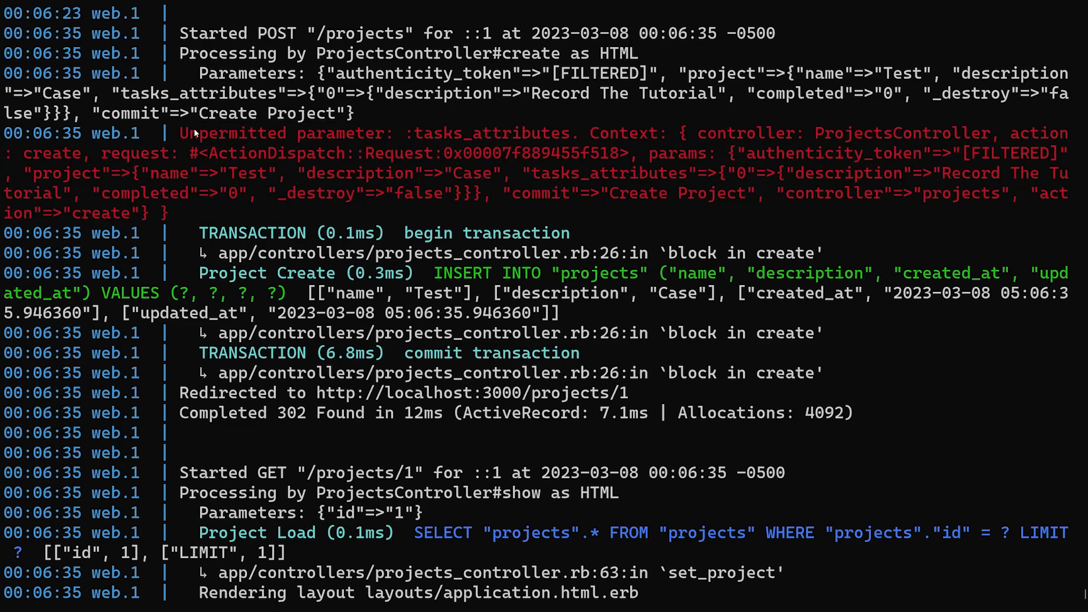
{"action": "mouse_move", "coordinate": [347, 144]}
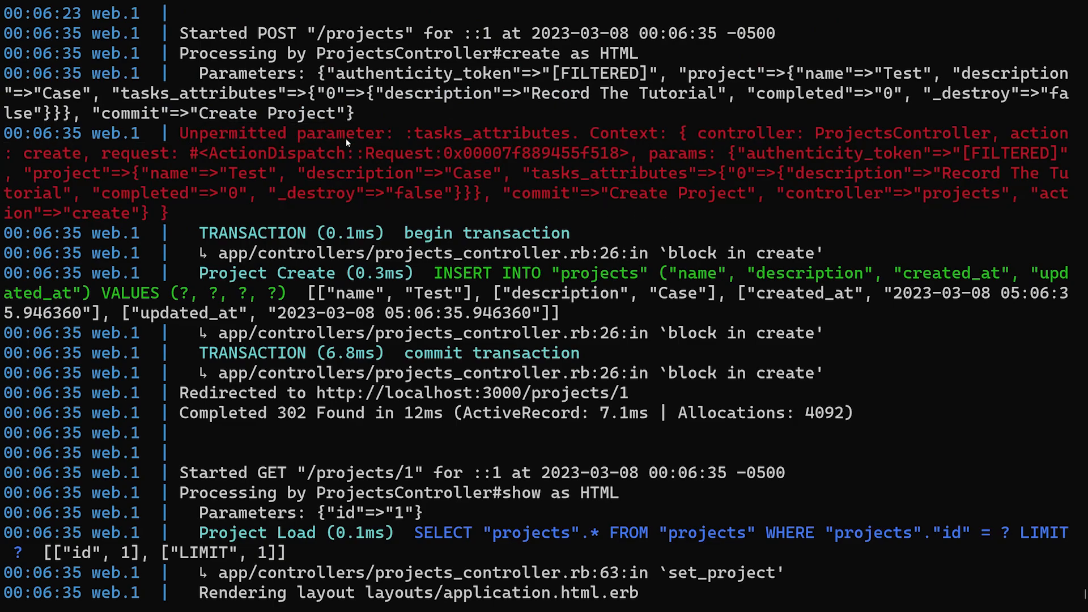
{"action": "mouse_move", "coordinate": [423, 136]}
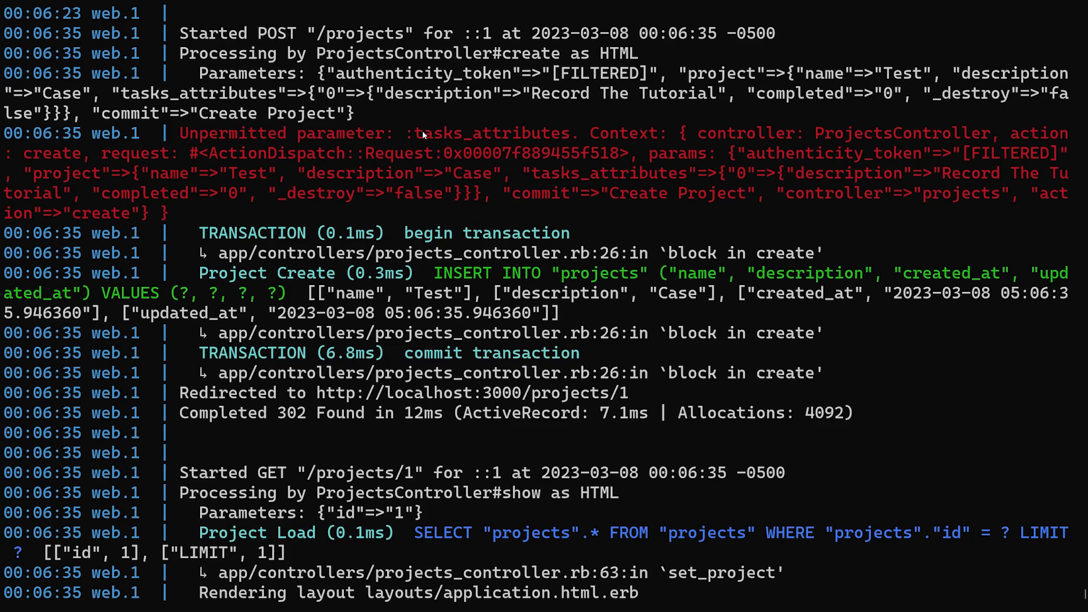
{"action": "double_click", "coordinate": [491, 133]}
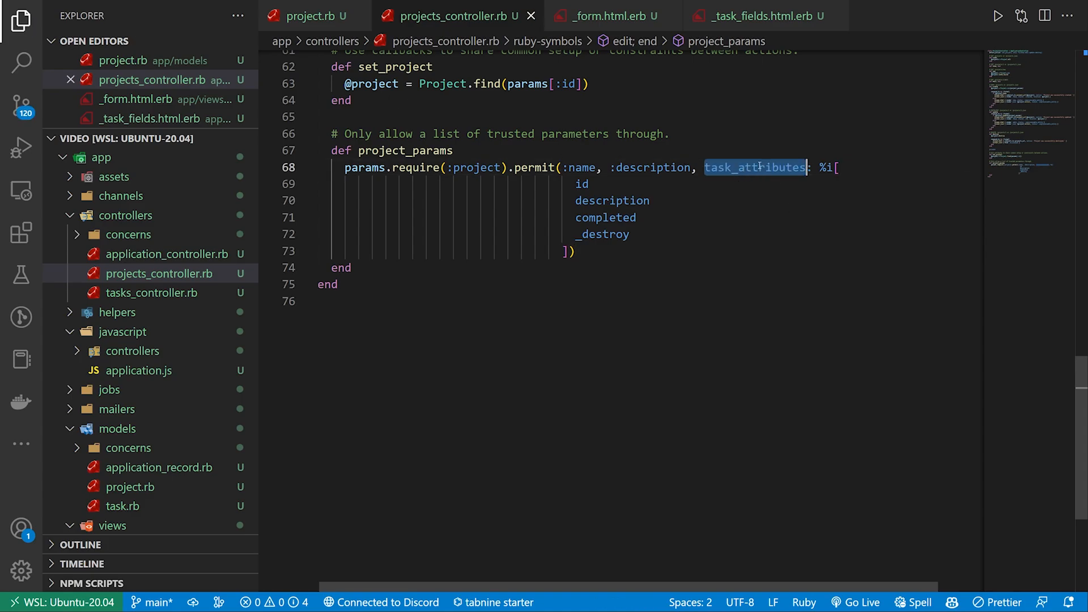
Step: Rename the permitted key to tasks_attributes, resubmit Test, and confirm the Task Create in the log
{"action": "type", "text": "s"}
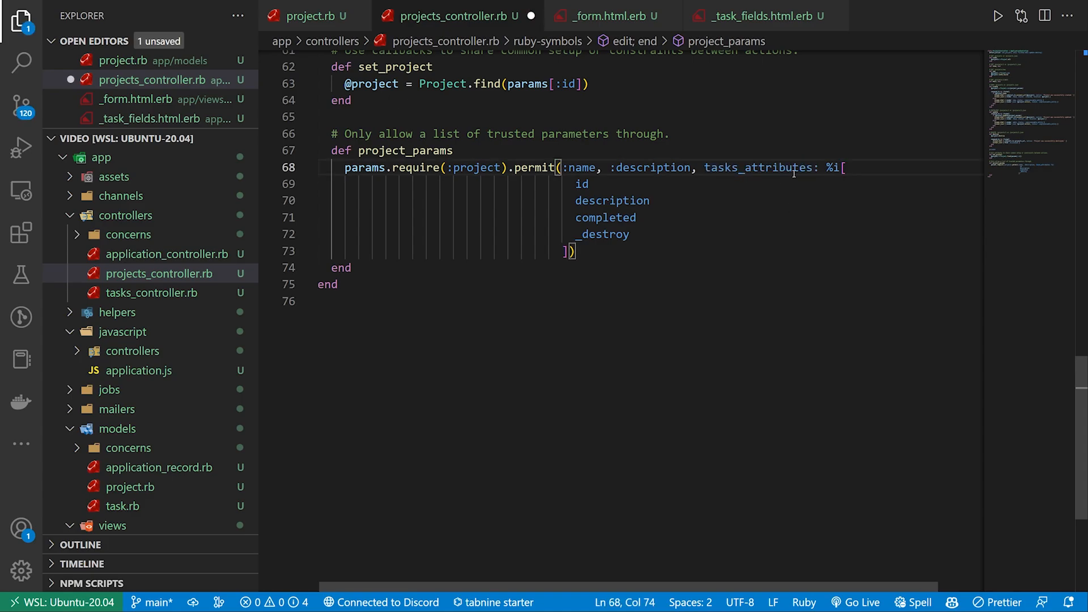
{"action": "mouse_move", "coordinate": [724, 210]}
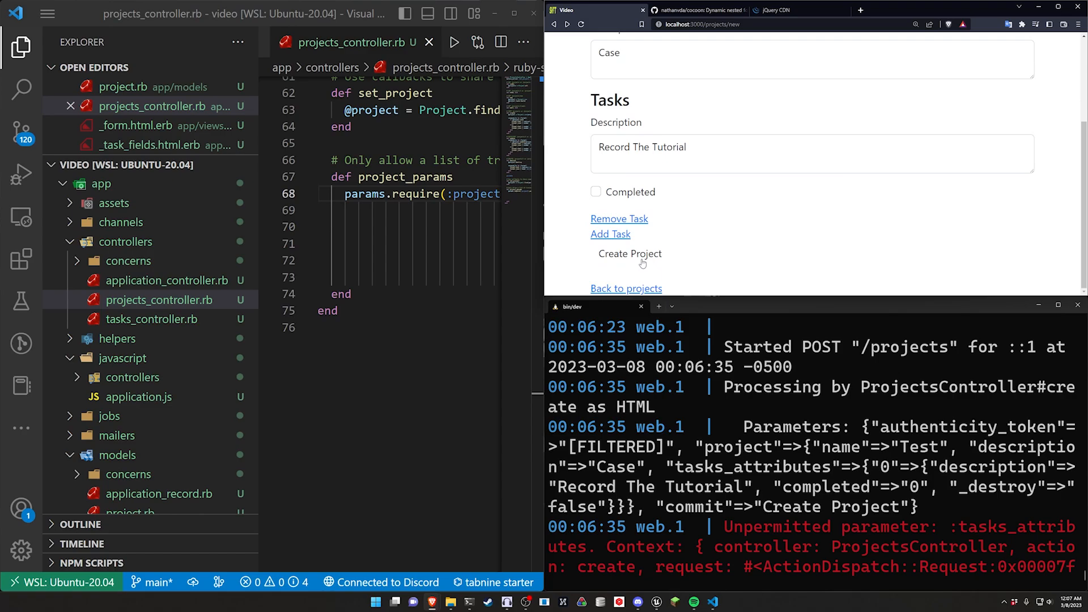
{"action": "left_click", "coordinate": [630, 253]}
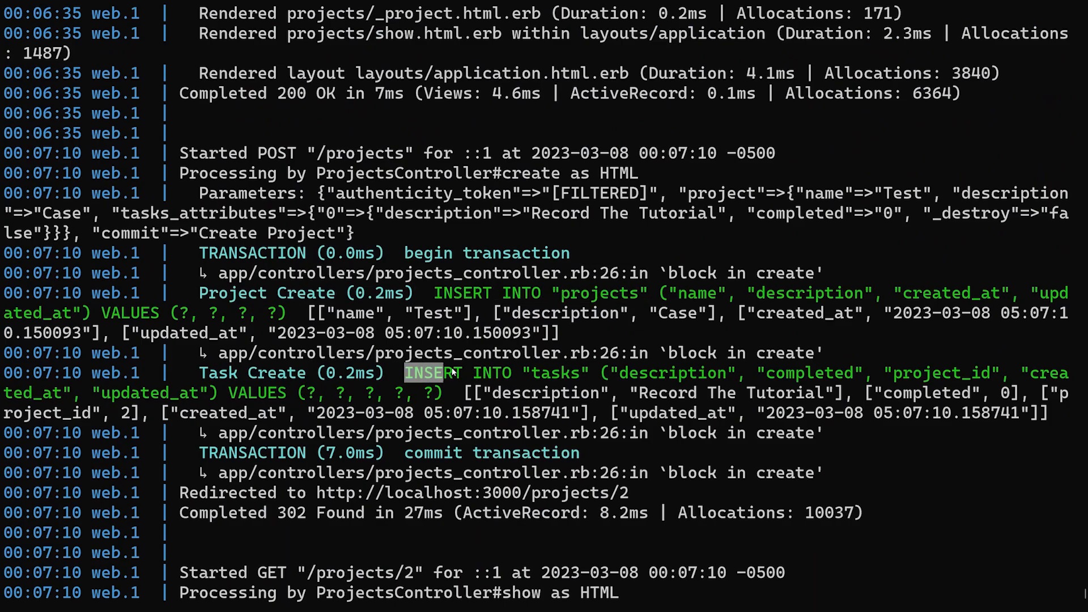
{"action": "scroll", "scroll_direction": "down", "scroll_amount": 3}
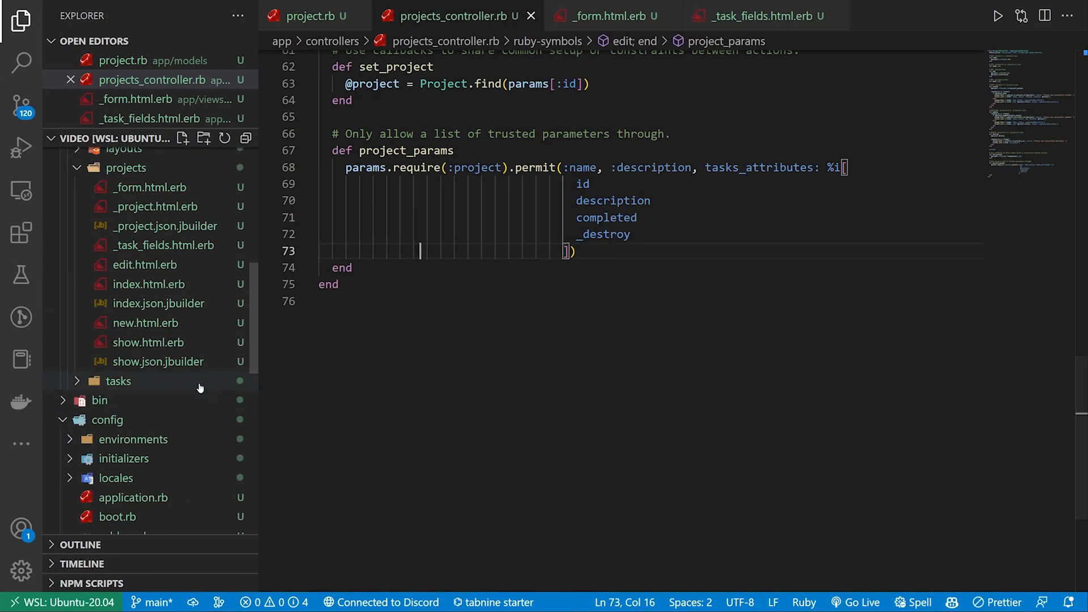
Step: Add a Tasks heading and a project.tasks loop rendering 'tasks/project_task' to _project.html.erb
{"action": "left_click", "coordinate": [156, 206]}
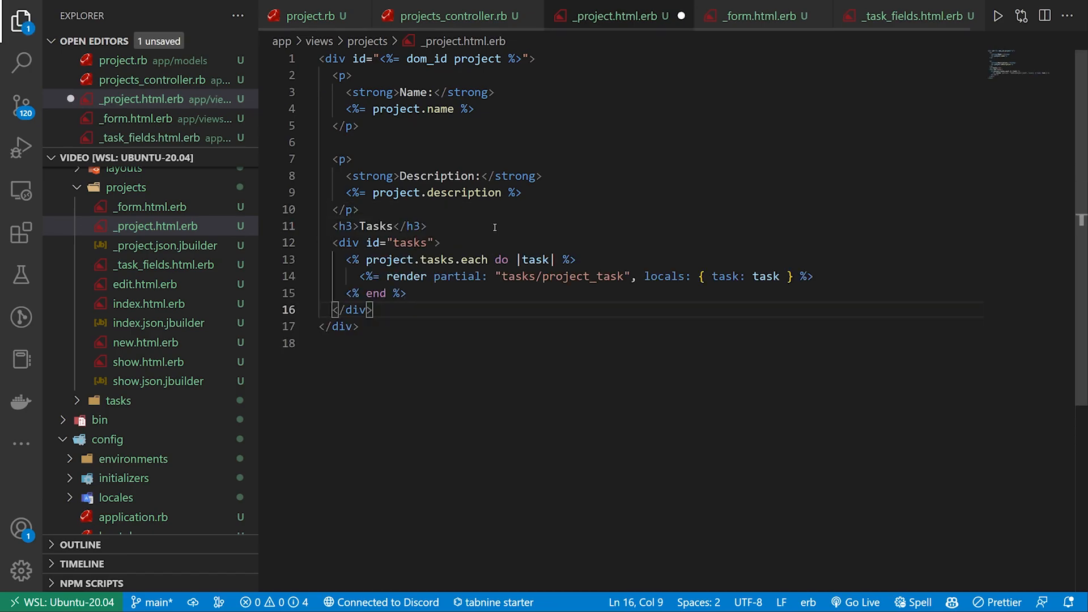
{"action": "double_click", "coordinate": [375, 226]}
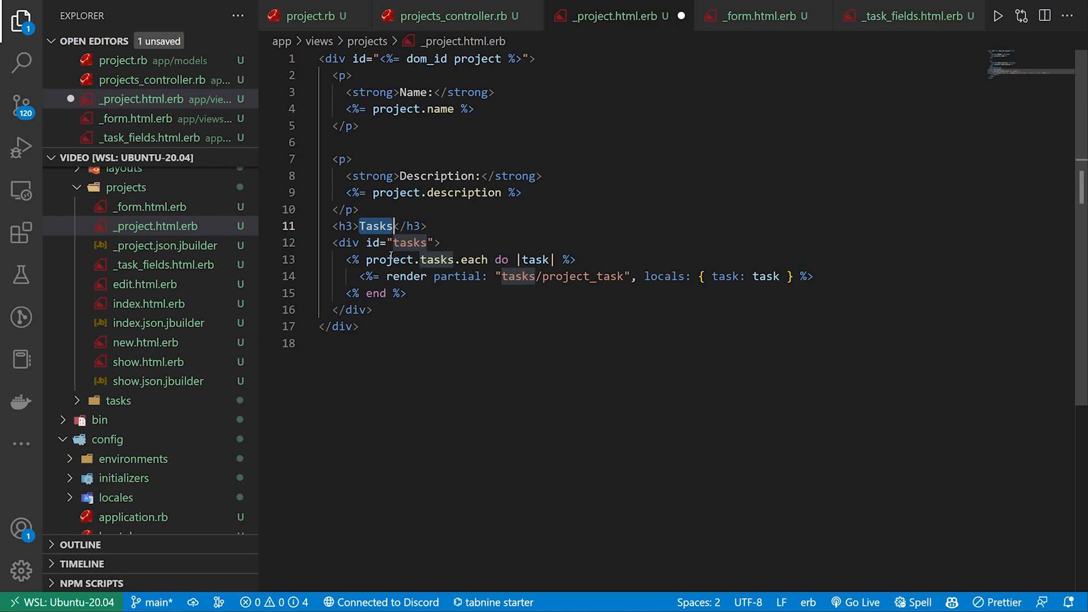
{"action": "left_click", "coordinate": [409, 243]}
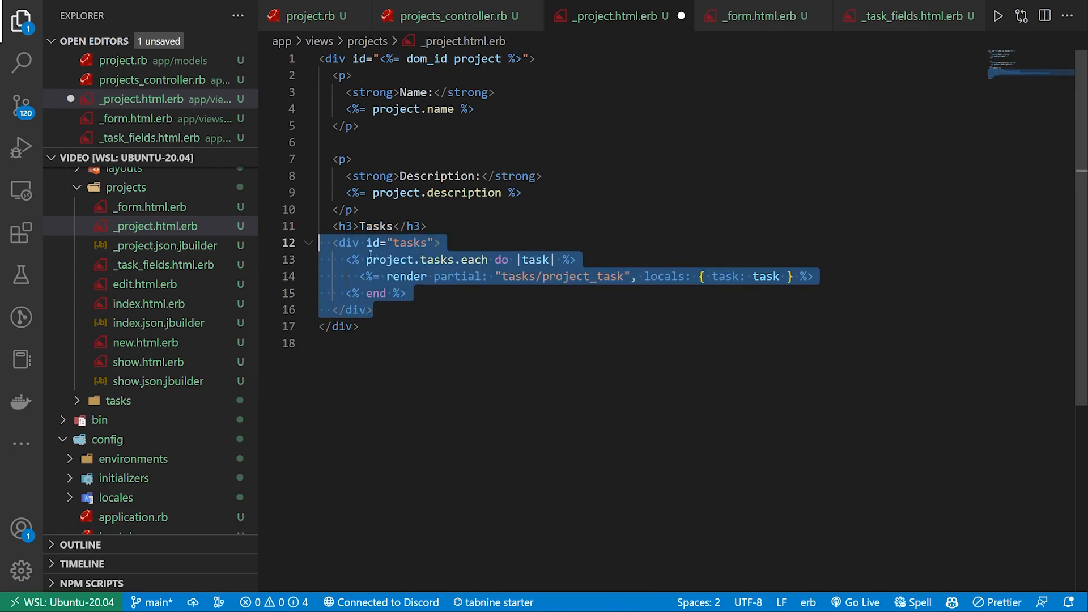
{"action": "left_click", "coordinate": [411, 260]}
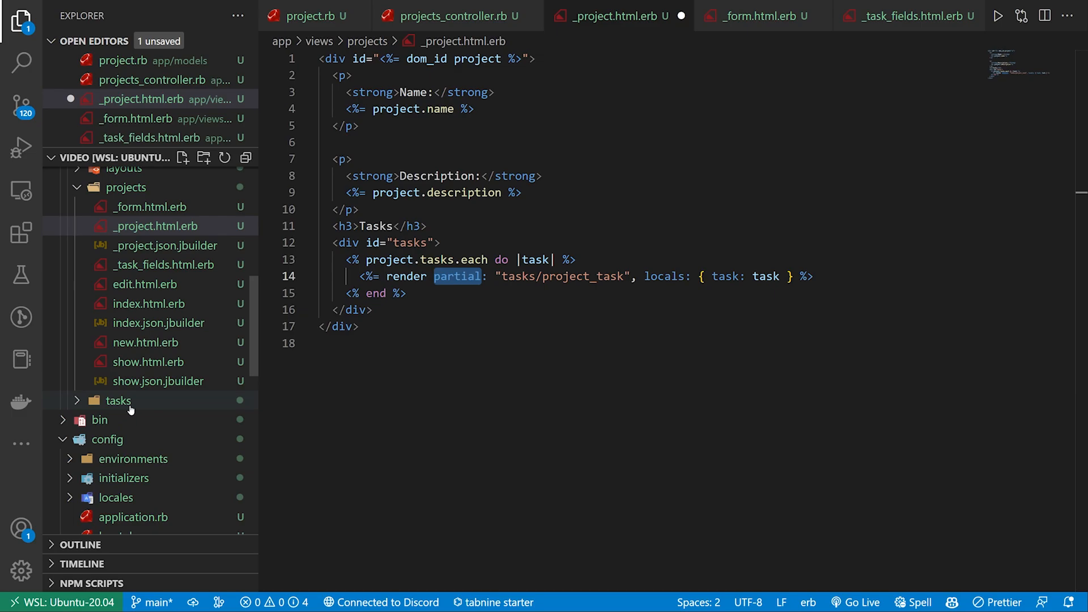
Step: Glance at the existing tasks/_task.html.erb partial, then return to the project partial
{"action": "left_click", "coordinate": [118, 401]}
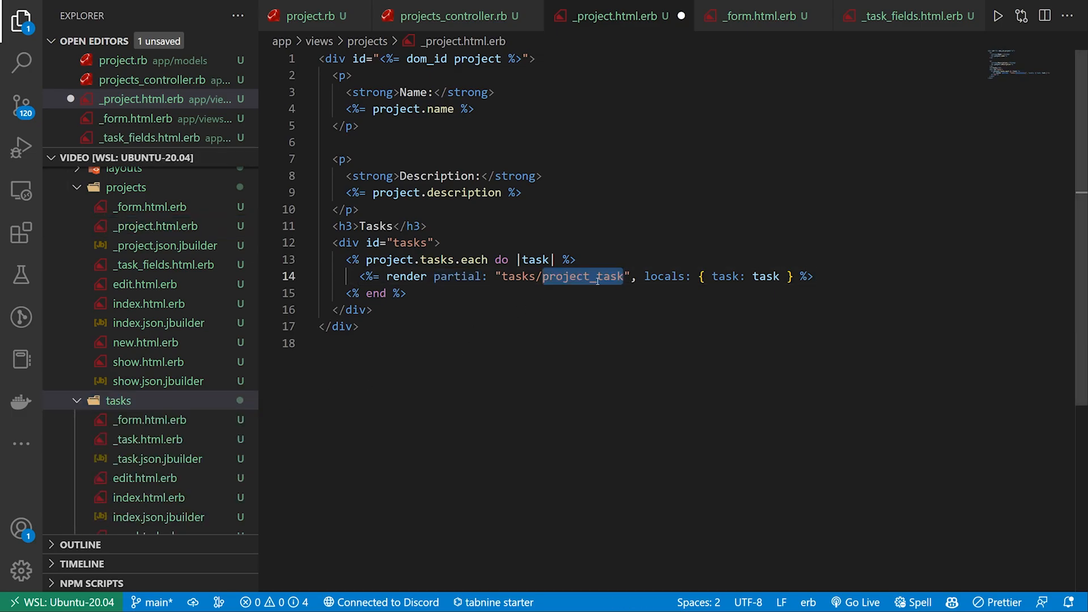
{"action": "scroll", "scroll_direction": "down", "scroll_amount": 3}
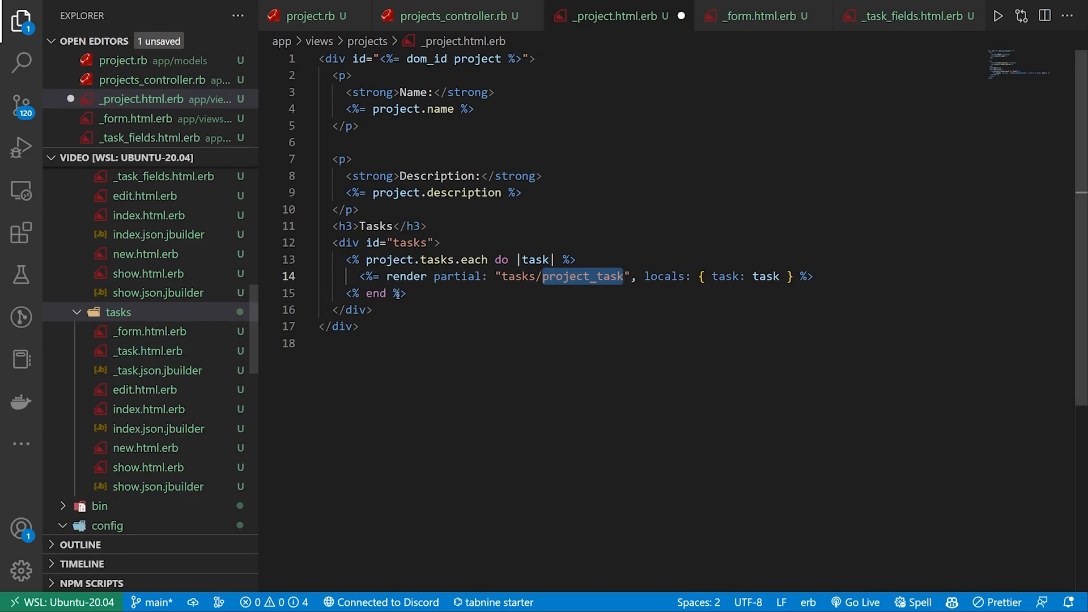
{"action": "left_click", "coordinate": [146, 370]}
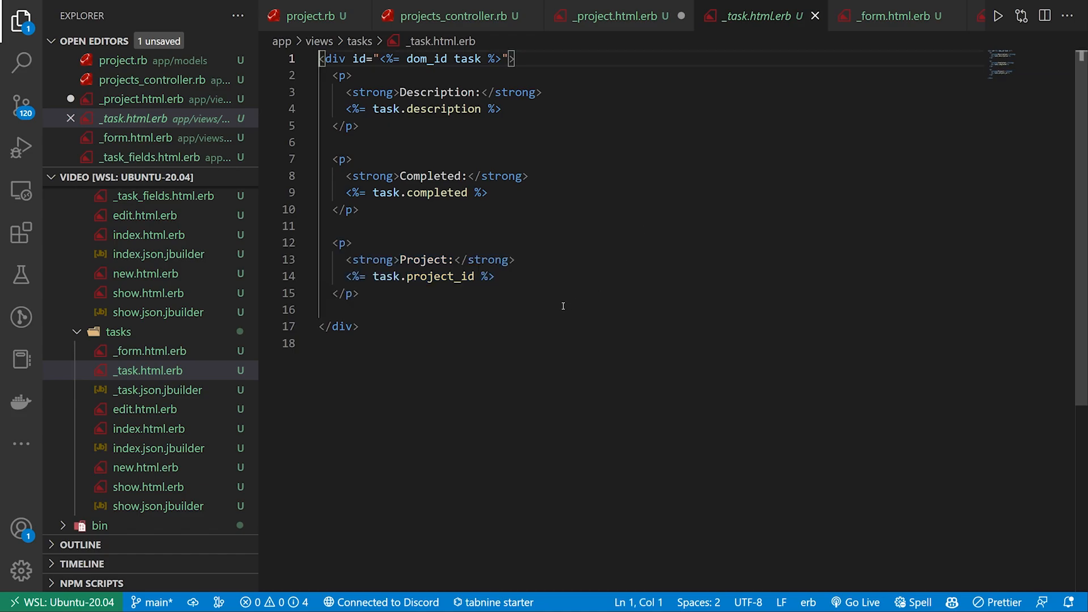
{"action": "left_click", "coordinate": [609, 15]}
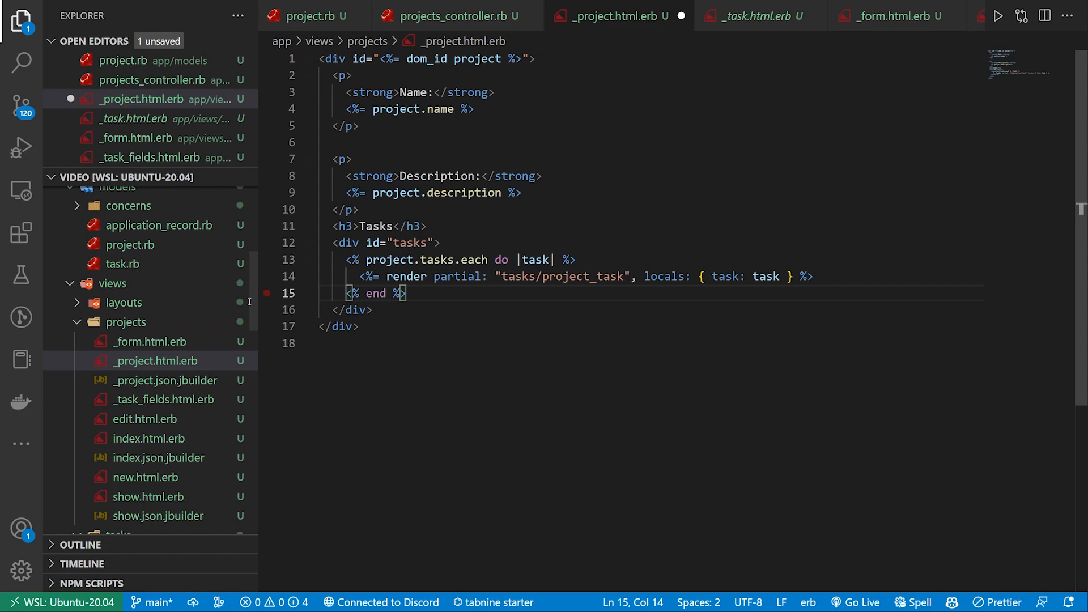
{"action": "left_click", "coordinate": [183, 177]}
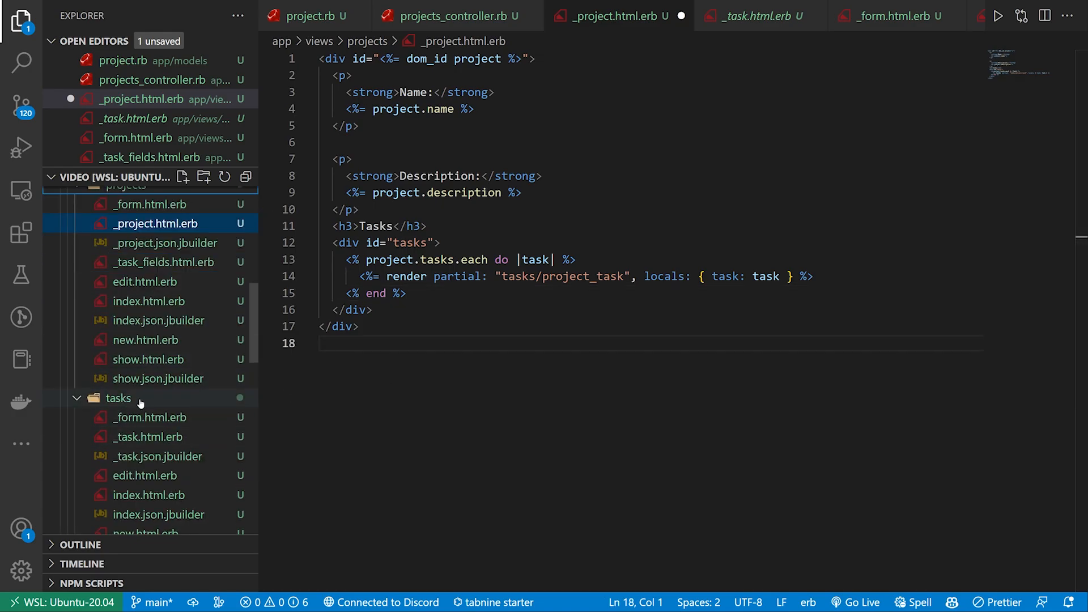
Step: Create tasks/_project_task.html.erb showing task.description and task.completed
{"action": "left_click", "coordinate": [182, 176]}
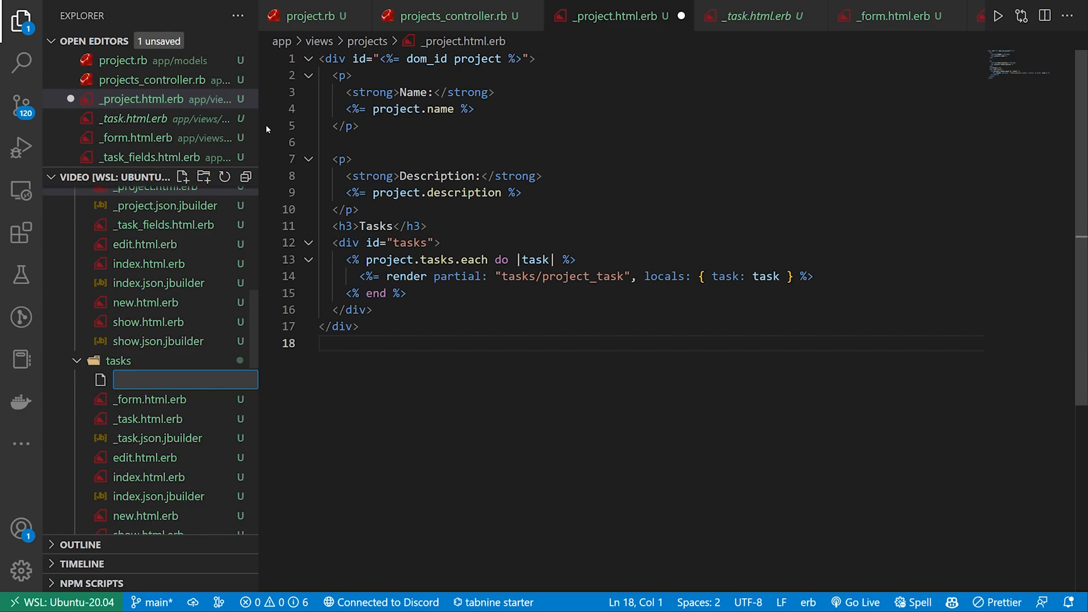
{"action": "type", "text": "_project"}
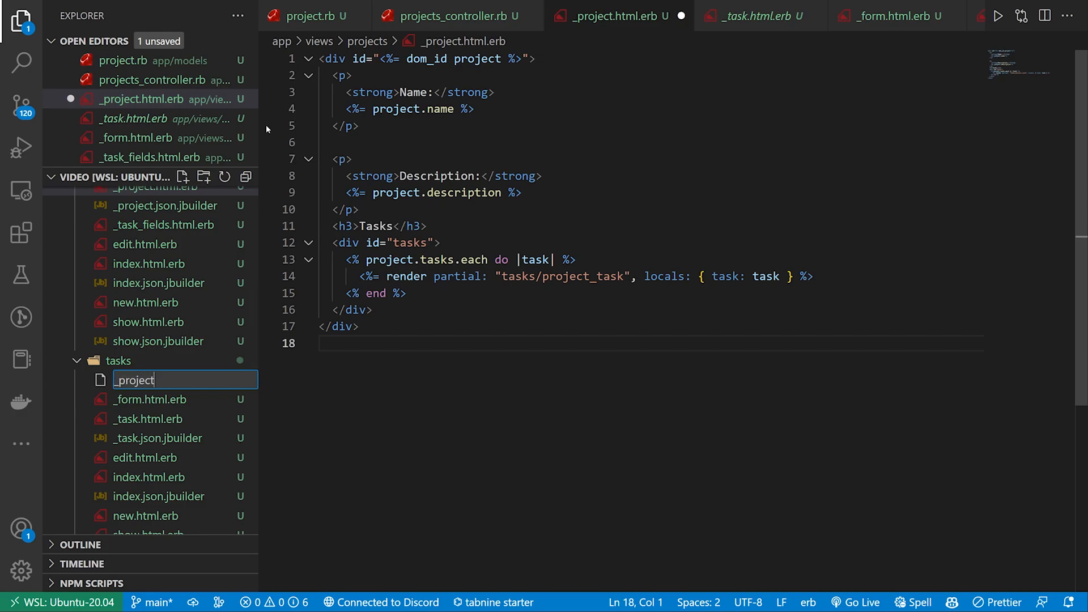
{"action": "type", "text": "_task.html.erb"}
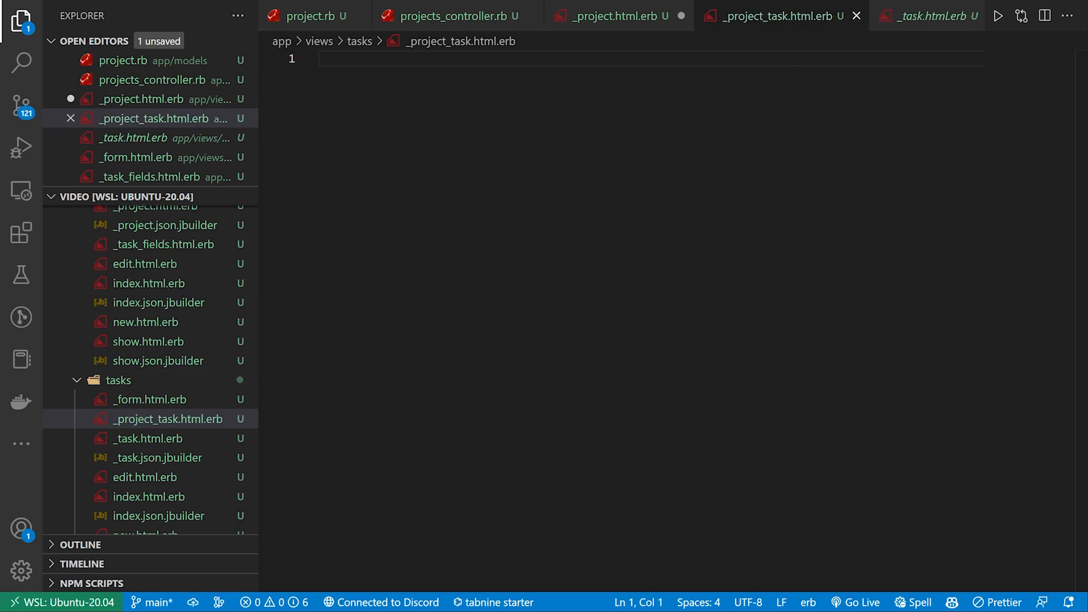
{"action": "left_click", "coordinate": [686, 158]}
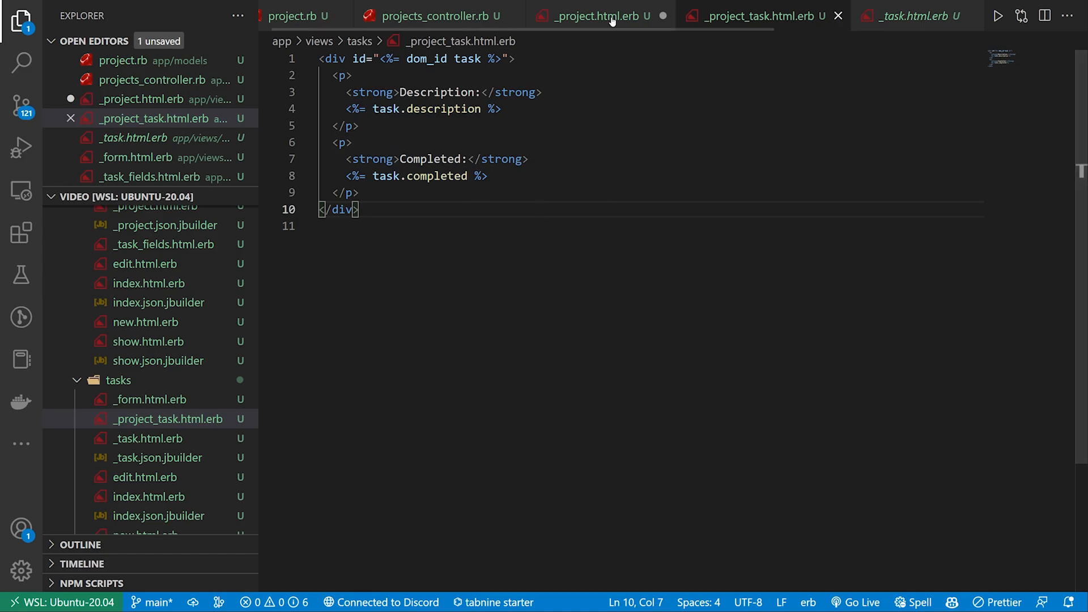
{"action": "left_click", "coordinate": [597, 15]}
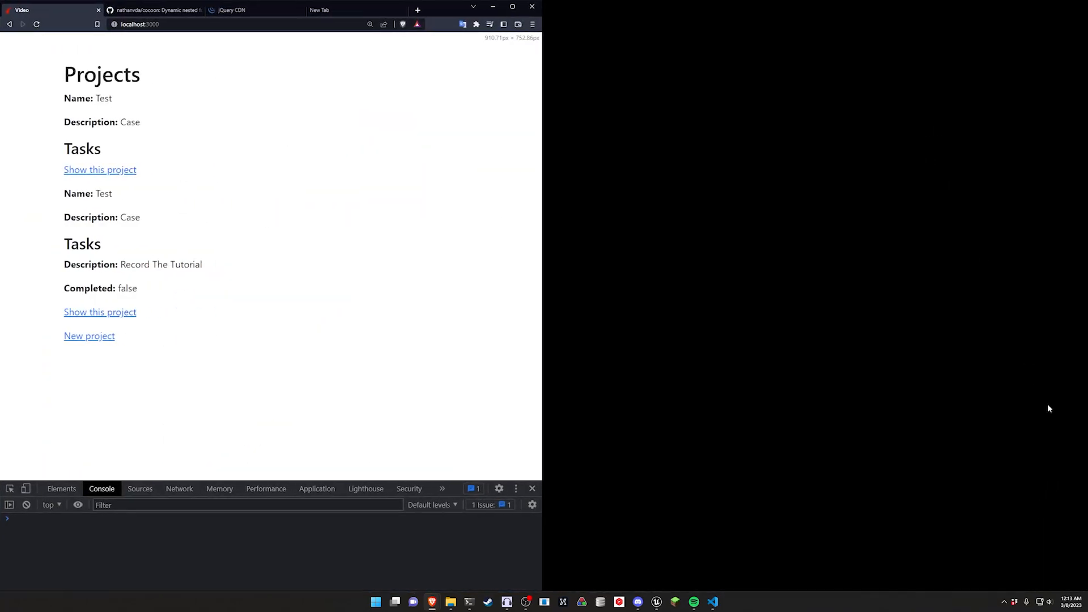
Step: Edit project Test to add a task 'Another one' and update the project
{"action": "left_click", "coordinate": [532, 488]}
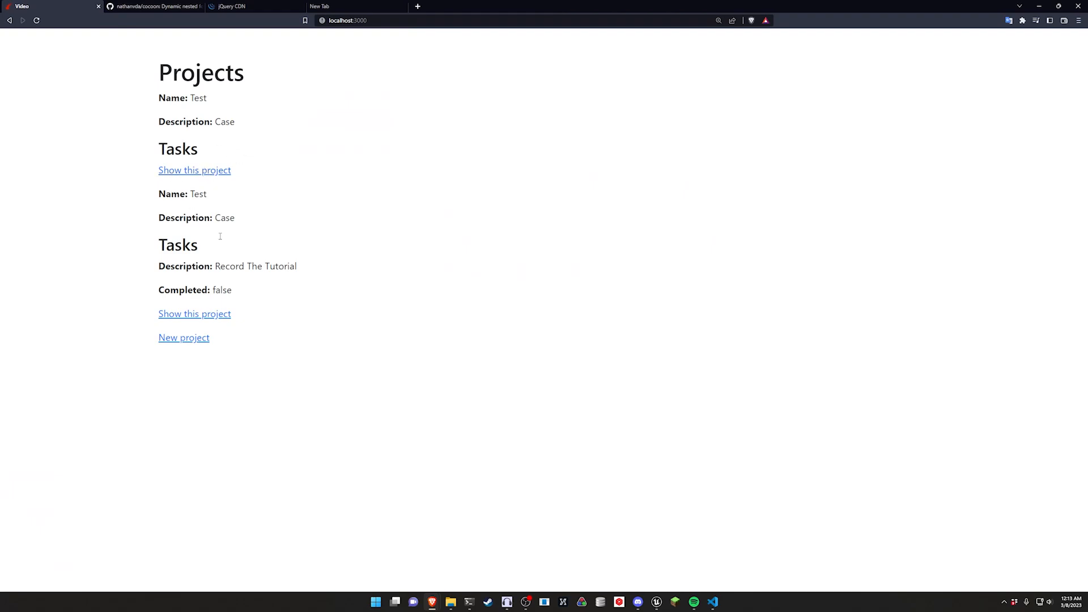
{"action": "mouse_move", "coordinate": [214, 338]}
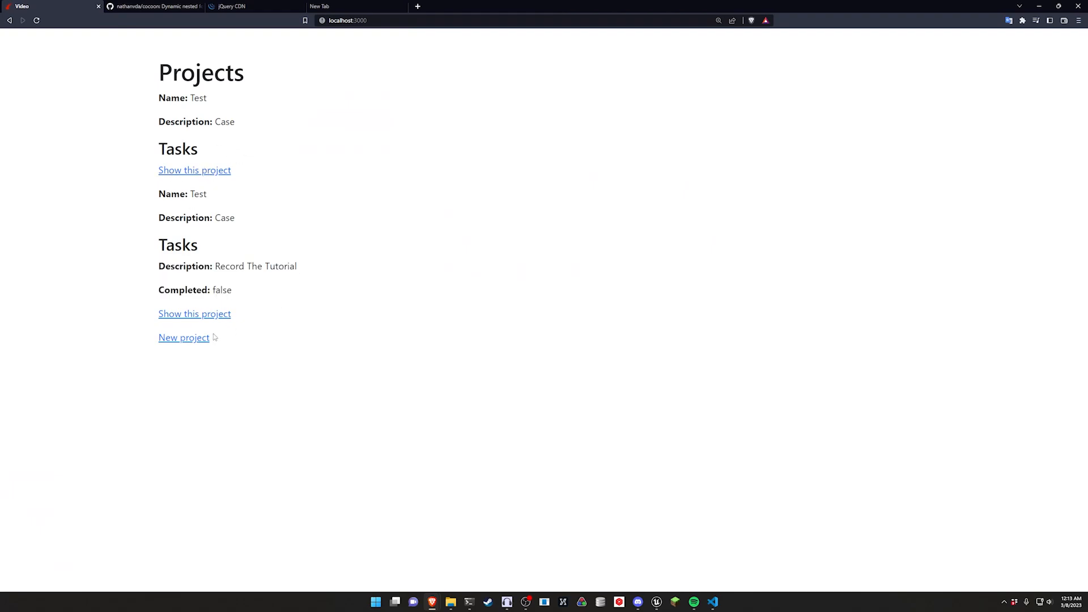
{"action": "left_click", "coordinate": [195, 313]}
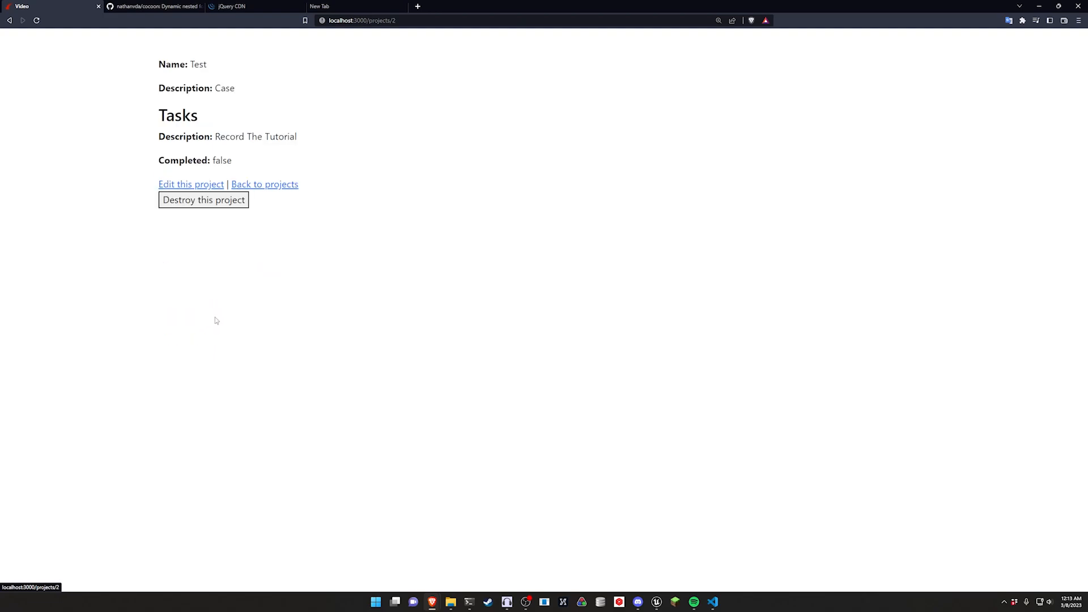
{"action": "left_click", "coordinate": [191, 183]}
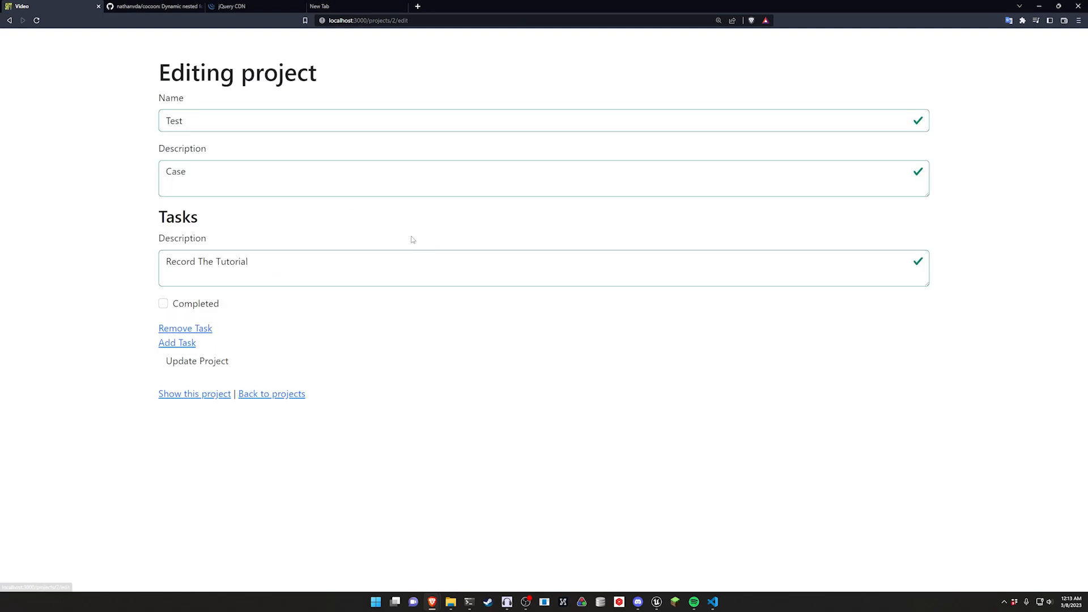
{"action": "left_click", "coordinate": [177, 342]}
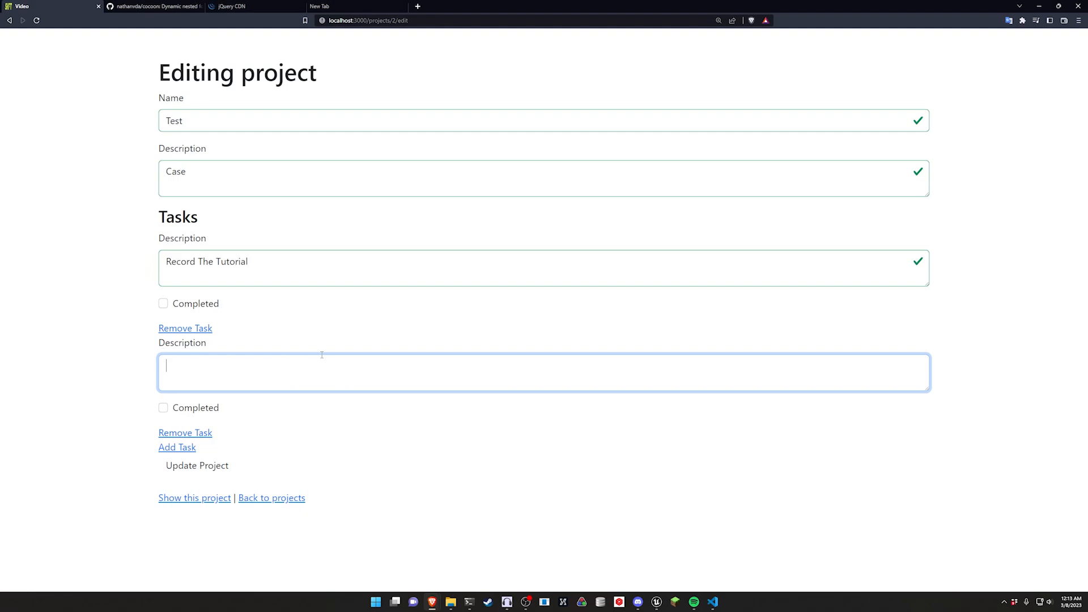
{"action": "type", "text": "Another one"}
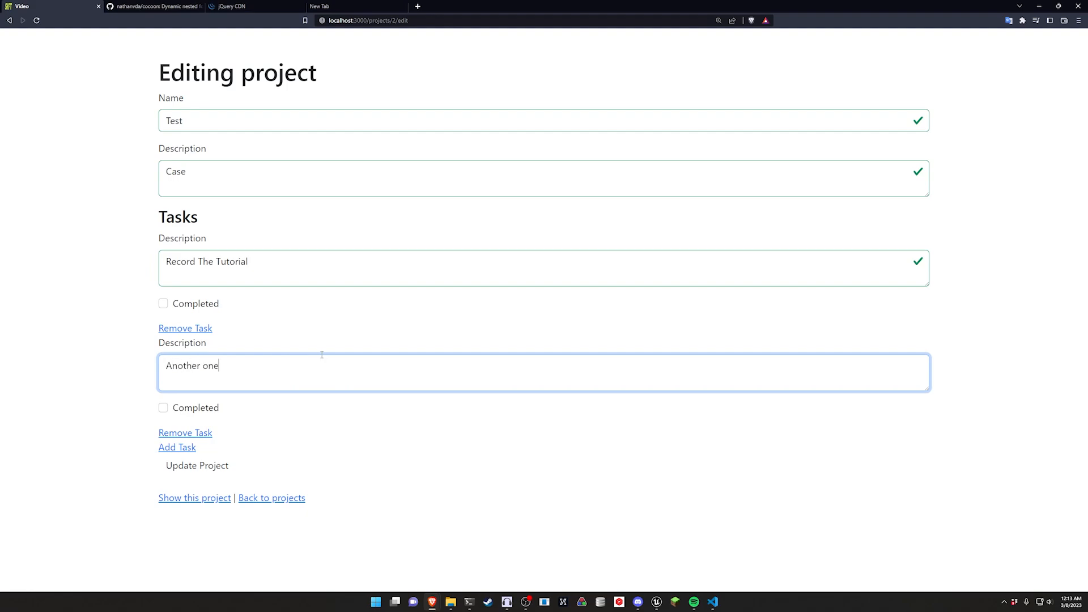
{"action": "left_click", "coordinate": [196, 466]}
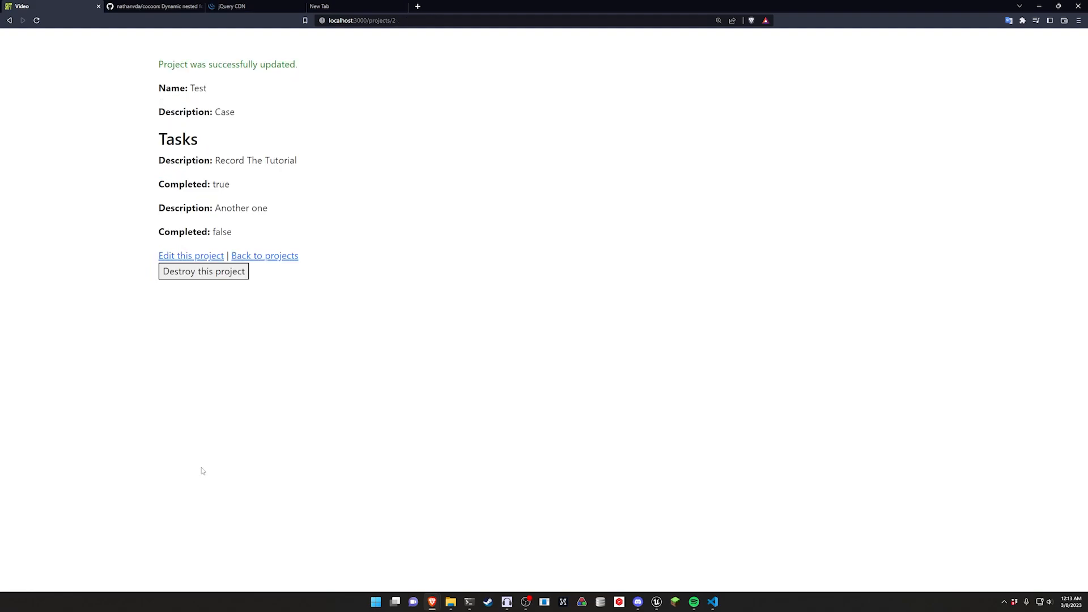
Step: Edit Test again, remove the 'Another one' task, and update the project
{"action": "left_click_drag", "start_coordinate": [158, 160], "coordinate": [241, 183]}
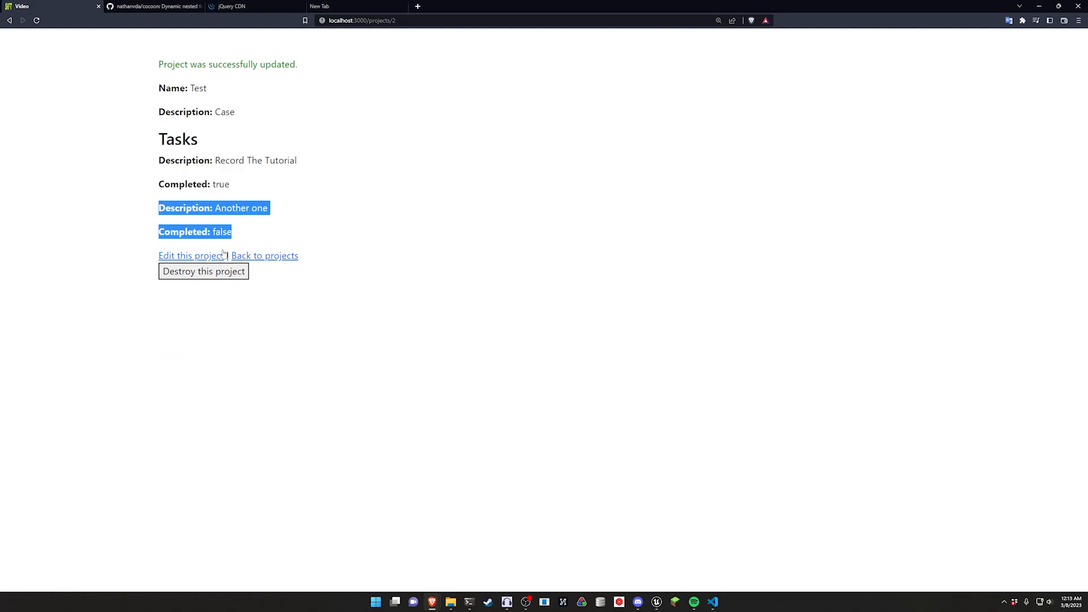
{"action": "left_click", "coordinate": [189, 256]}
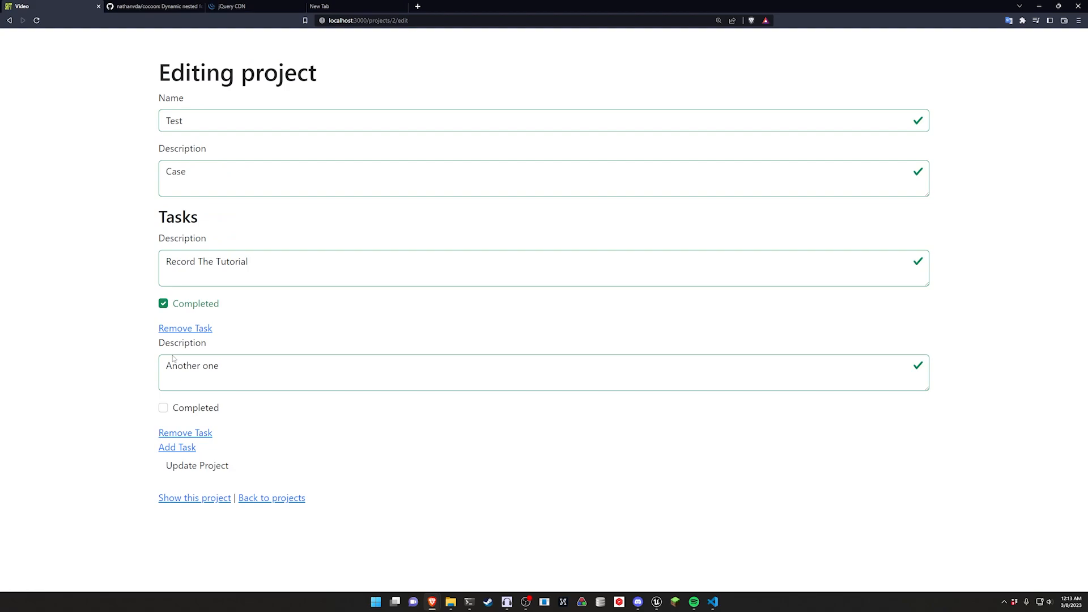
{"action": "left_click", "coordinate": [185, 432]}
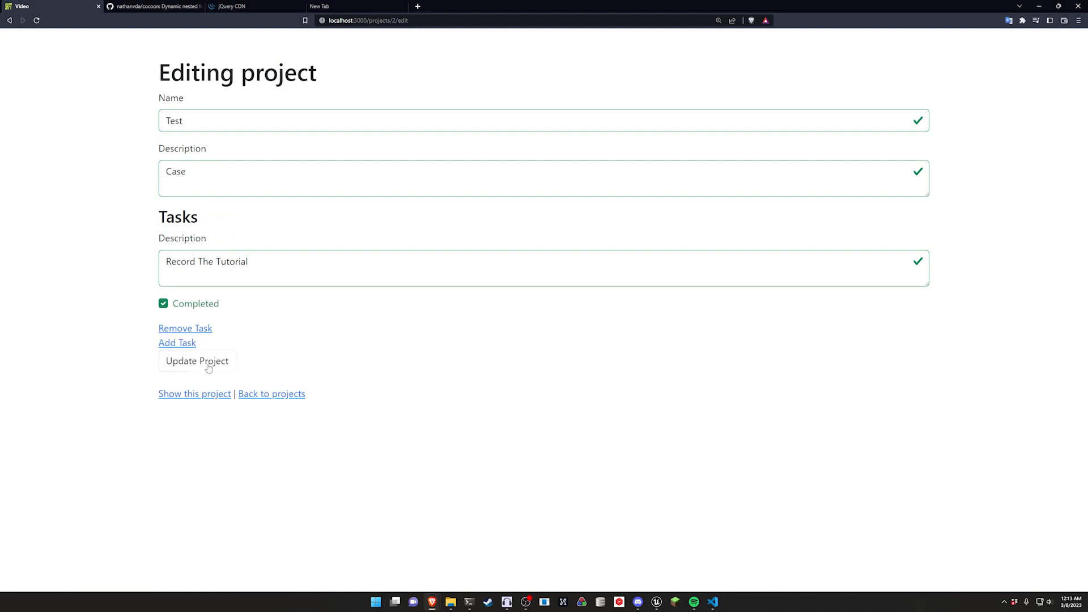
{"action": "left_click", "coordinate": [196, 361]}
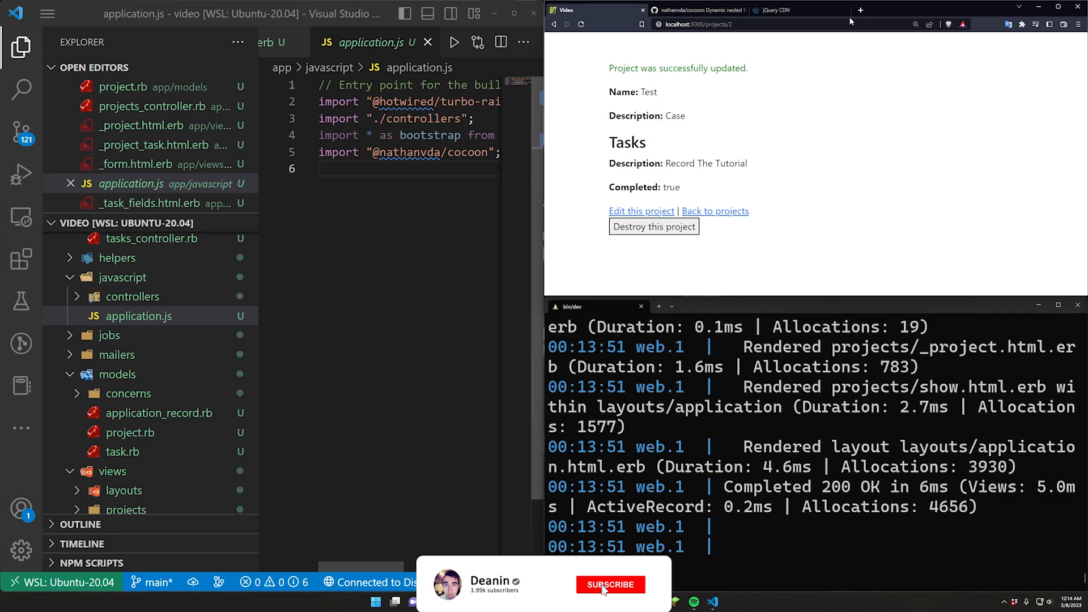
{"action": "left_click", "coordinate": [610, 584]}
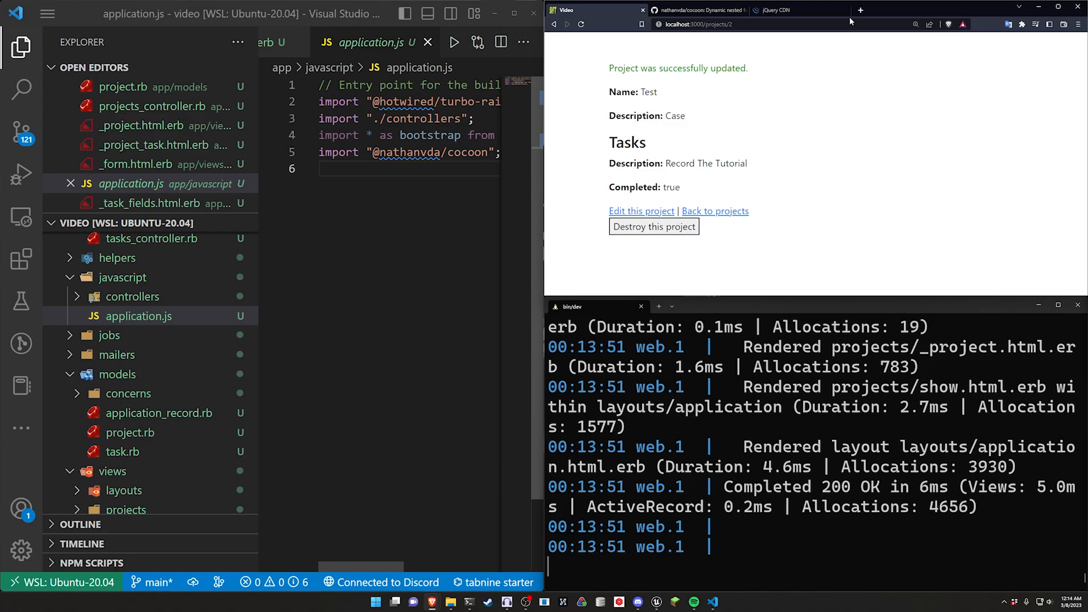
{"action": "left_click", "coordinate": [773, 10]}
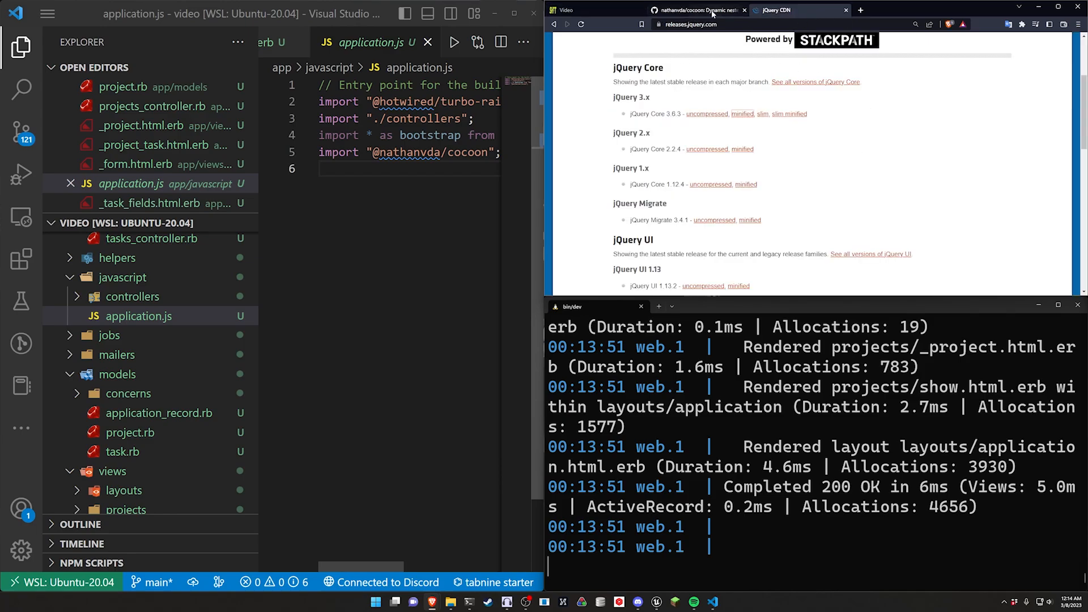
{"action": "left_click", "coordinate": [694, 10]}
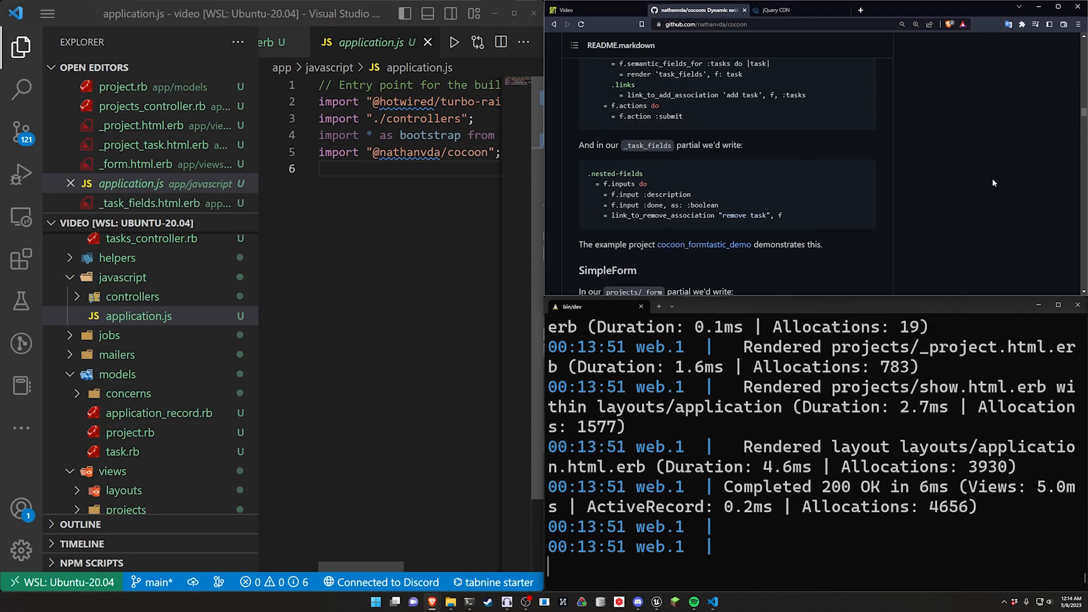
{"action": "left_click", "coordinate": [773, 10]}
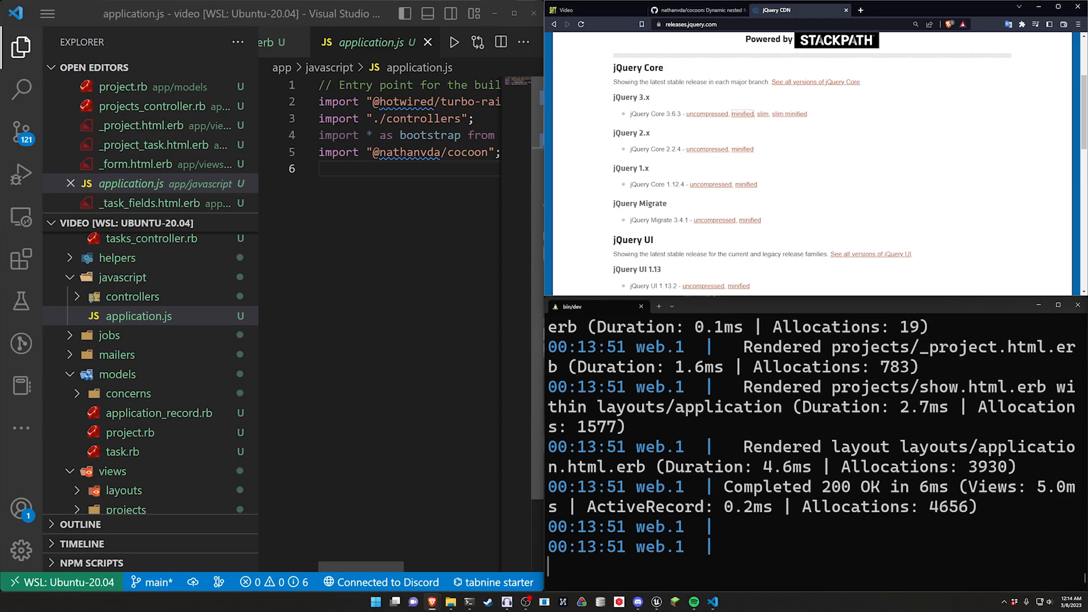
{"action": "left_click", "coordinate": [698, 10]}
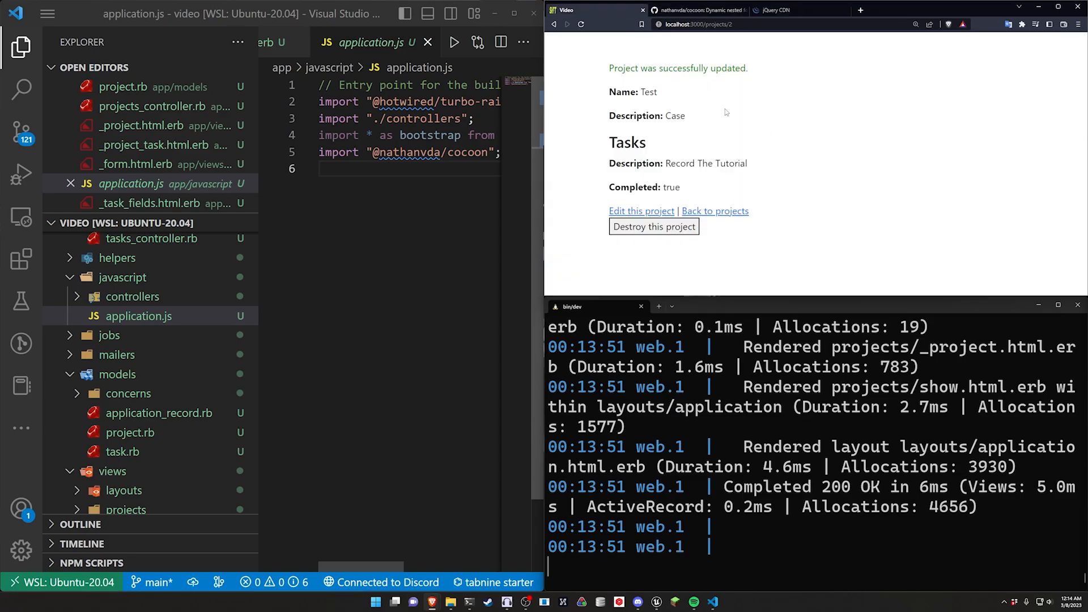
{"action": "mouse_move", "coordinate": [914, 165]}
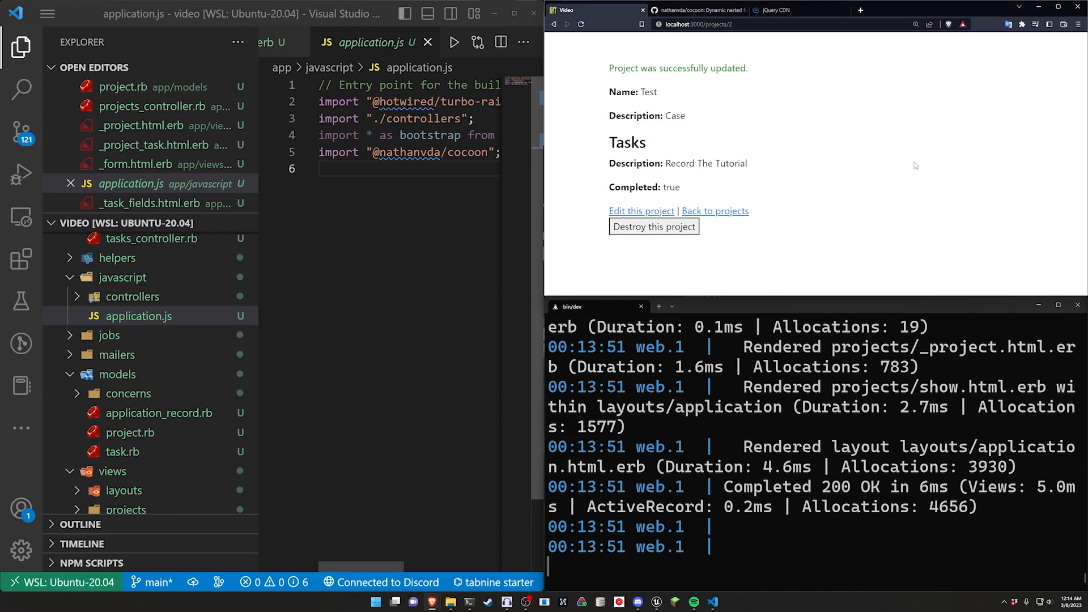